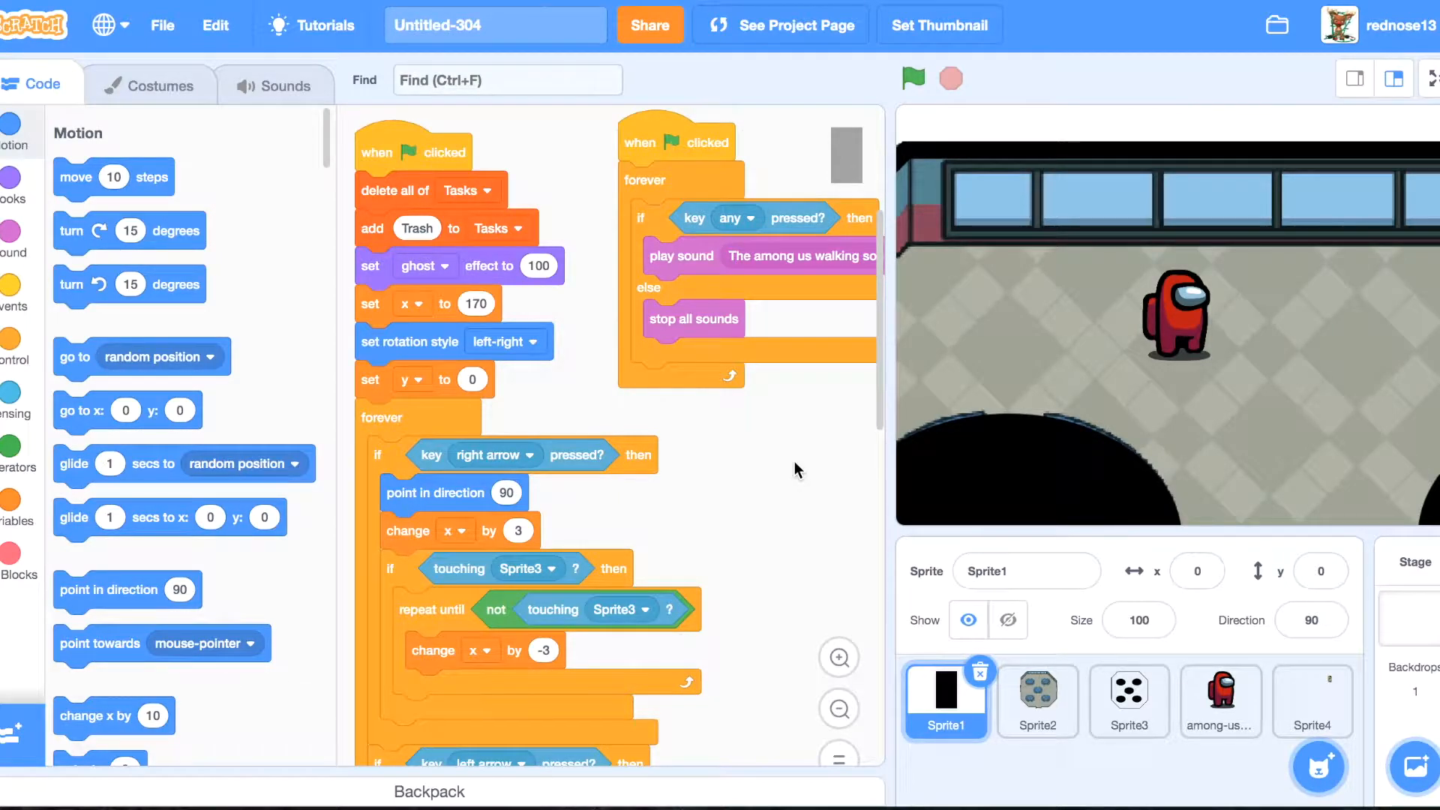
# Select Sprite4 and scroll its costume-switching forever loop into view.
pyautogui.scroll(-3)
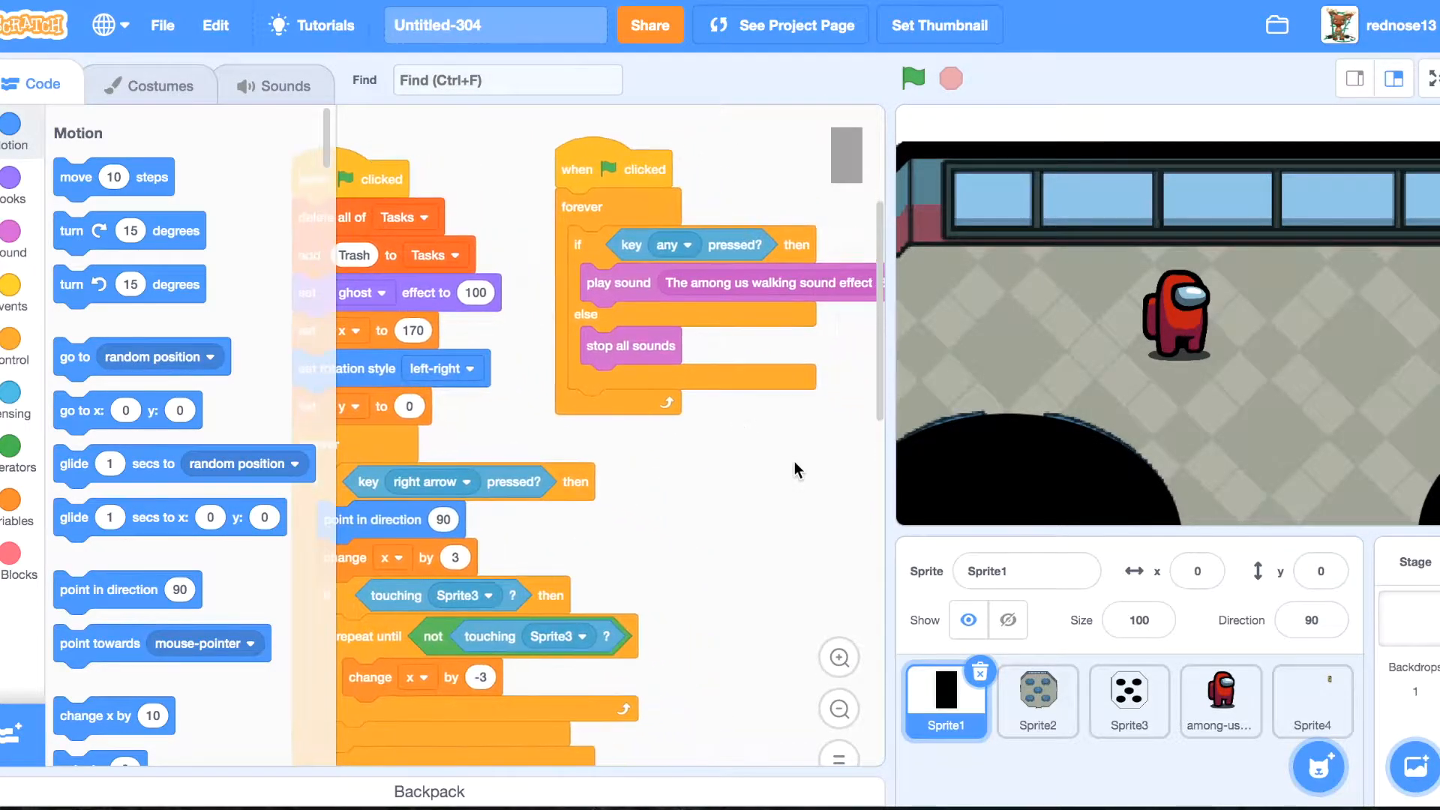
pyautogui.click(1311, 700)
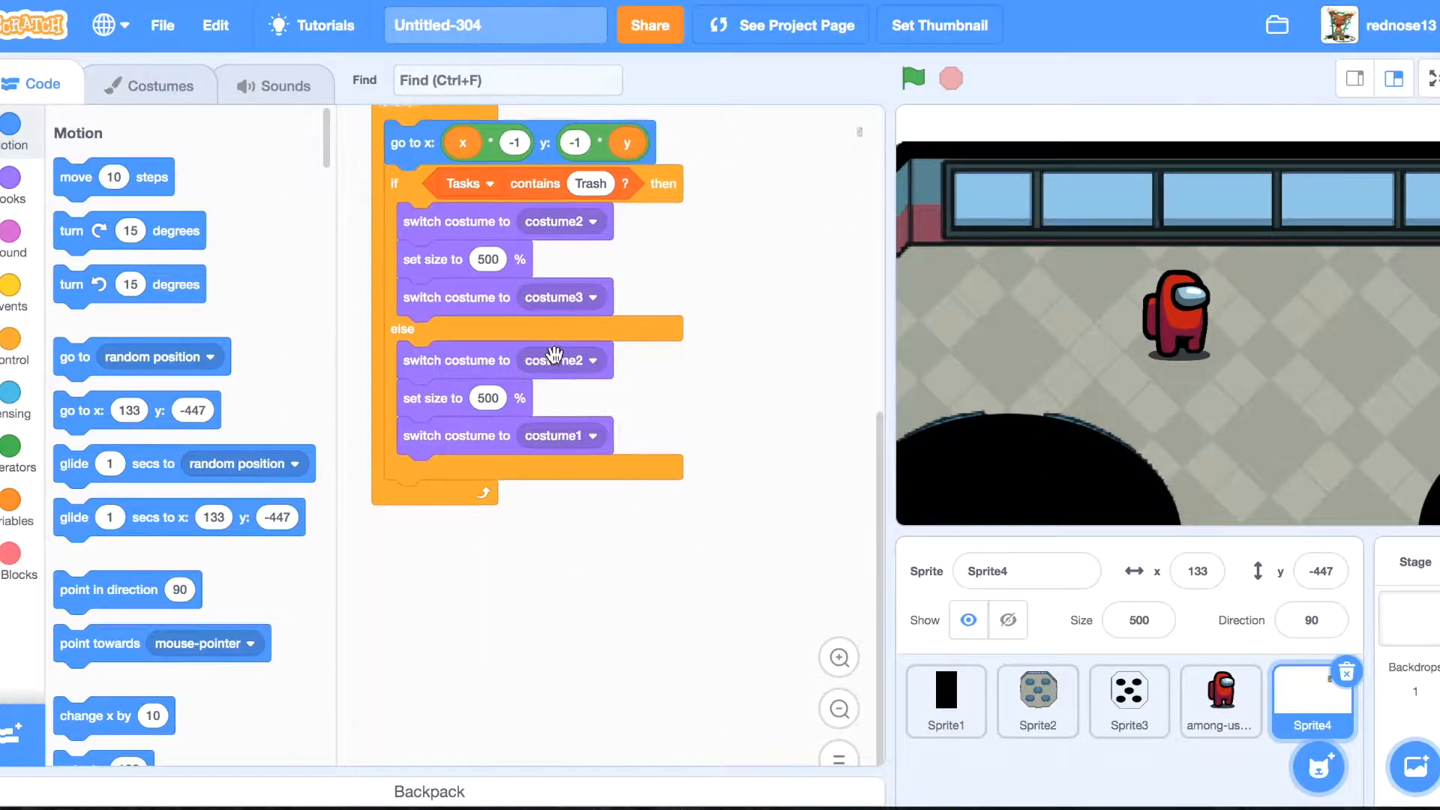
pyautogui.scroll(-3)
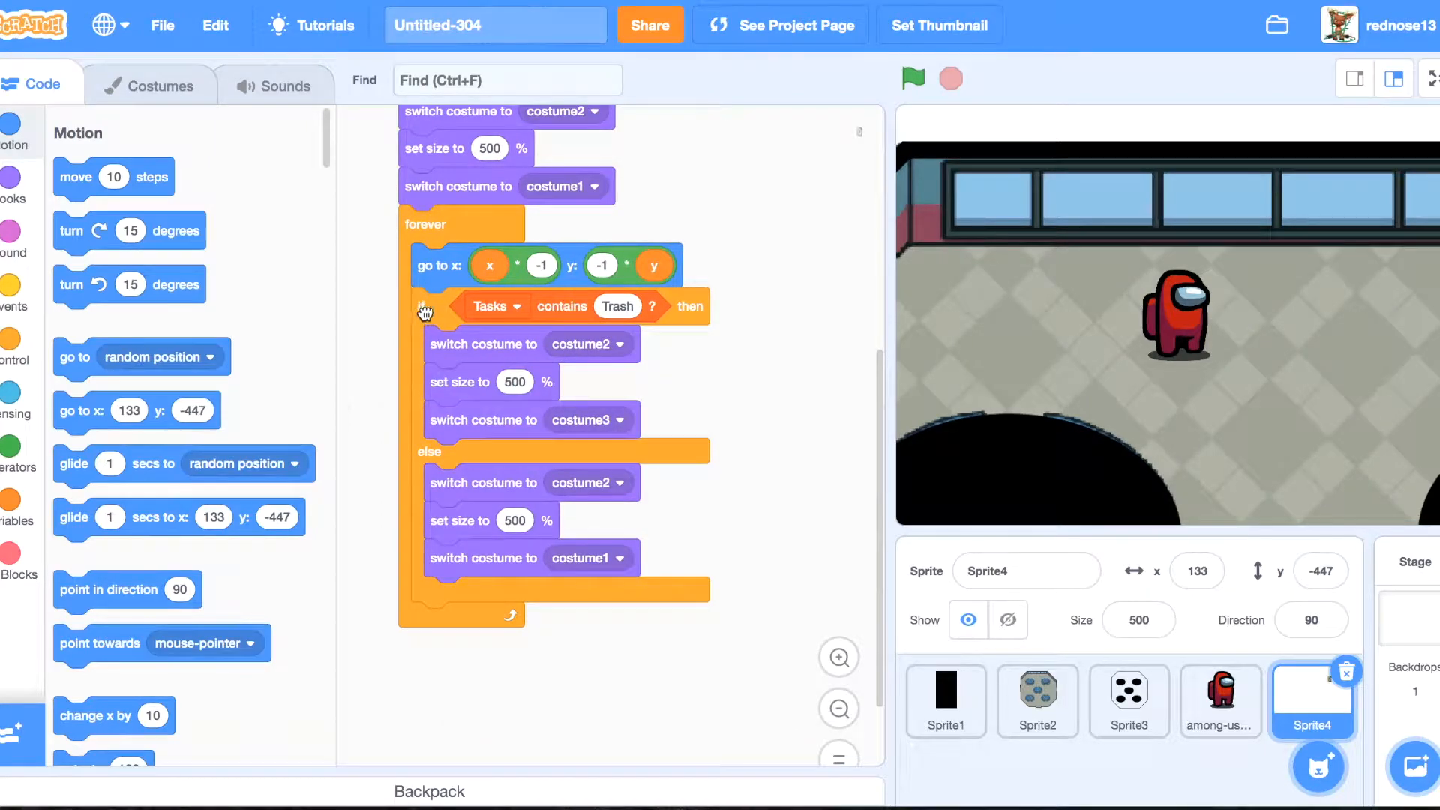
# Start a new painted sprite and draw a large grey square for the bin.
pyautogui.click(1319, 766)
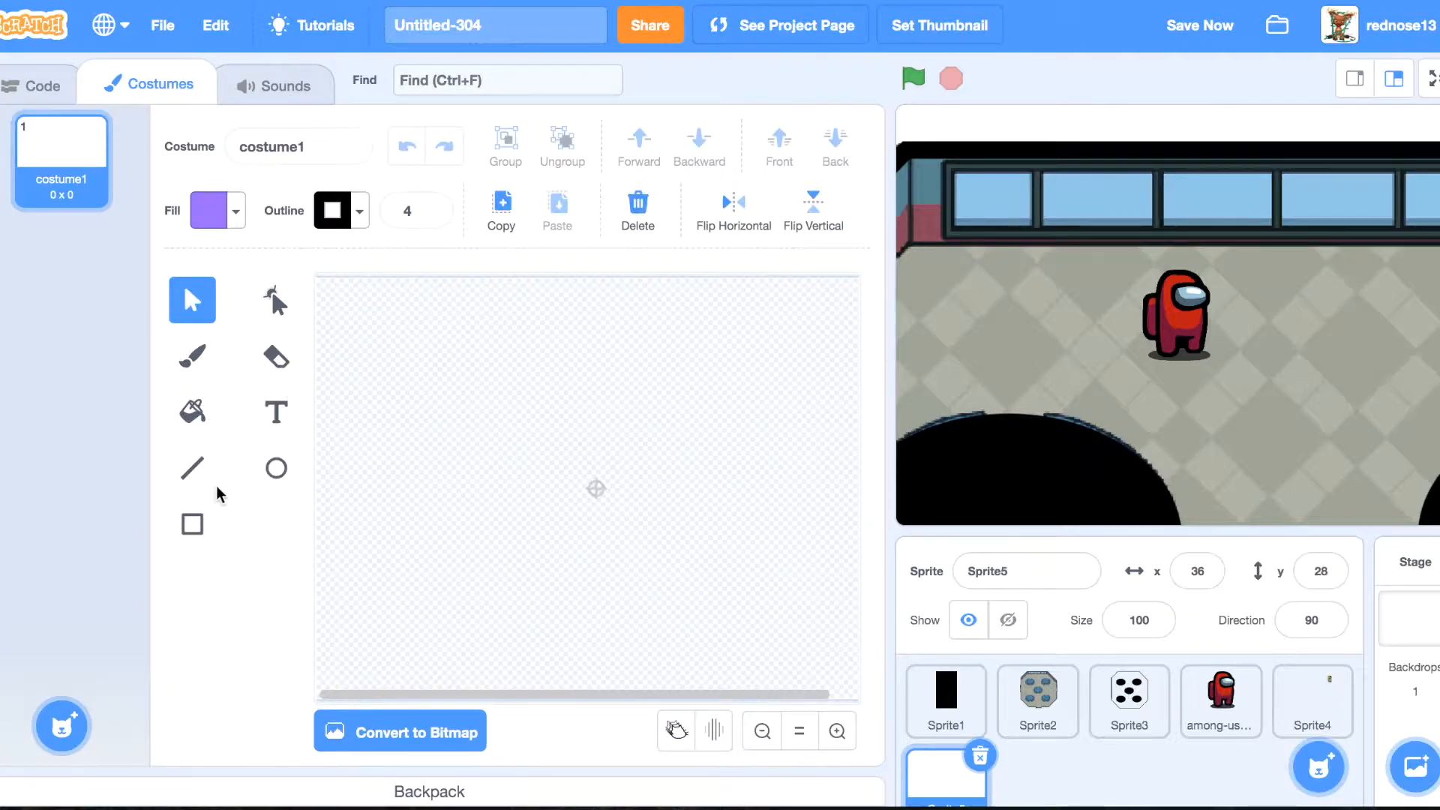
pyautogui.click(210, 210)
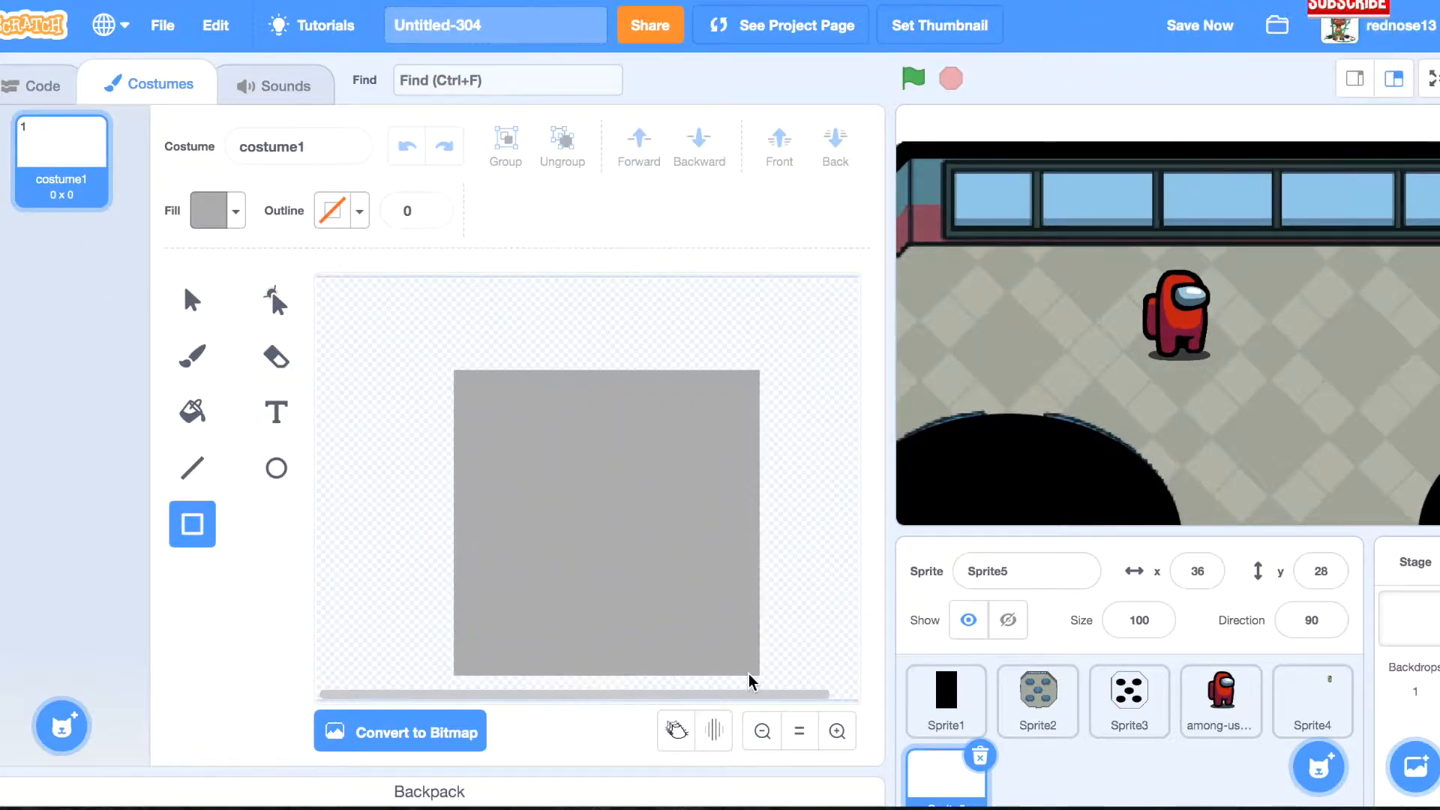
pyautogui.click(605, 525)
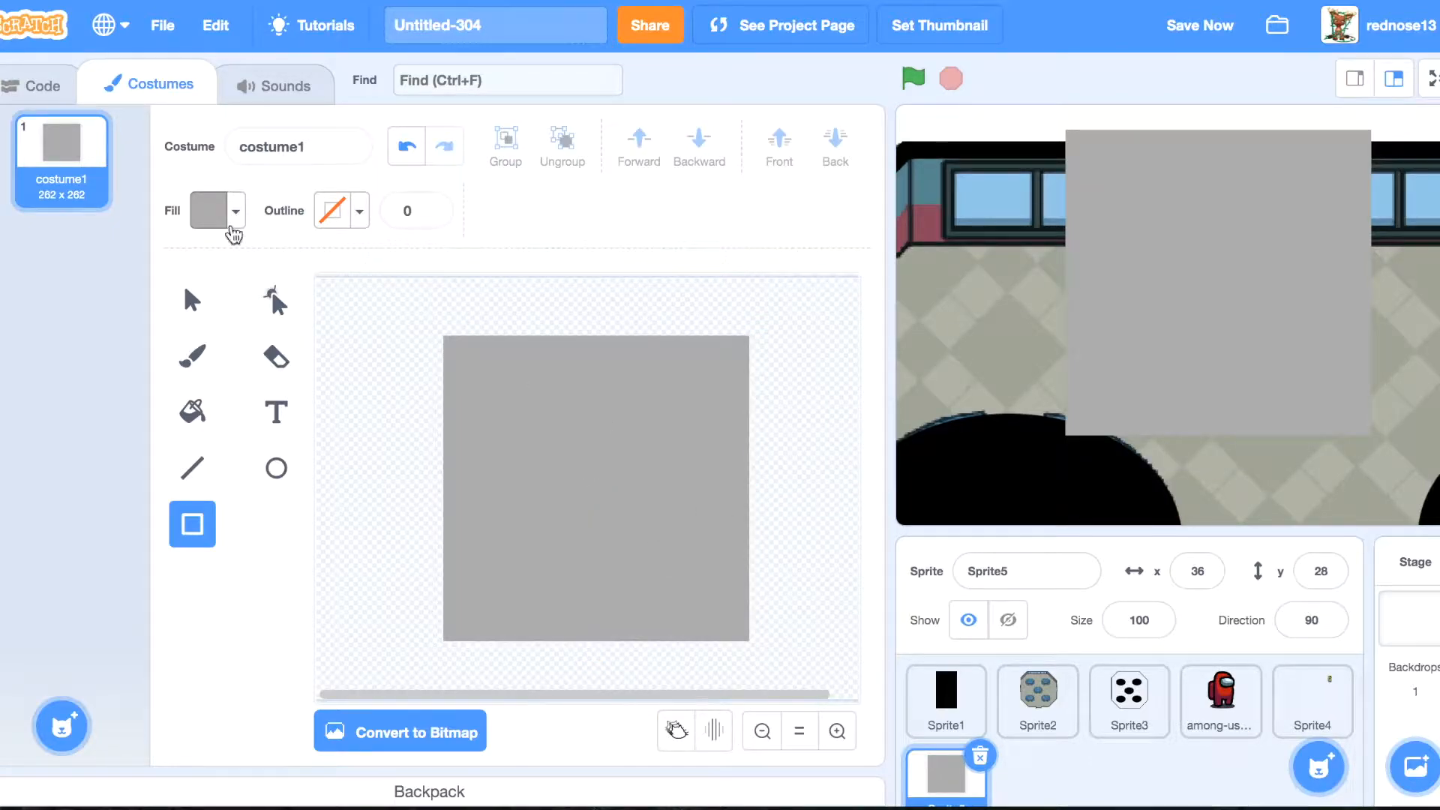
# Darken the fill and draw a smaller dark grey square panel inside the bin.
pyautogui.click(217, 210)
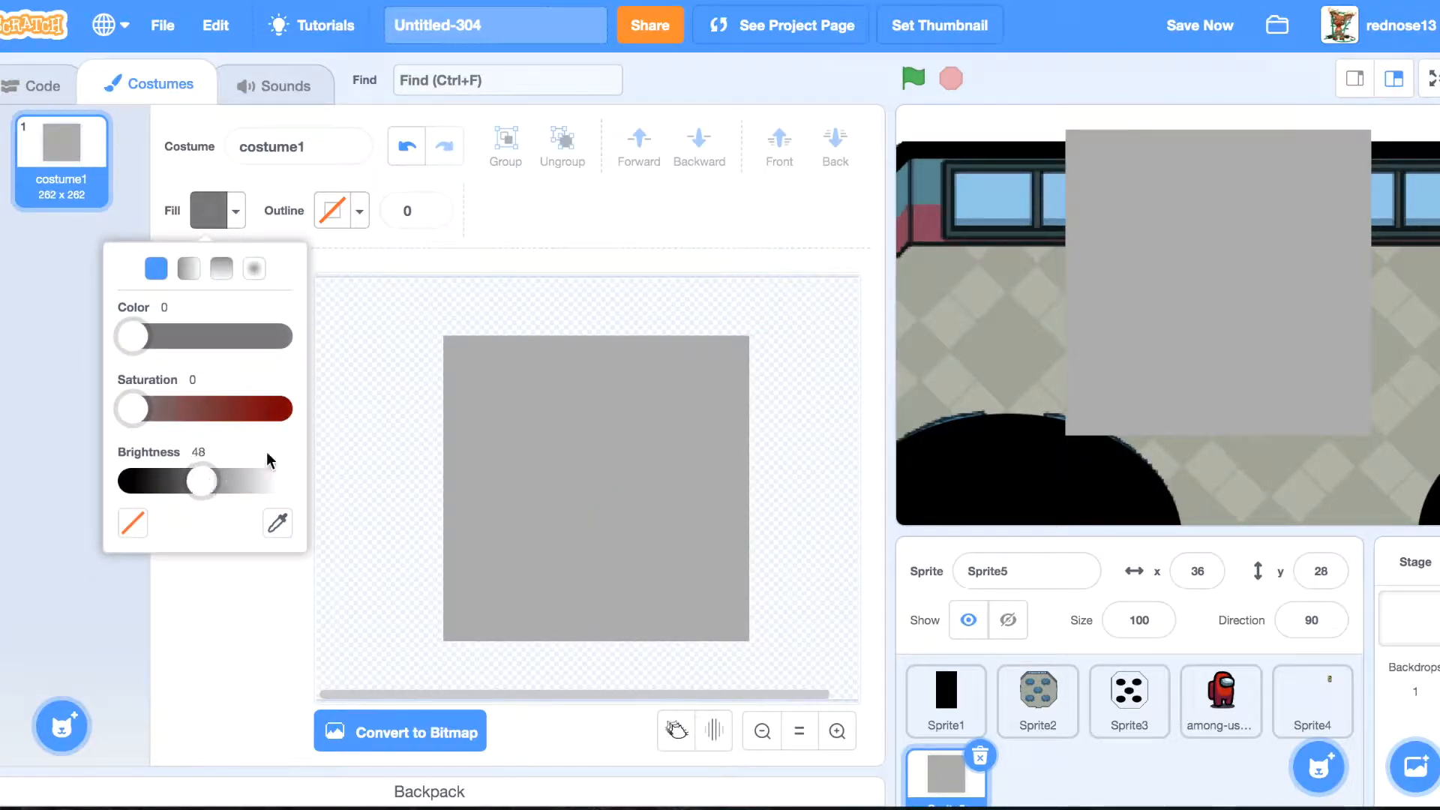
pyautogui.click(470, 365)
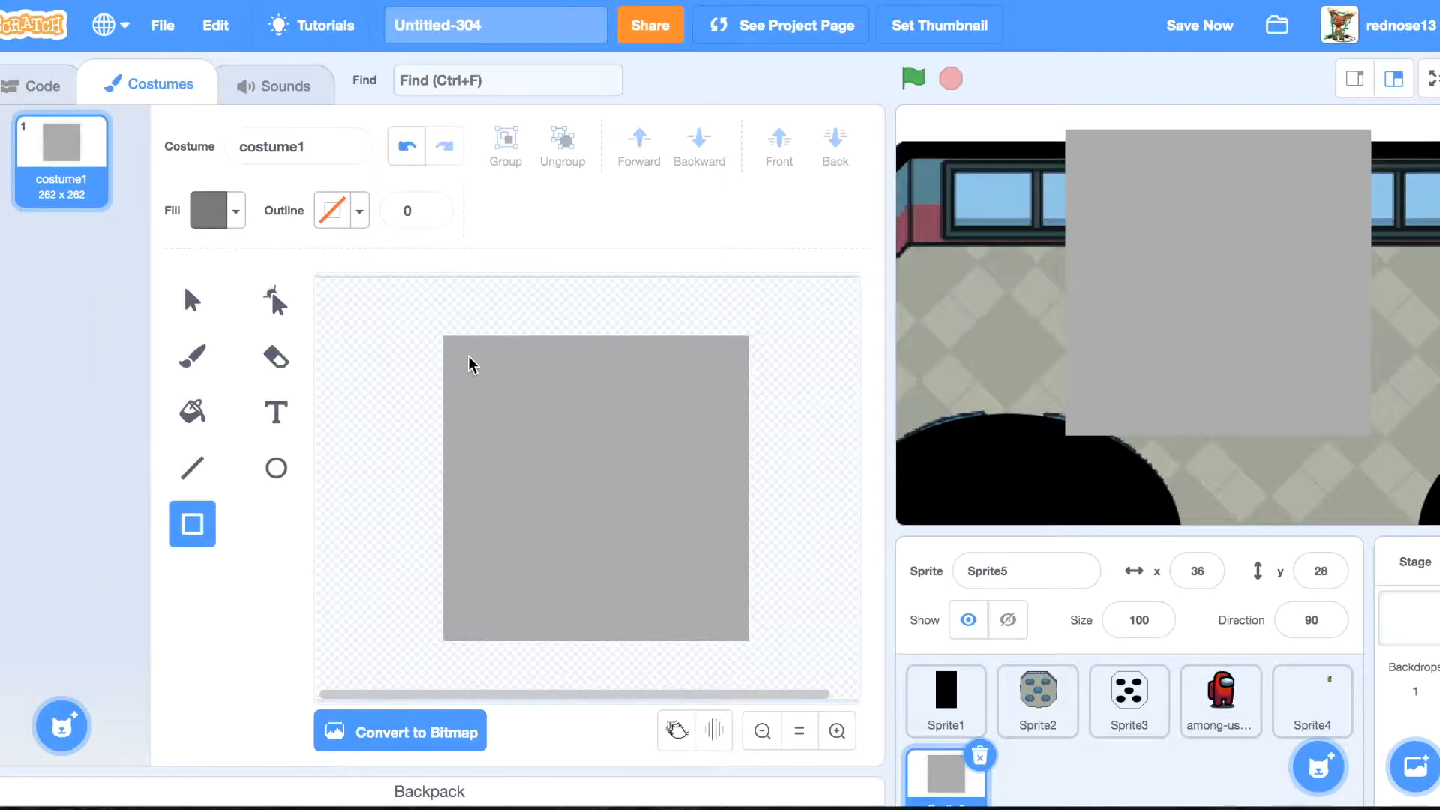
pyautogui.click(596, 486)
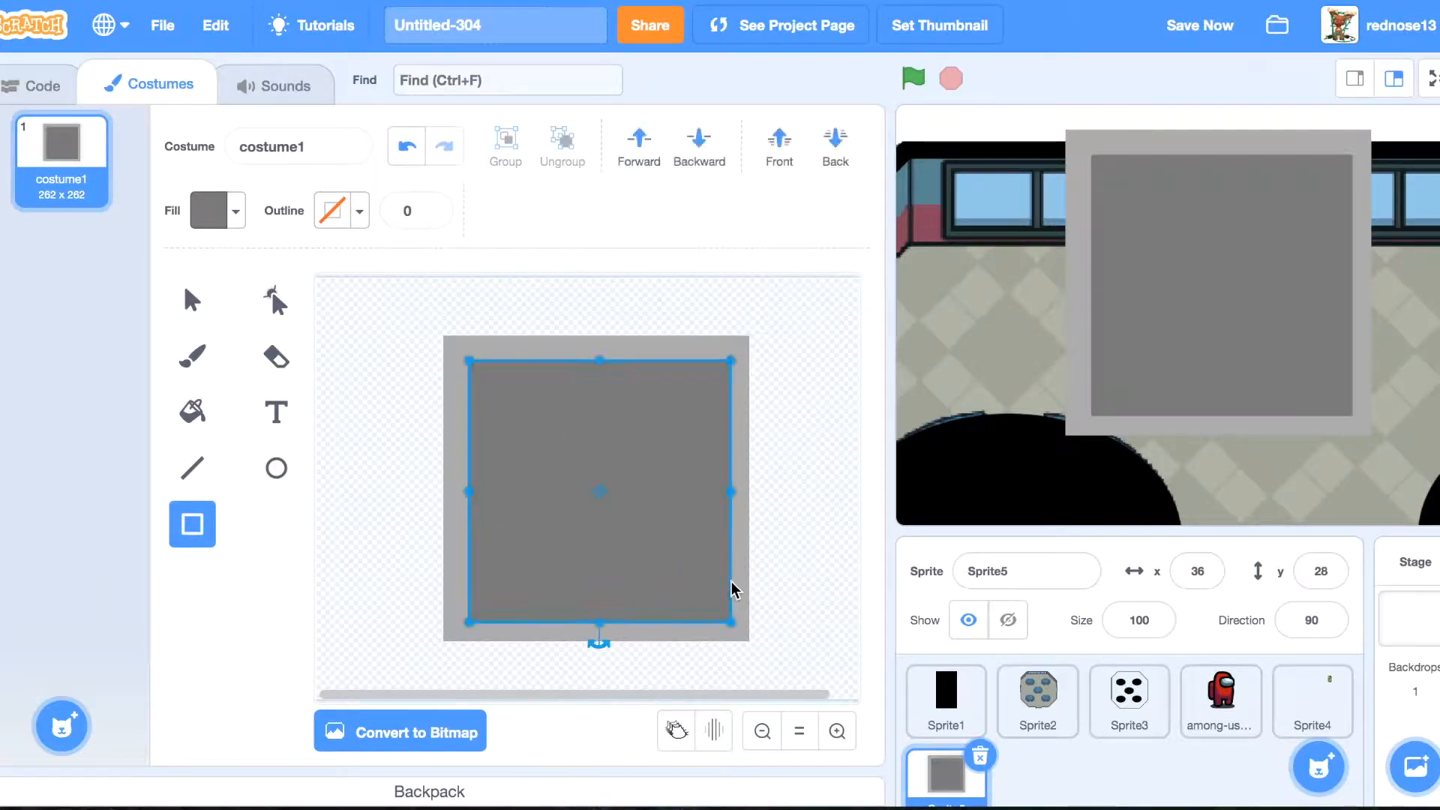
pyautogui.click(858, 527)
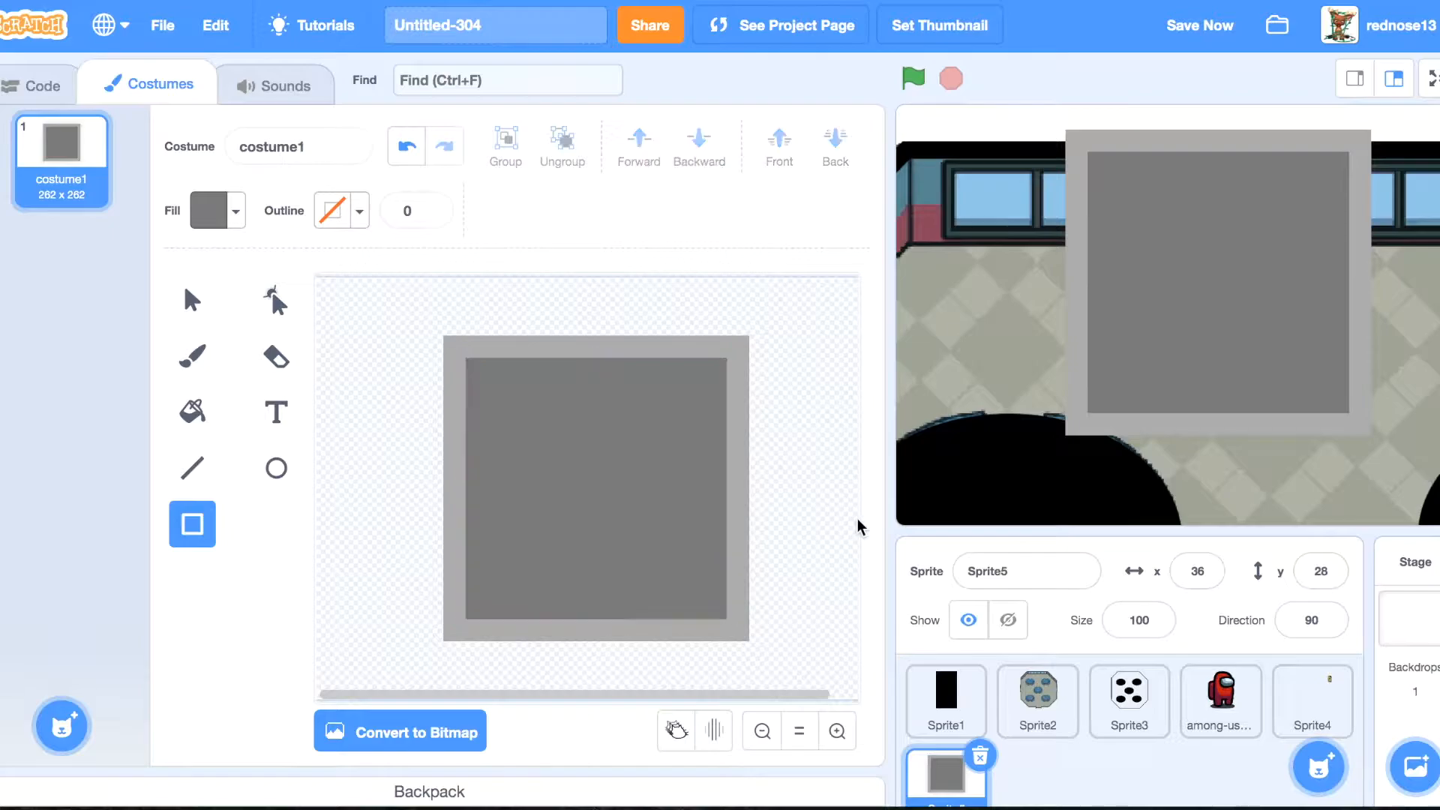
pyautogui.moveTo(193, 298)
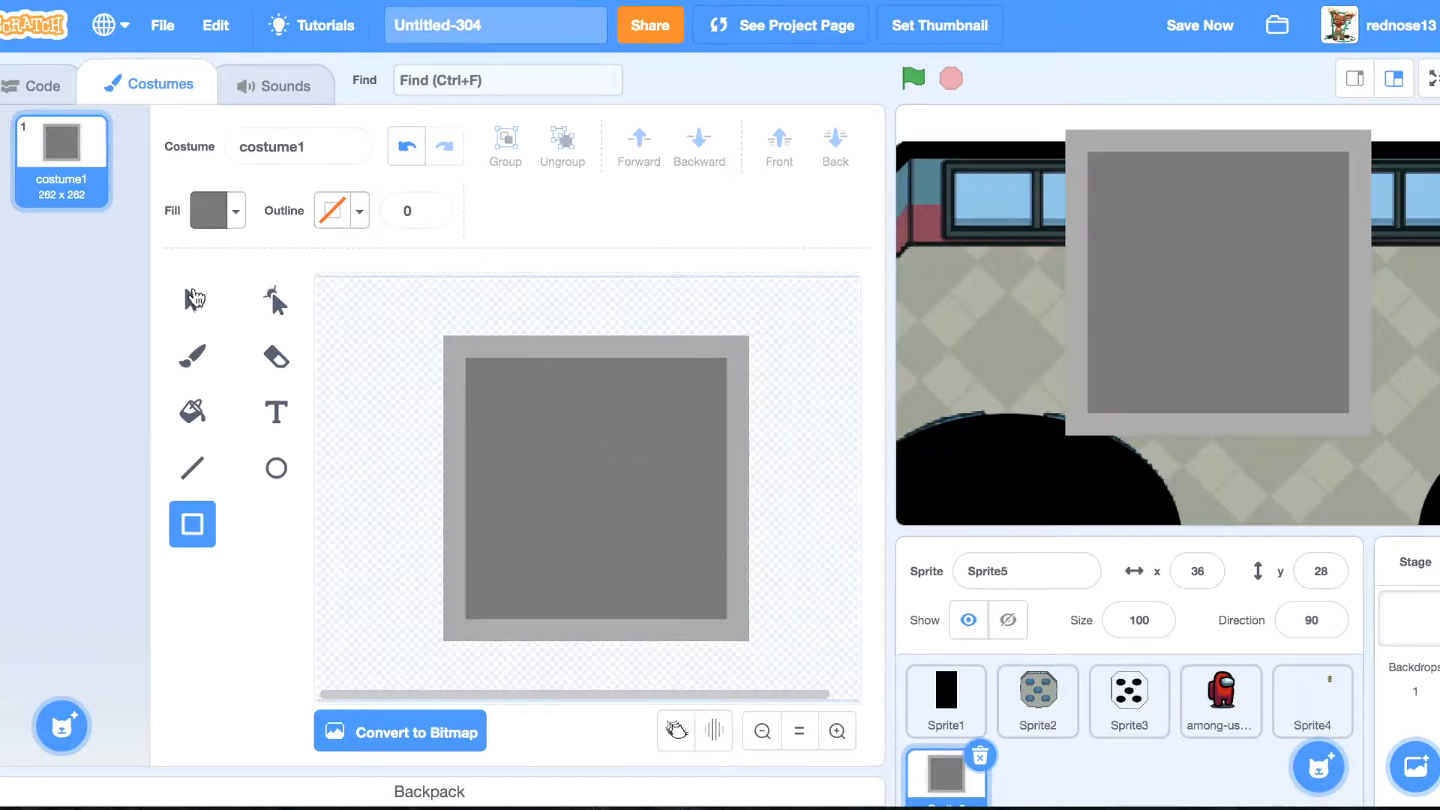
pyautogui.click(192, 300)
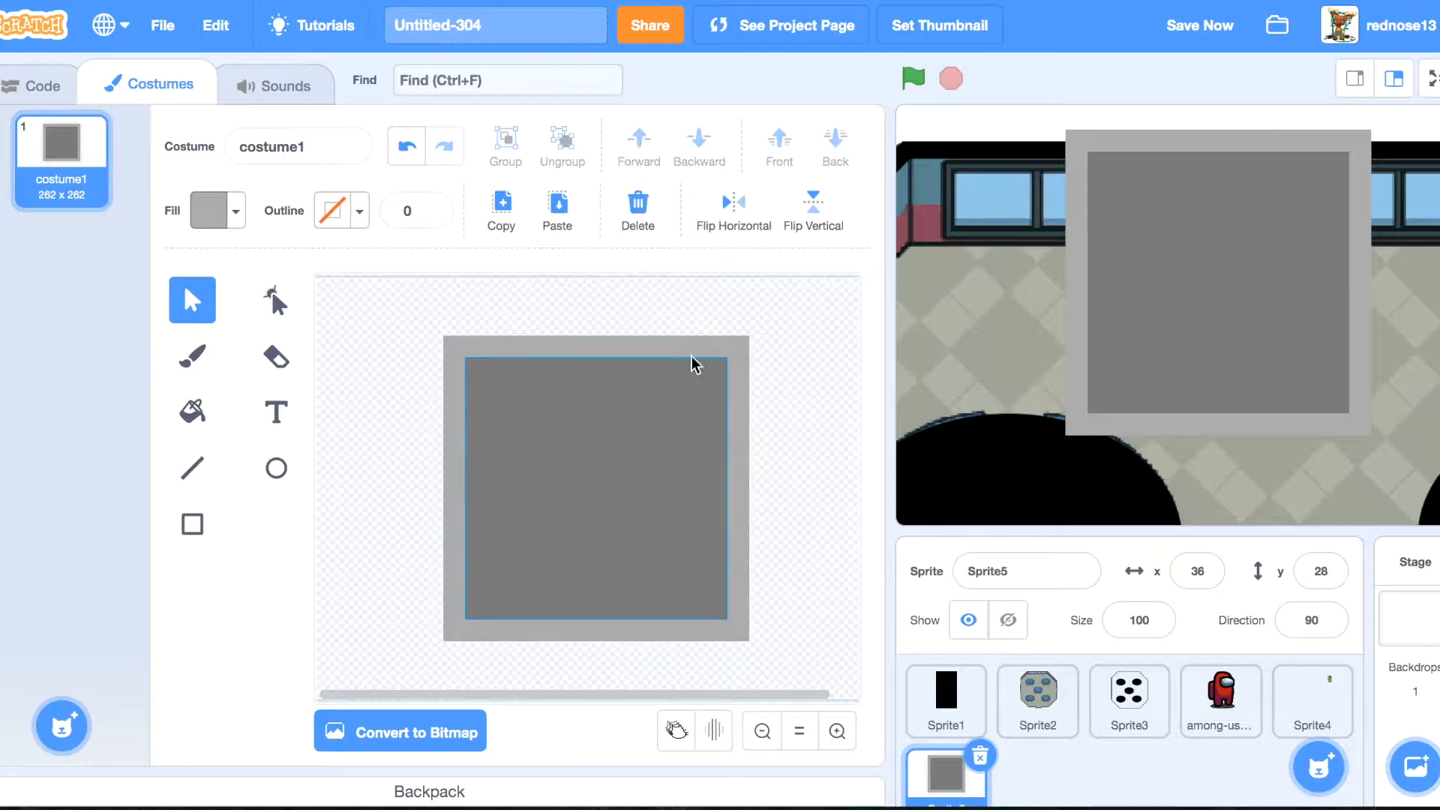
# Set the fill to orange and scatter six small tilted rectangles of trash across the dark panel.
pyautogui.click(210, 210)
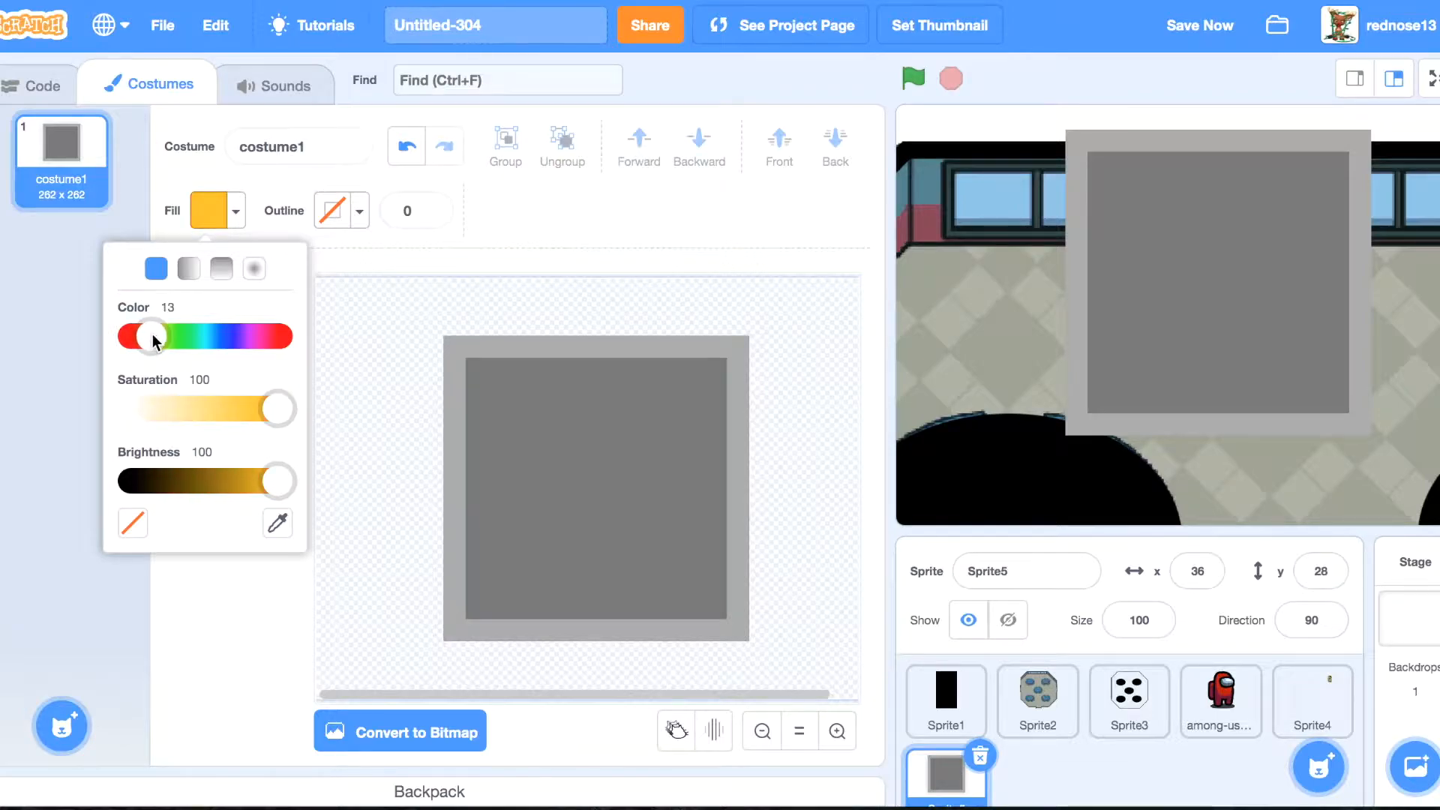
pyautogui.moveTo(156, 334); pyautogui.dragTo(142, 334)
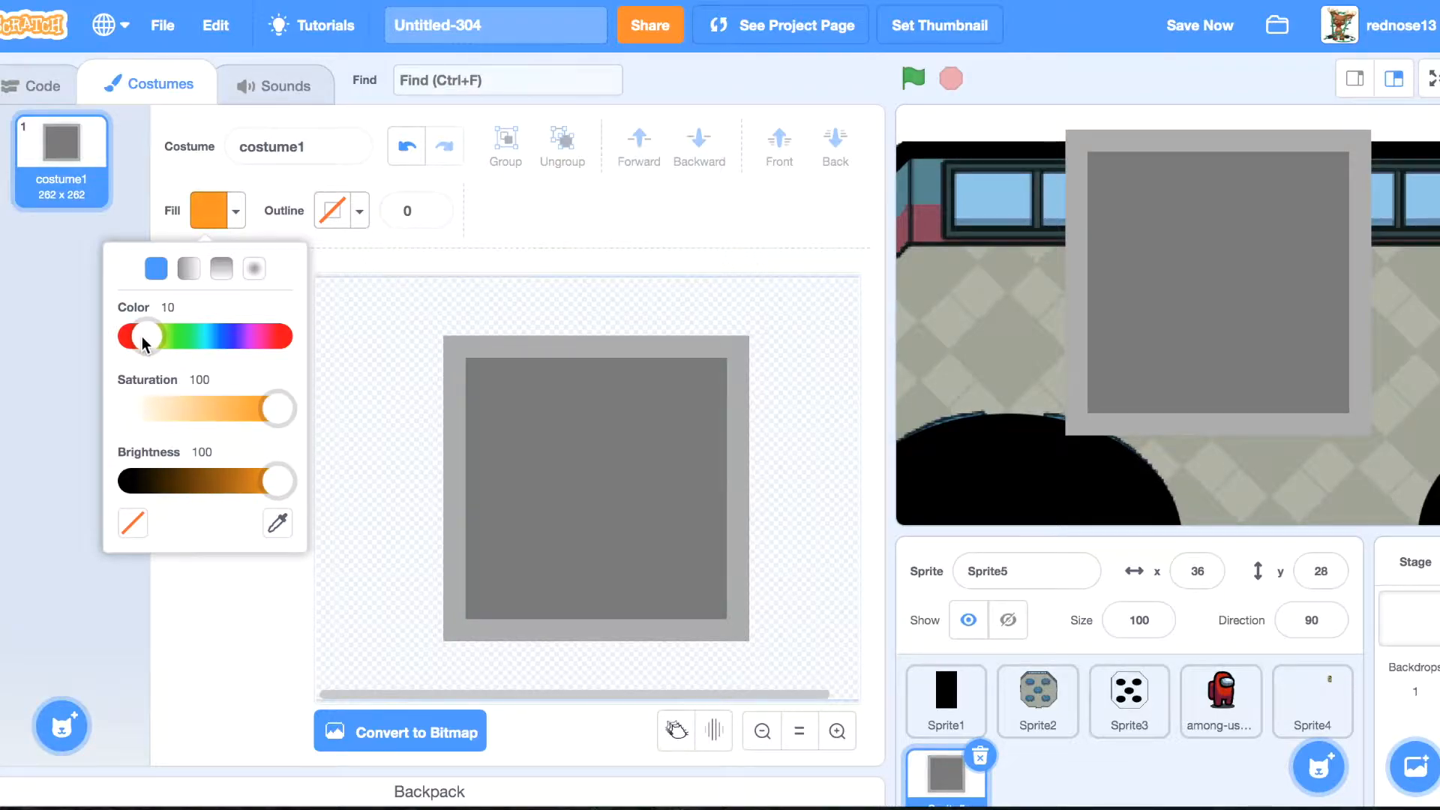
pyautogui.click(506, 510)
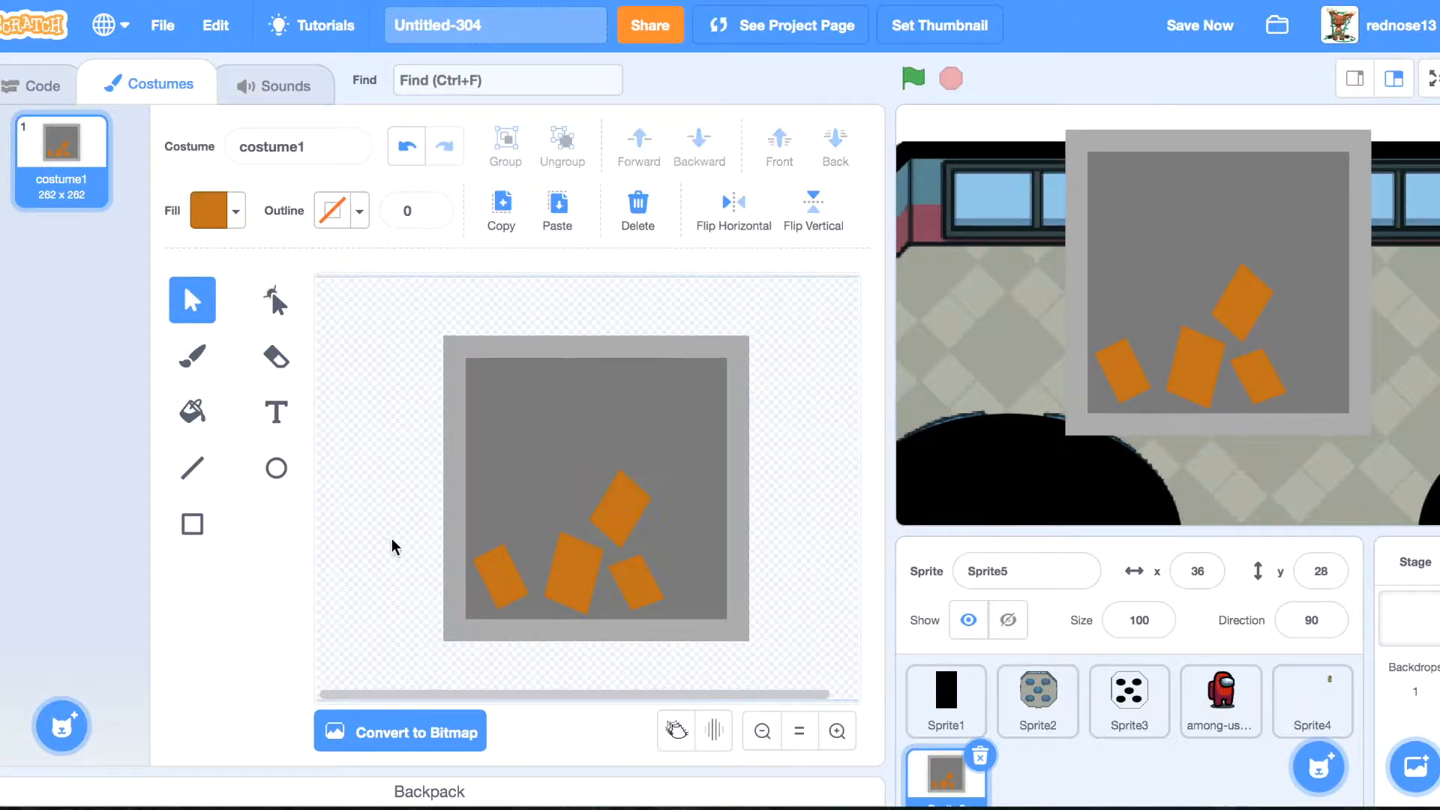
pyautogui.click(501, 584)
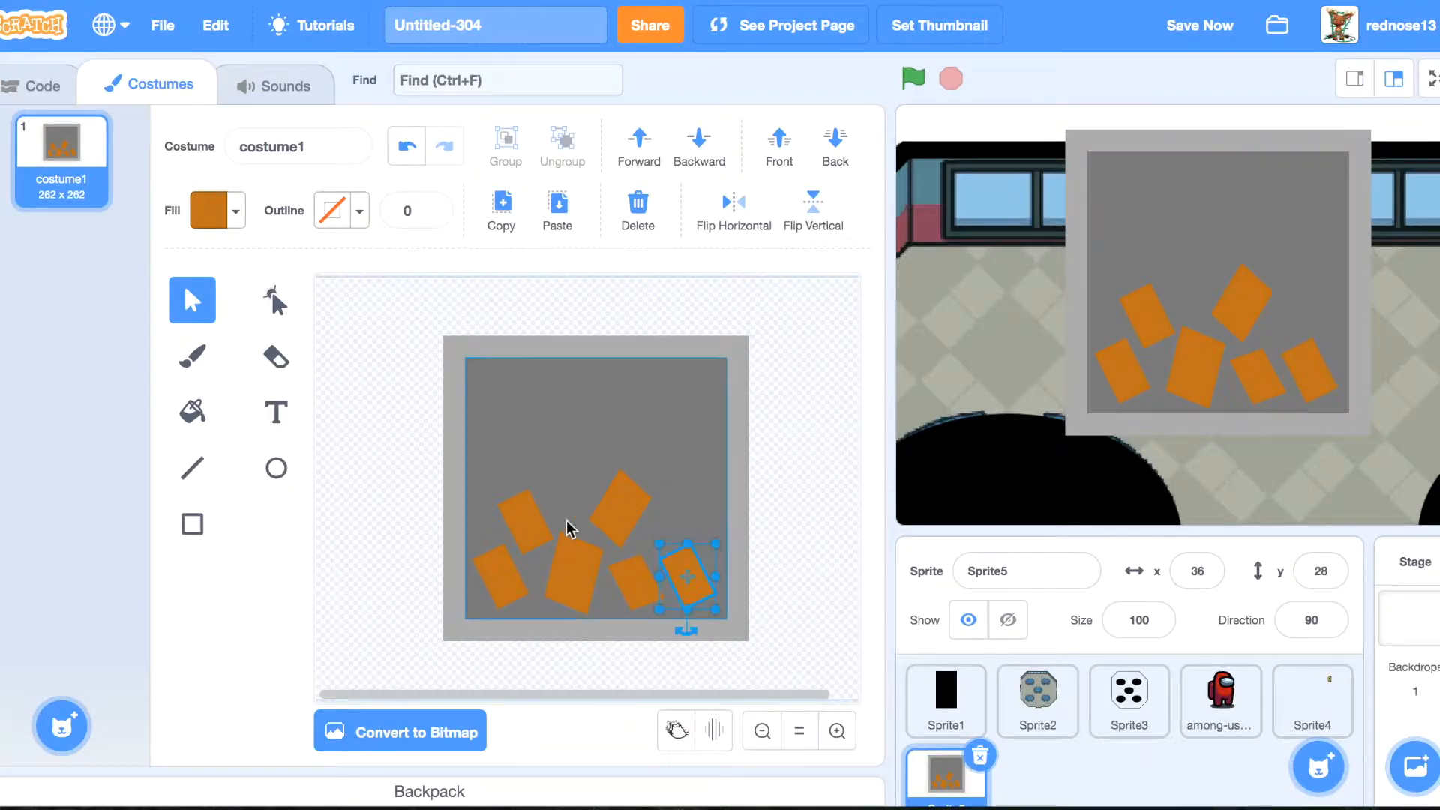
# Duplicate costume1 and reorder layers so the outer bin square sits in front.
pyautogui.rightClick(62, 147)
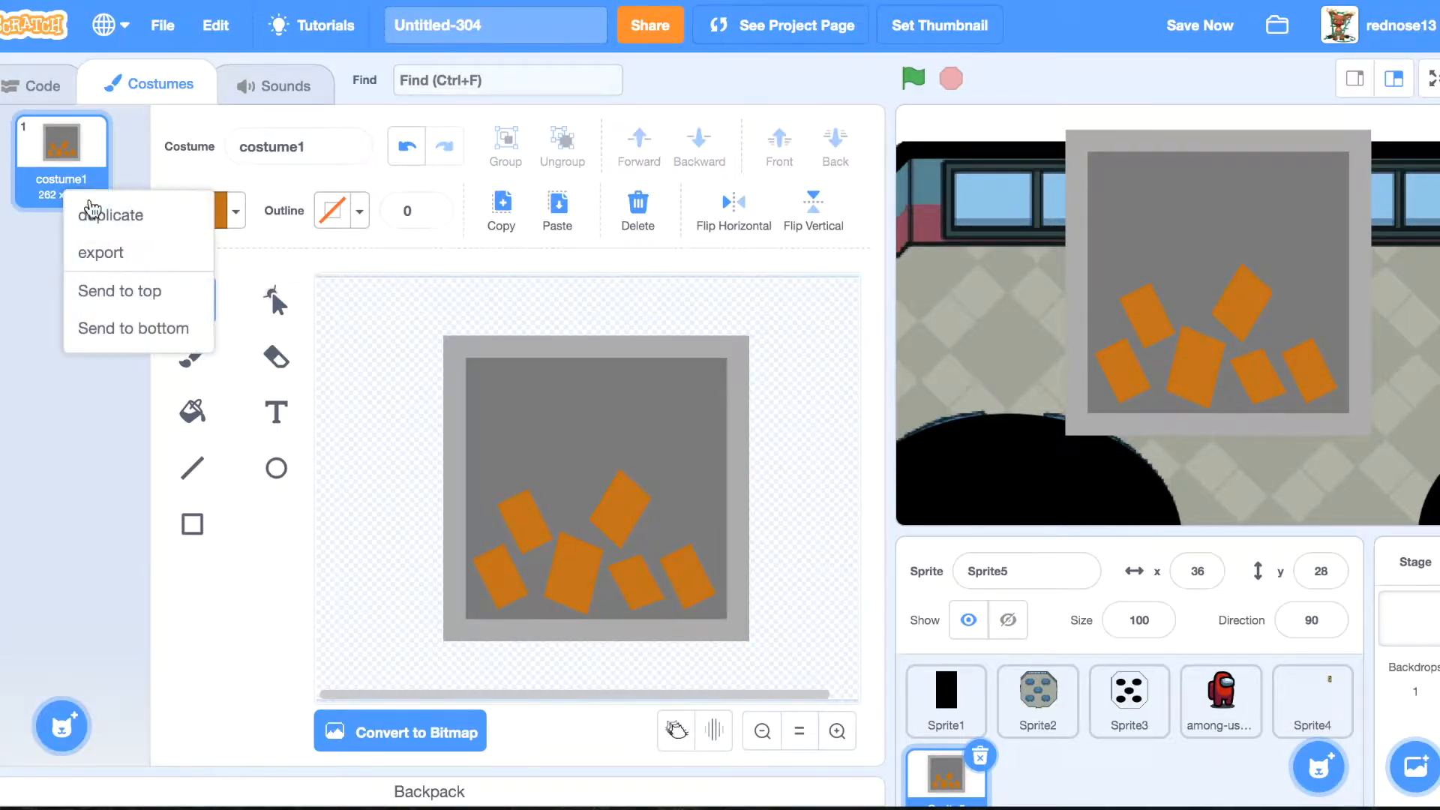
pyautogui.click(117, 215)
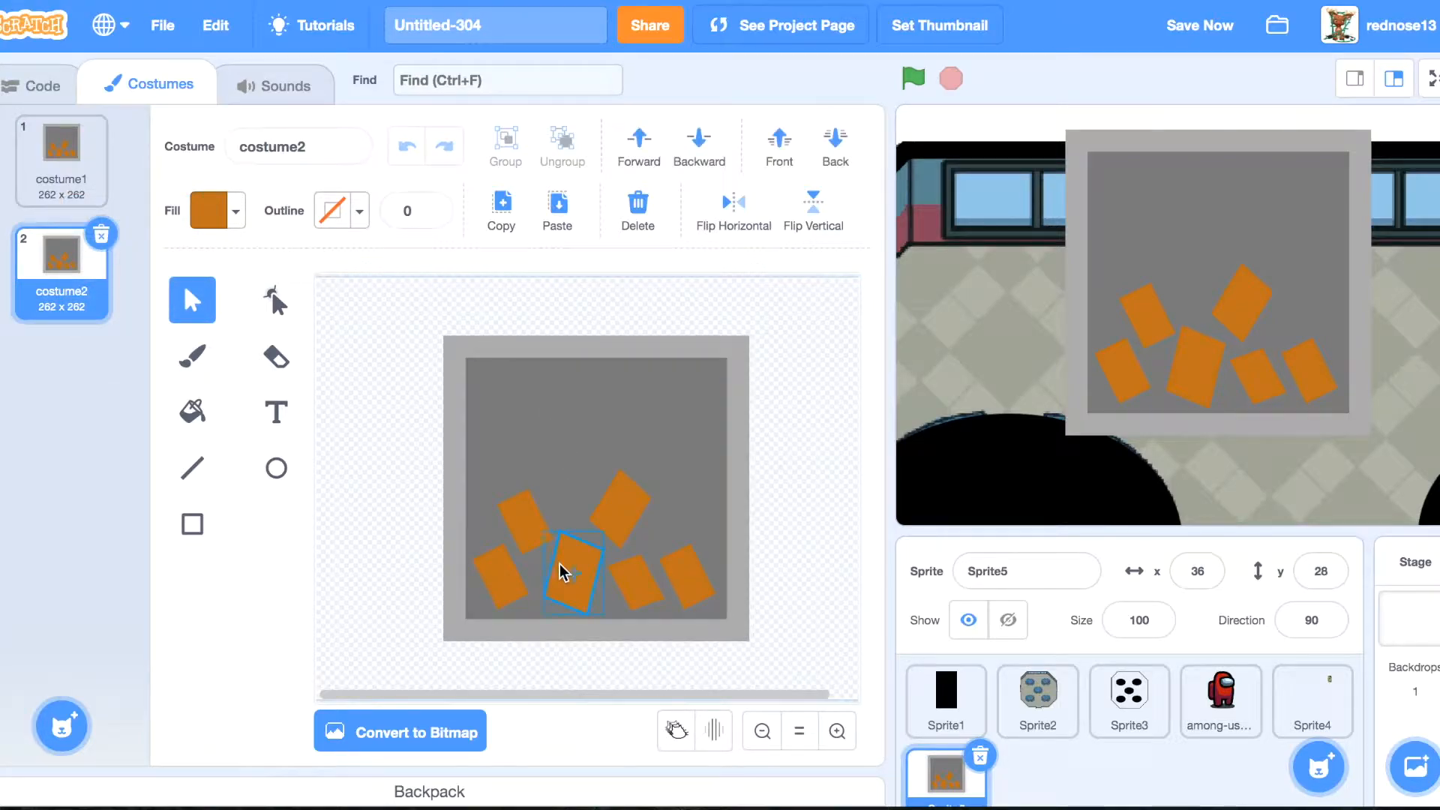
pyautogui.click(699, 146)
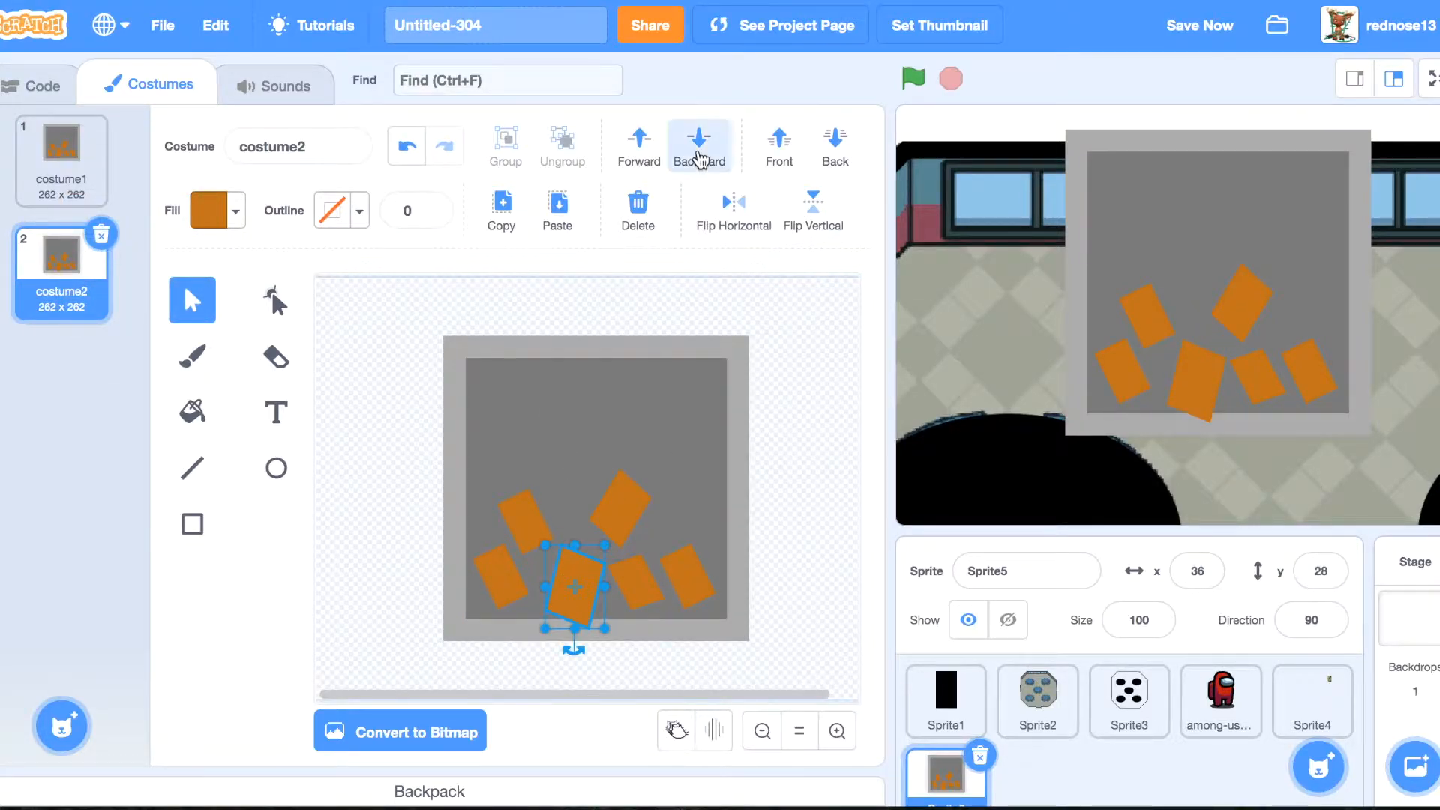
pyautogui.click(699, 145)
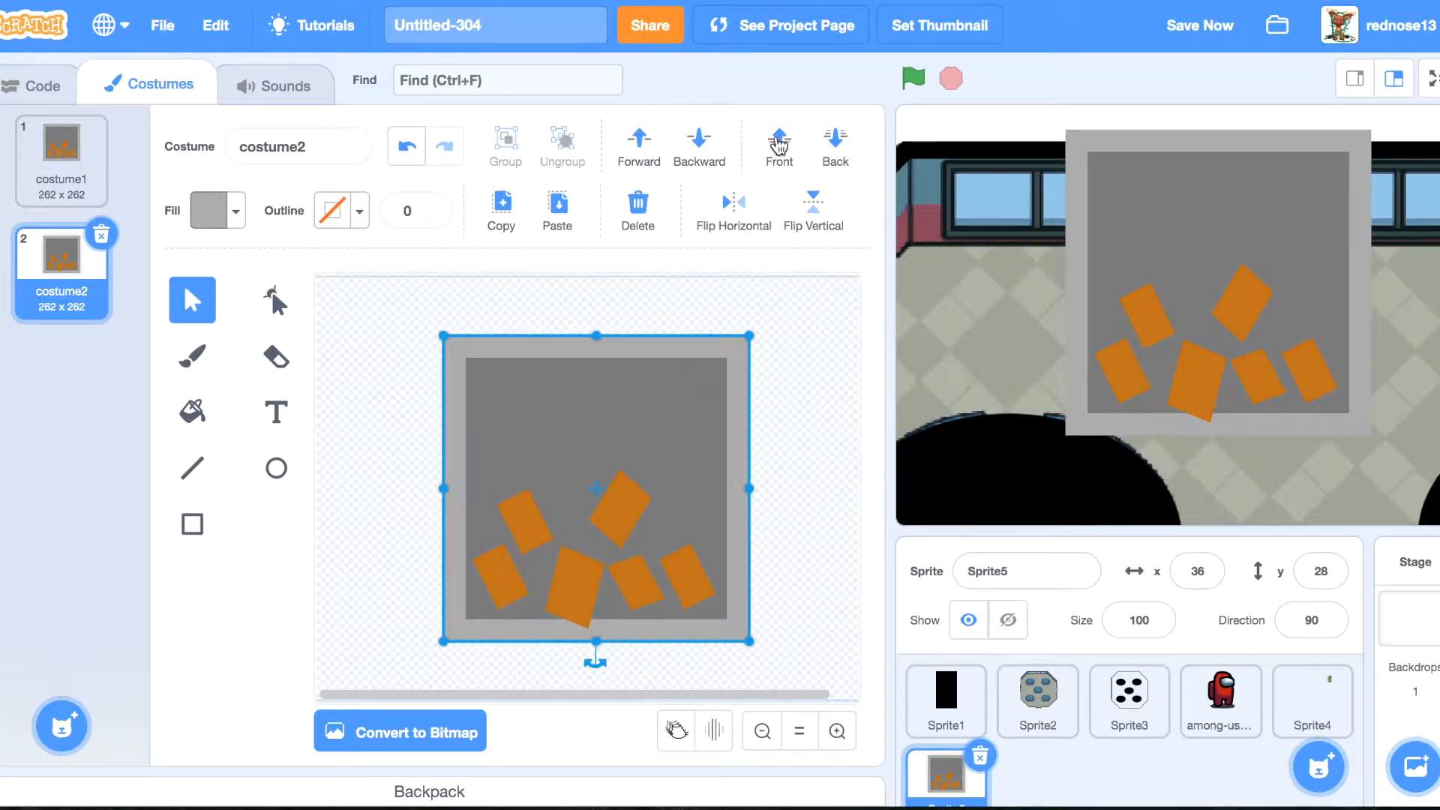
pyautogui.click(638, 207)
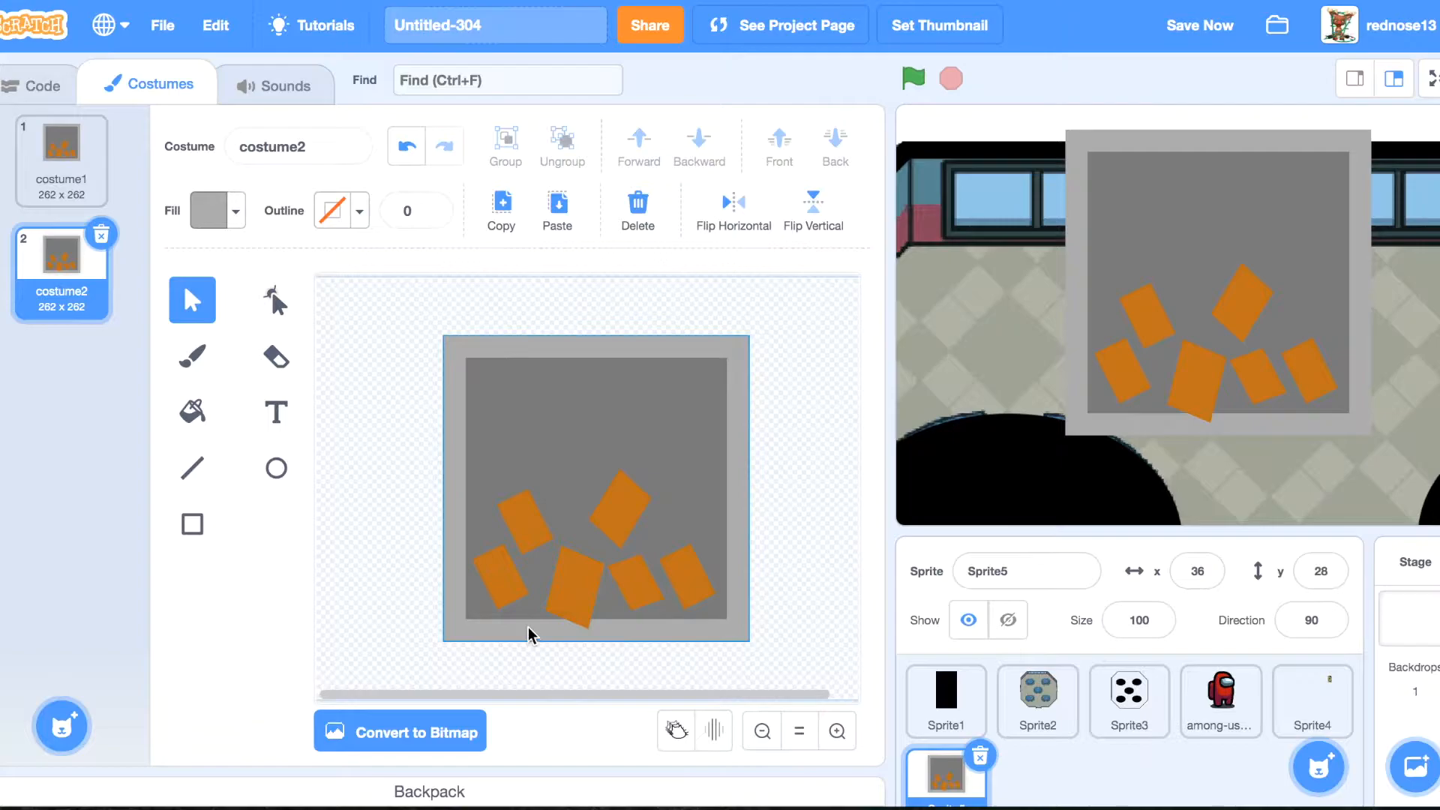
# Draw a light grey square over the bin and layer it above the dark panel, below the trash.
pyautogui.click(210, 210)
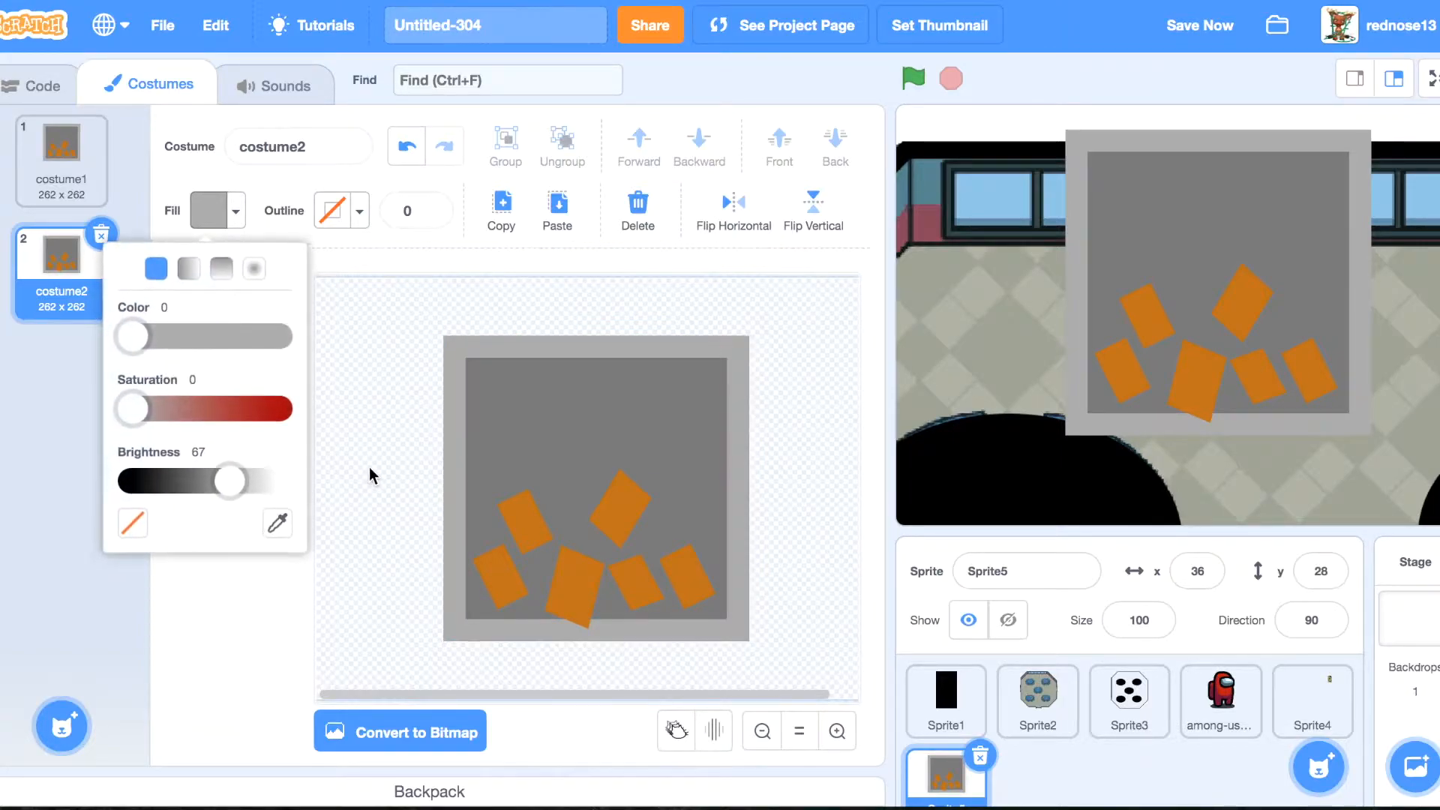
pyautogui.click(596, 487)
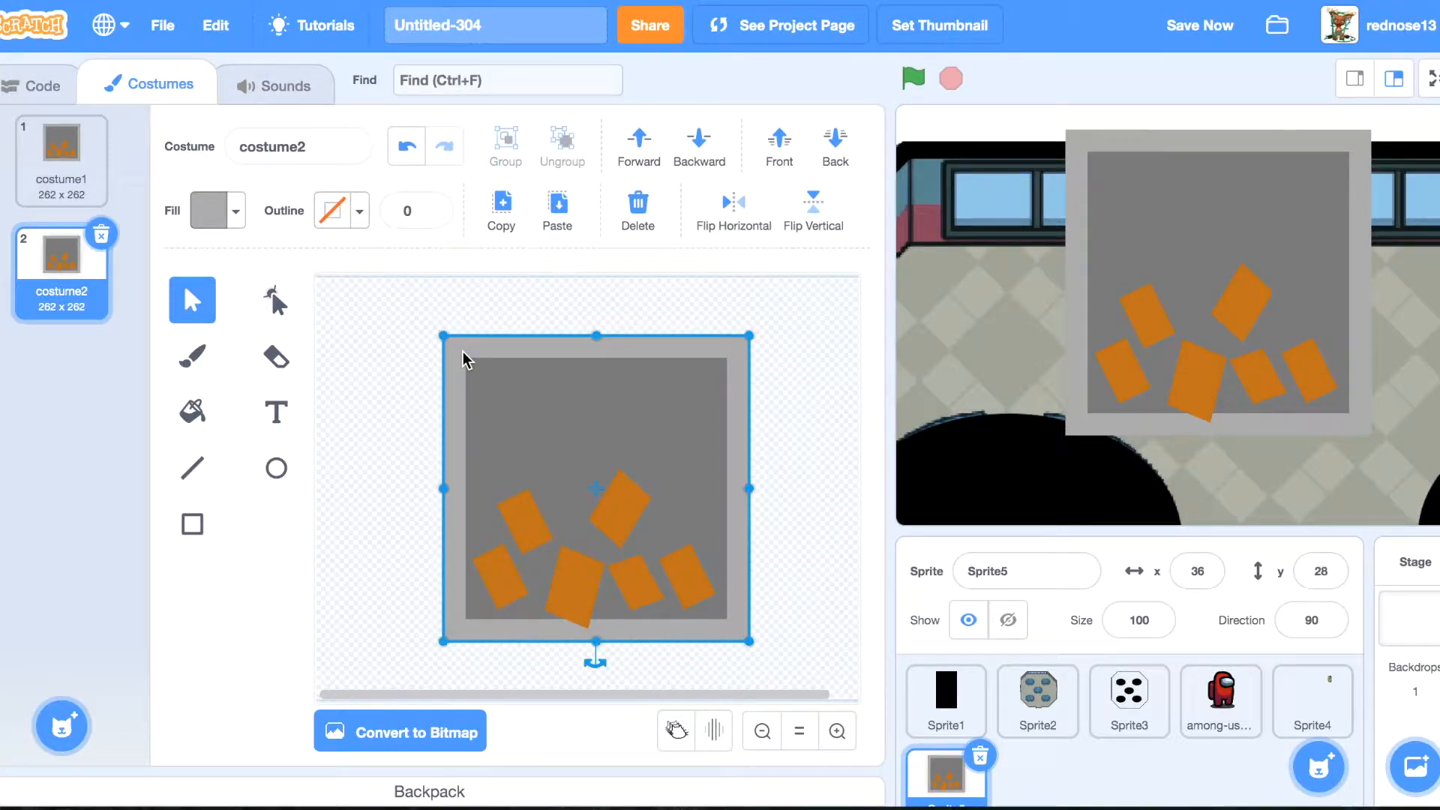
pyautogui.click(190, 524)
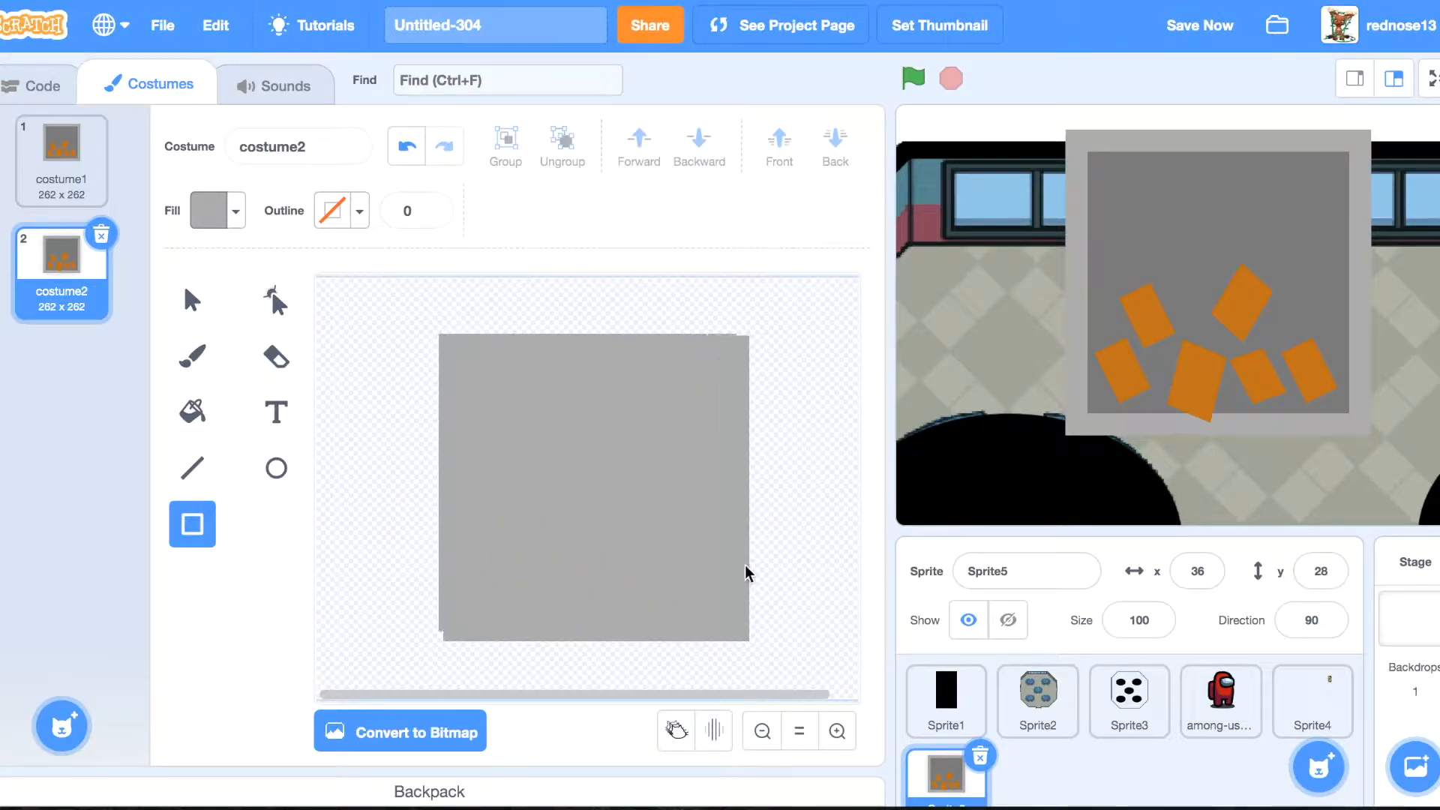
pyautogui.click(595, 488)
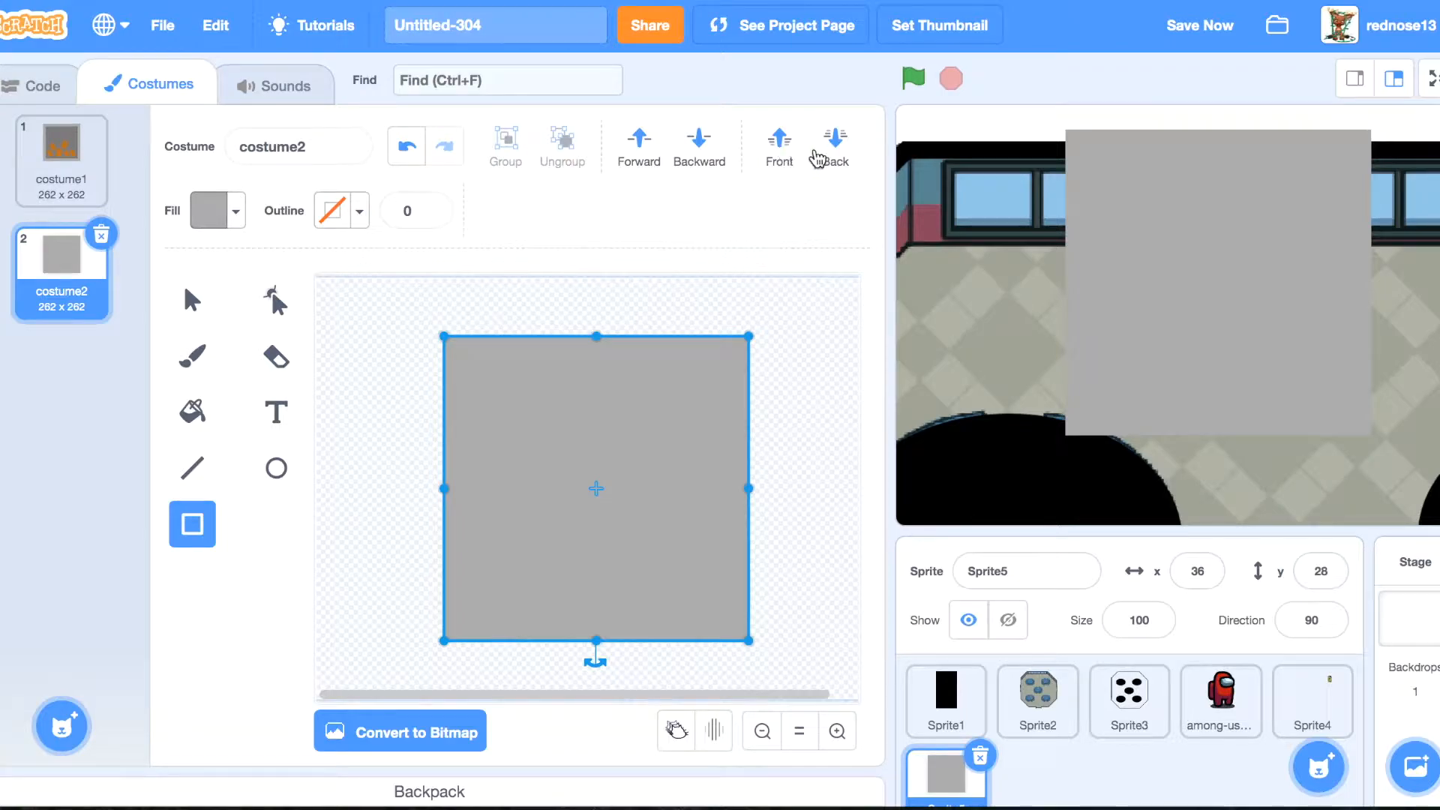
pyautogui.click(639, 138)
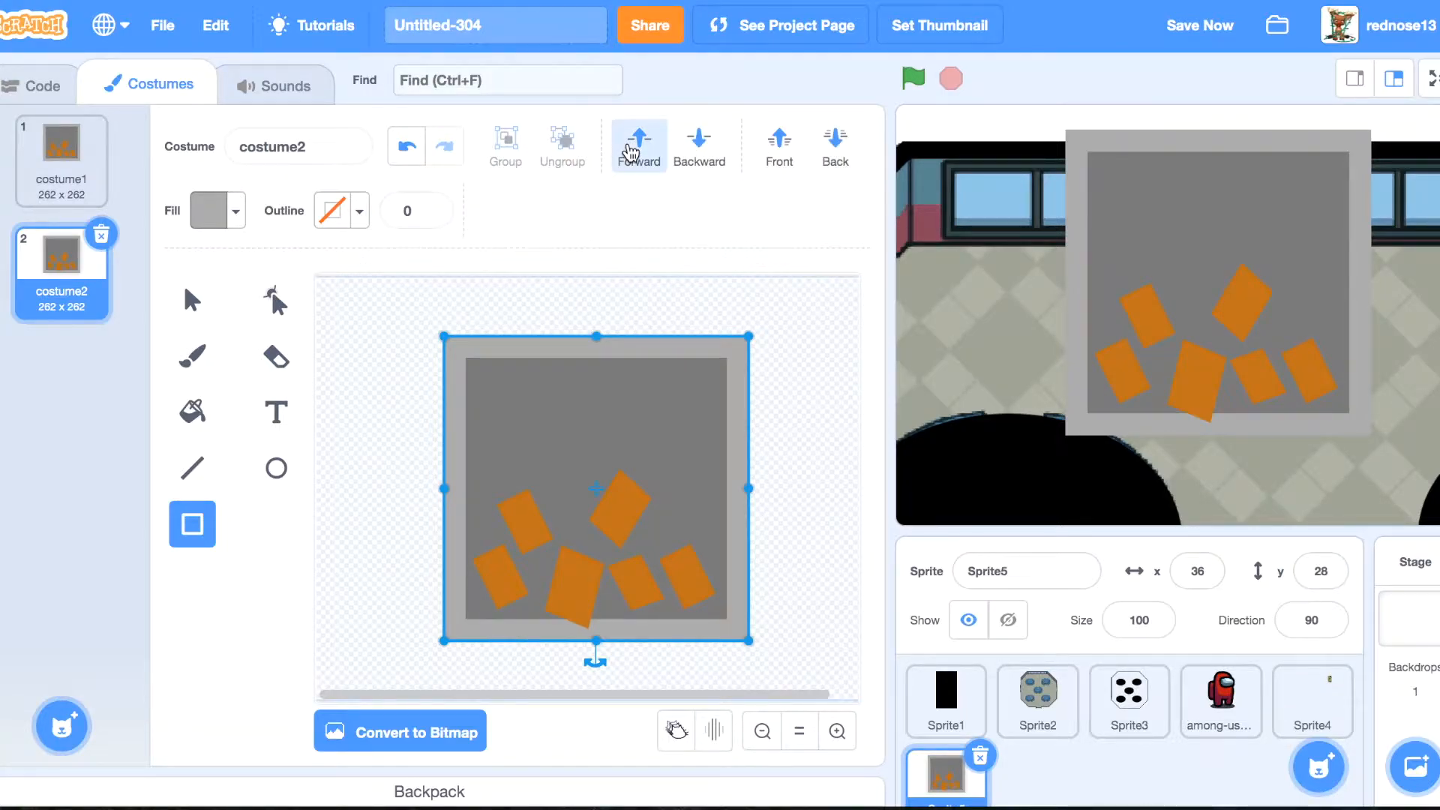
pyautogui.click(804, 314)
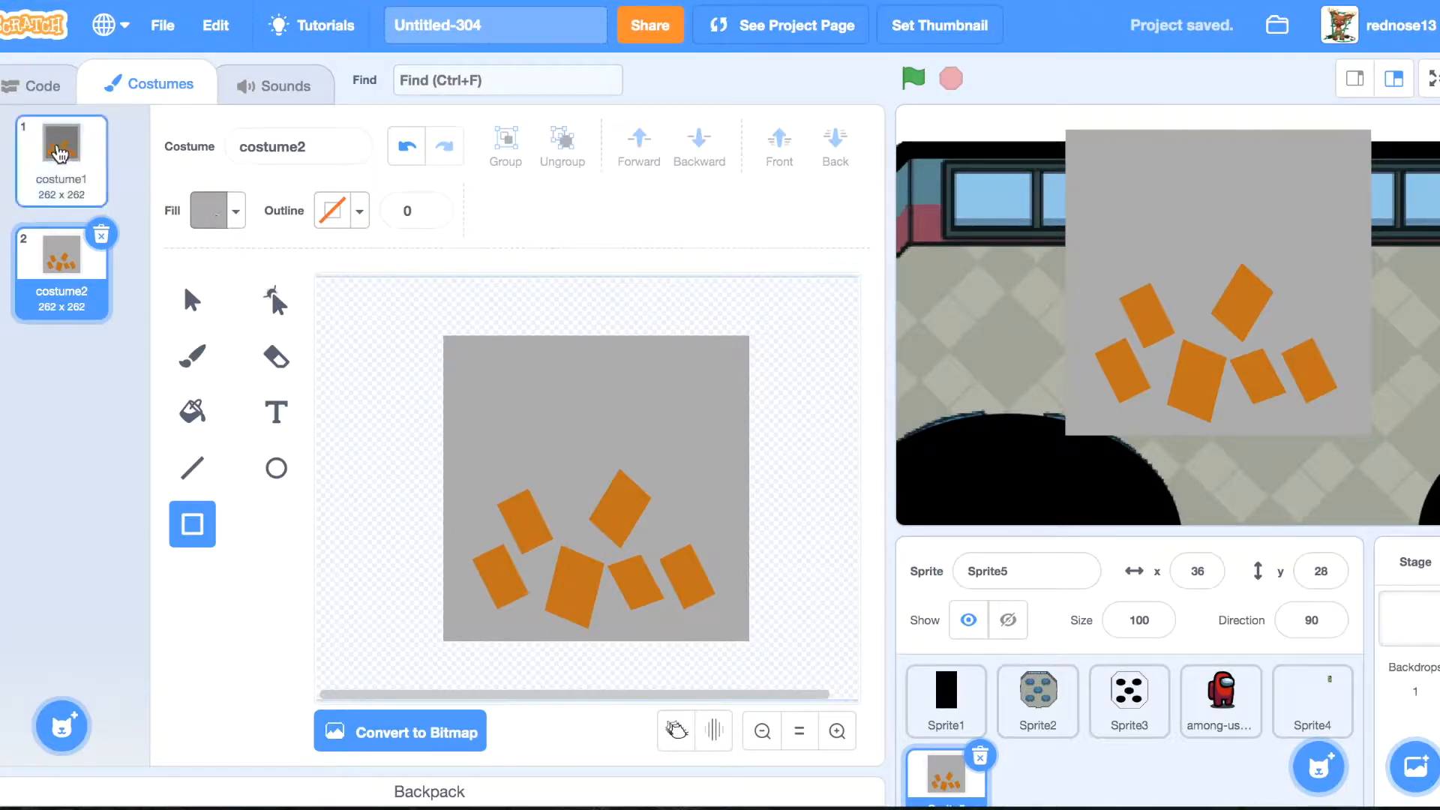
# Delete the original costume and duplicate the trash-on-grey costume into two.
pyautogui.click(102, 234)
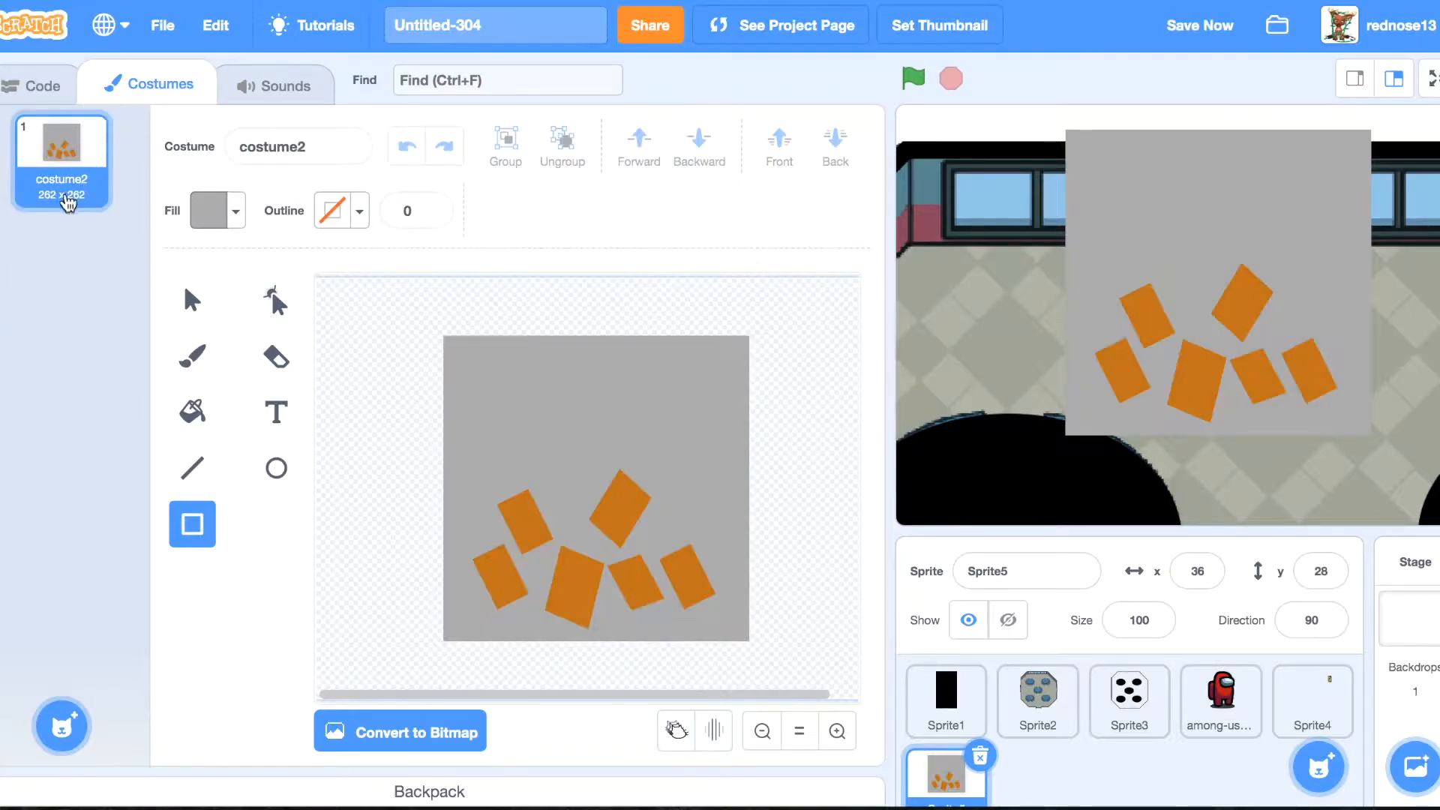
pyautogui.rightClick(60, 161)
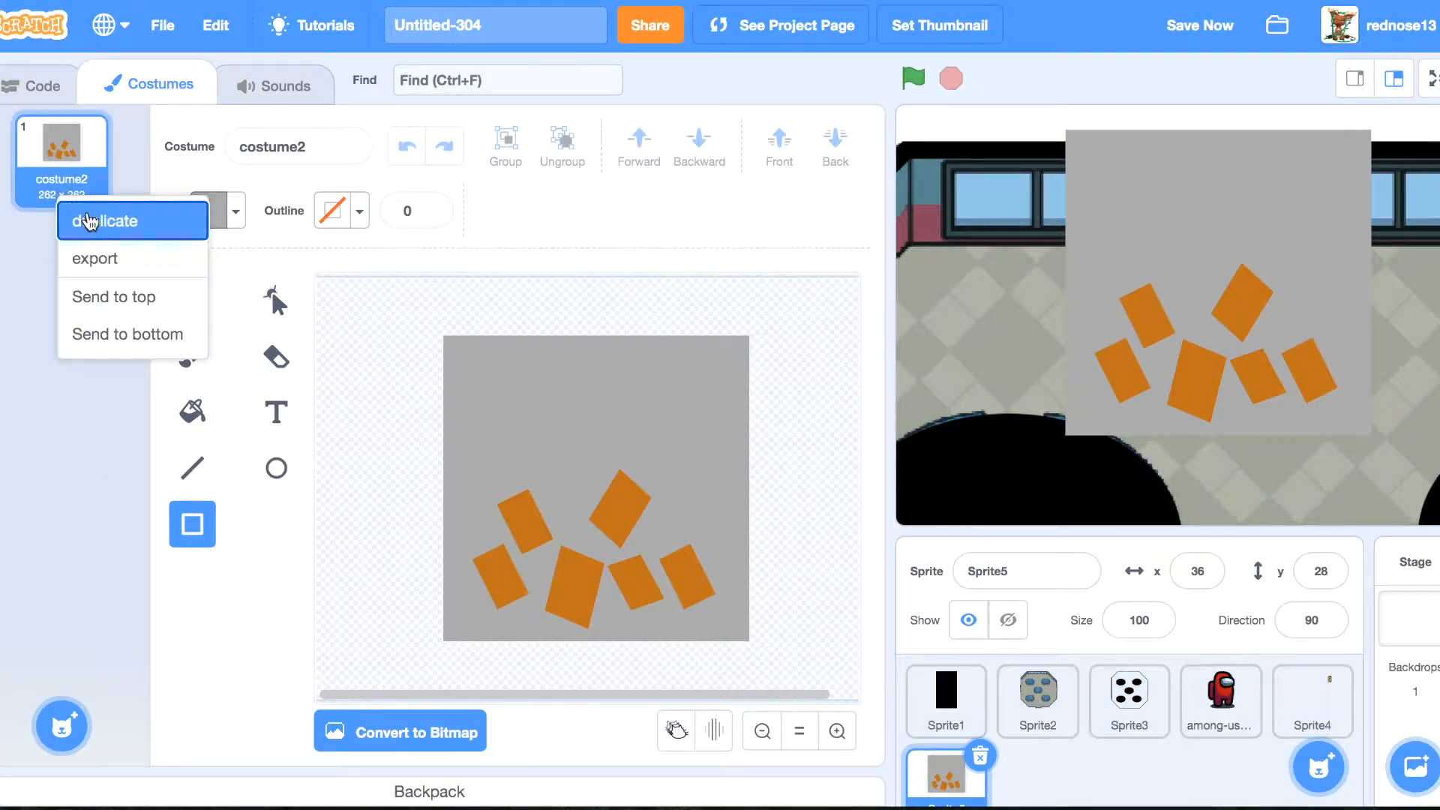
pyautogui.click(110, 220)
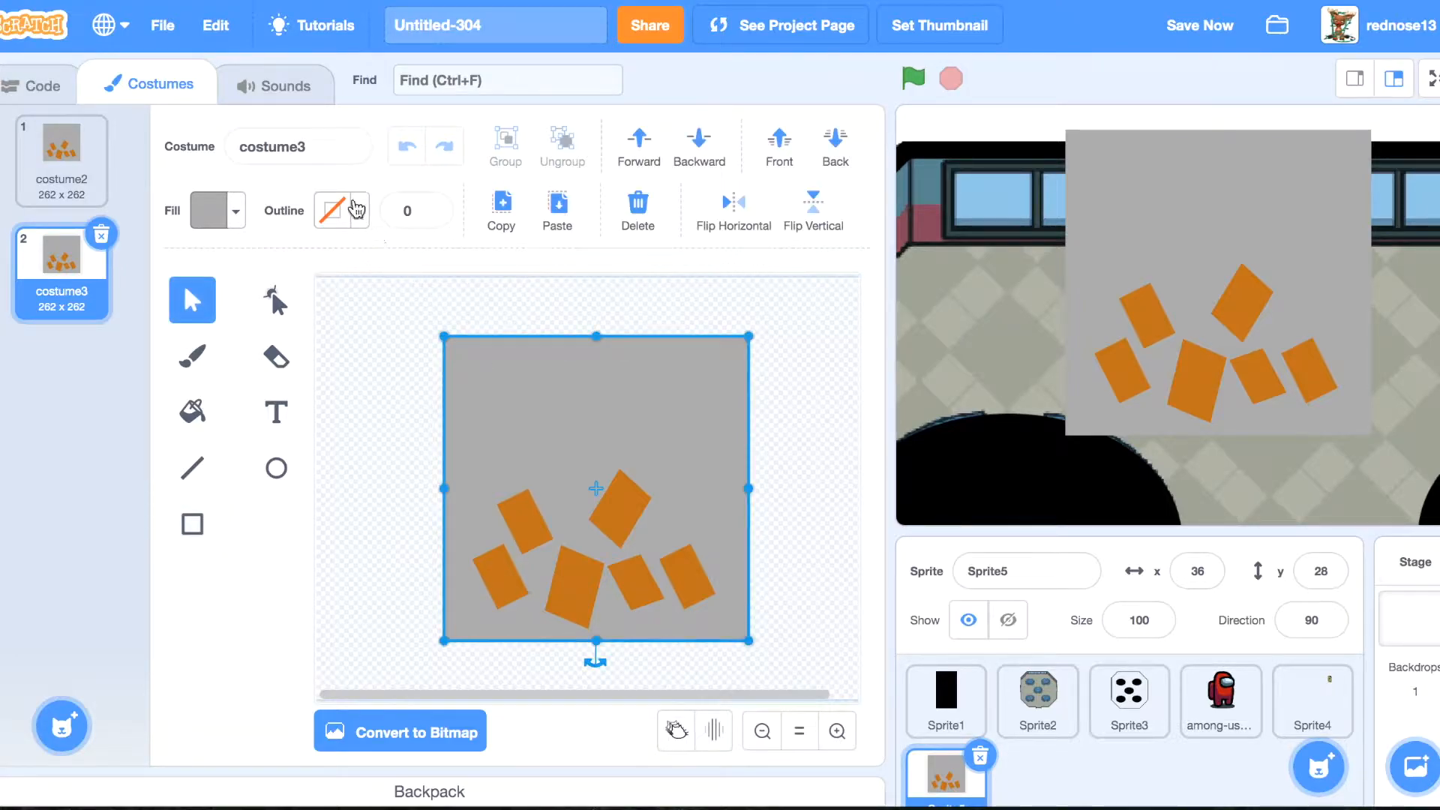
# Add a black rectangle with outline 75 behind the grey box as a thick frame.
pyautogui.click(333, 210)
pyautogui.write('75')
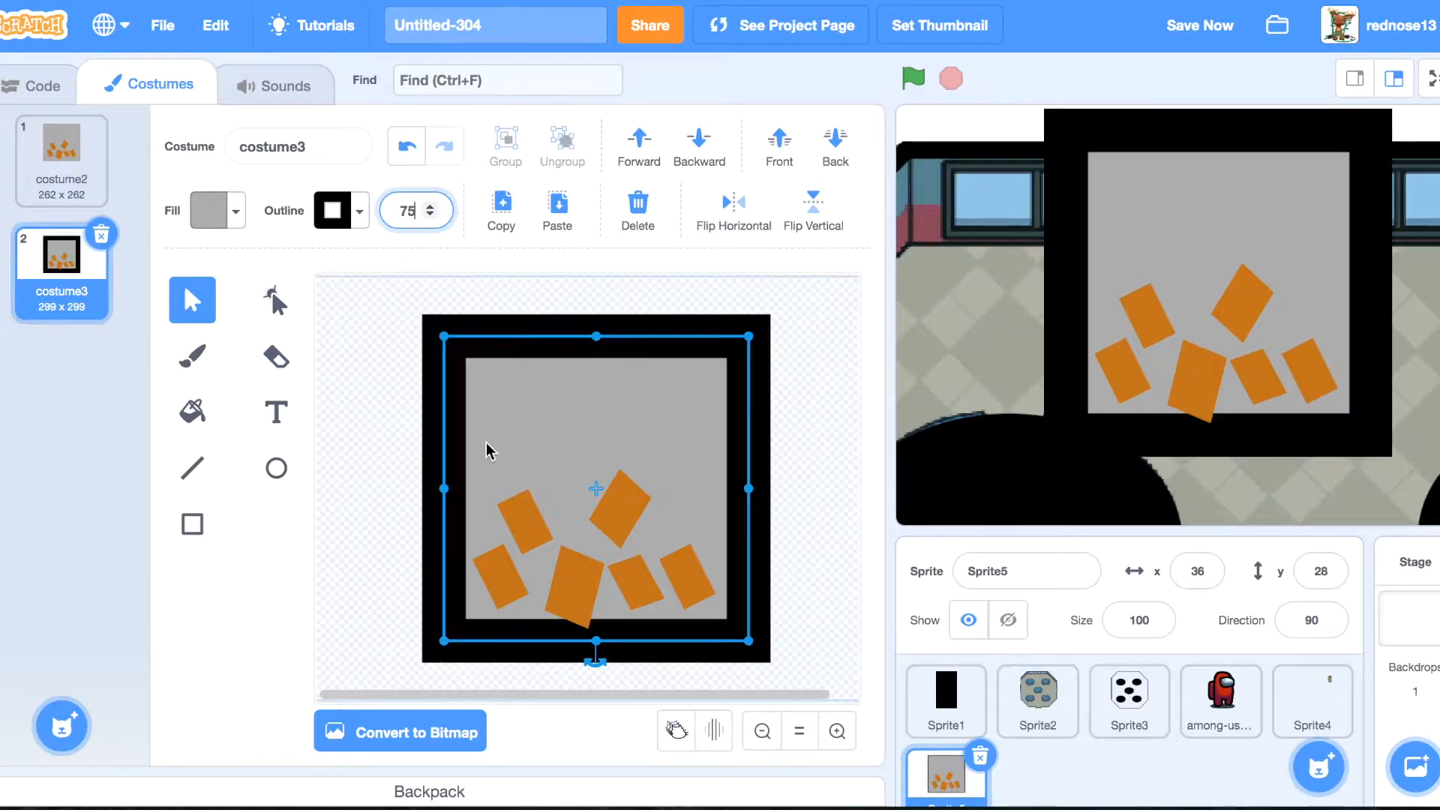
pyautogui.click(60, 152)
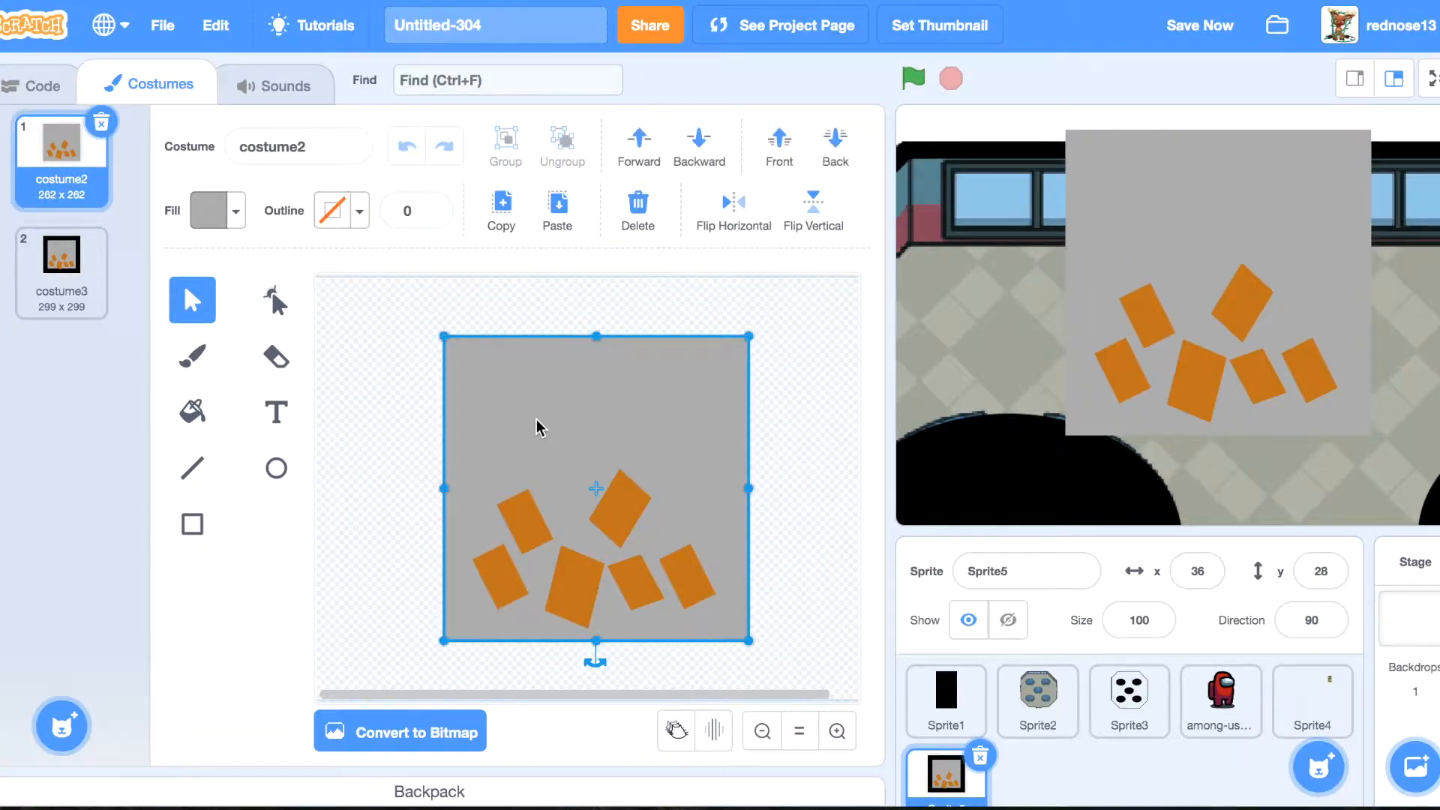
pyautogui.click(414, 210)
pyautogui.write('75')
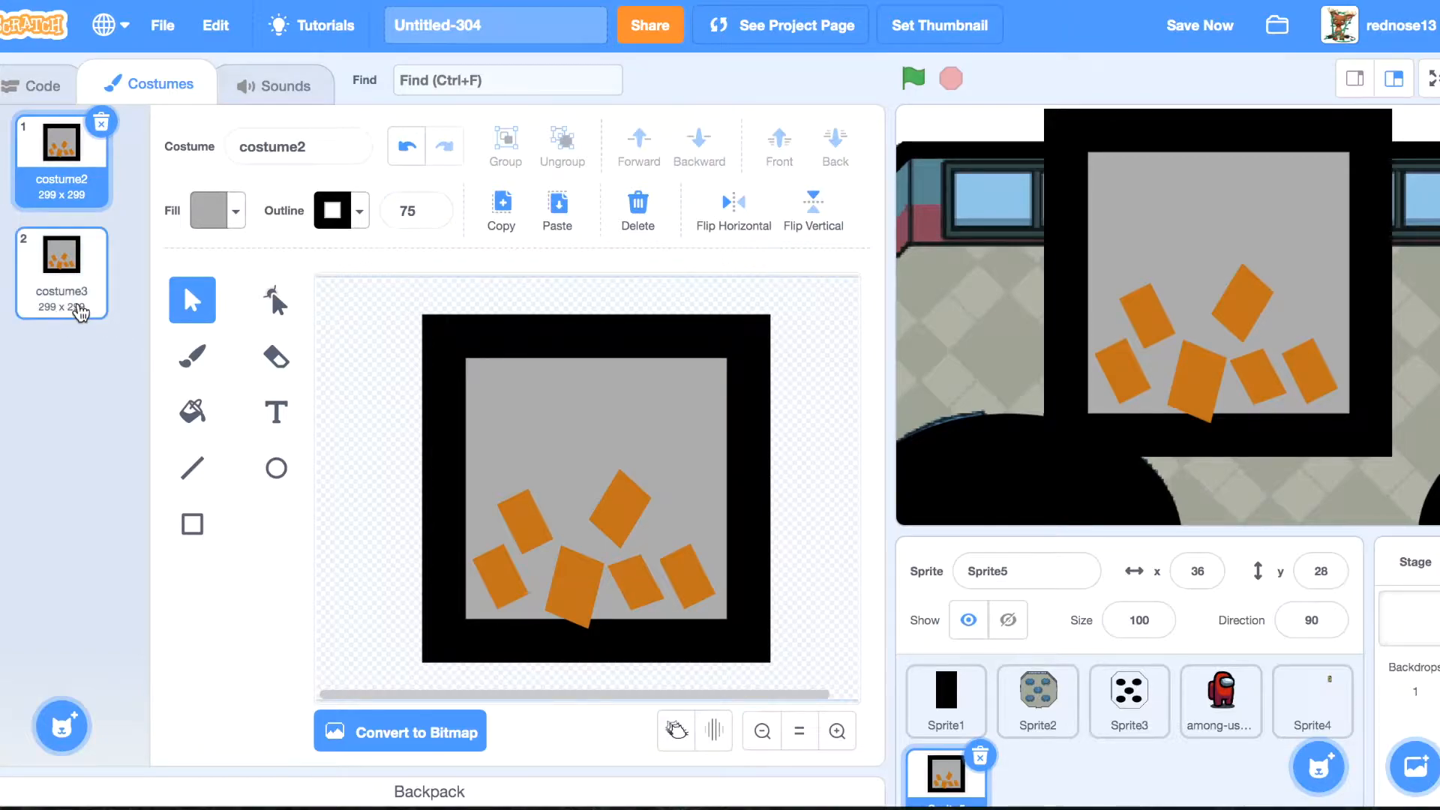
# In costume3 move a trash piece down and draw a black bar along the bin's bottom.
pyautogui.click(60, 268)
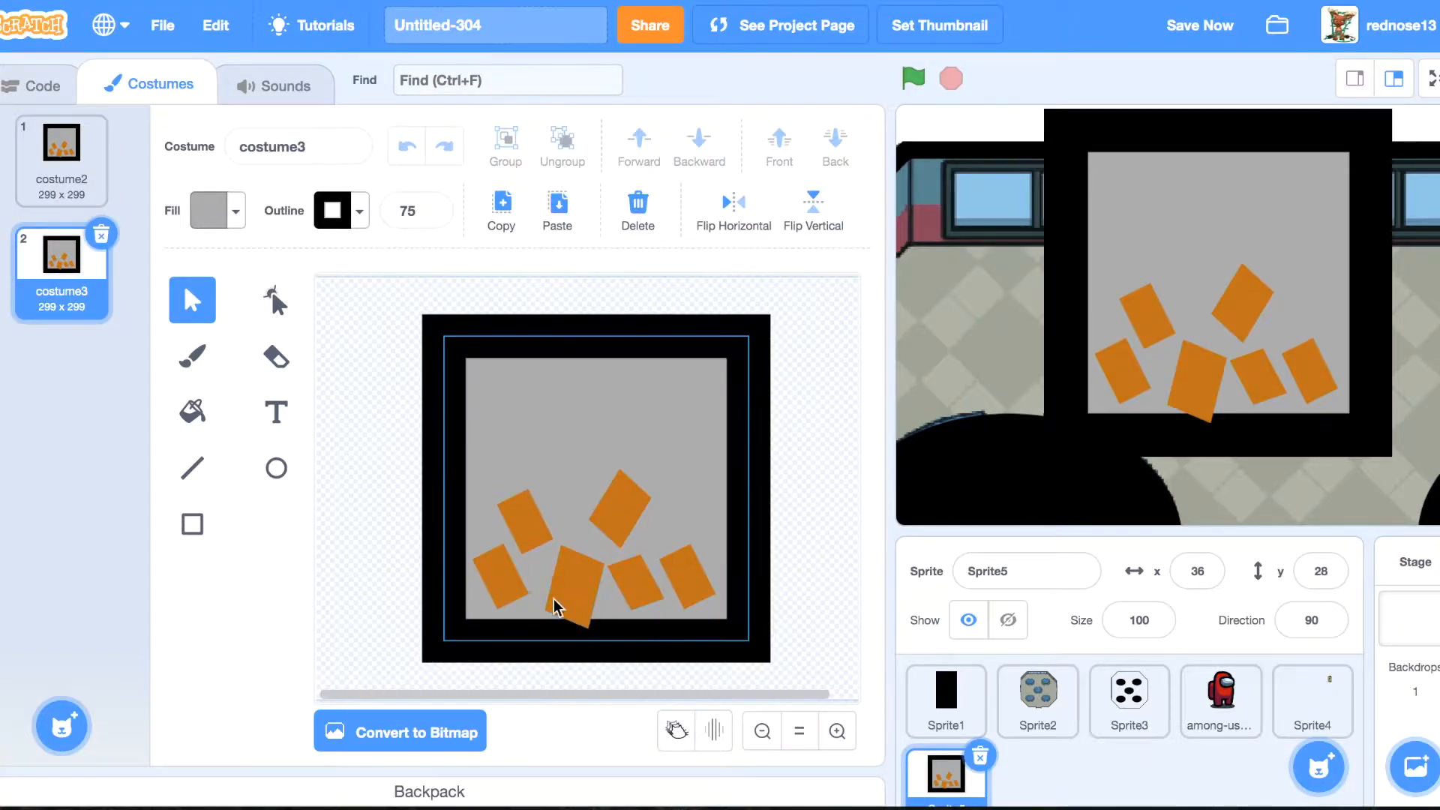
pyautogui.click(574, 588)
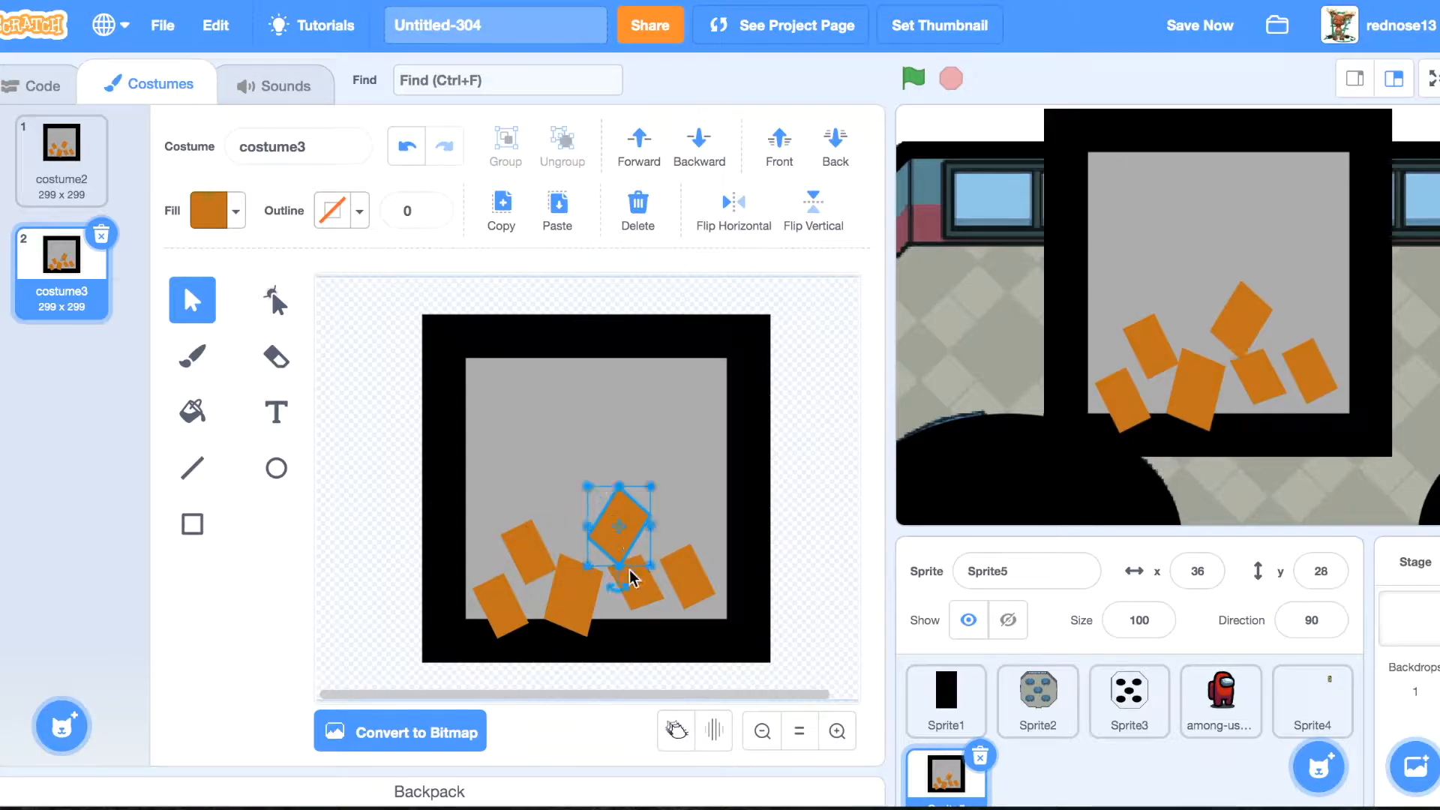
pyautogui.click(192, 524)
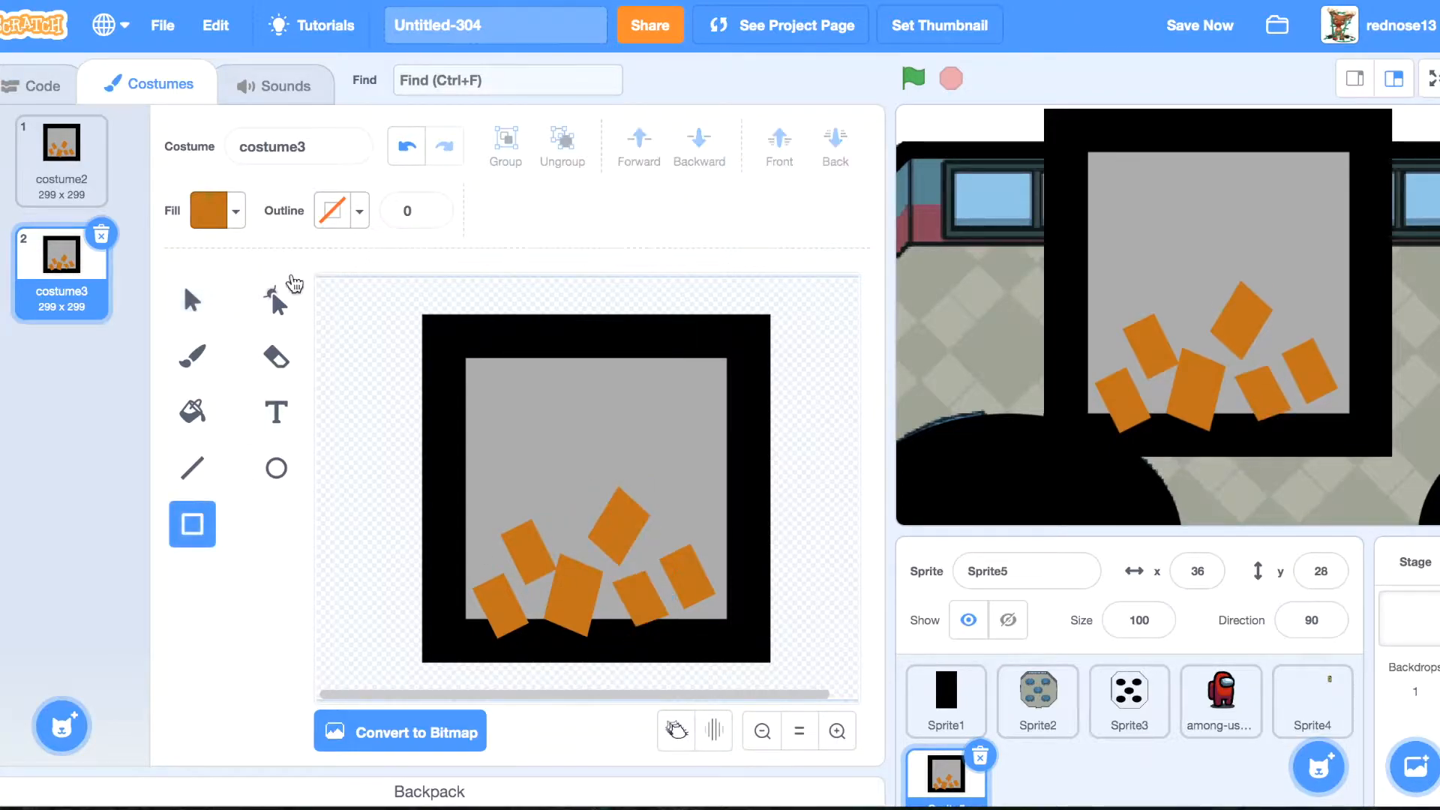
pyautogui.click(210, 210)
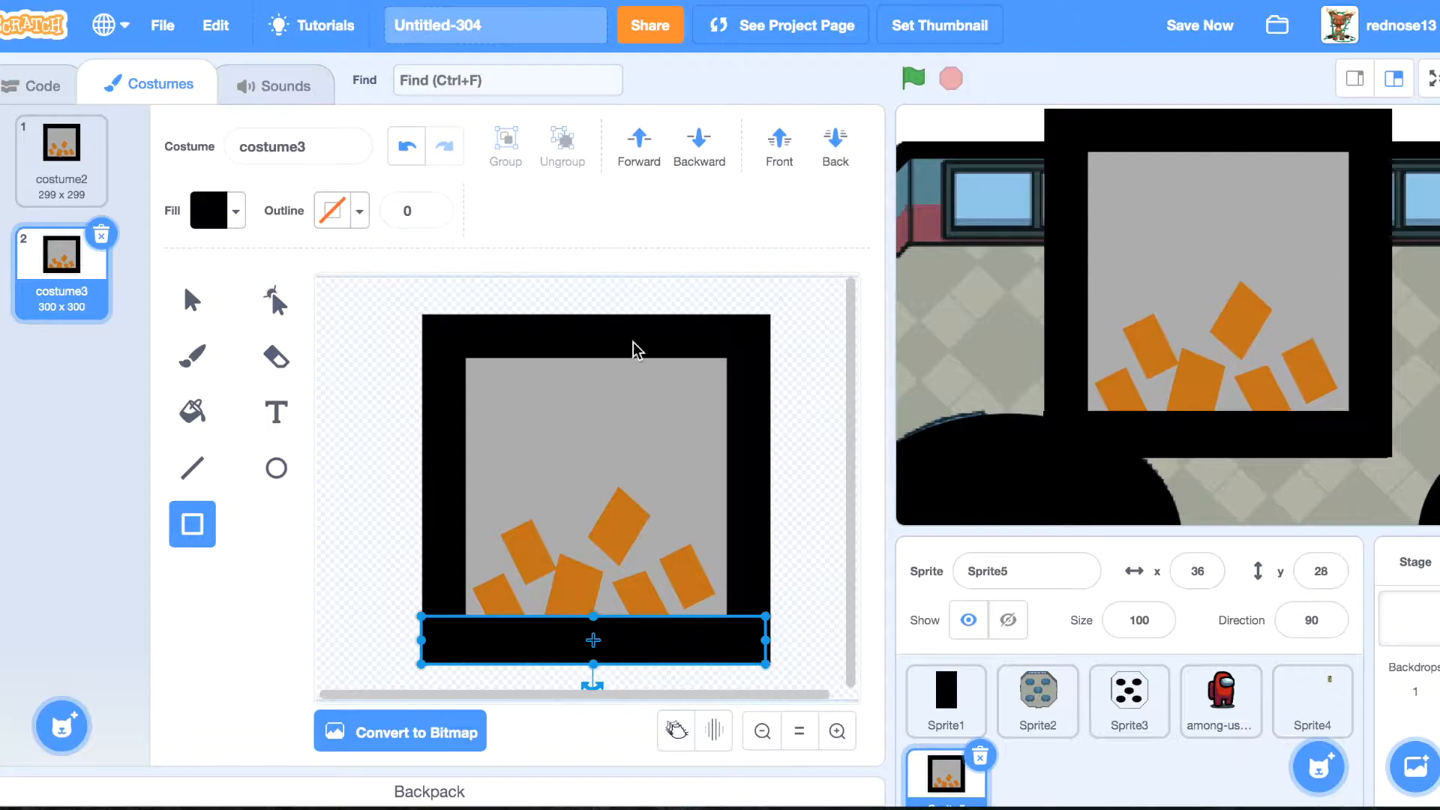
pyautogui.click(192, 300)
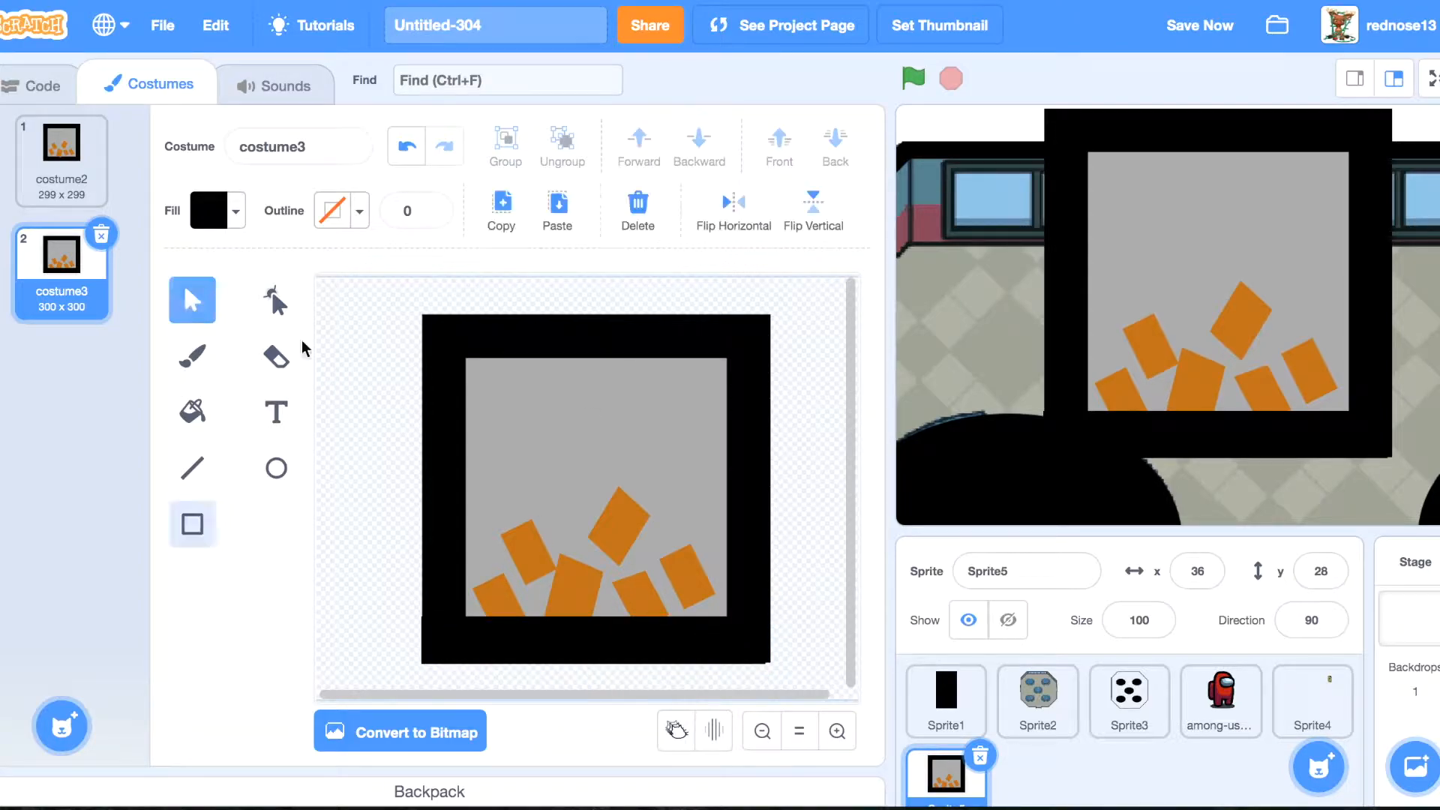
pyautogui.click(687, 588)
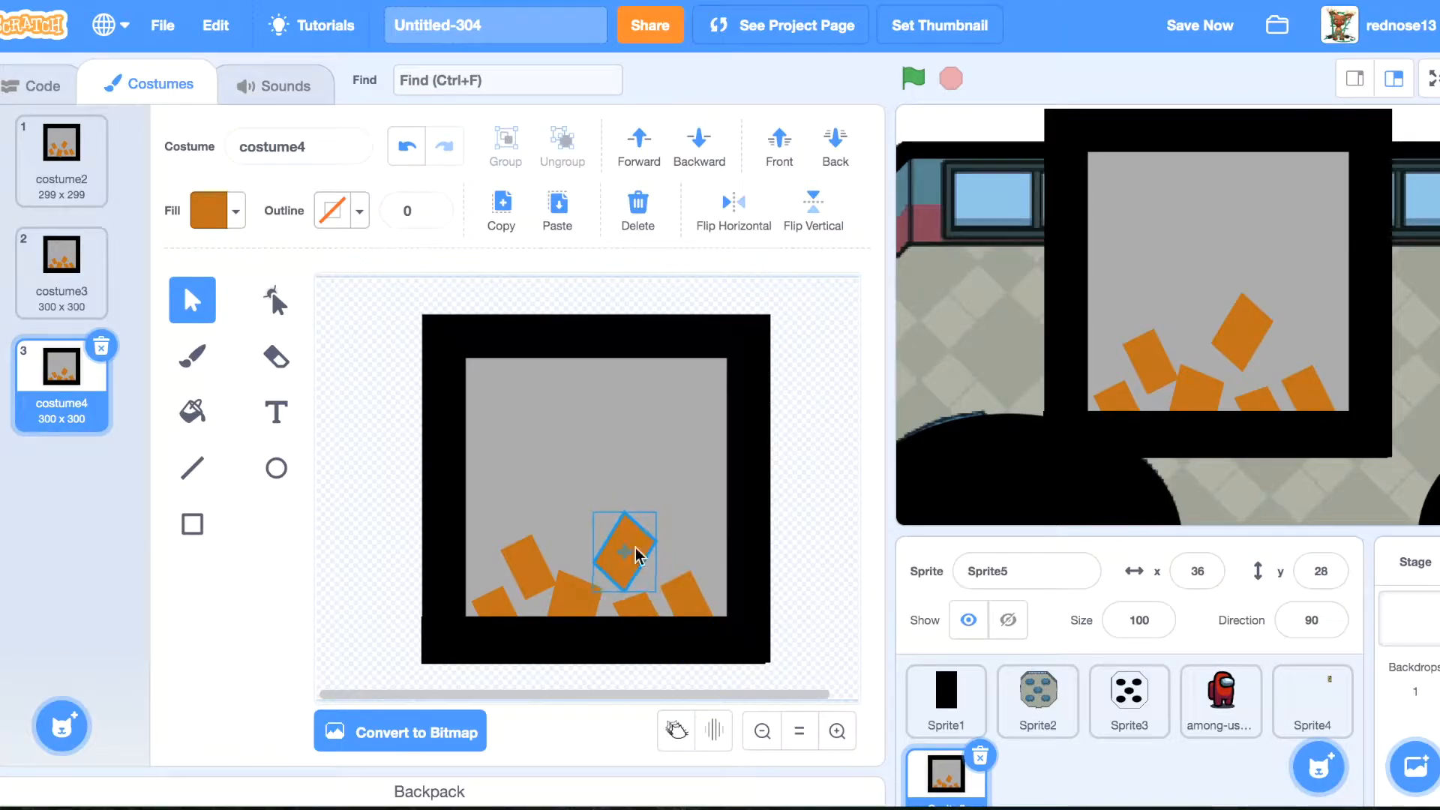
# Duplicate costumes 4 through 7 in turn, lowering and removing trash pieces until the box is empty.
pyautogui.rightClick(60, 371)
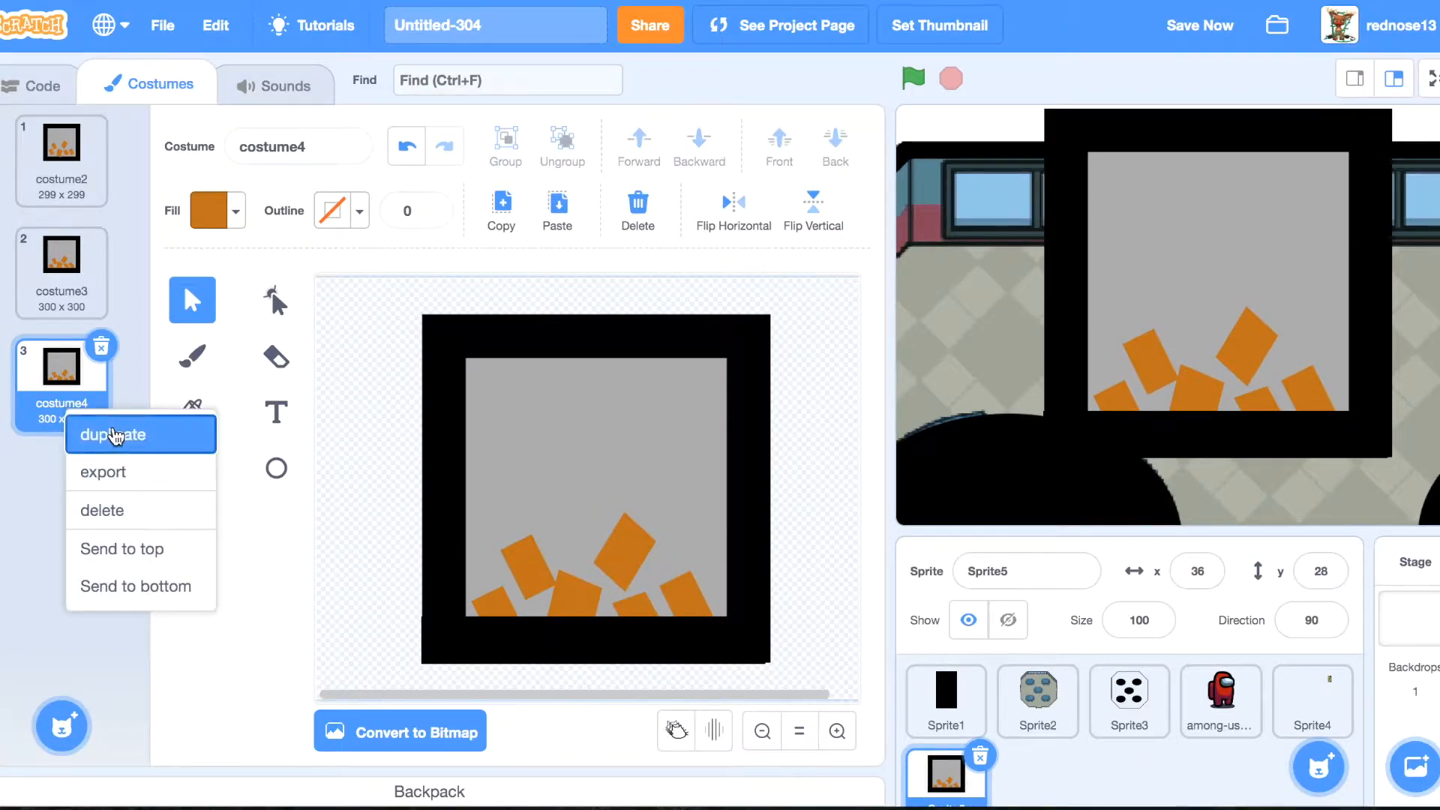
pyautogui.click(114, 435)
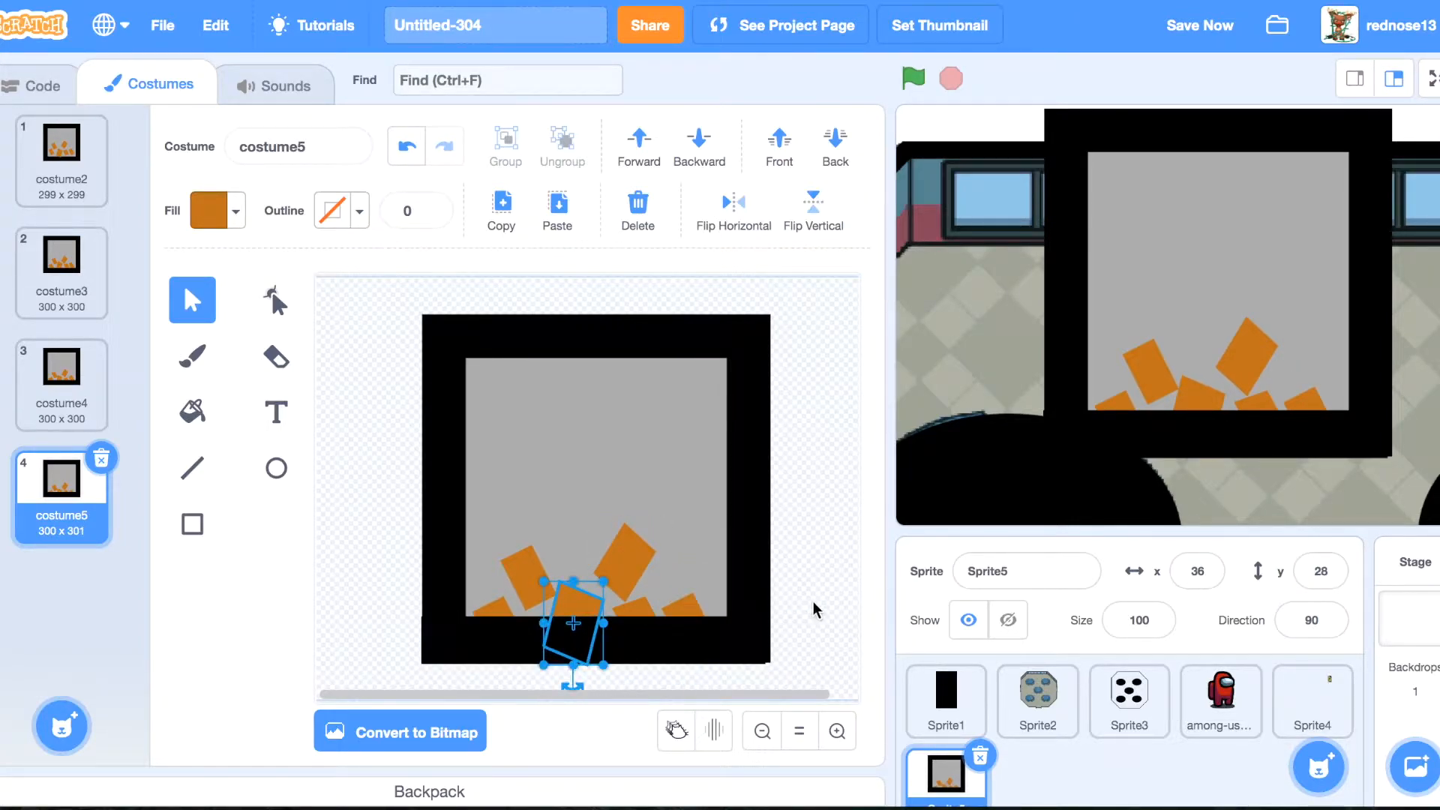
pyautogui.rightClick(60, 497)
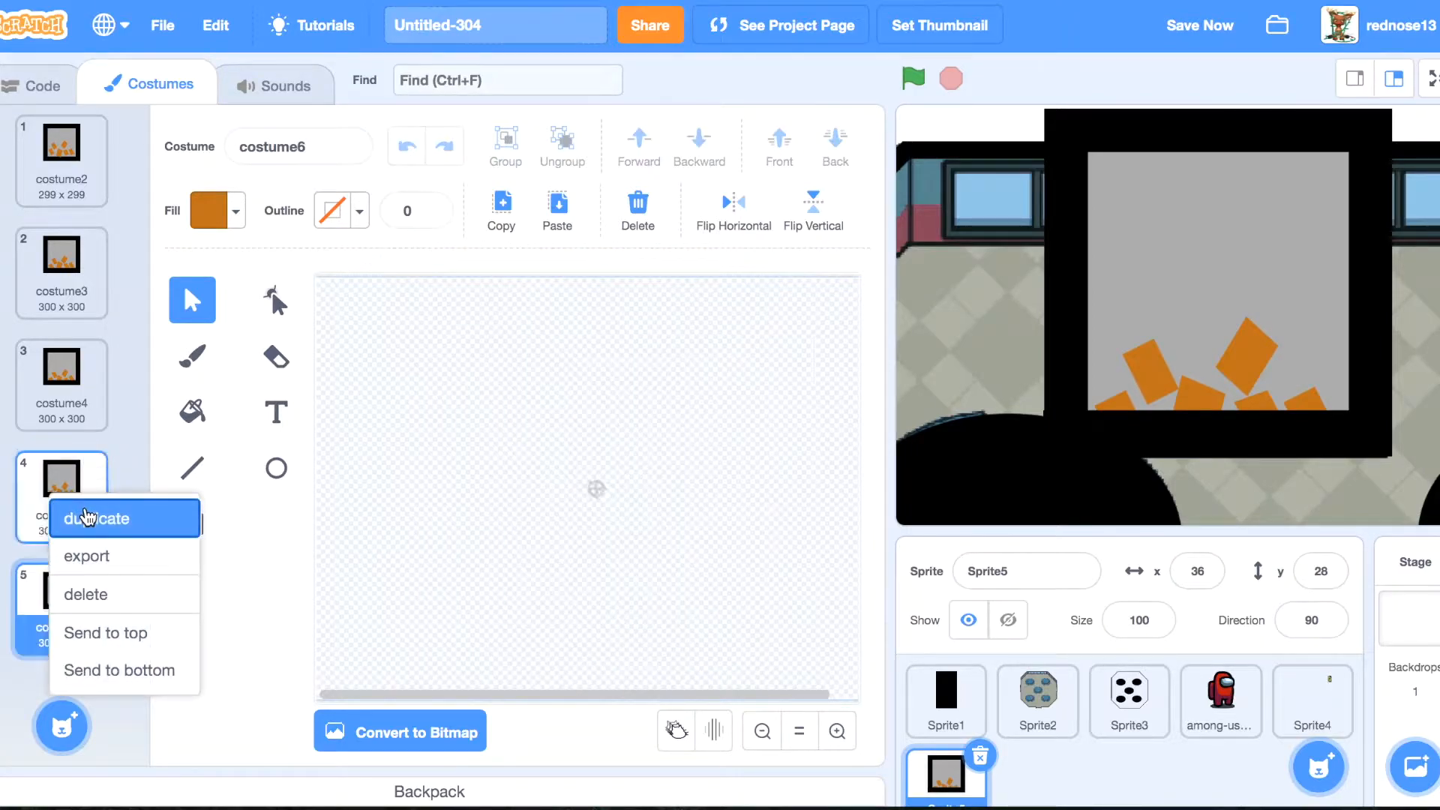
pyautogui.click(99, 518)
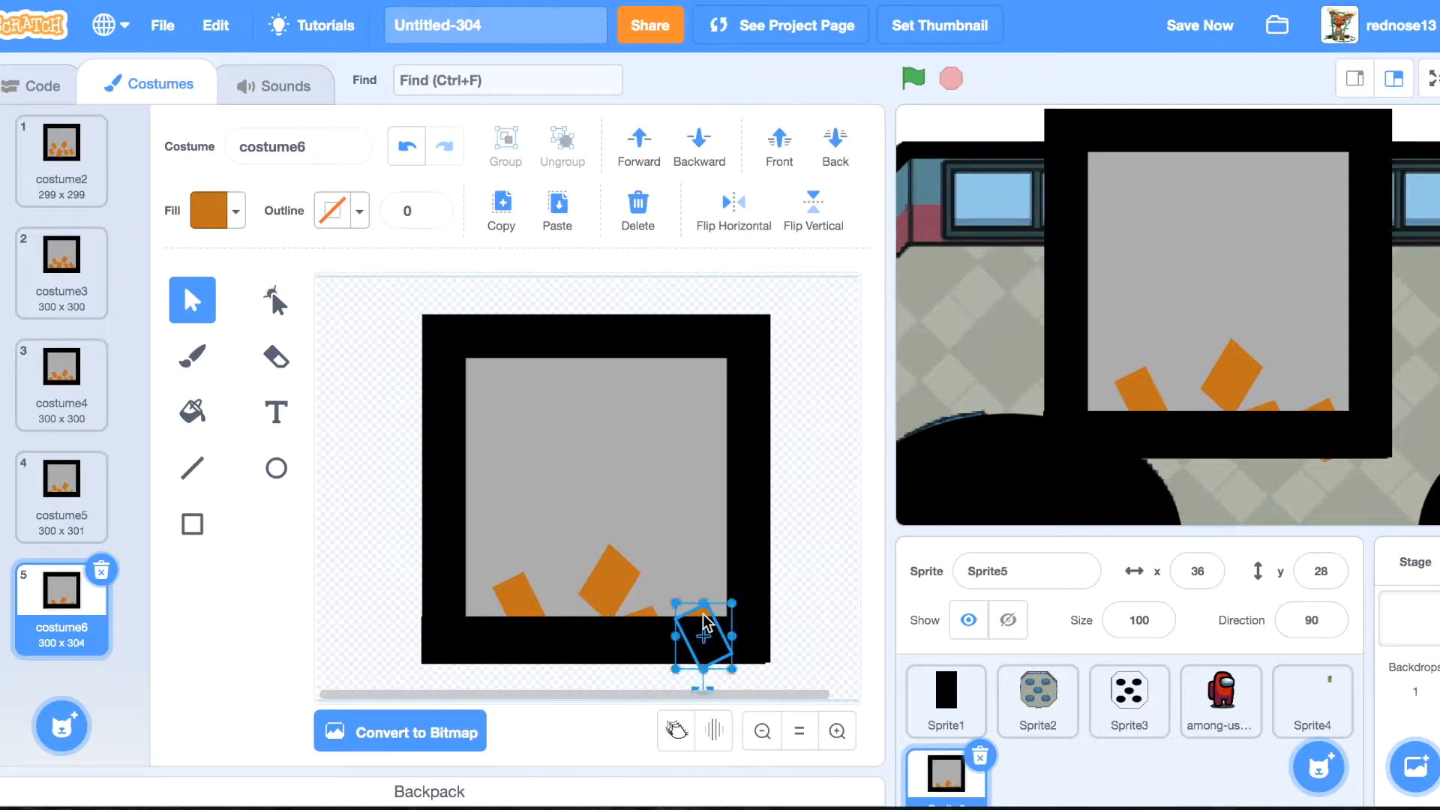
pyautogui.rightClick(61, 602)
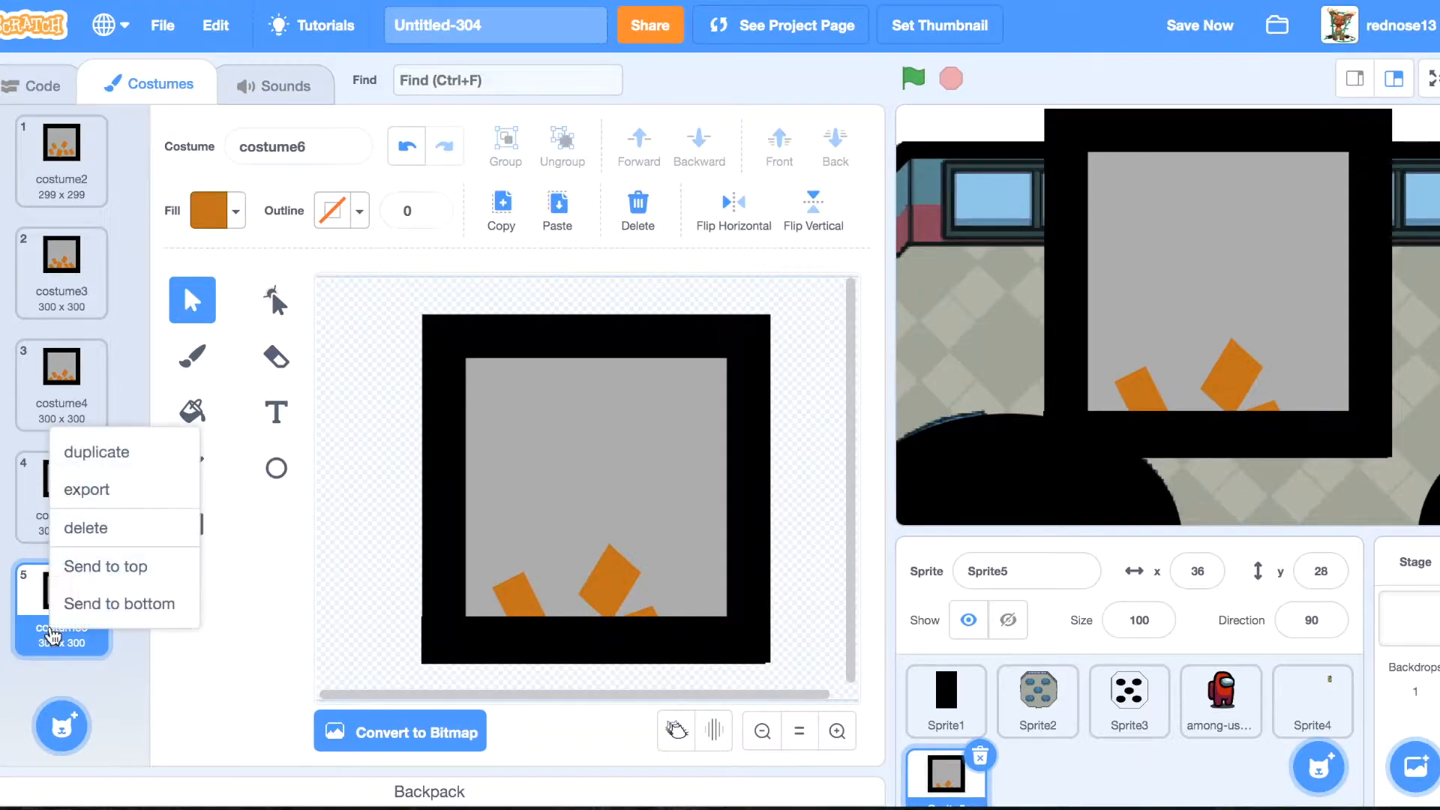
pyautogui.click(96, 452)
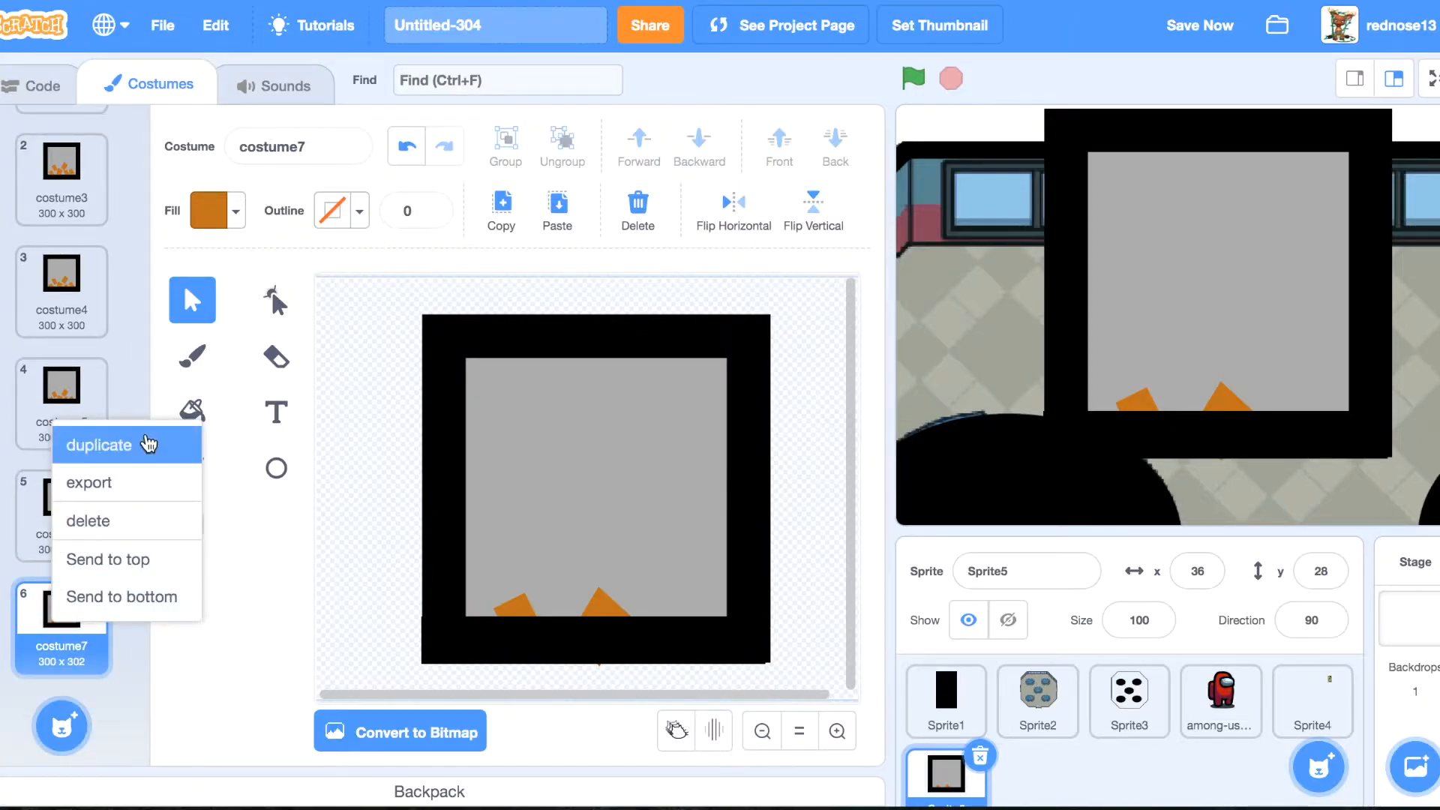
pyautogui.click(99, 445)
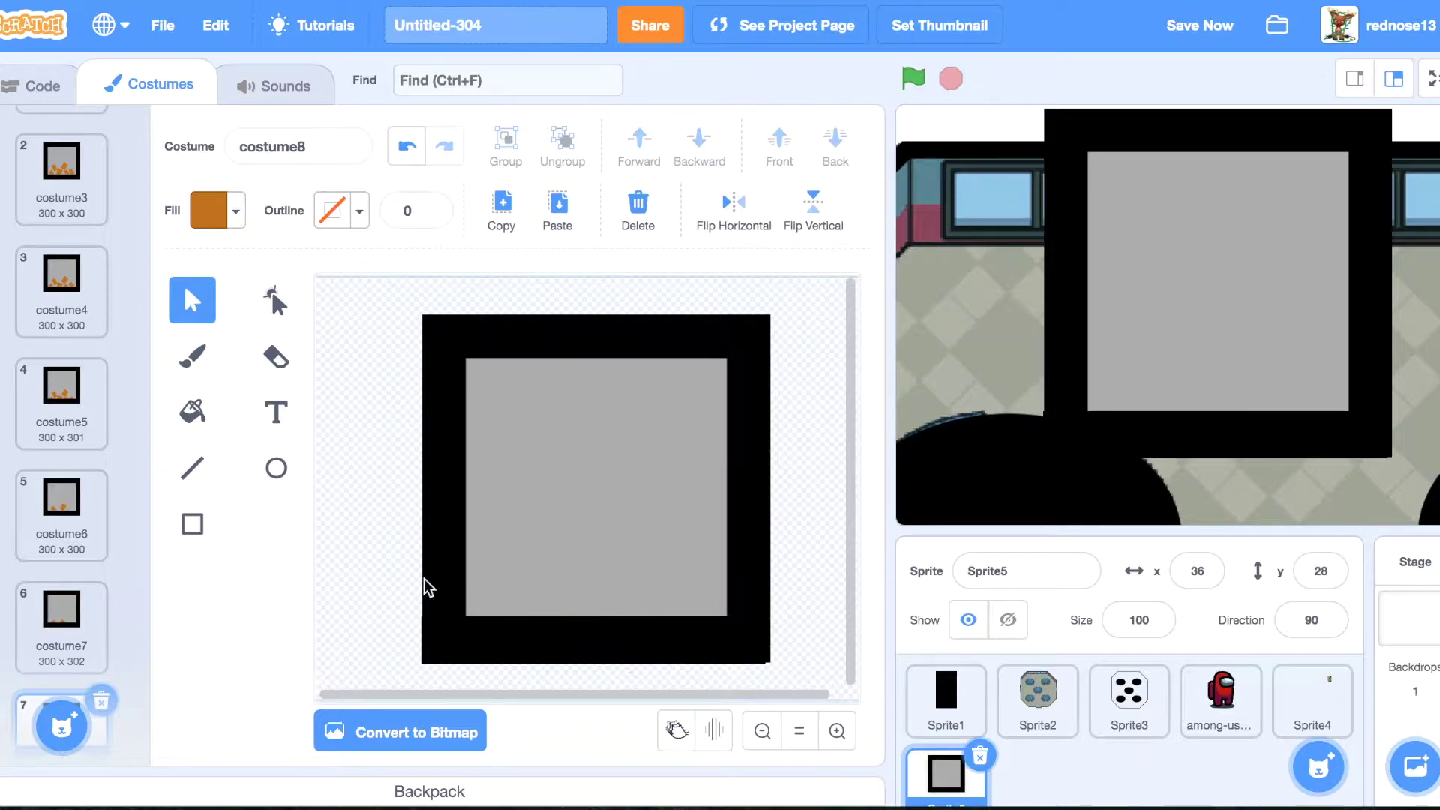
# Make the green-flag script switch to costume2 at start.
pyautogui.click(39, 85)
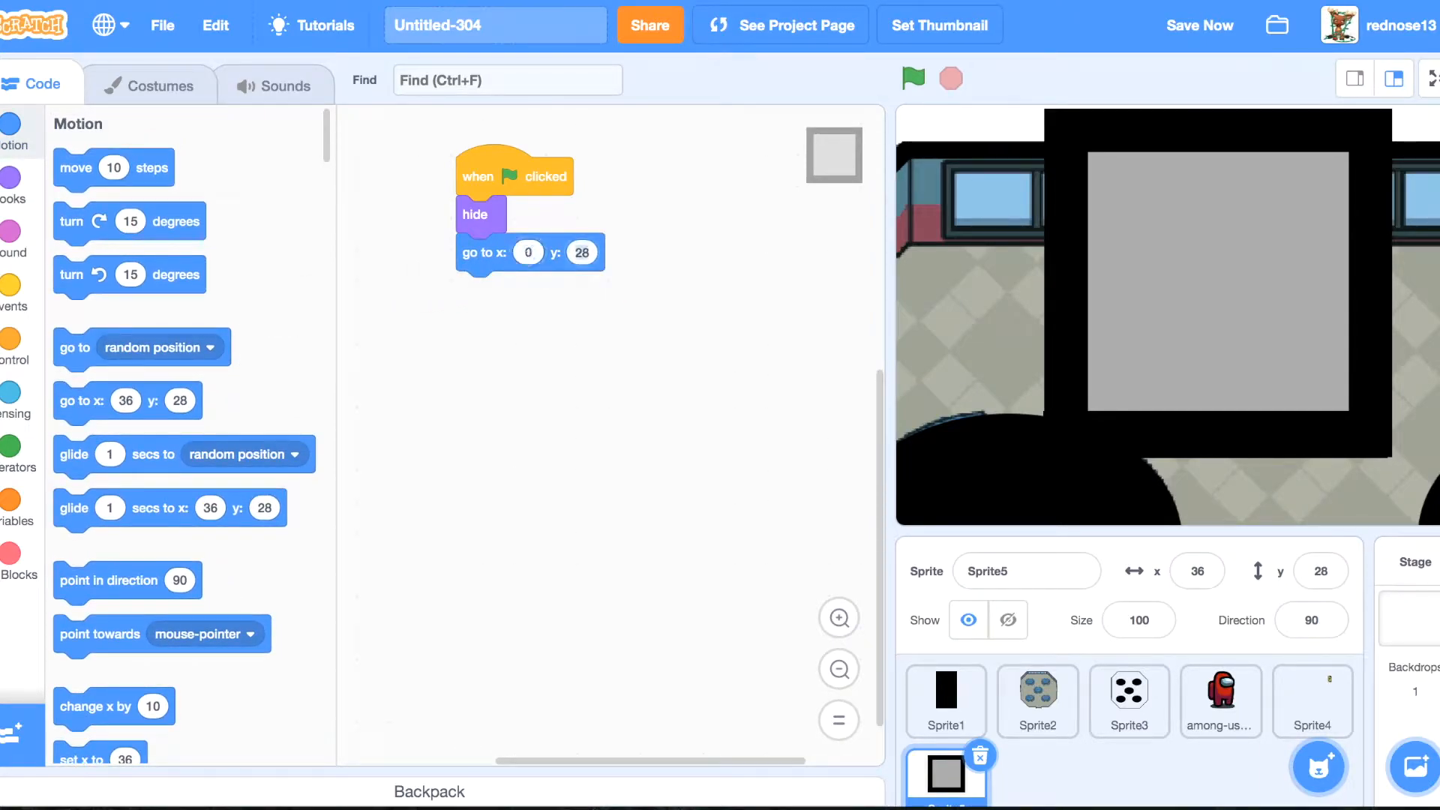
pyautogui.click(9, 193)
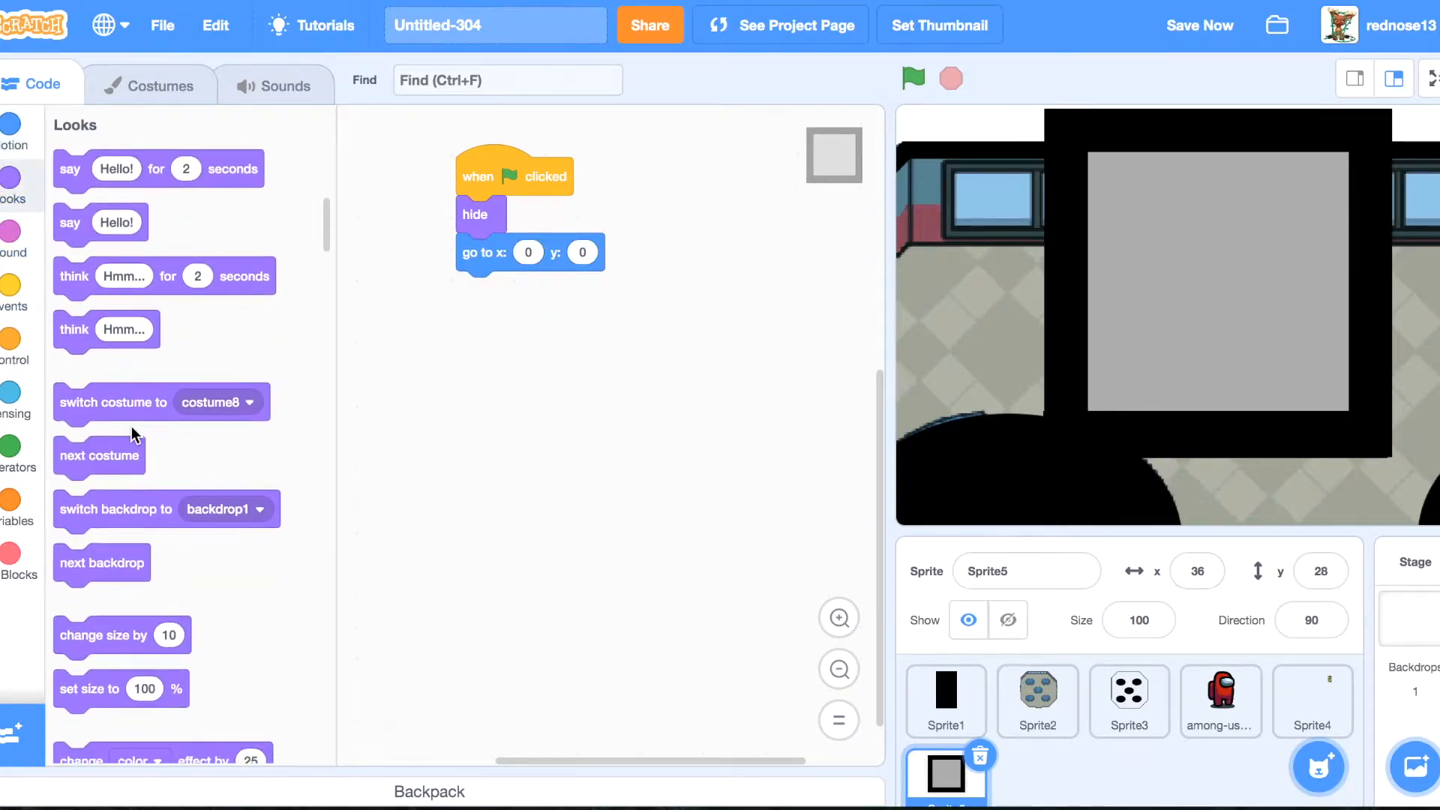
pyautogui.click(621, 290)
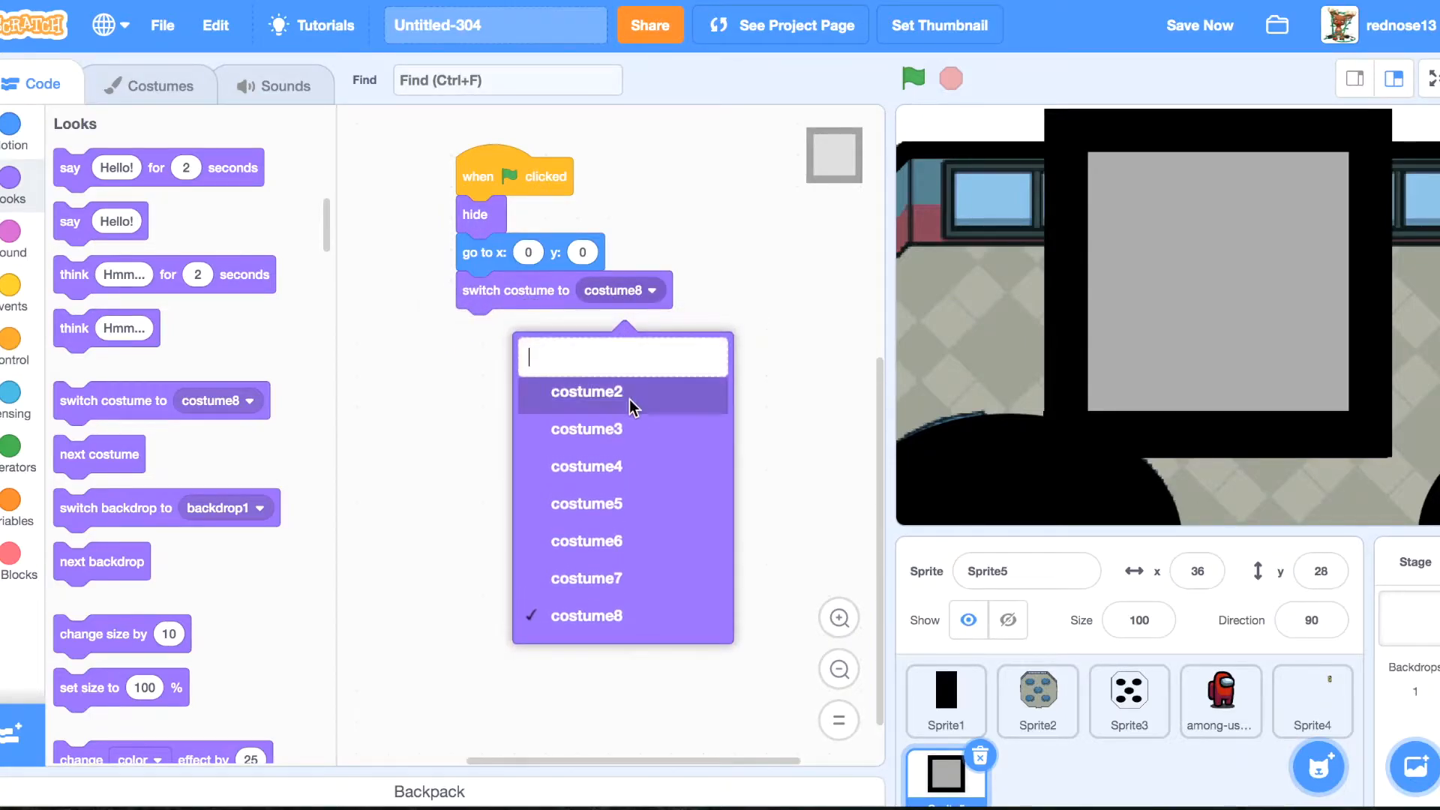
pyautogui.click(586, 391)
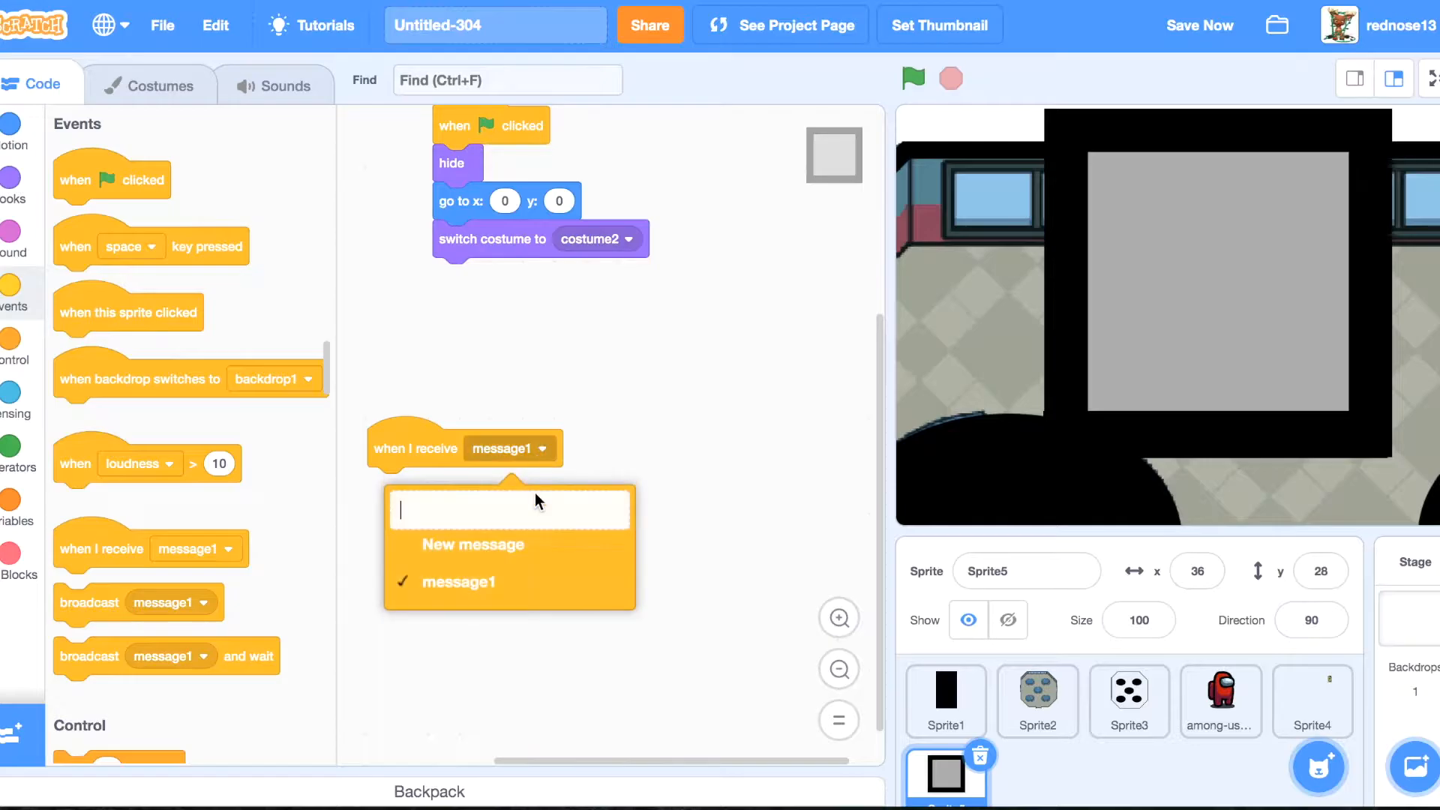
# Add a 'when I receive start trash task' script that shows the sprite and goes to the front layer.
pyautogui.click(472, 543)
pyautogui.write('start tr')
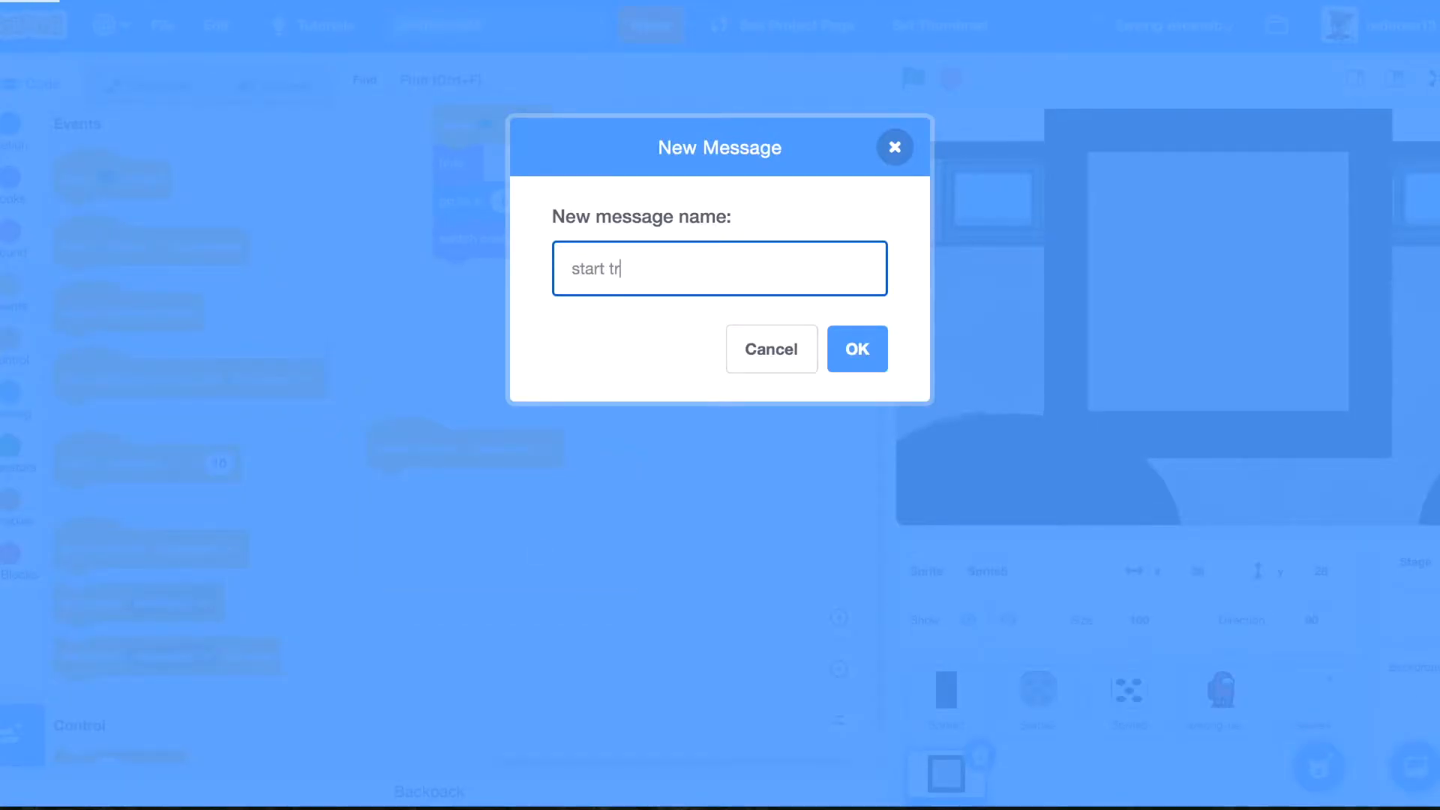
pyautogui.write('ash task')
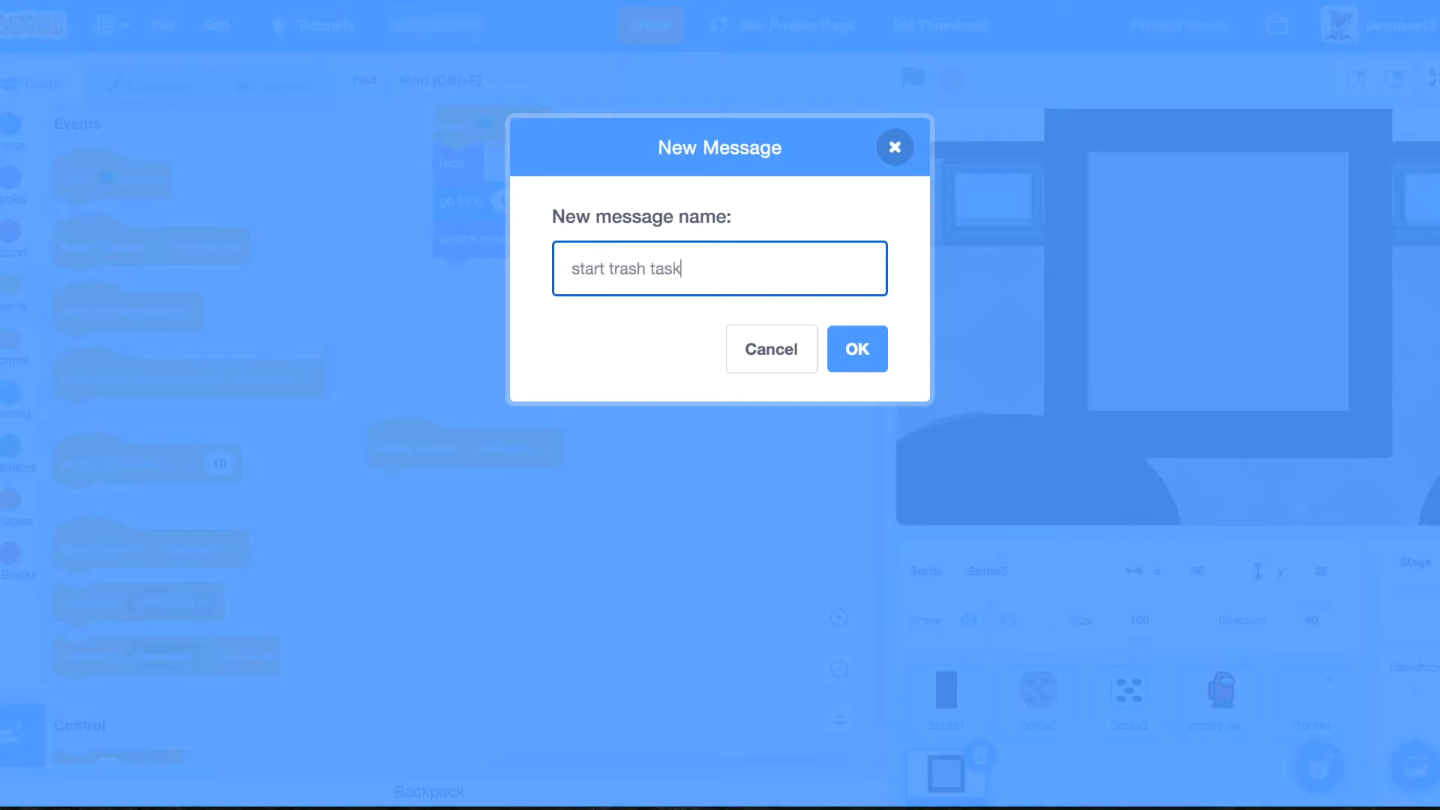
pyautogui.click(855, 350)
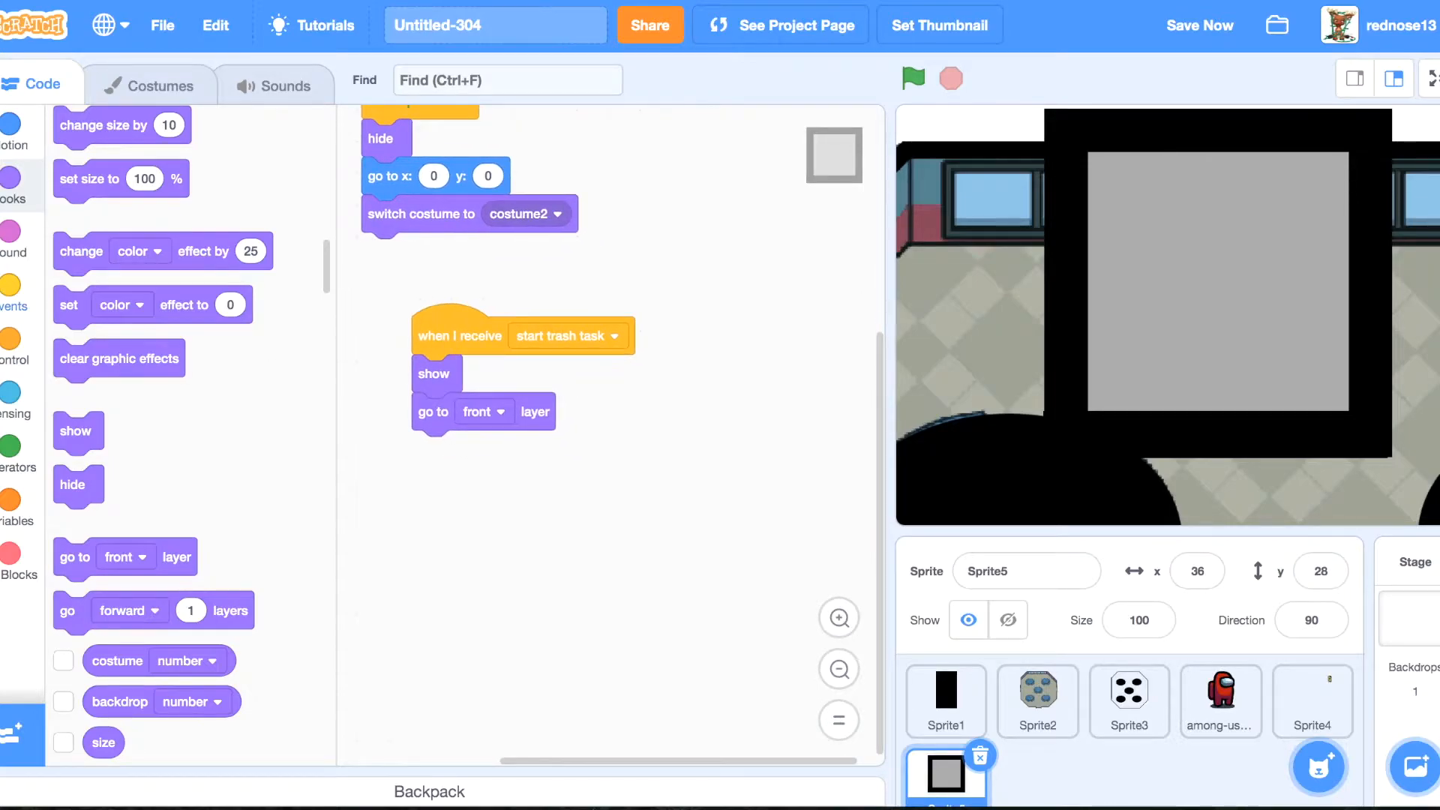
# Create a variable named 'Lever Flicked?'.
pyautogui.click(13, 345)
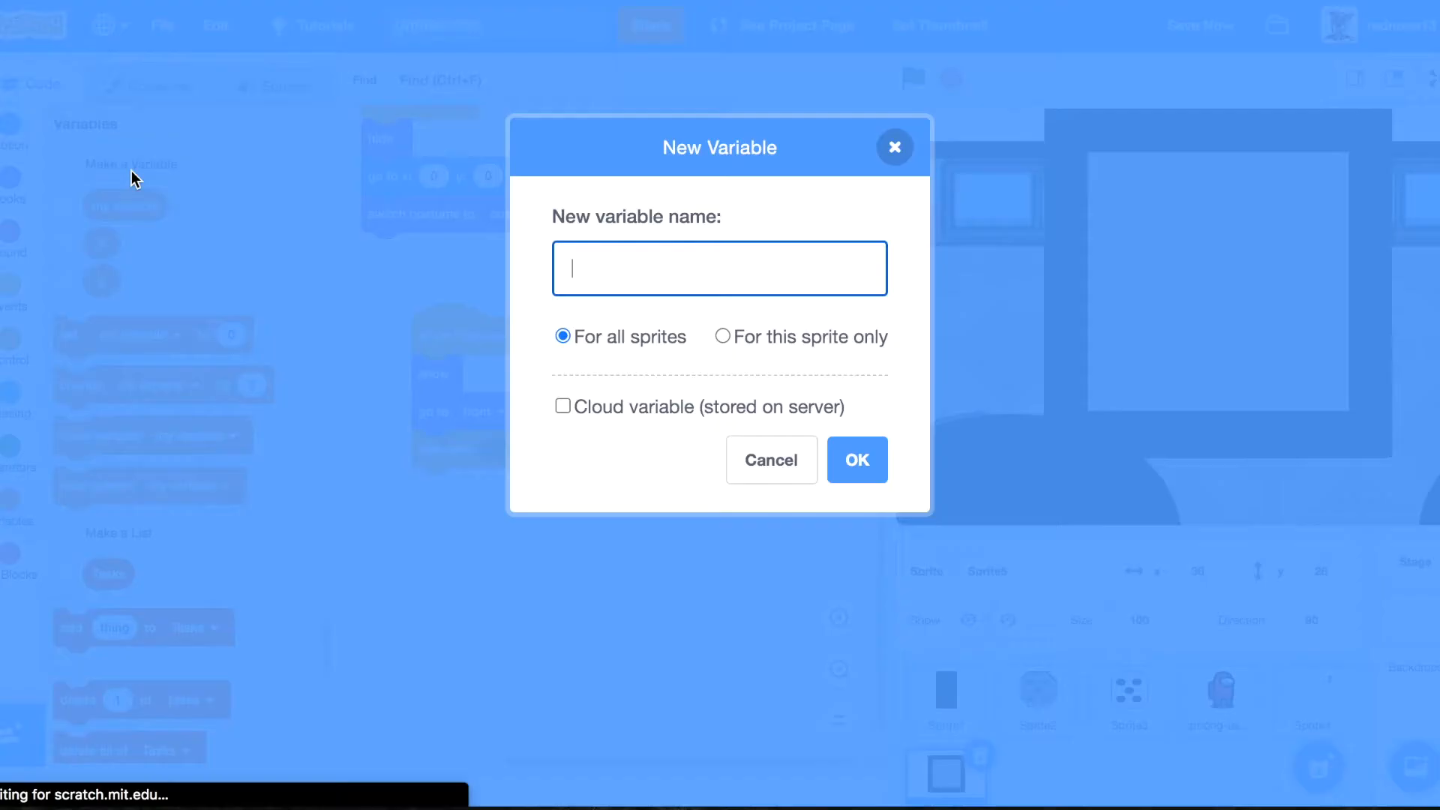
pyautogui.write('Lever F')
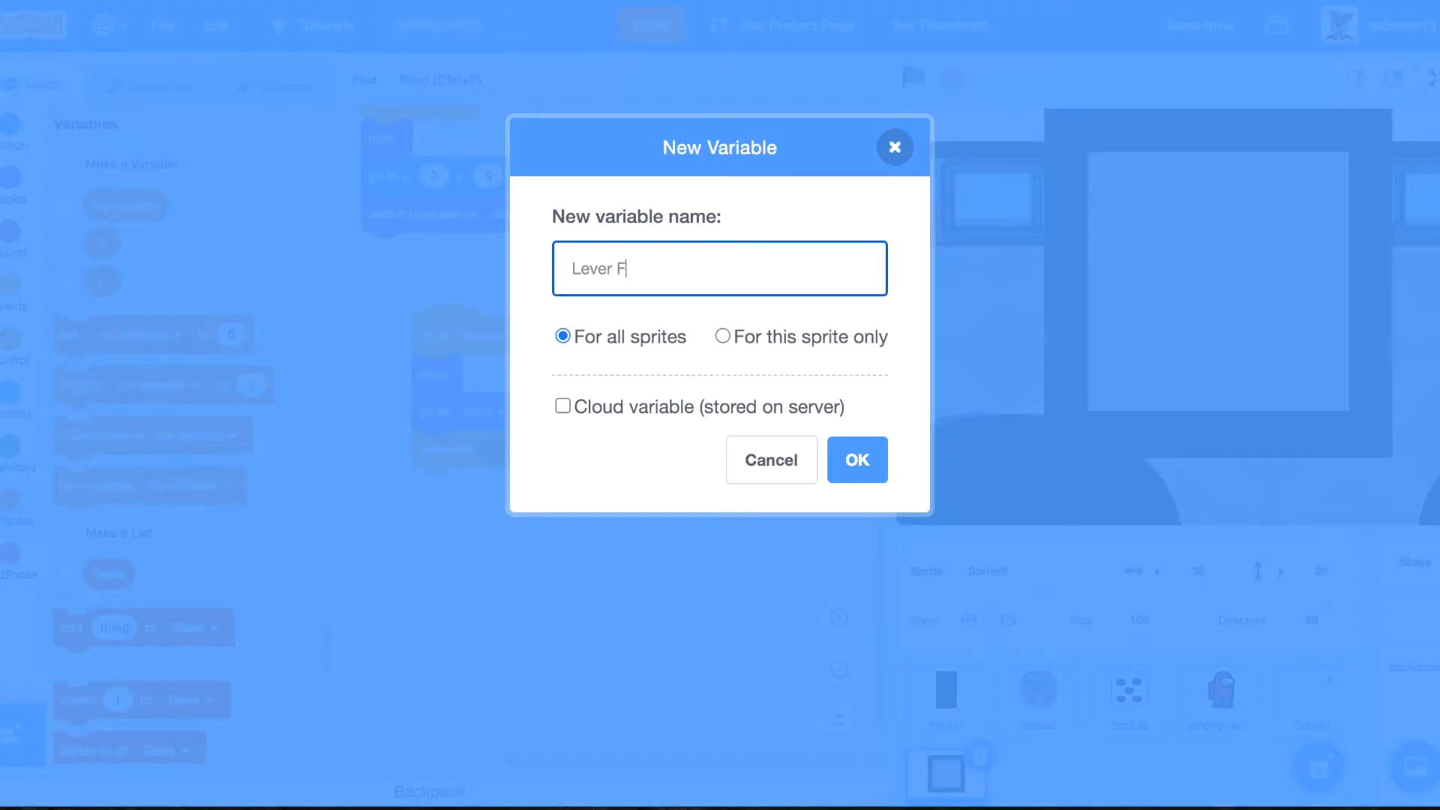
pyautogui.write('licked?')
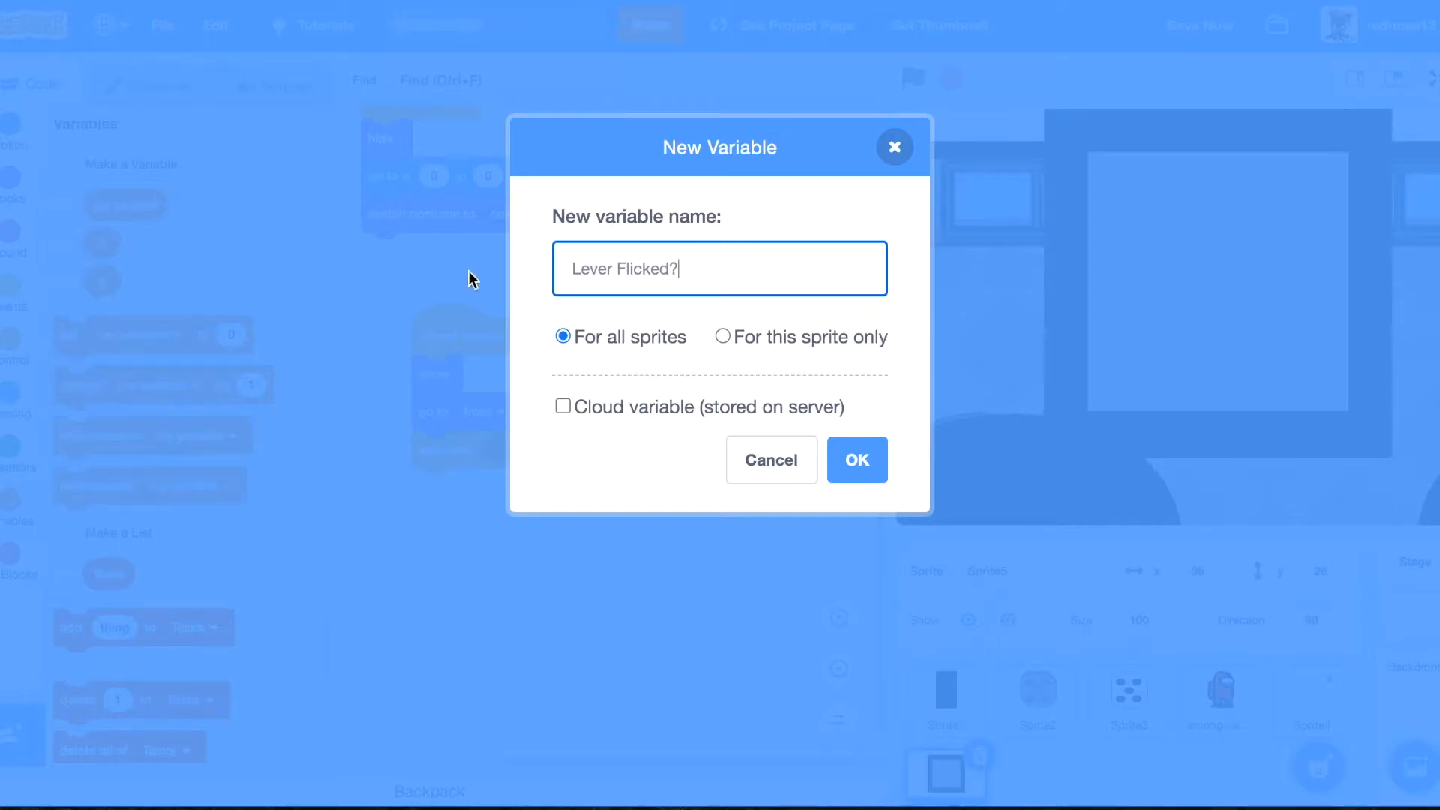
pyautogui.click(855, 459)
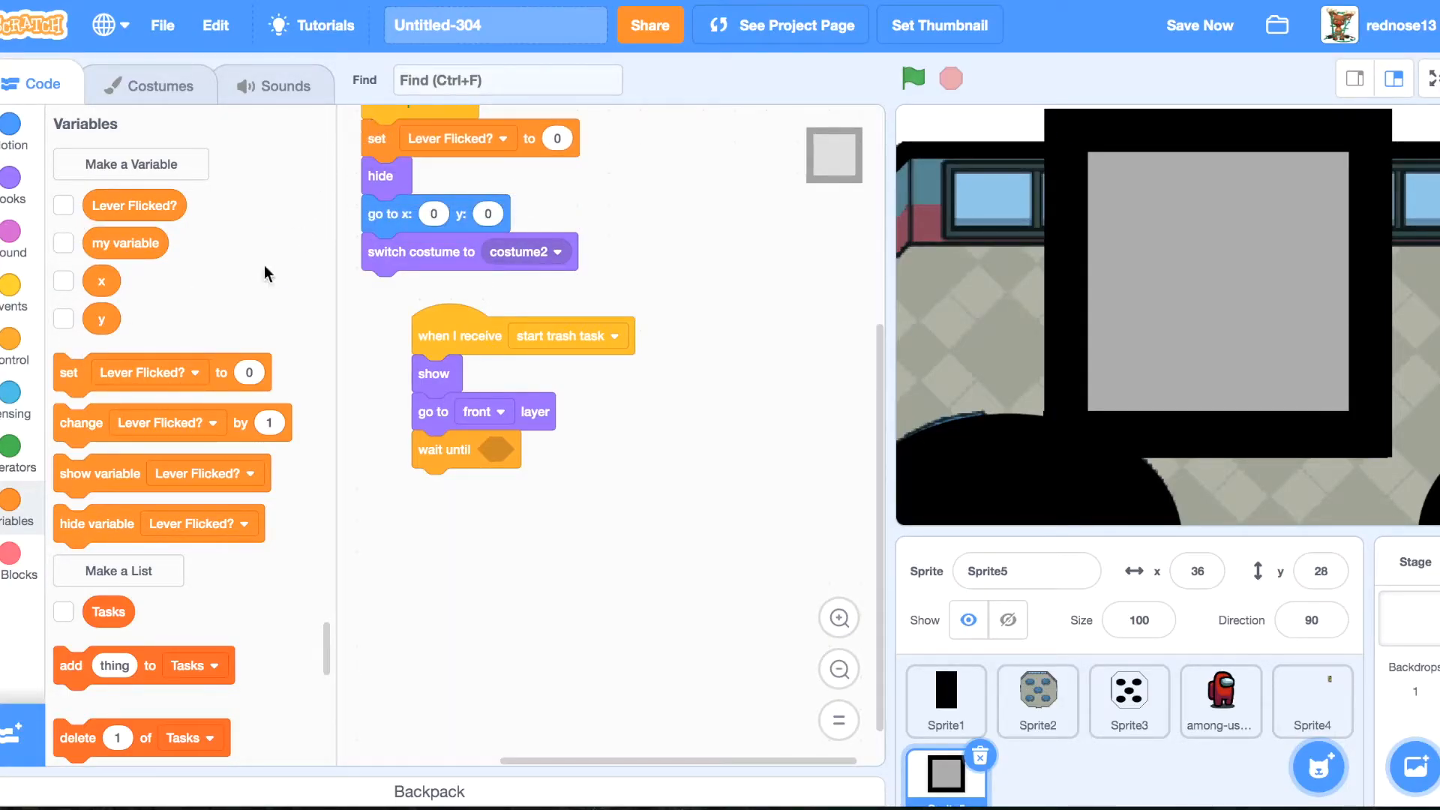
# Set Lever Flicked? to 0 at start and wait until Lever Flicked? = 1 in the task script.
pyautogui.click(17, 455)
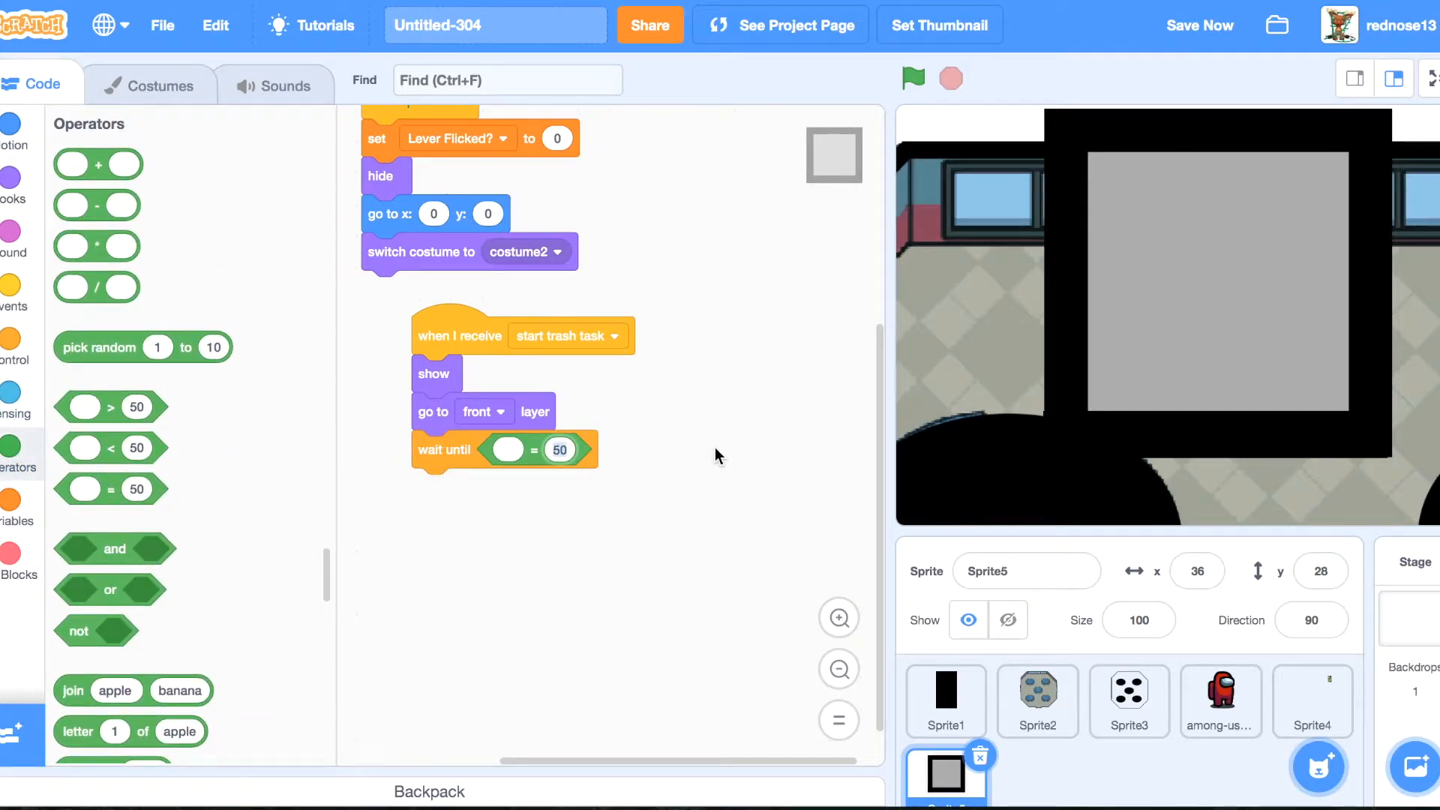
pyautogui.click(12, 510)
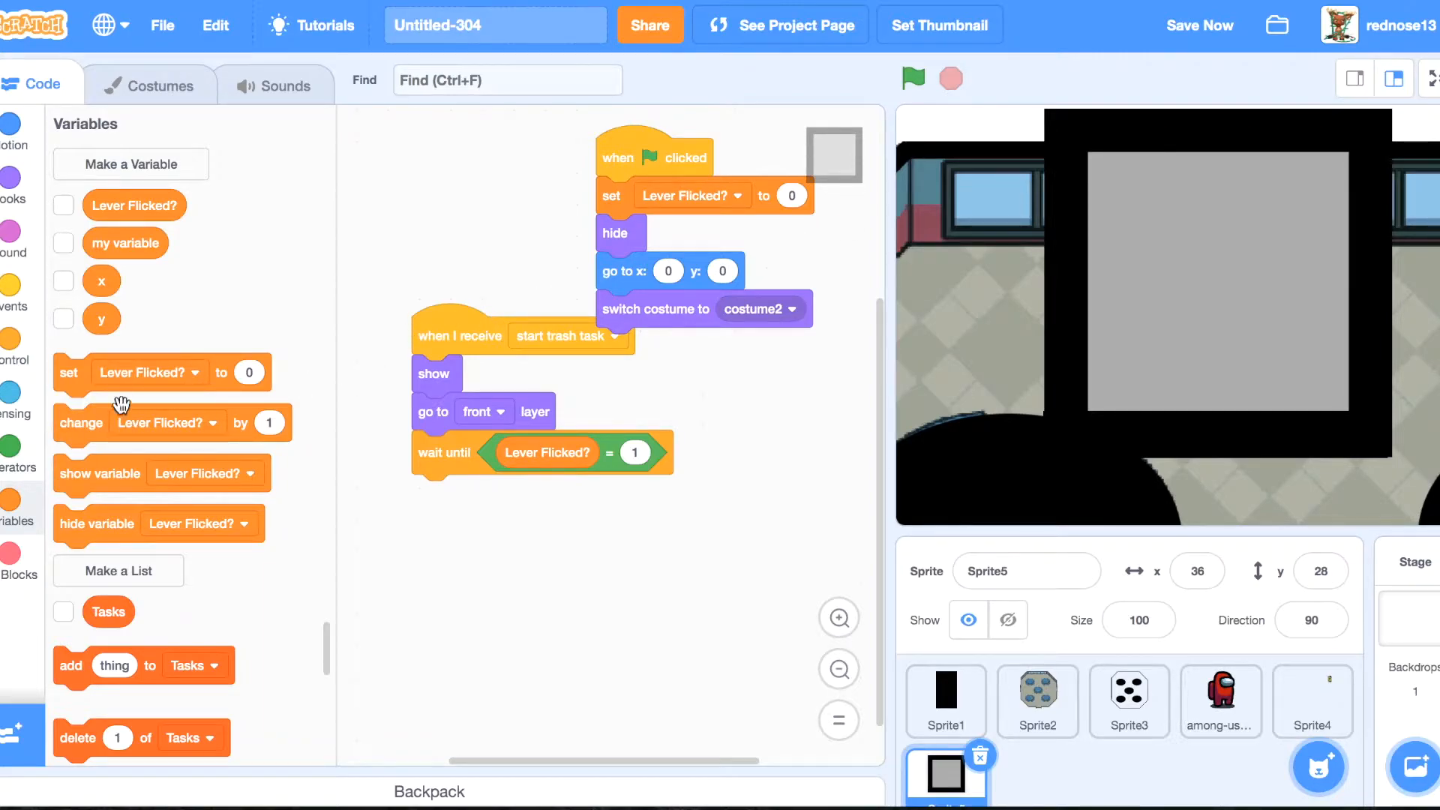
pyautogui.click(12, 358)
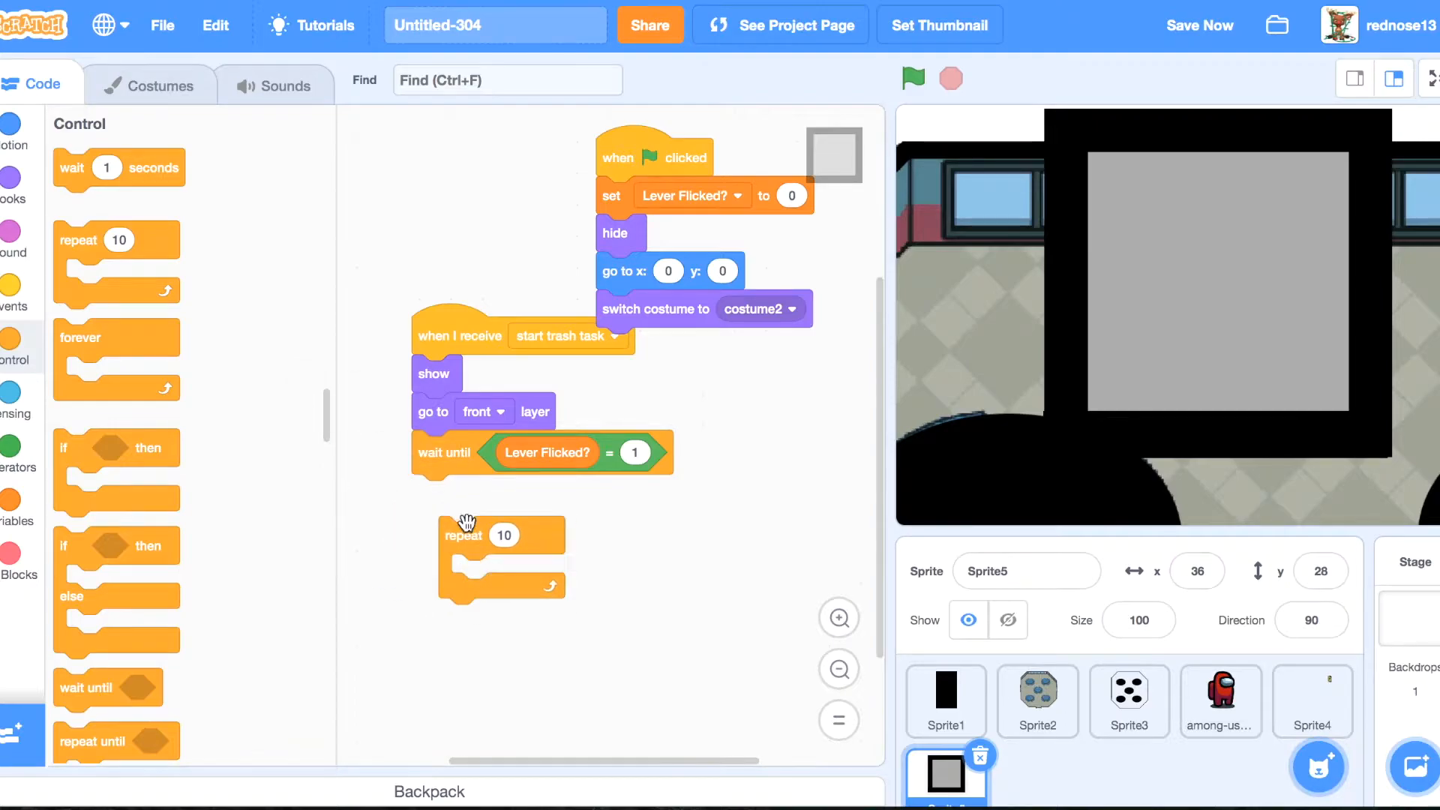
# Fill repeat 7 with wait 0.3 seconds and next costume, then preview the falling-trash loop.
pyautogui.click(149, 84)
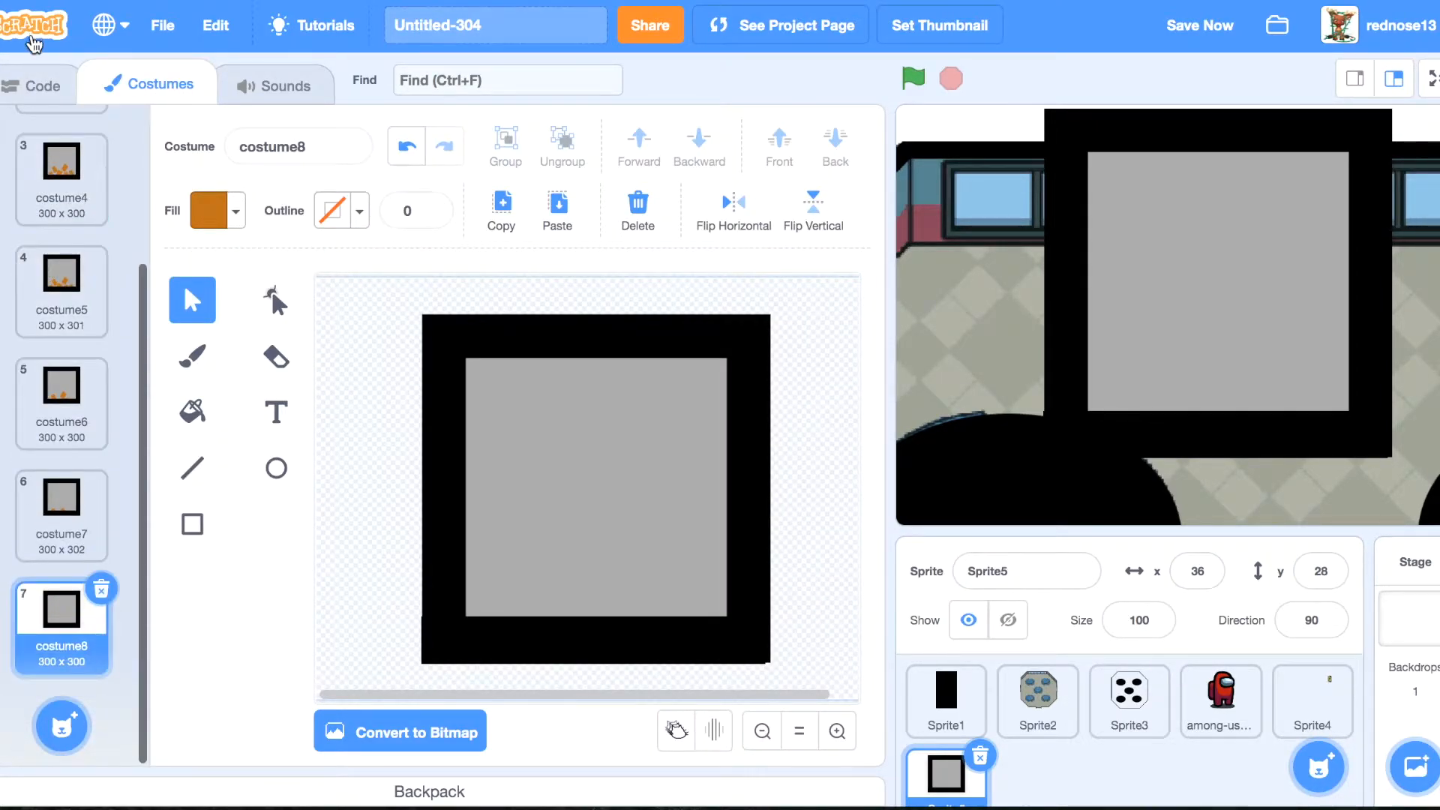
pyautogui.click(33, 84)
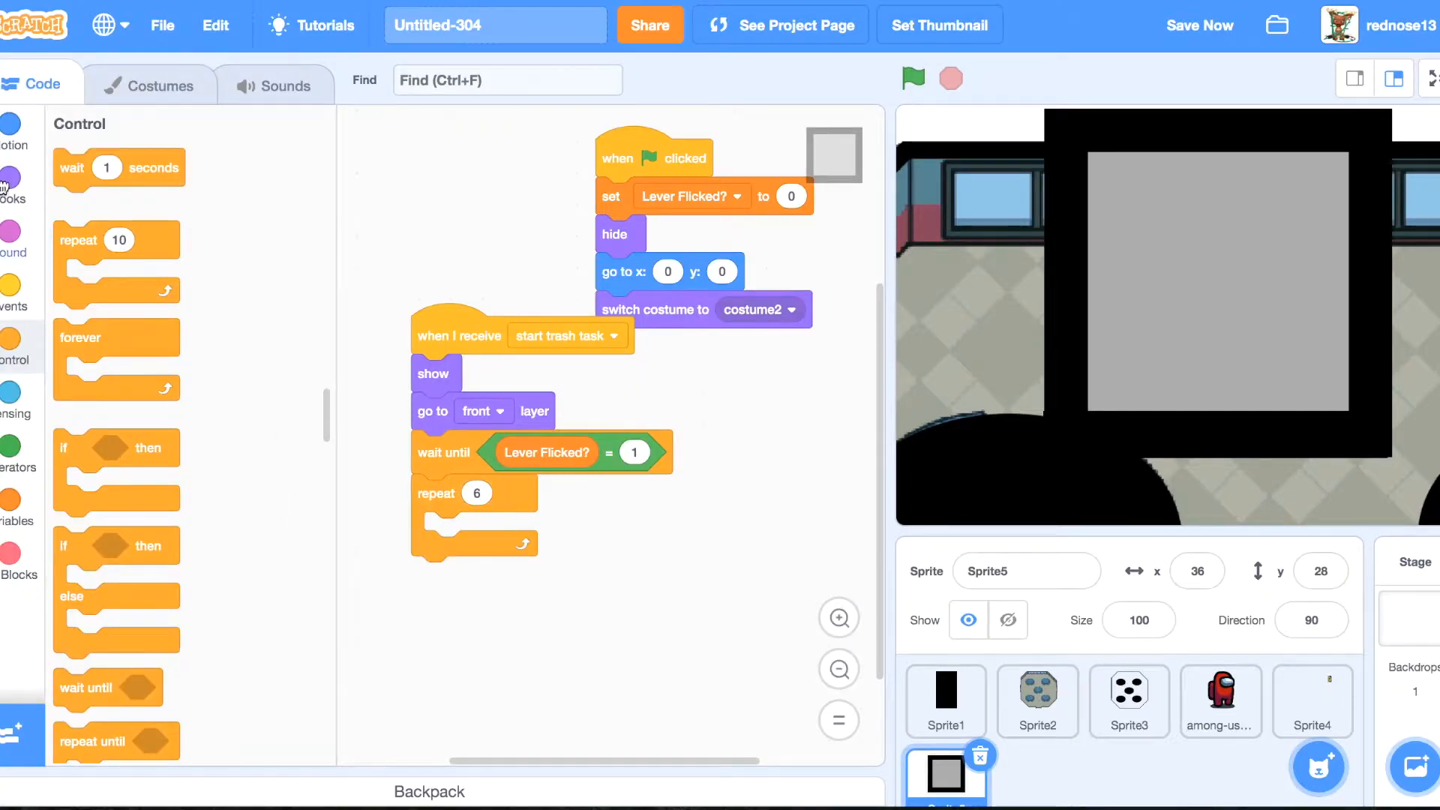
pyautogui.scroll(-3)
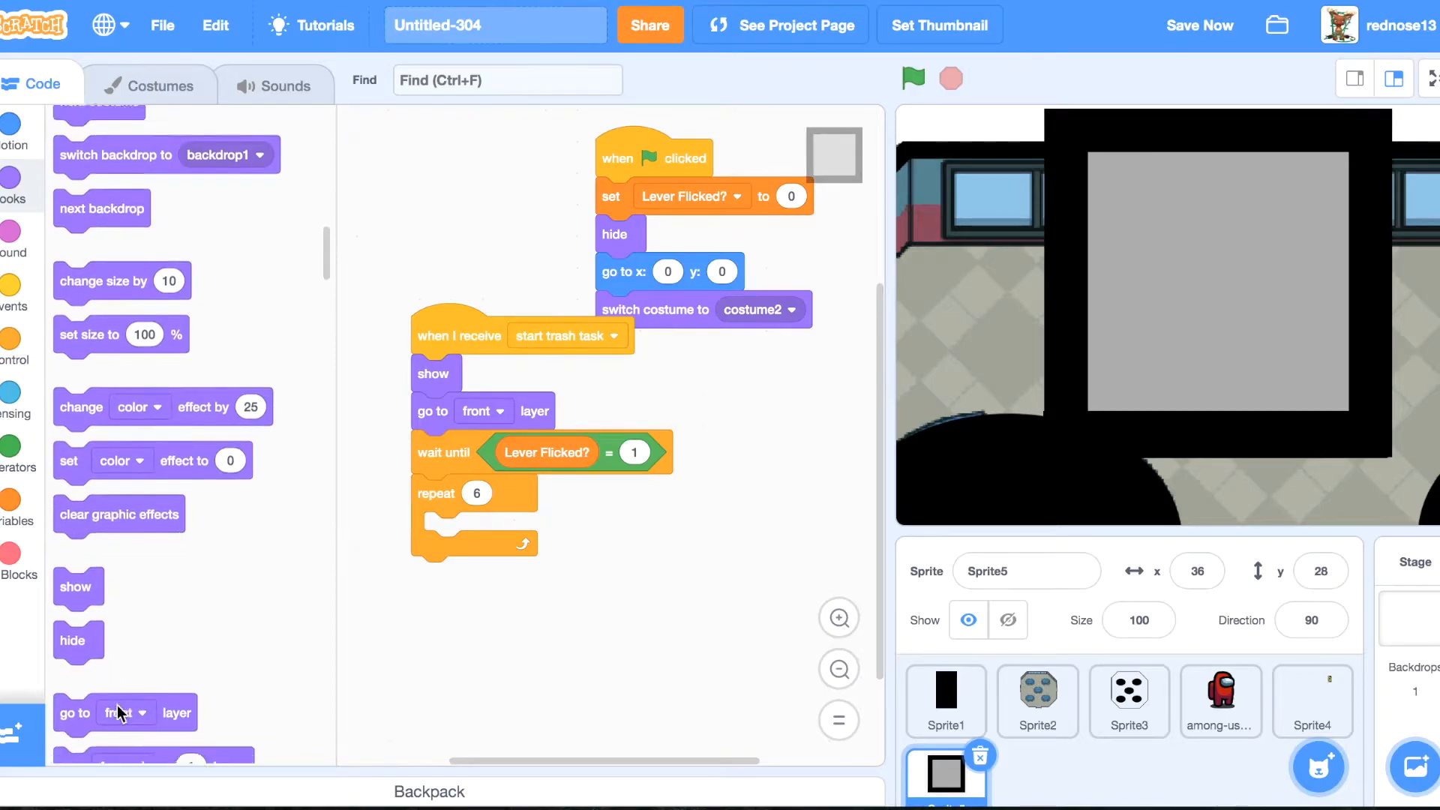
pyautogui.scroll(3)
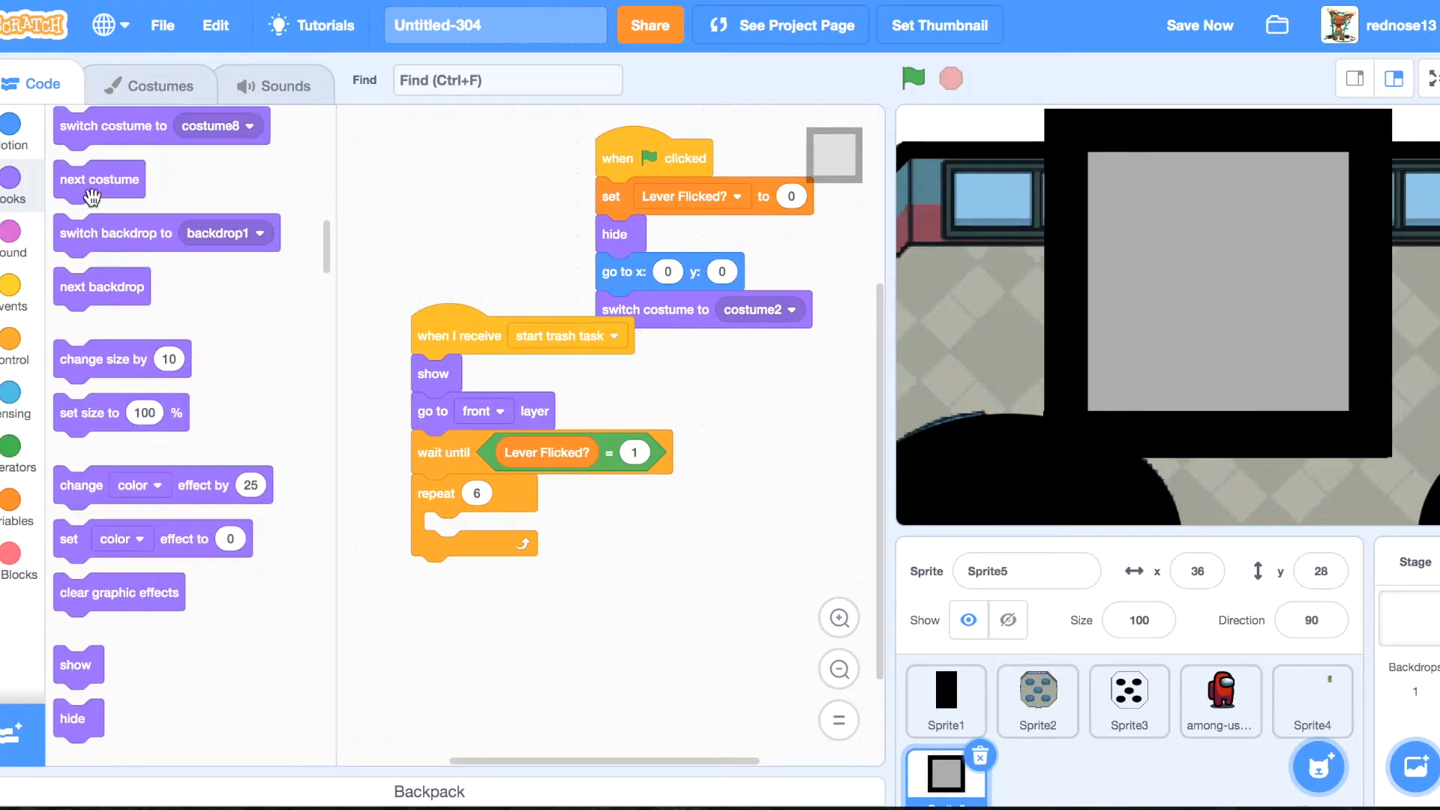
pyautogui.click(14, 346)
pyautogui.write('0.3')
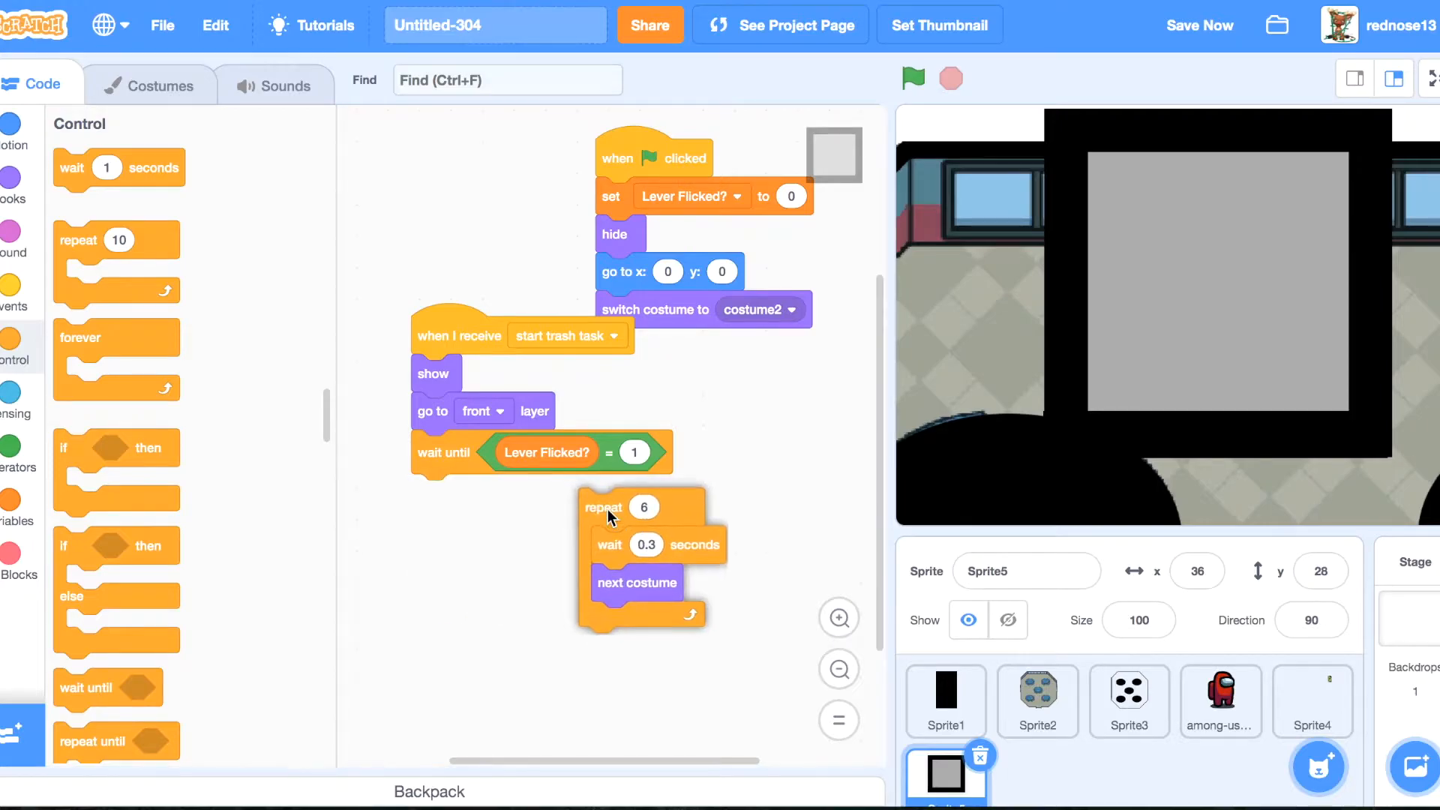
pyautogui.click(912, 78)
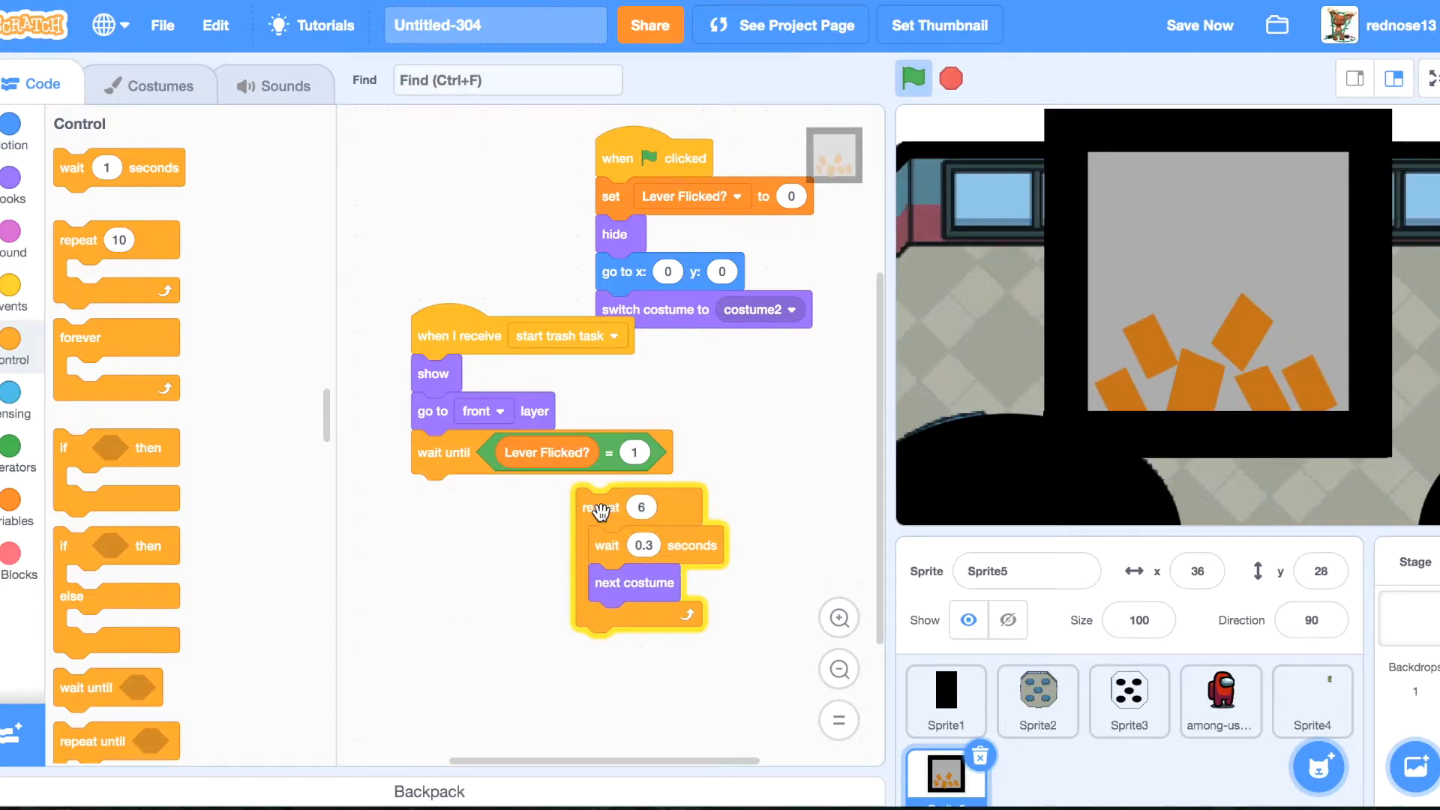
pyautogui.click(912, 78)
pyautogui.write('7')
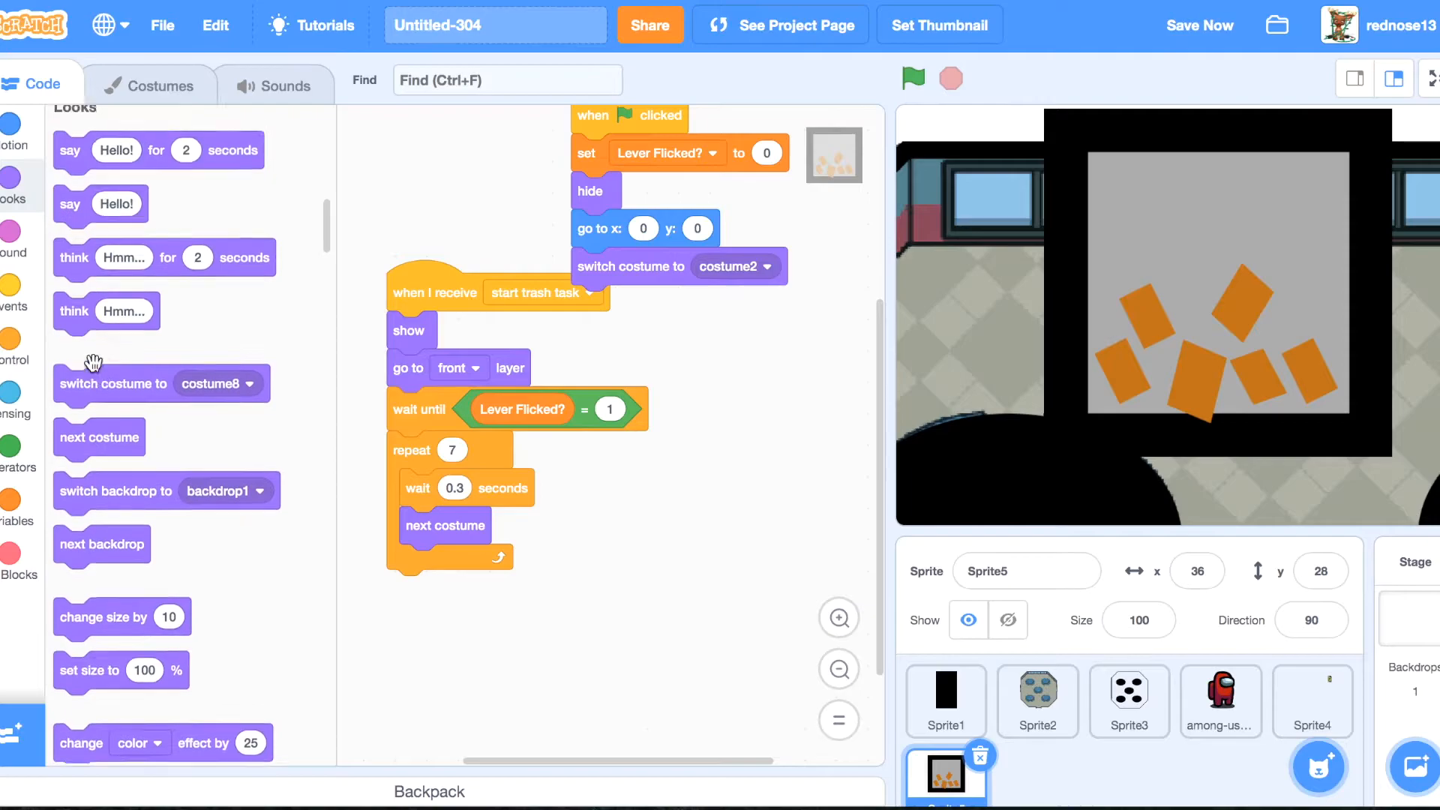
# Append broadcast of new message 'end trash task' followed by hide.
pyautogui.click(14, 303)
pyautogui.write('end t')
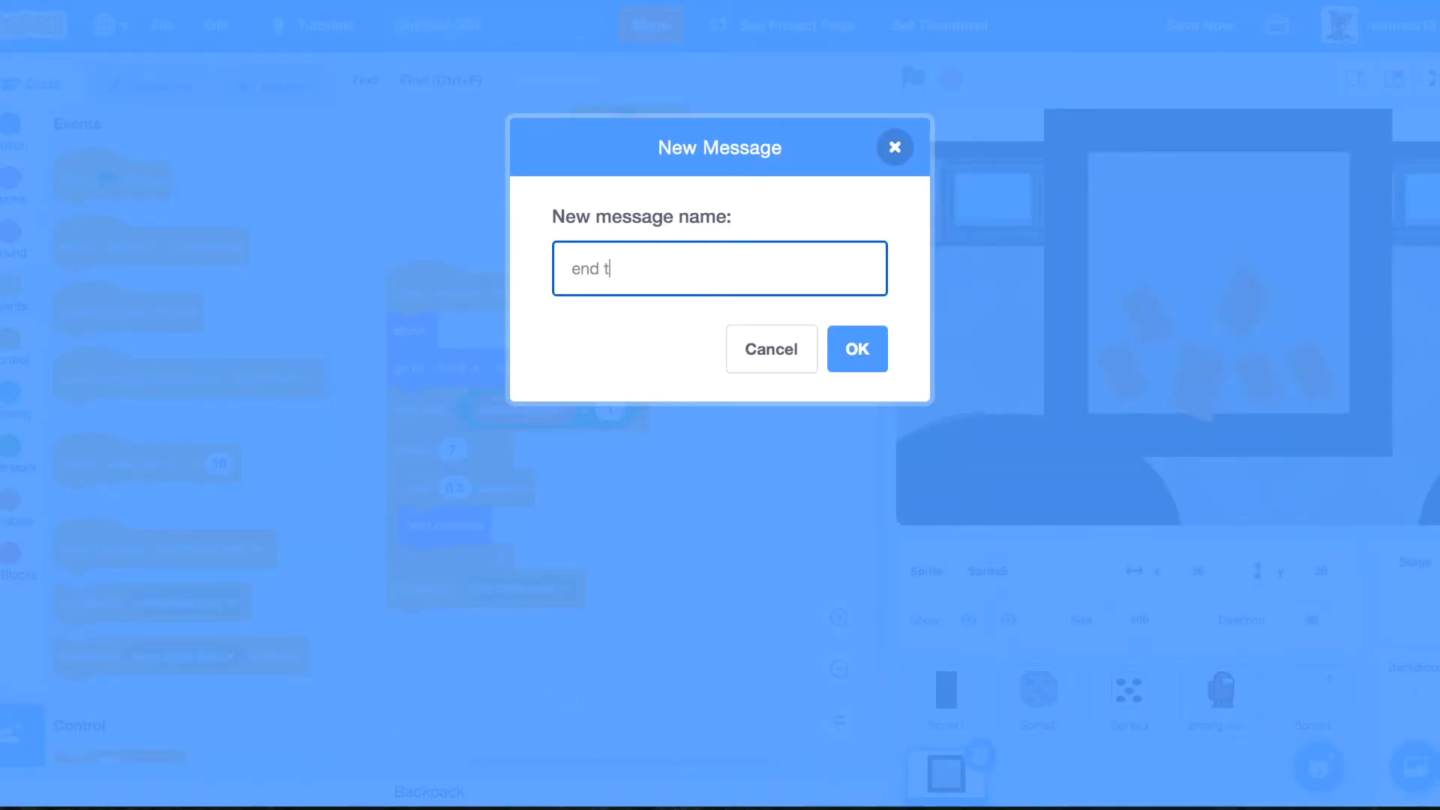
pyautogui.click(856, 349)
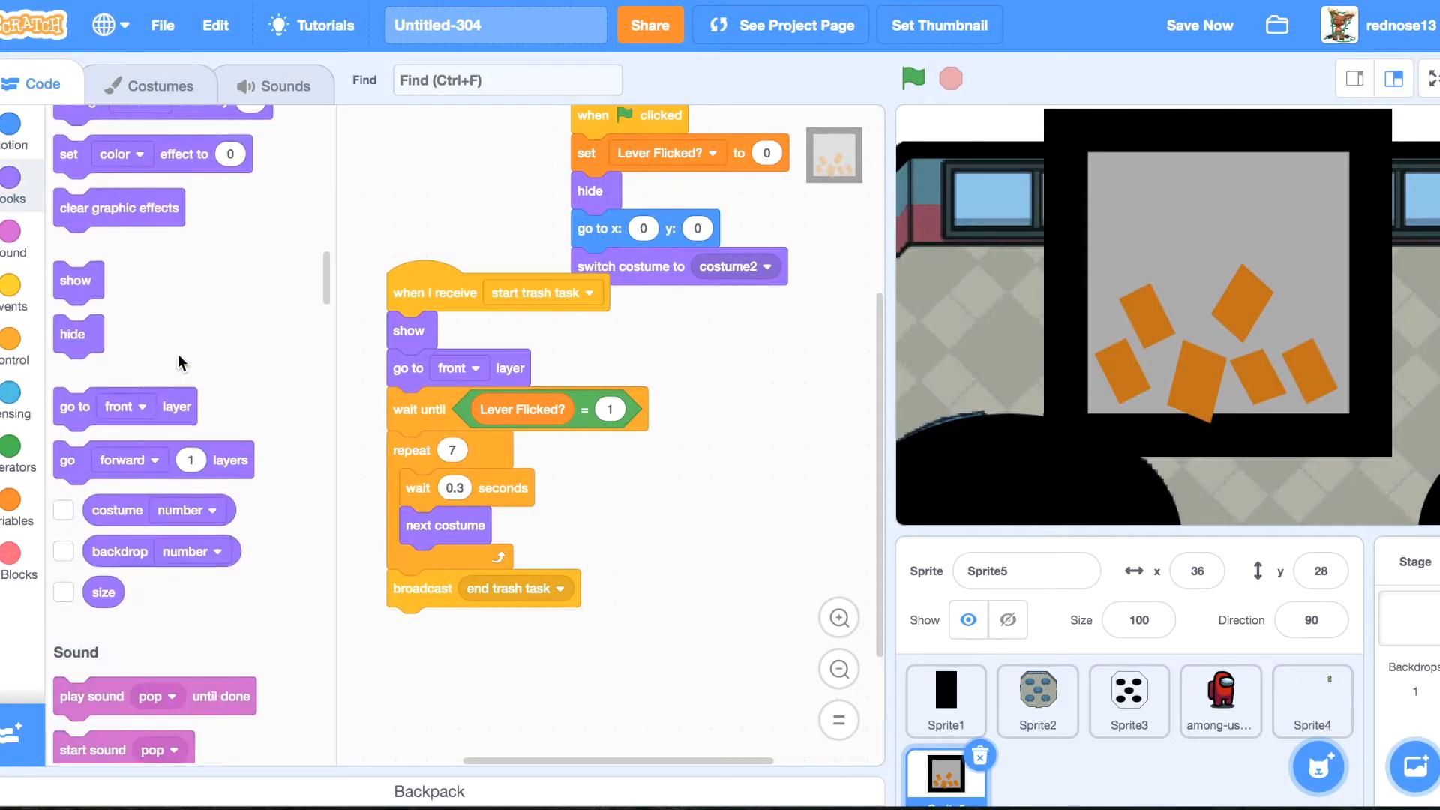
pyautogui.click(1220, 700)
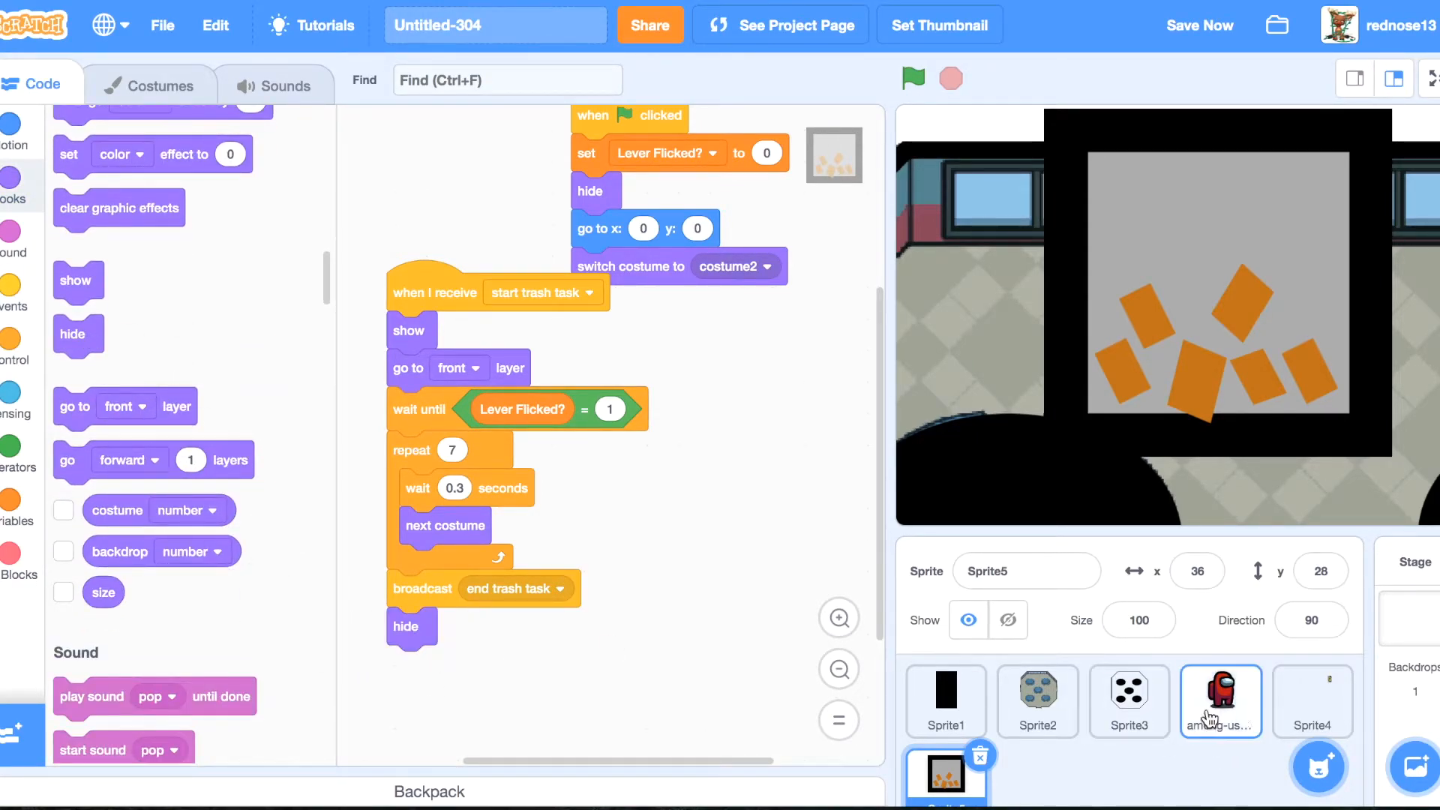
# In Sprite4 nest an empty condition inside the Tasks-contains-Trash check and move the costume steps below it.
pyautogui.click(1311, 701)
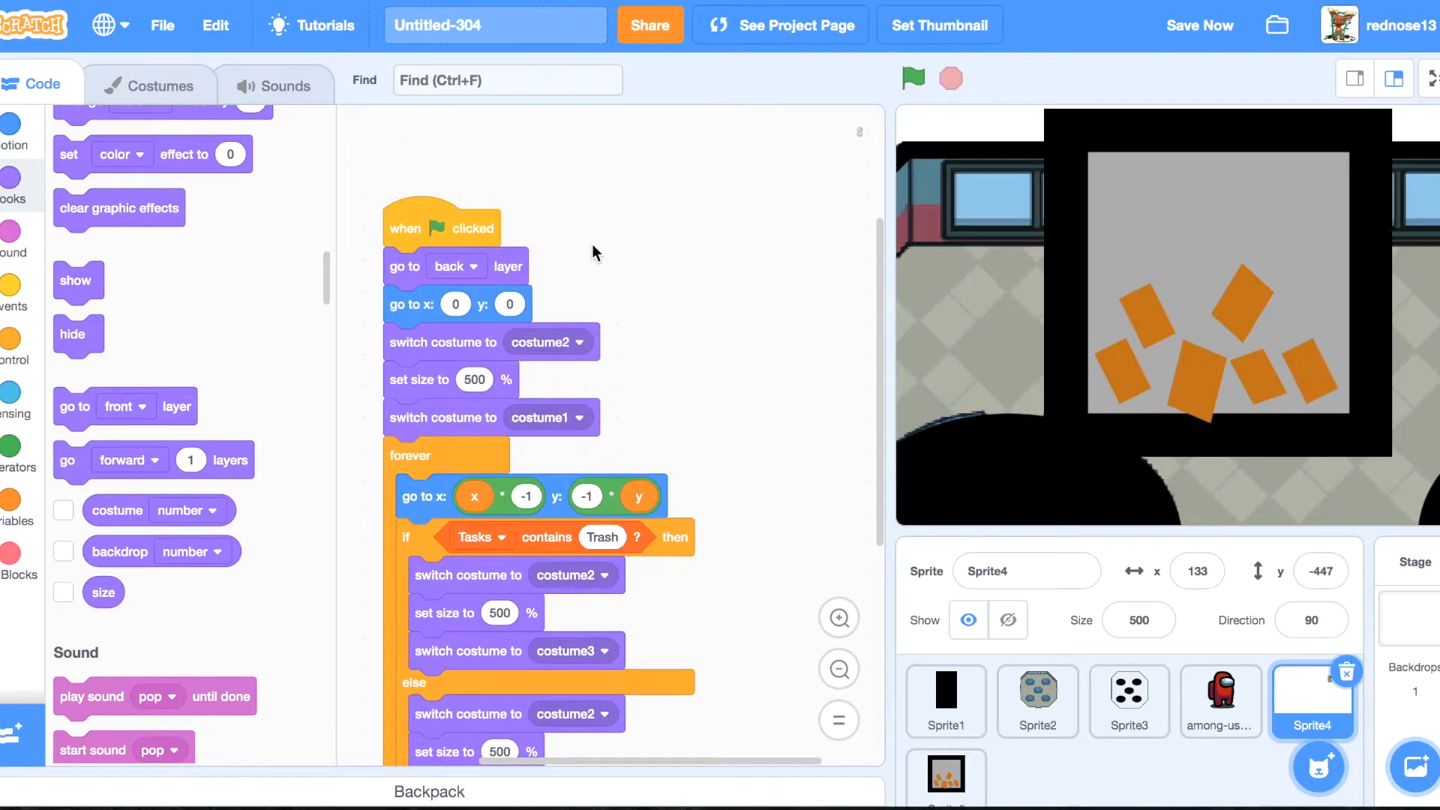
pyautogui.scroll(3)
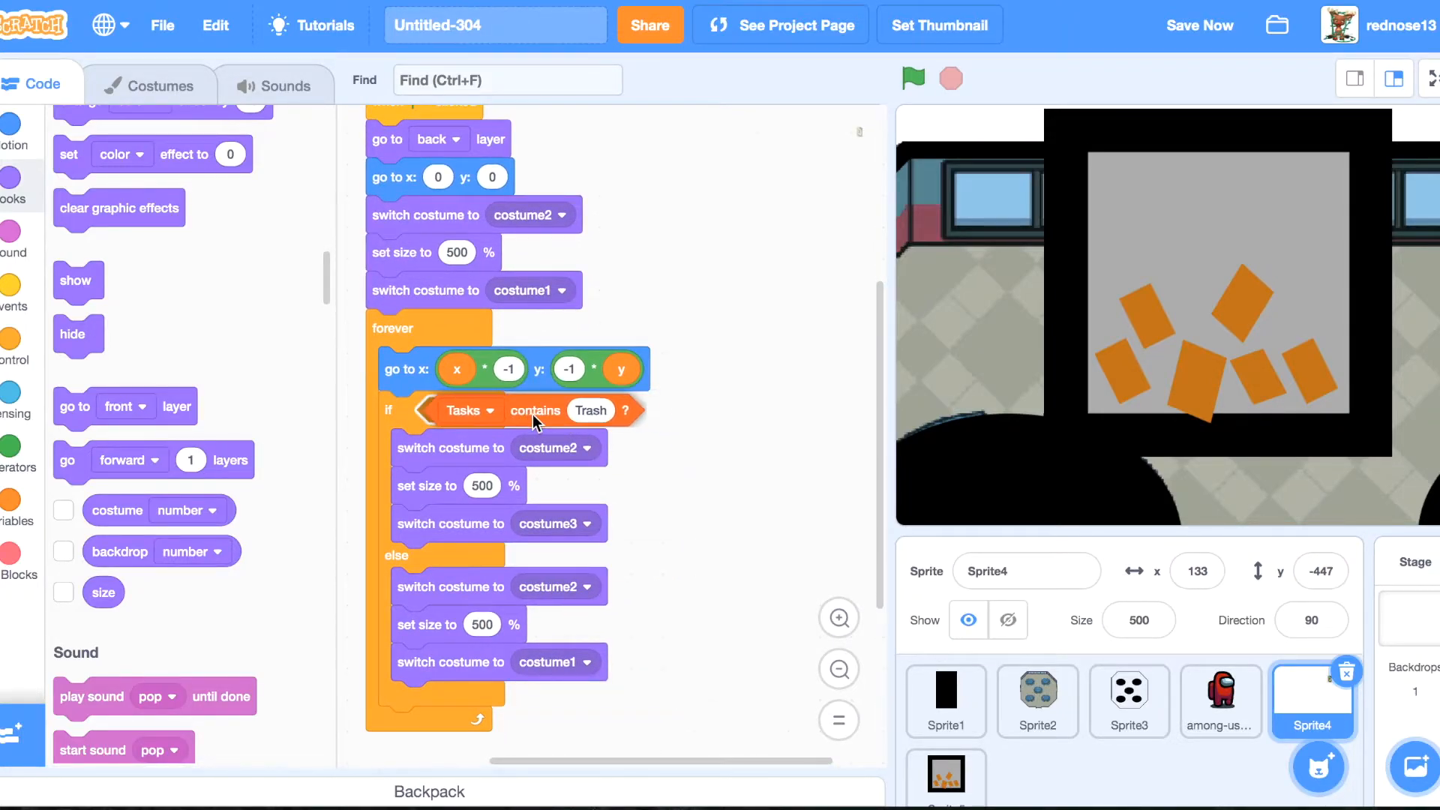
pyautogui.click(12, 345)
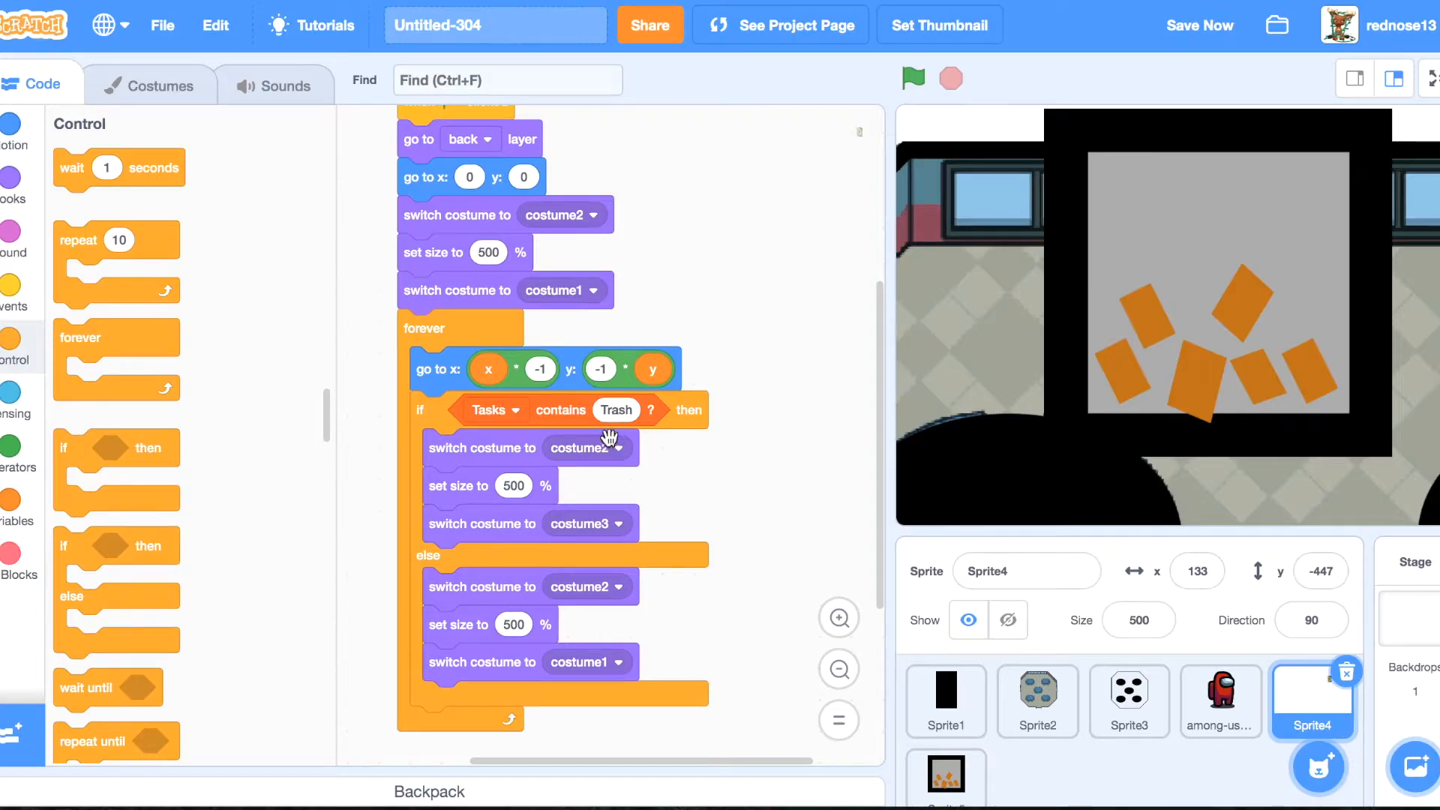
pyautogui.moveTo(244, 456)
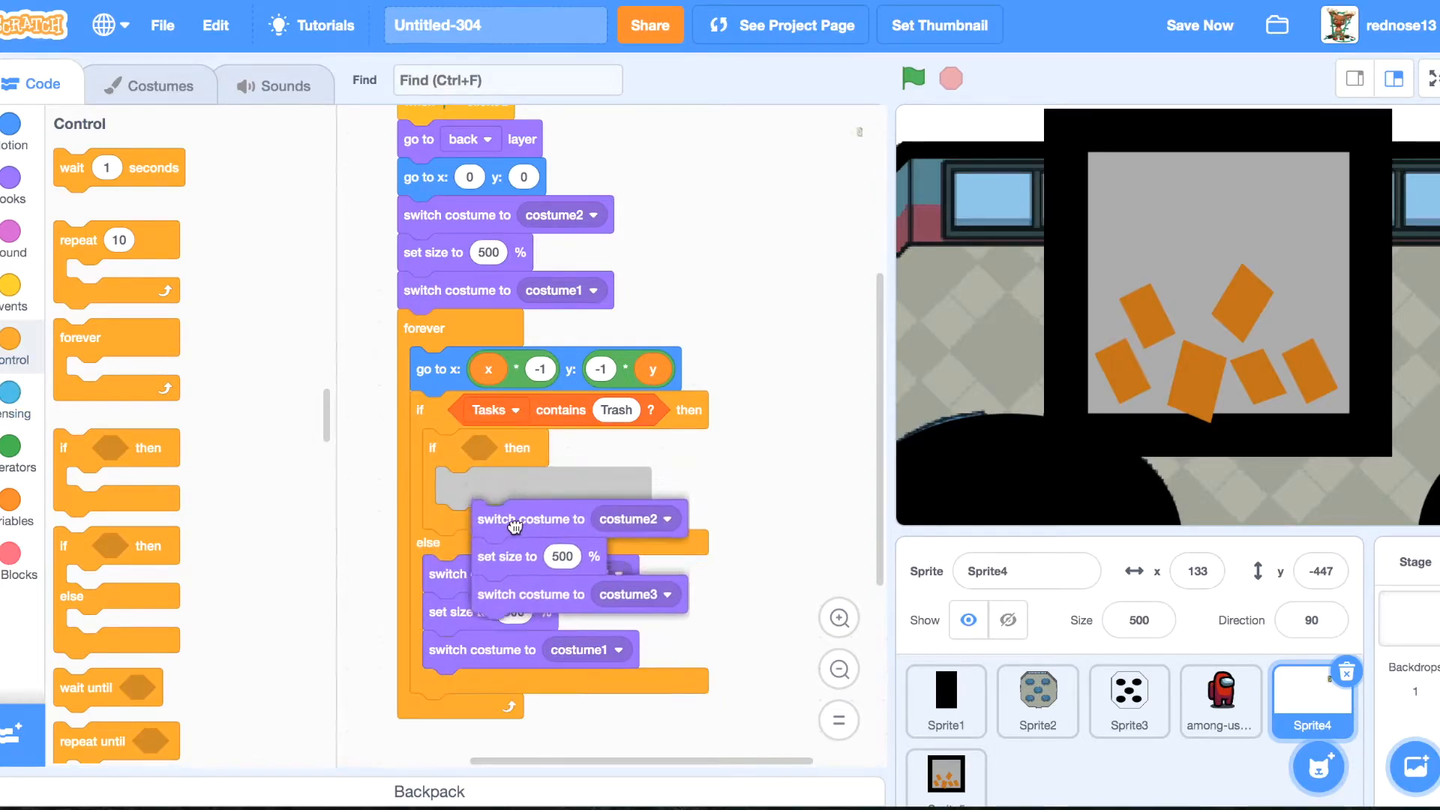
pyautogui.click(12, 419)
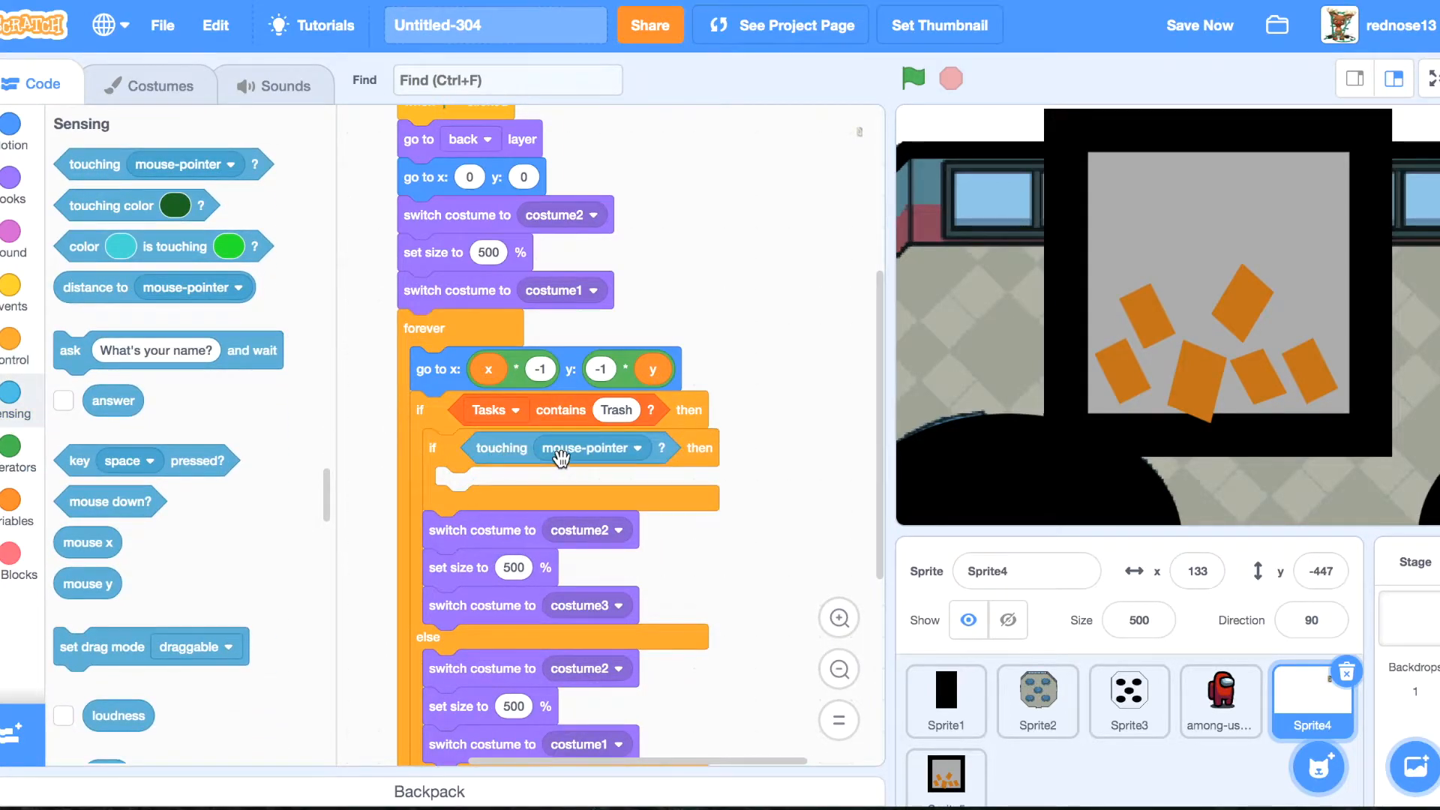
# Make the checks test touching Sprite1 and space pressed, then broadcast 'start trash task' and hide.
pyautogui.click(584, 447)
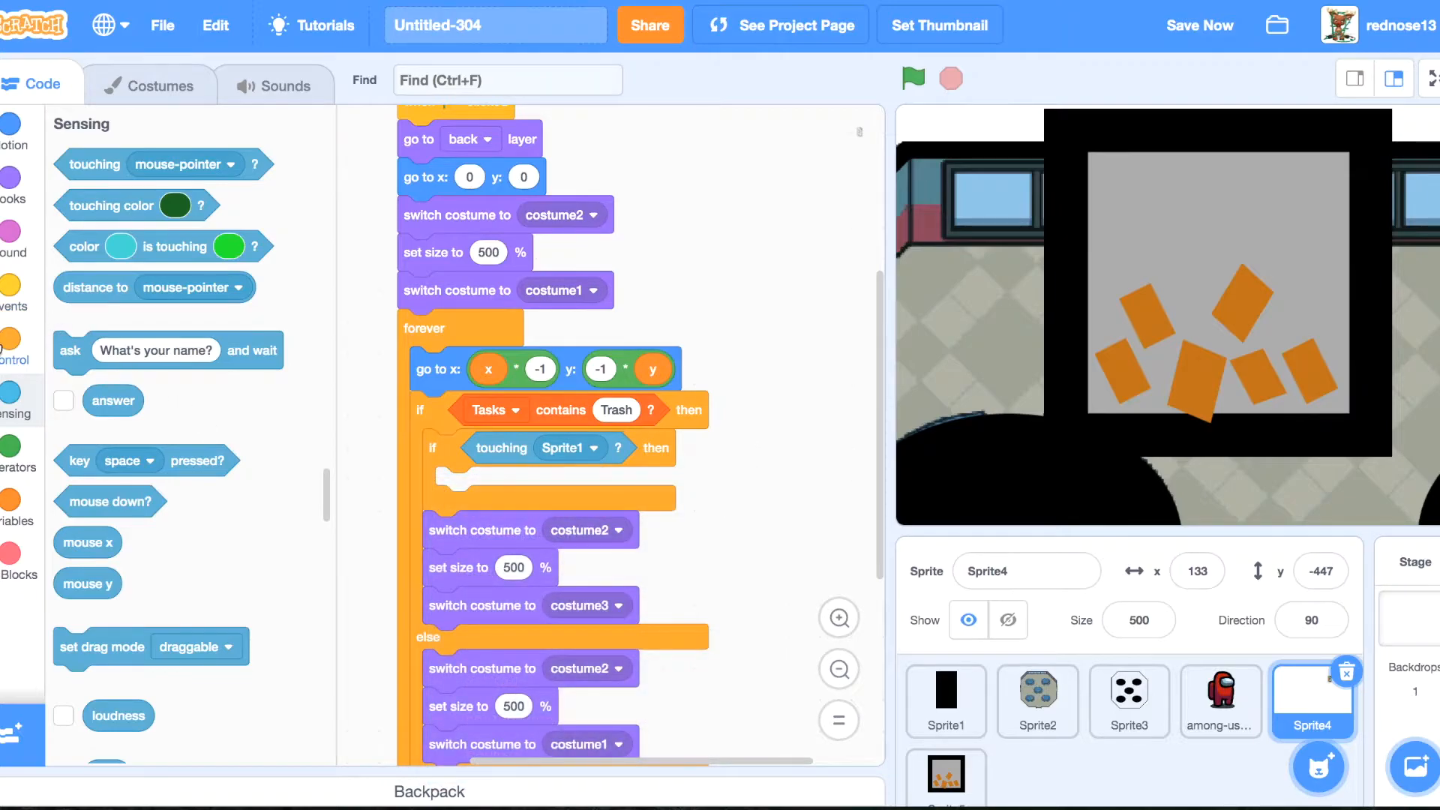
pyautogui.click(15, 346)
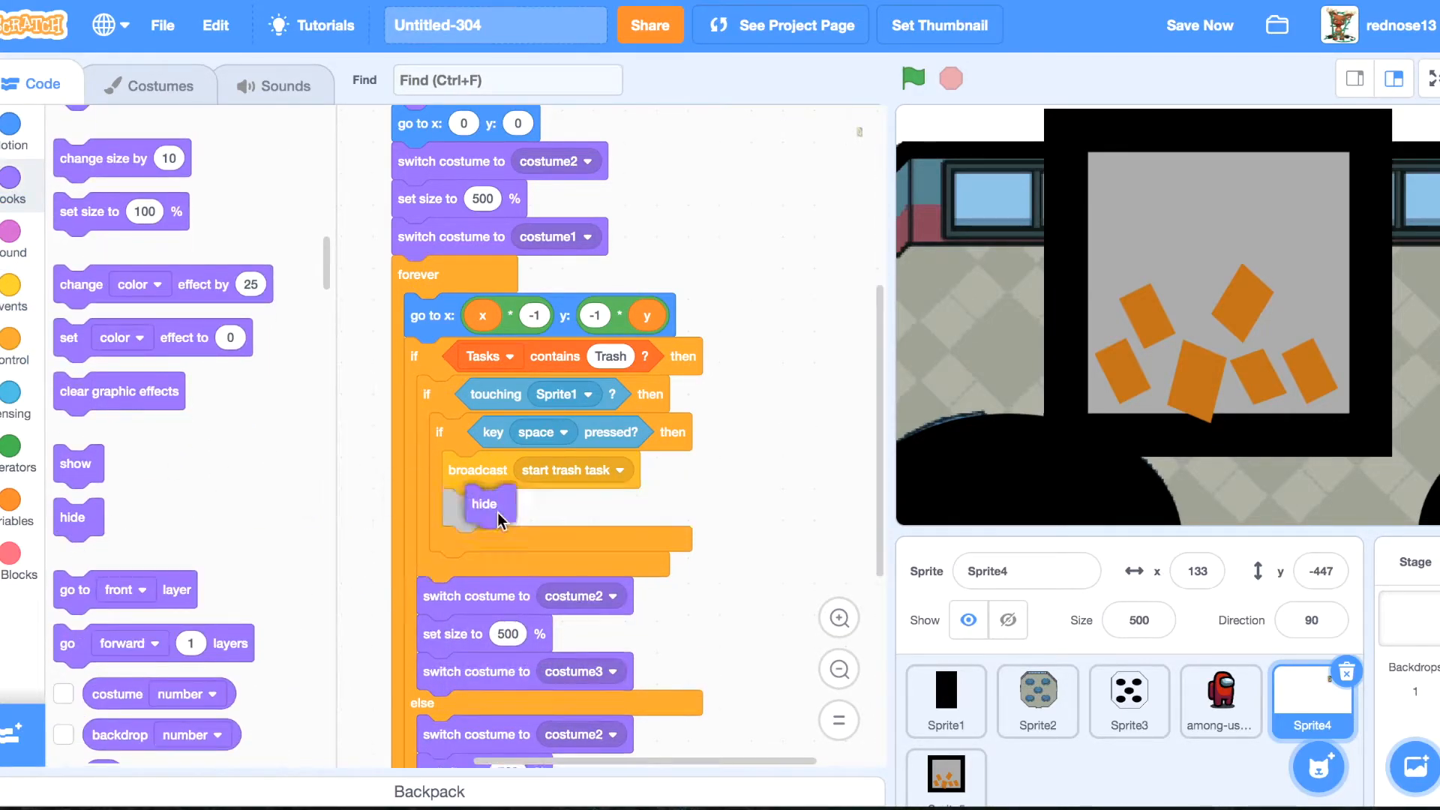
pyautogui.scroll(-3)
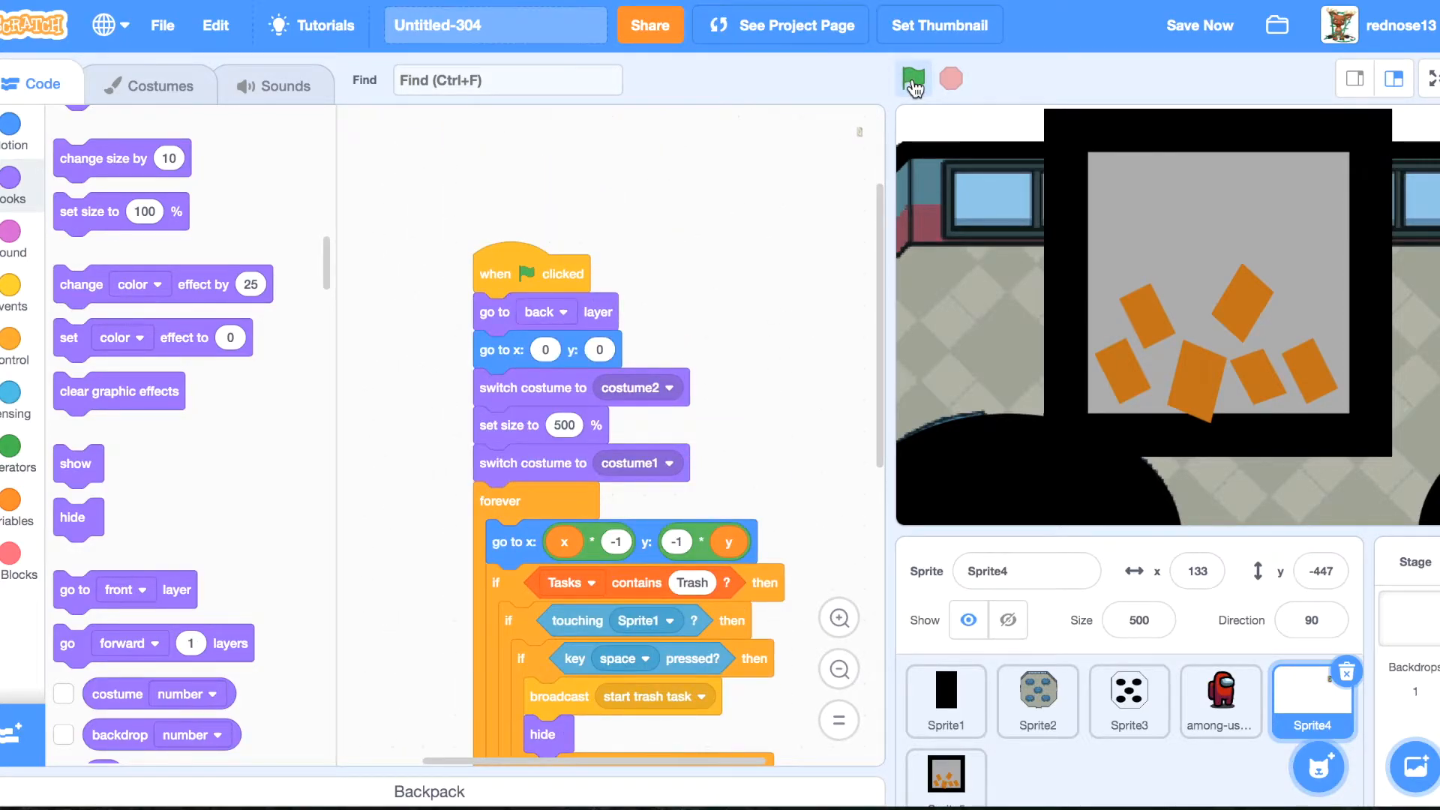
# Run the game, press space at the bin to see the trash task overlay, then stop and select Sprite1.
pyautogui.click(913, 80)
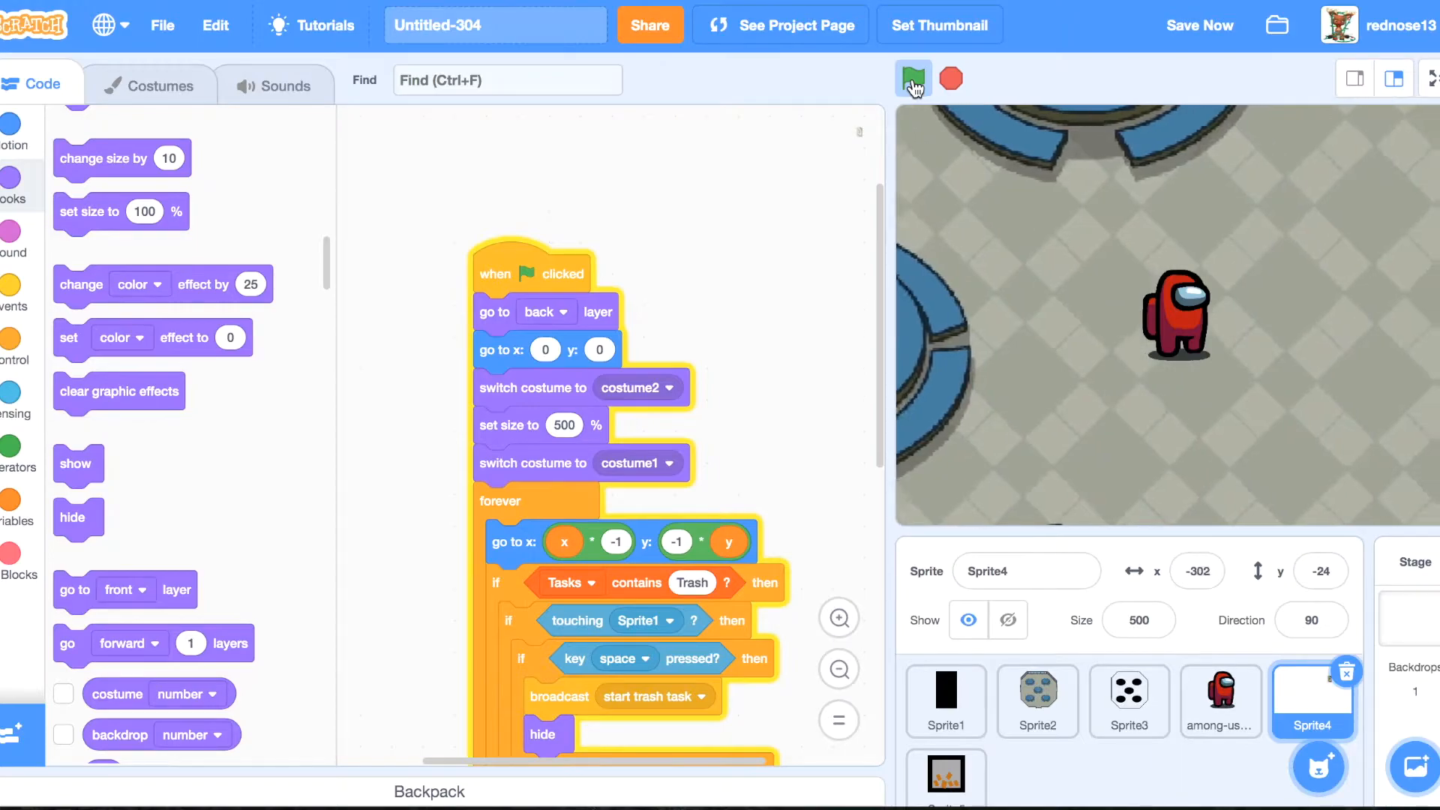
pyautogui.click(914, 80)
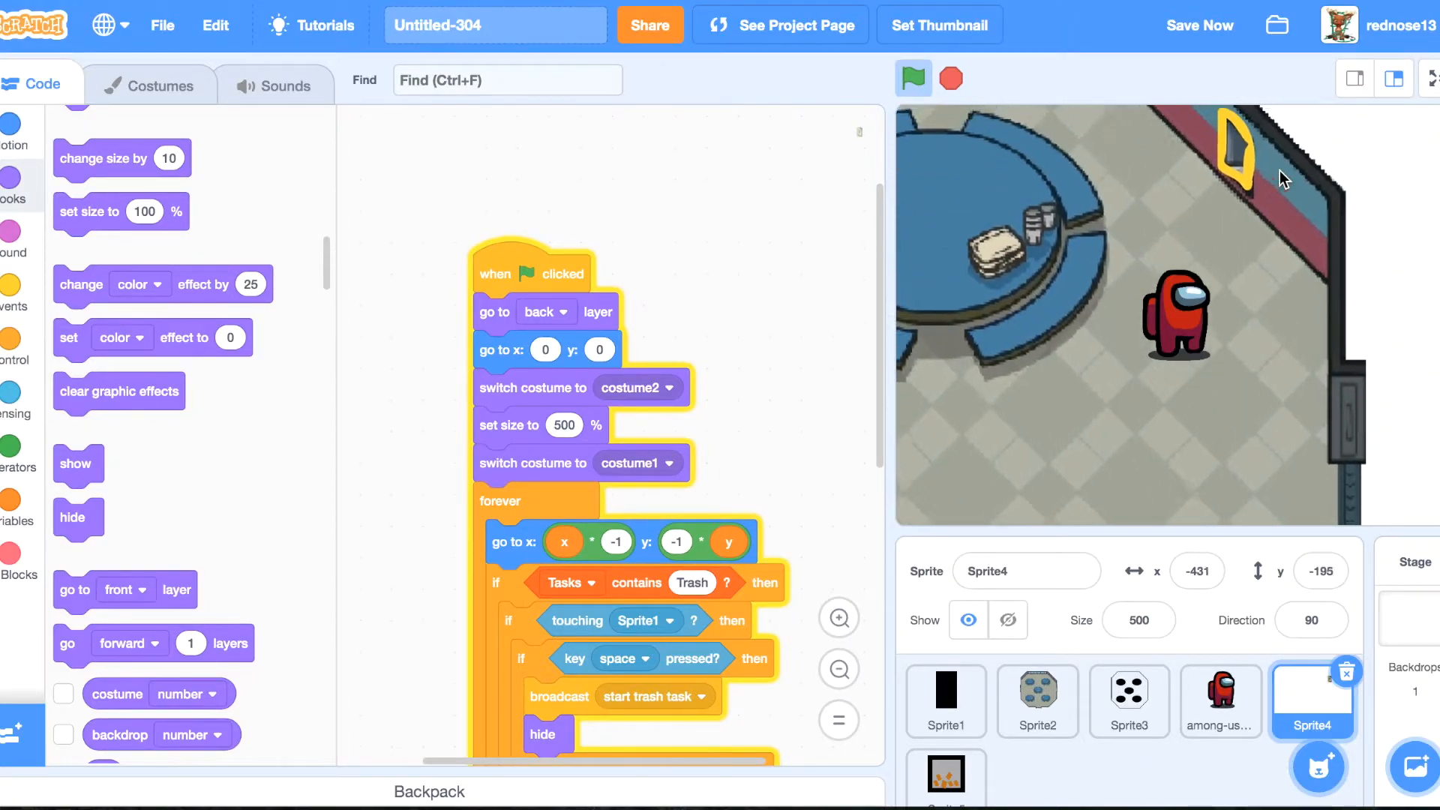
pyautogui.click(912, 78)
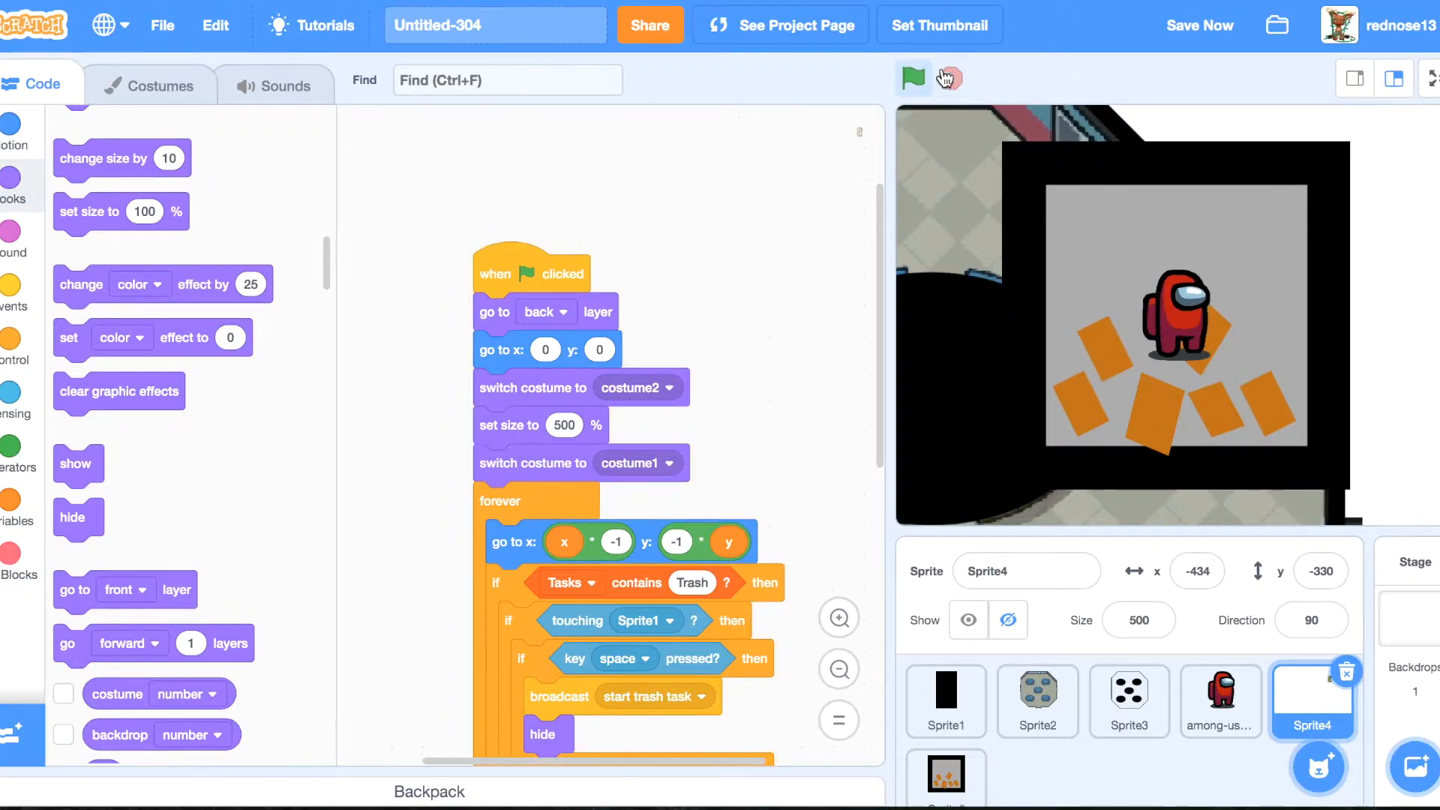
pyautogui.click(910, 78)
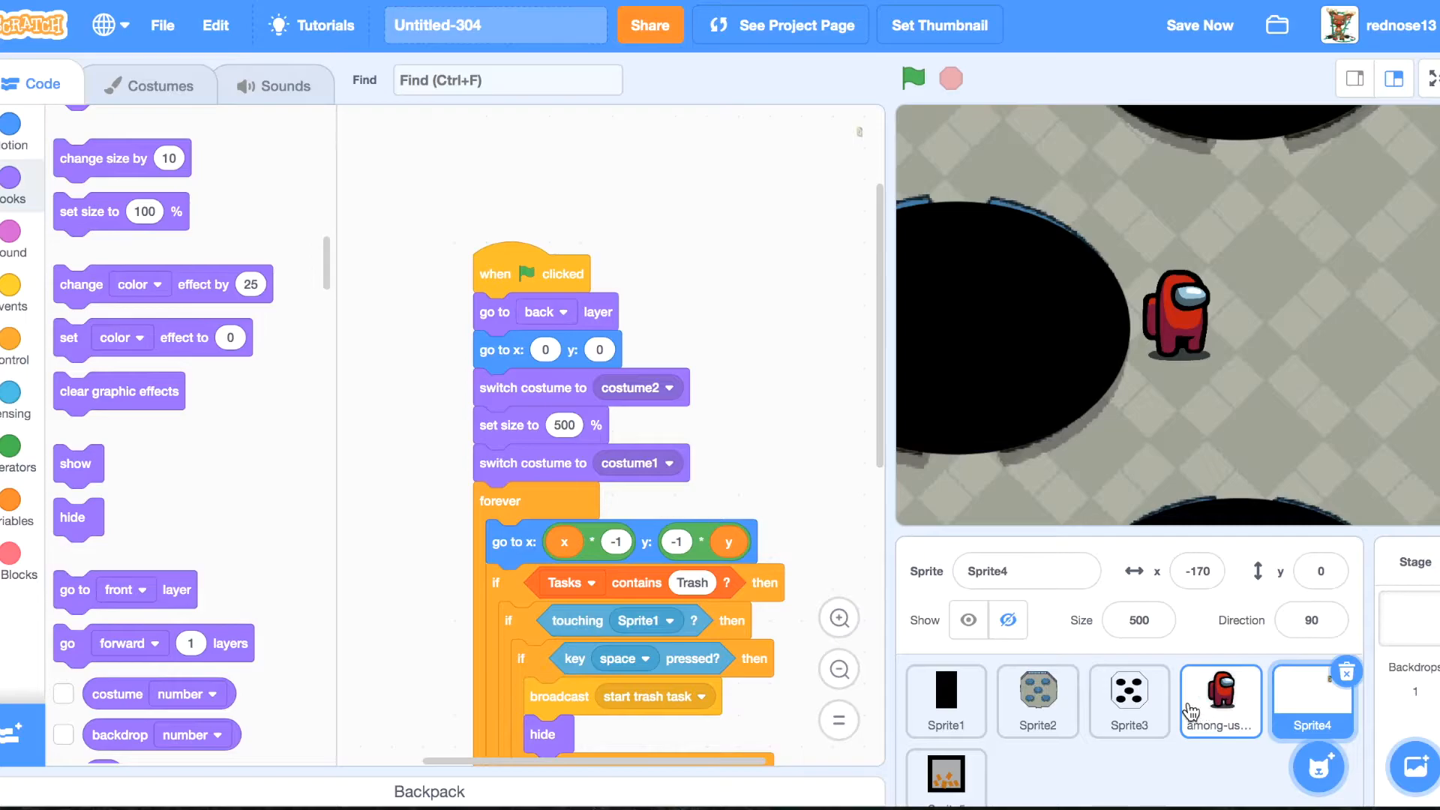
pyautogui.click(947, 701)
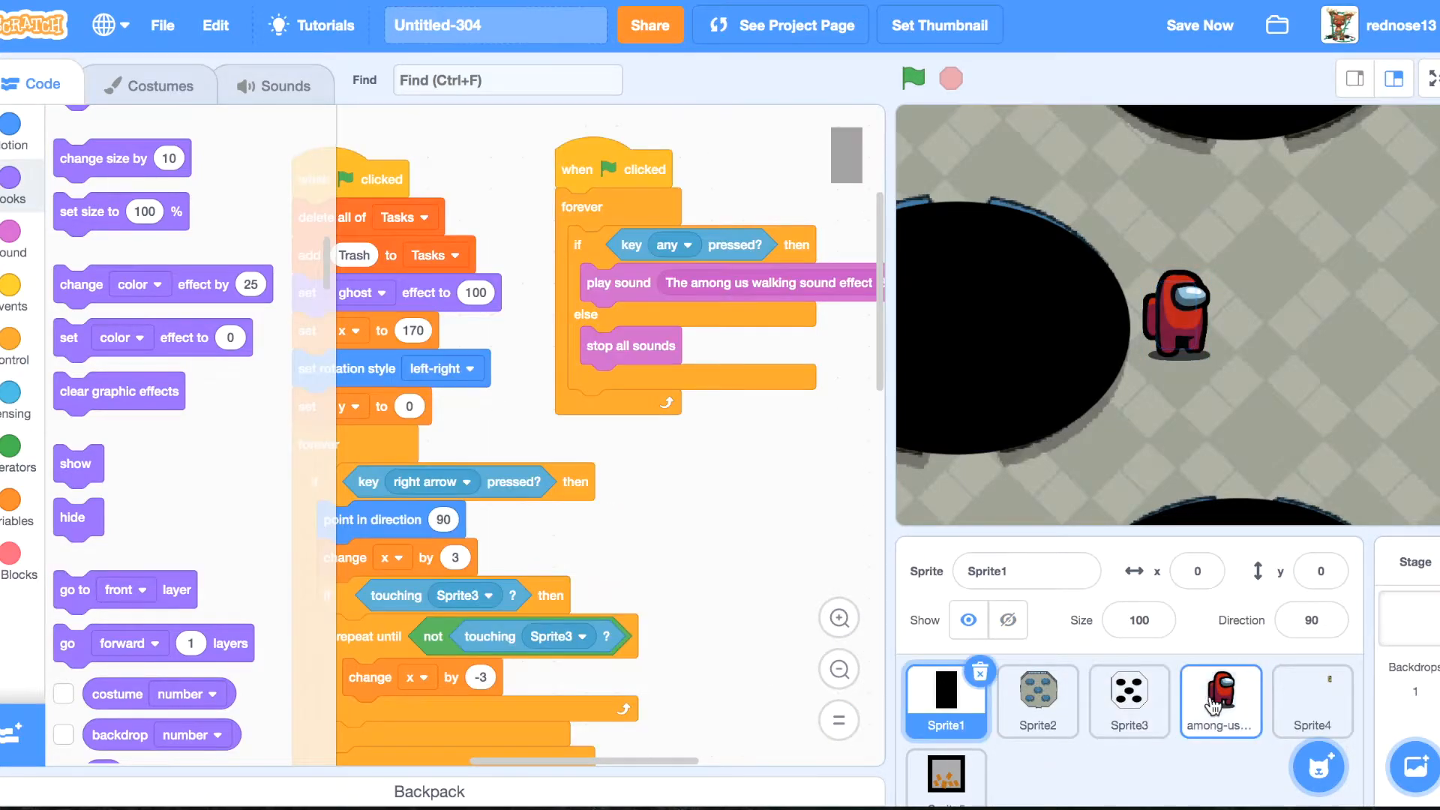
# On the player sprite, hide on 'start trash task' and show on 'end trash task', then play-test.
pyautogui.click(1220, 700)
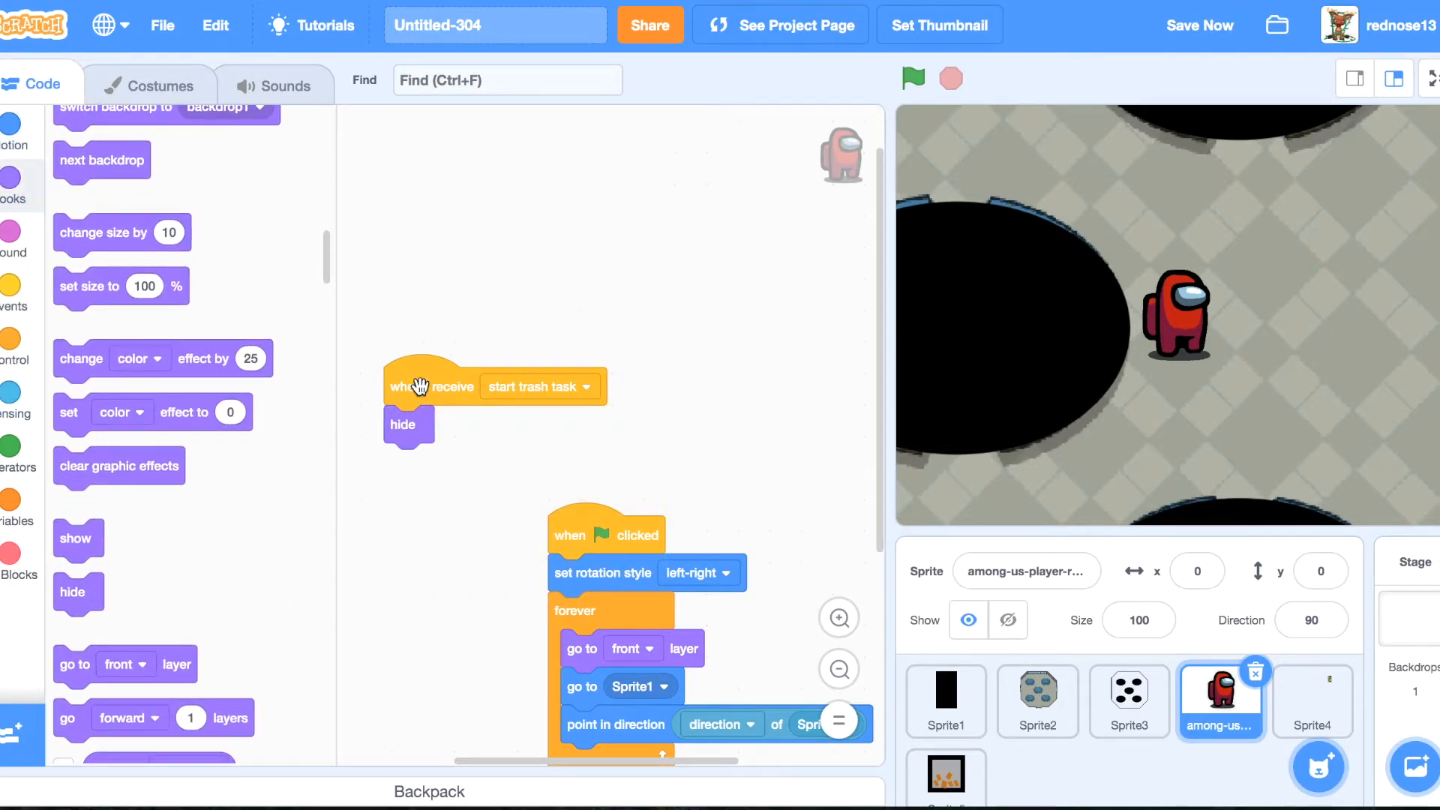
pyautogui.click(588, 386)
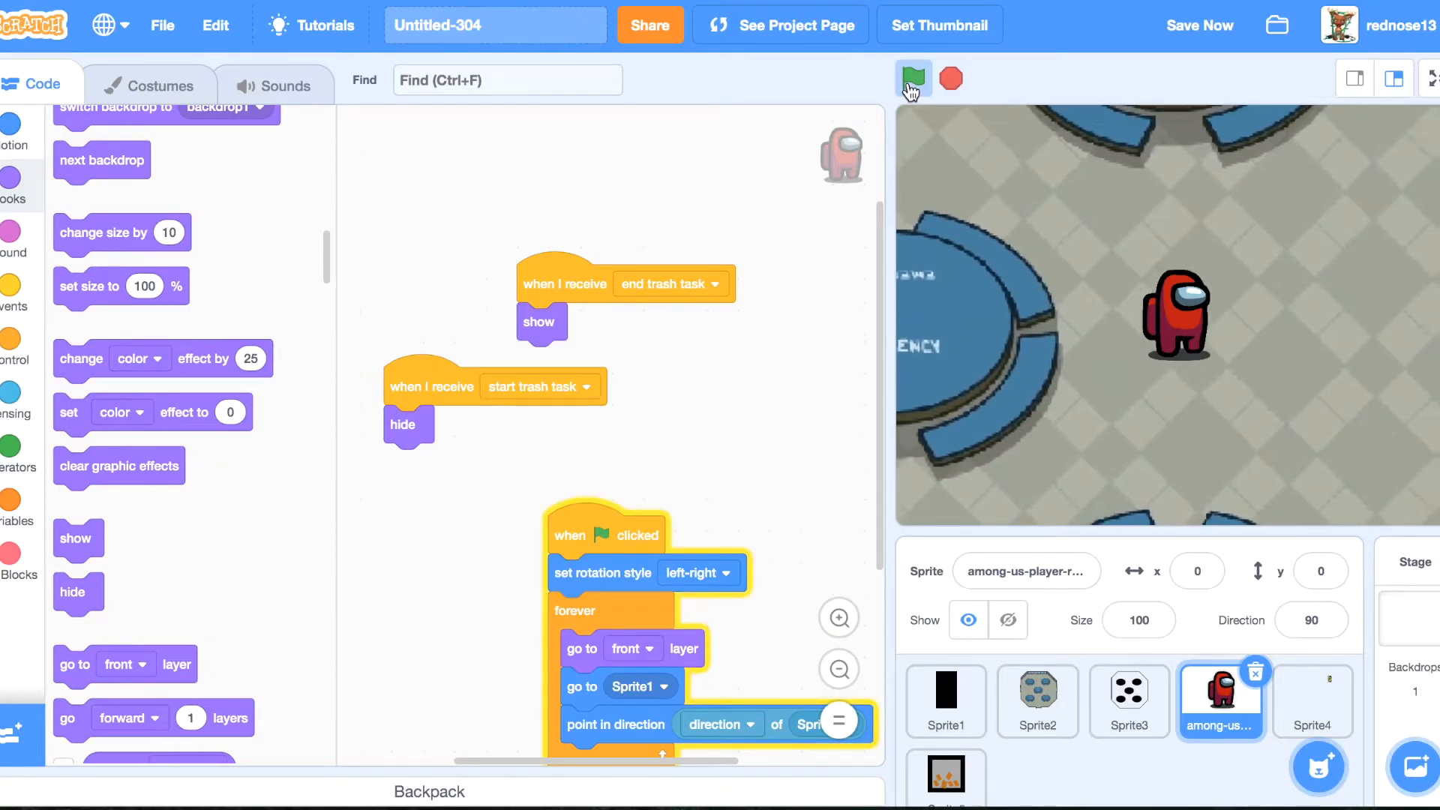
pyautogui.click(914, 79)
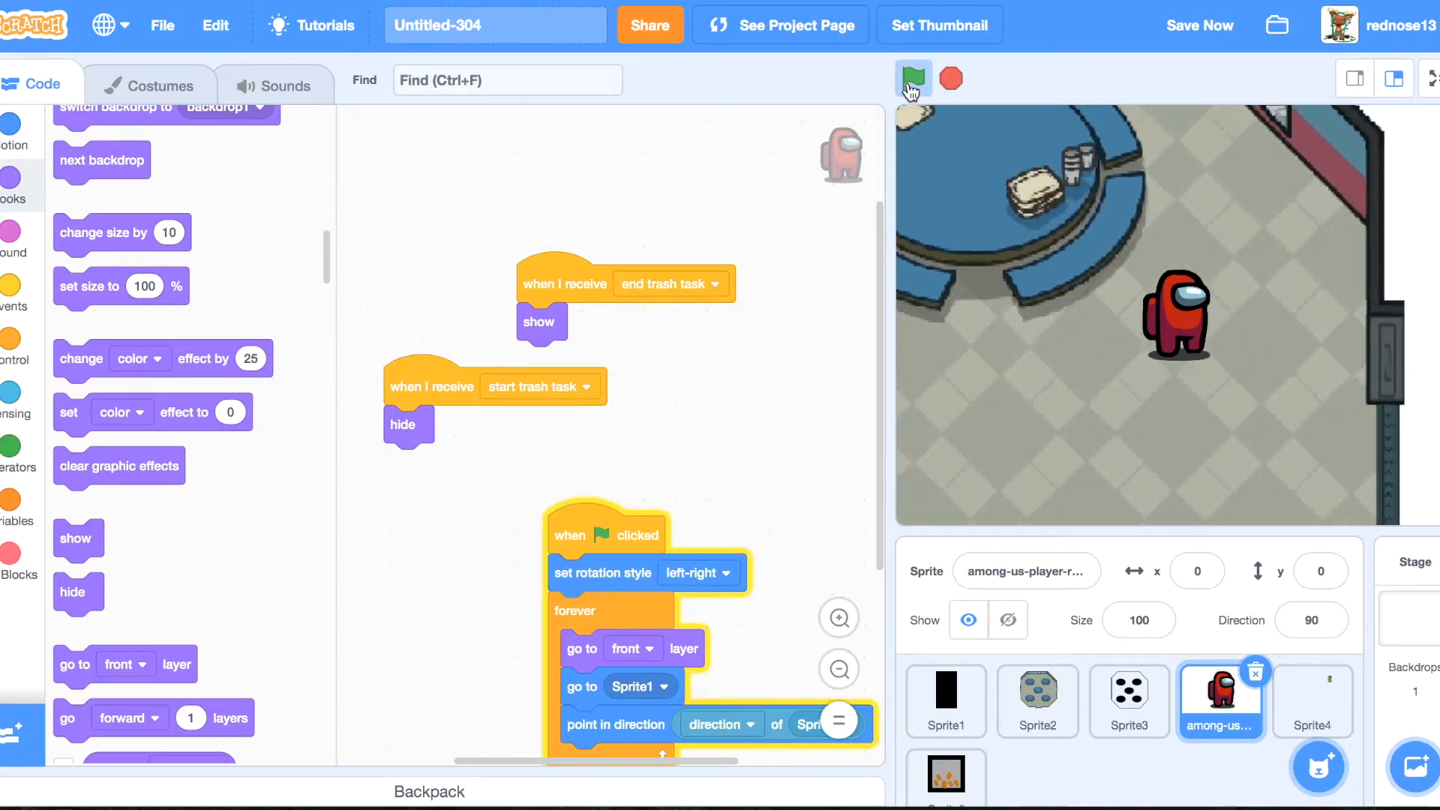
pyautogui.click(912, 80)
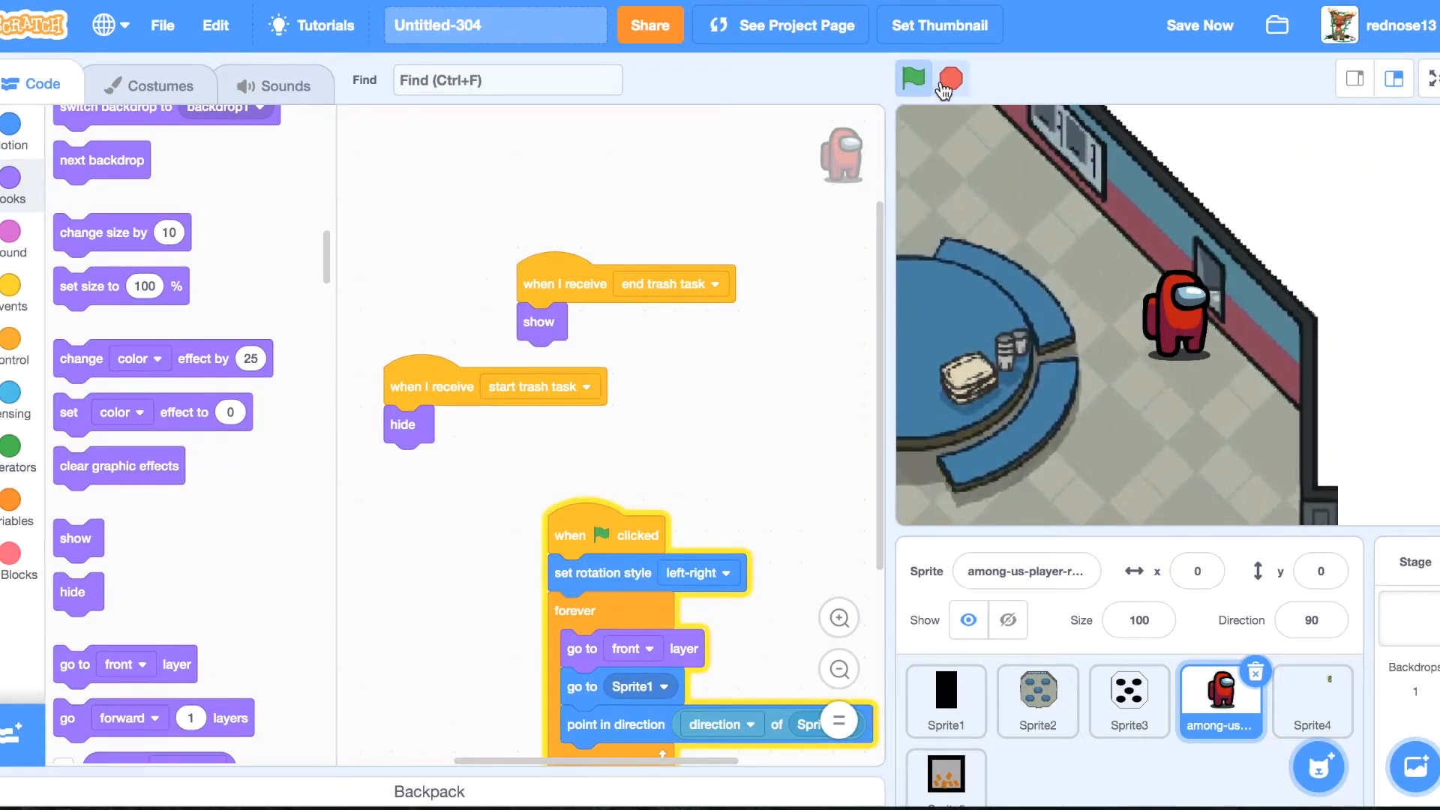
pyautogui.click(914, 78)
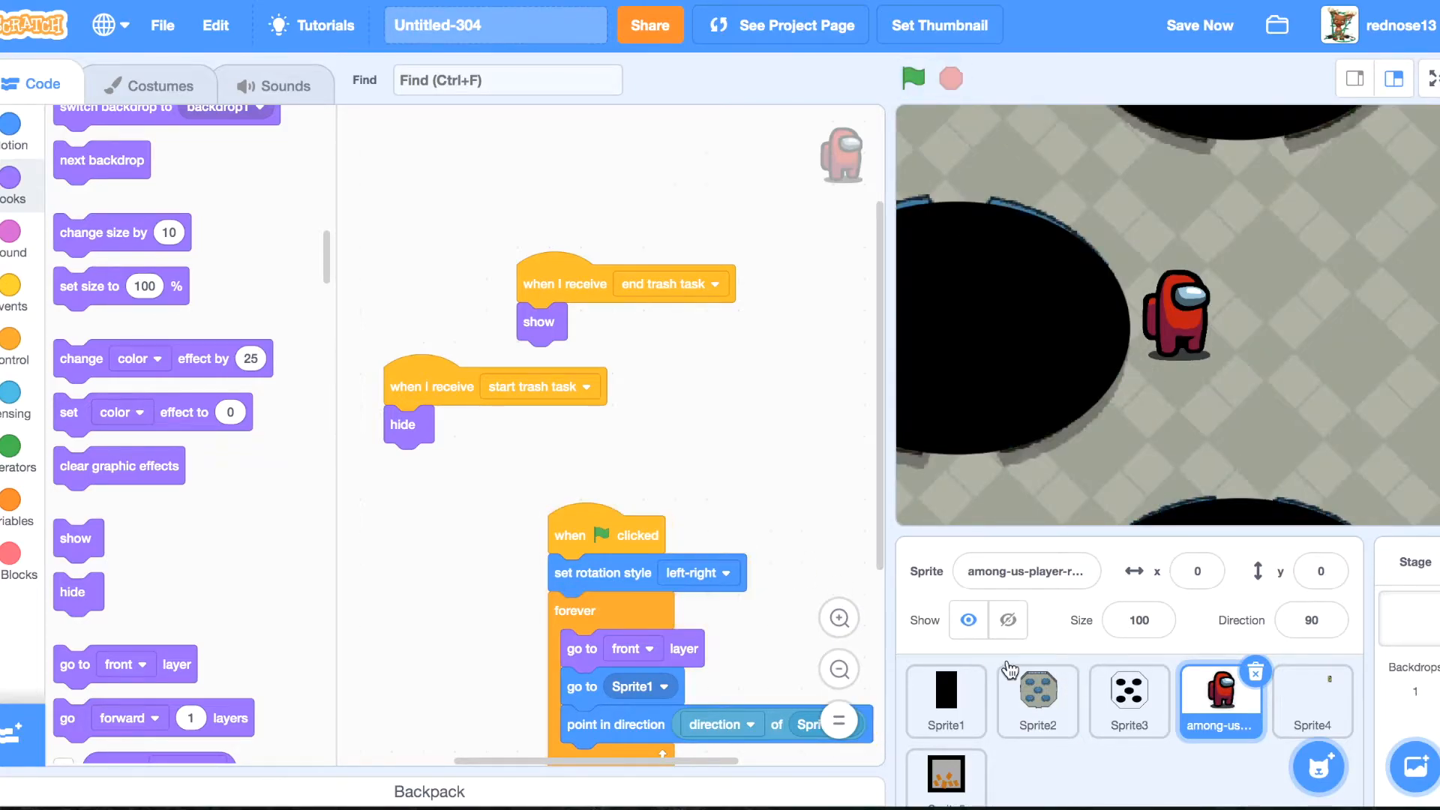
# Check Sprite4 and Sprite1's scripts and run the game again to verify the player hides.
pyautogui.click(1313, 701)
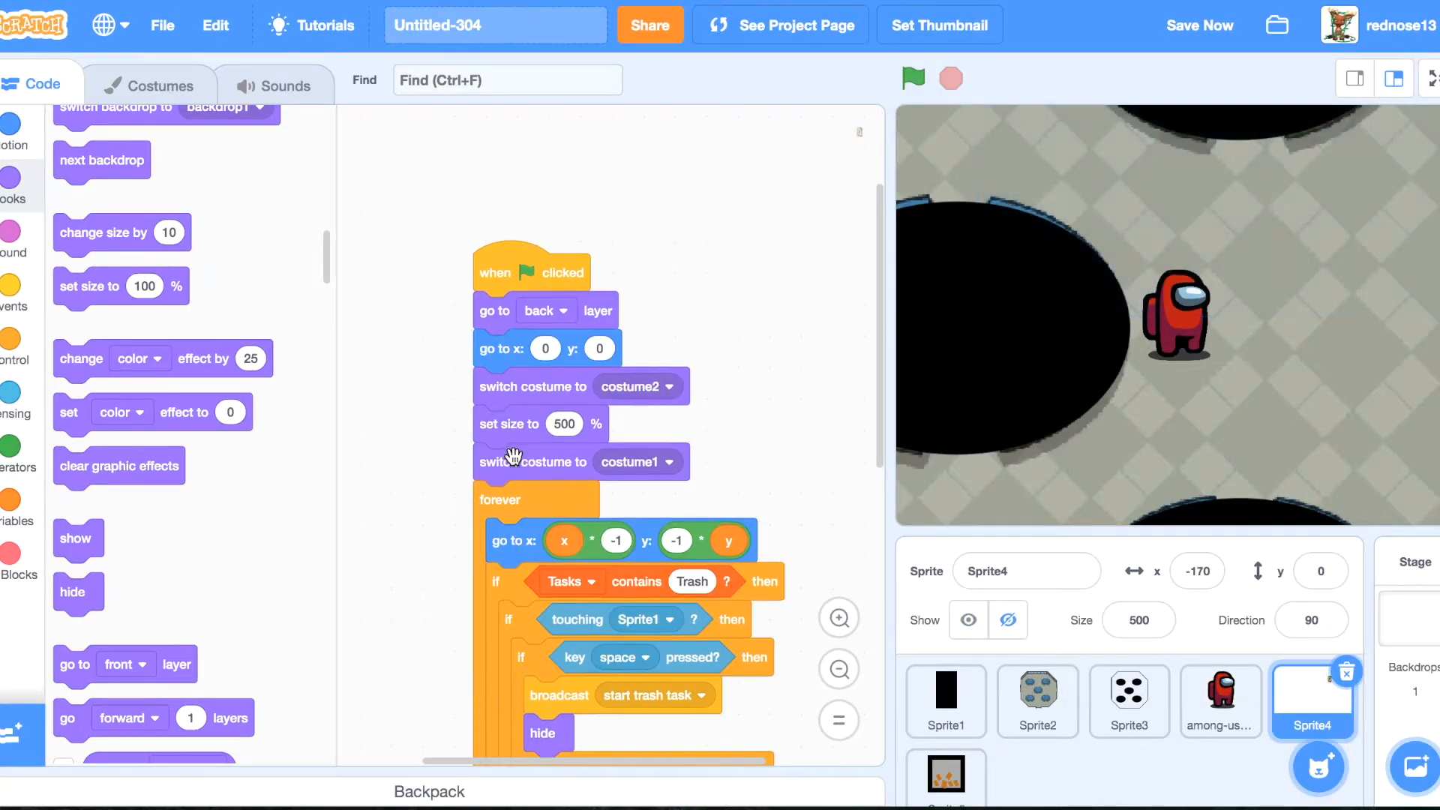
pyautogui.click(945, 700)
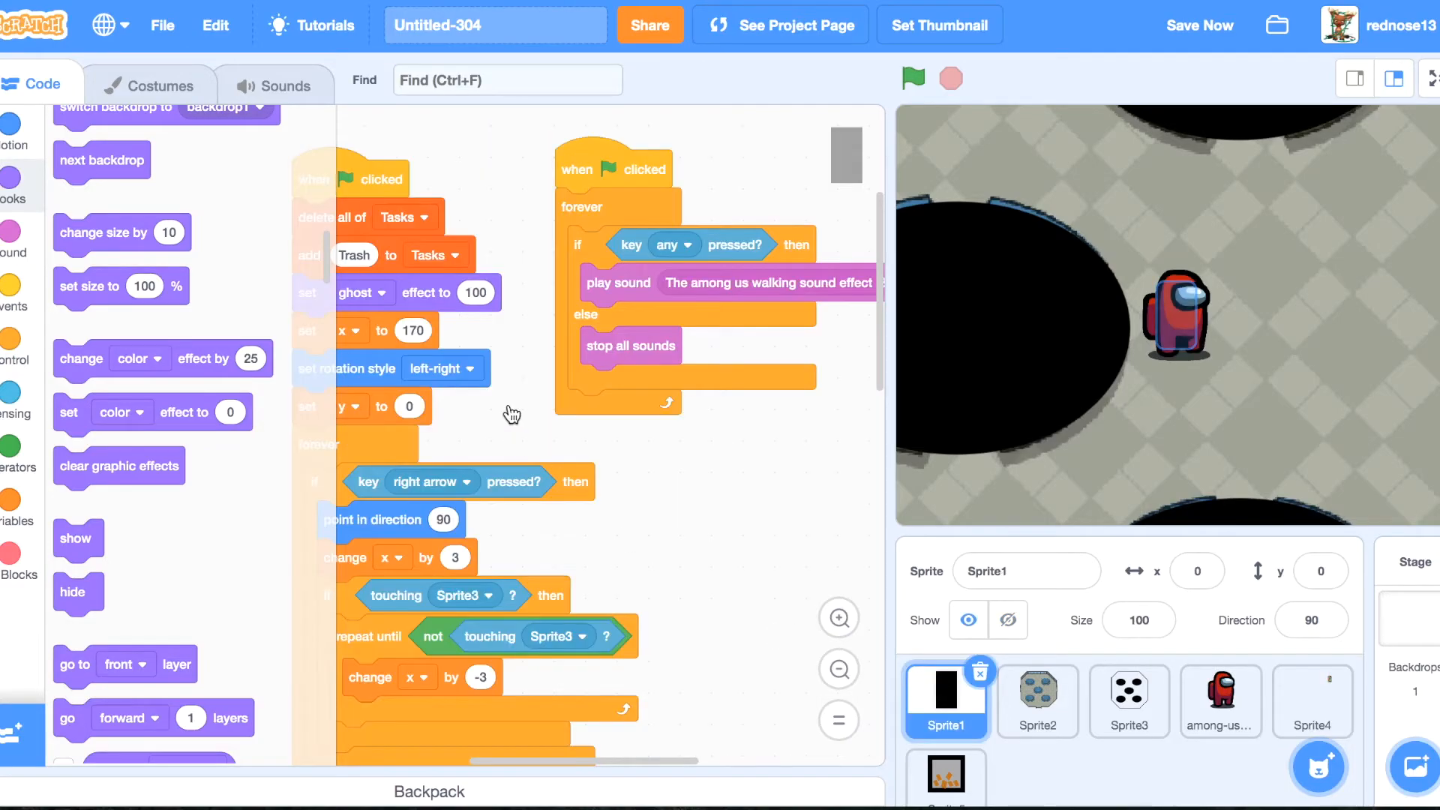
pyautogui.click(912, 78)
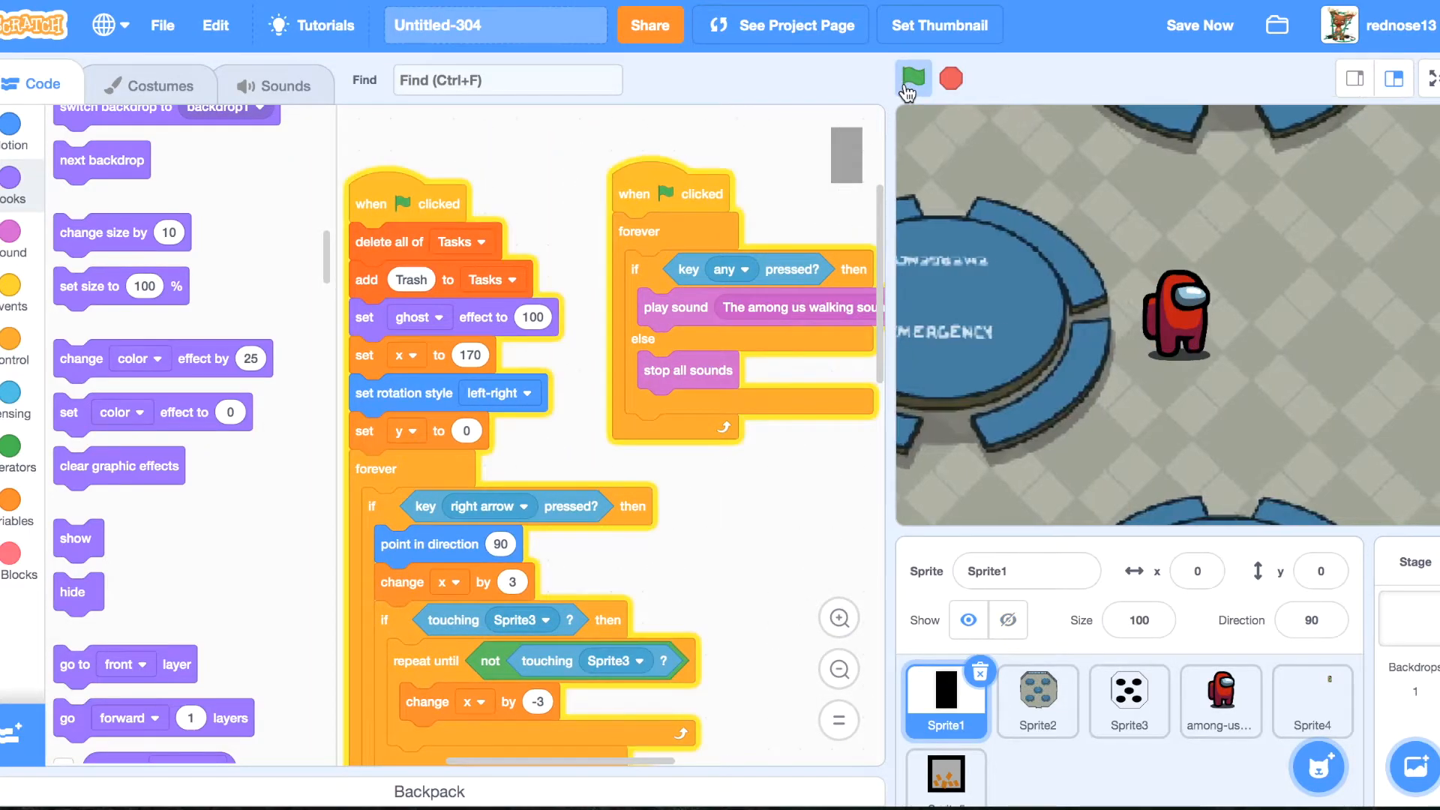
pyautogui.click(913, 78)
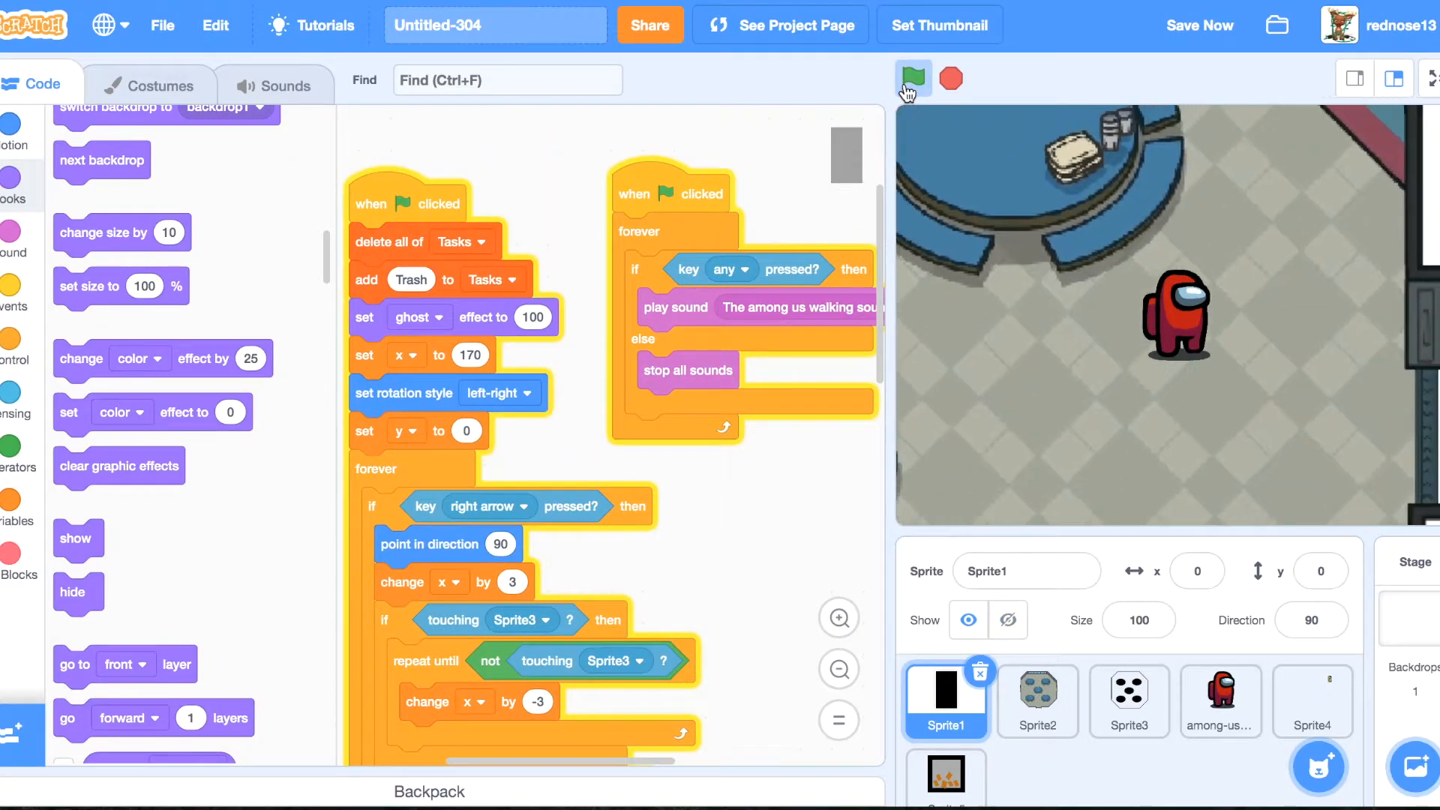
pyautogui.click(914, 78)
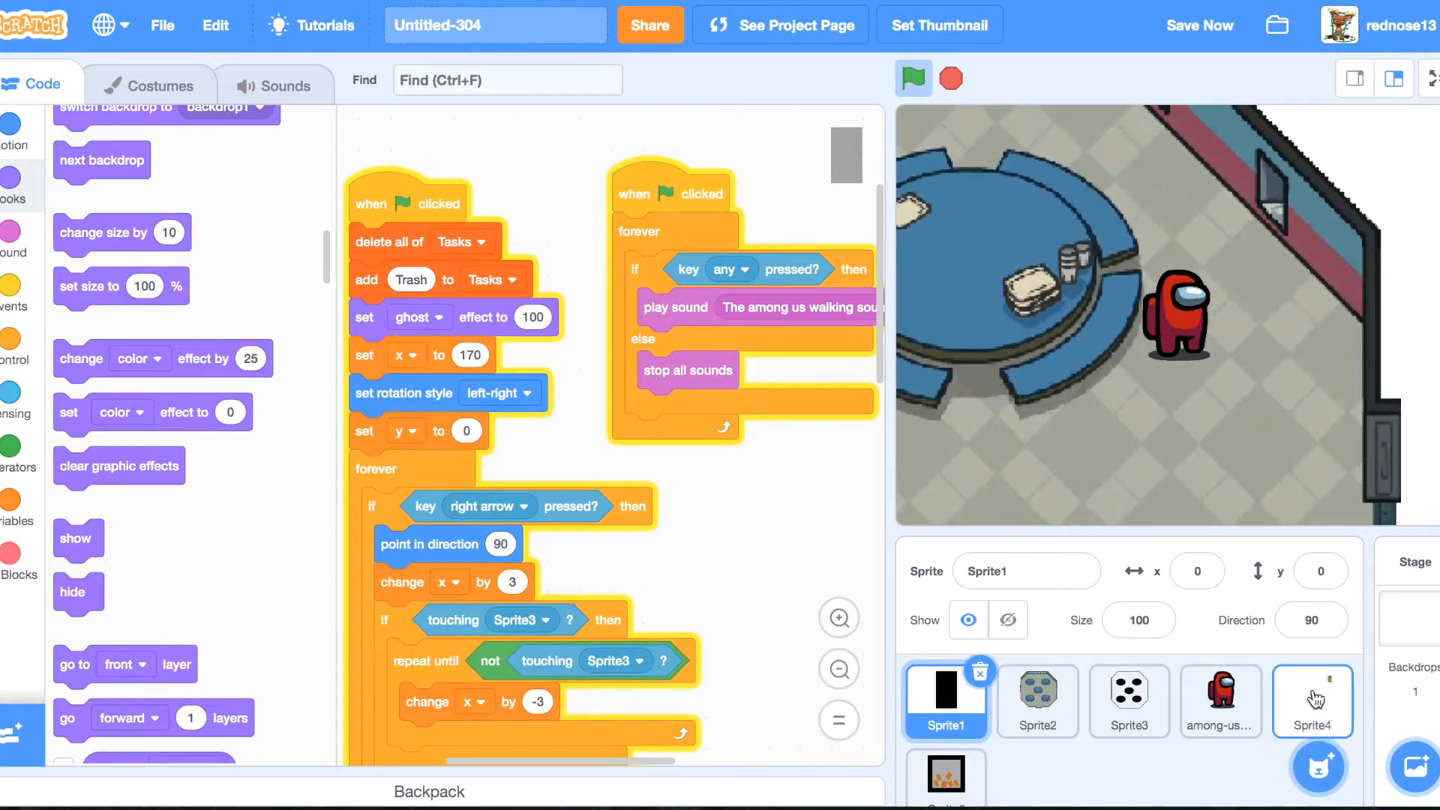
# Add a show block before Sprite4's forever loop and play-test the bin panel appearing.
pyautogui.click(1312, 701)
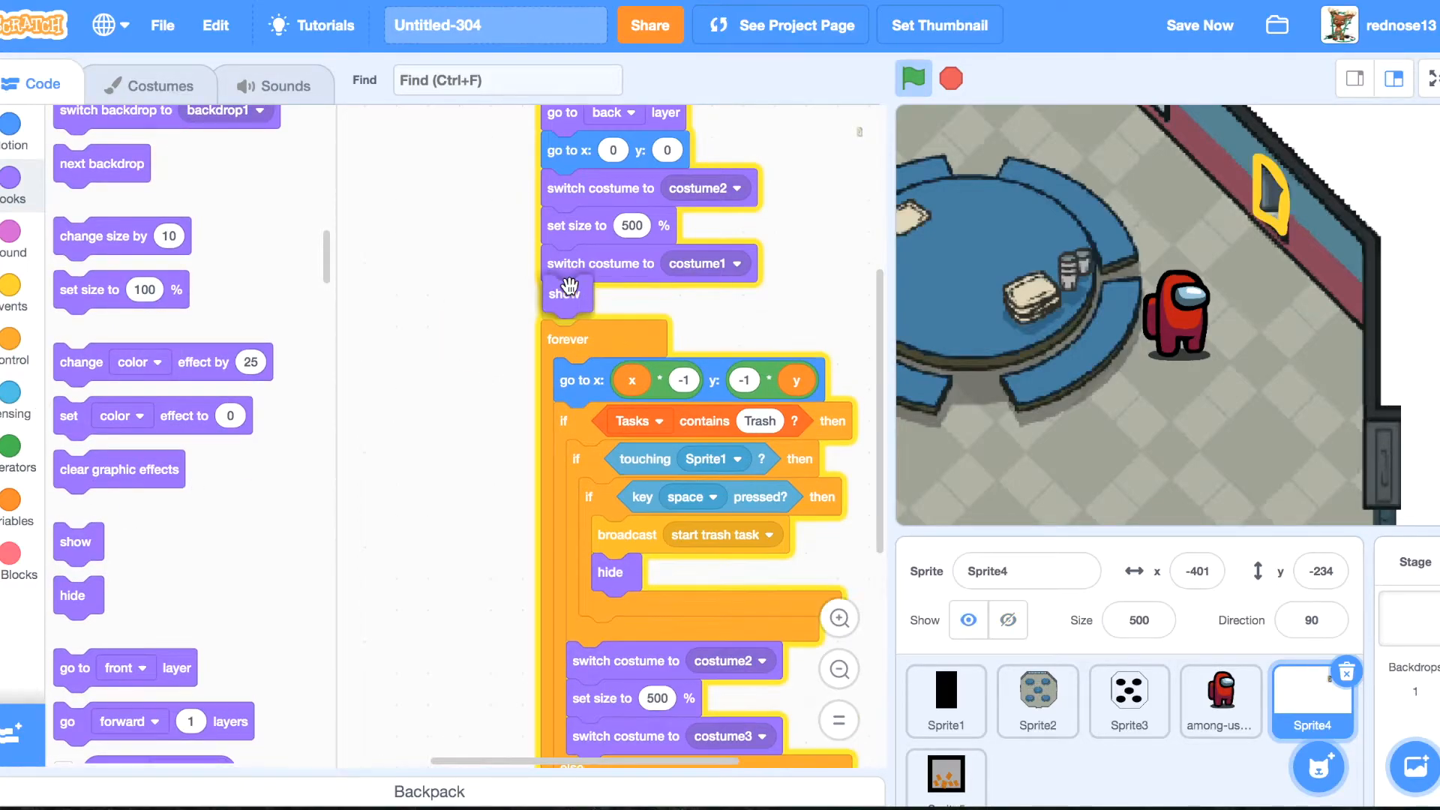
pyautogui.click(914, 78)
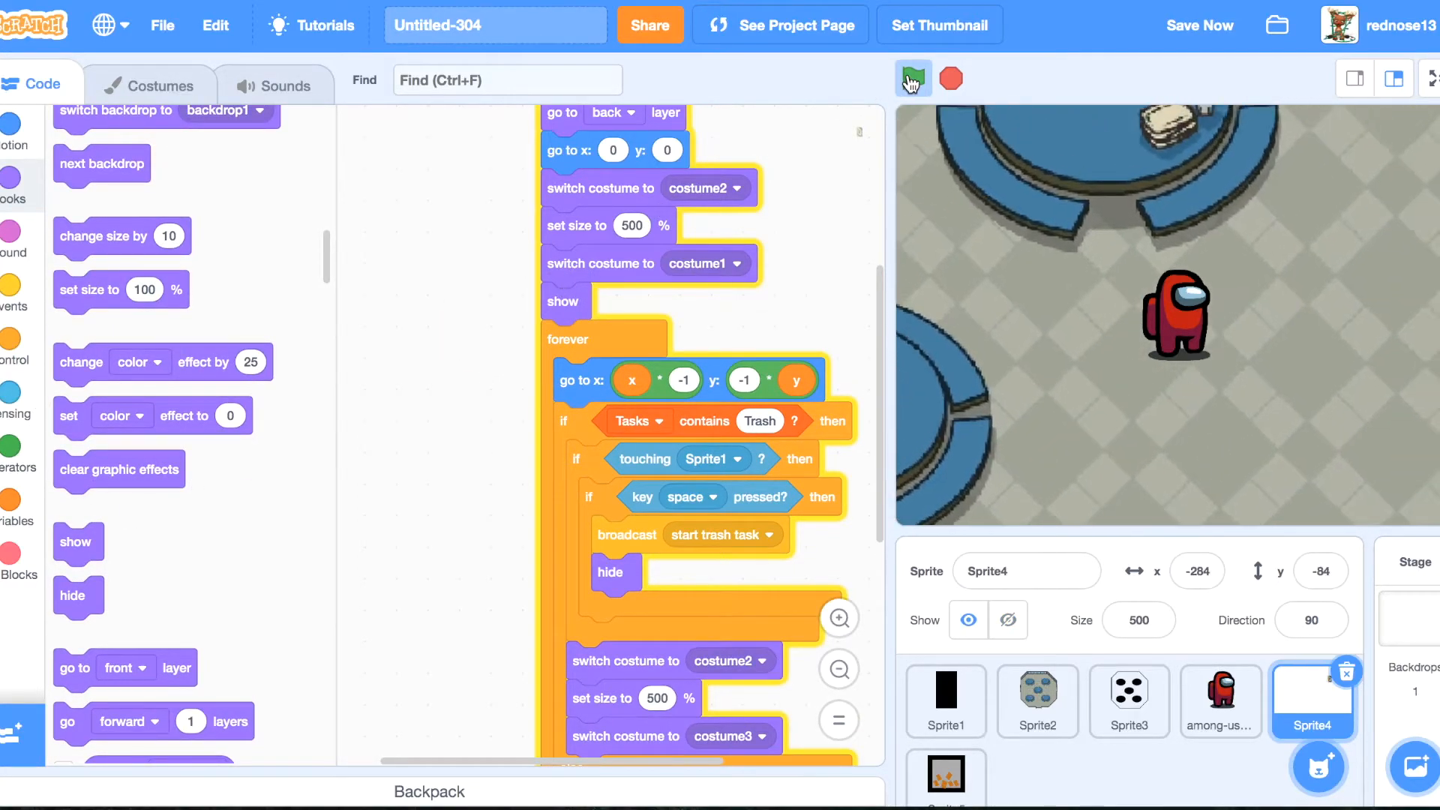
pyautogui.click(912, 78)
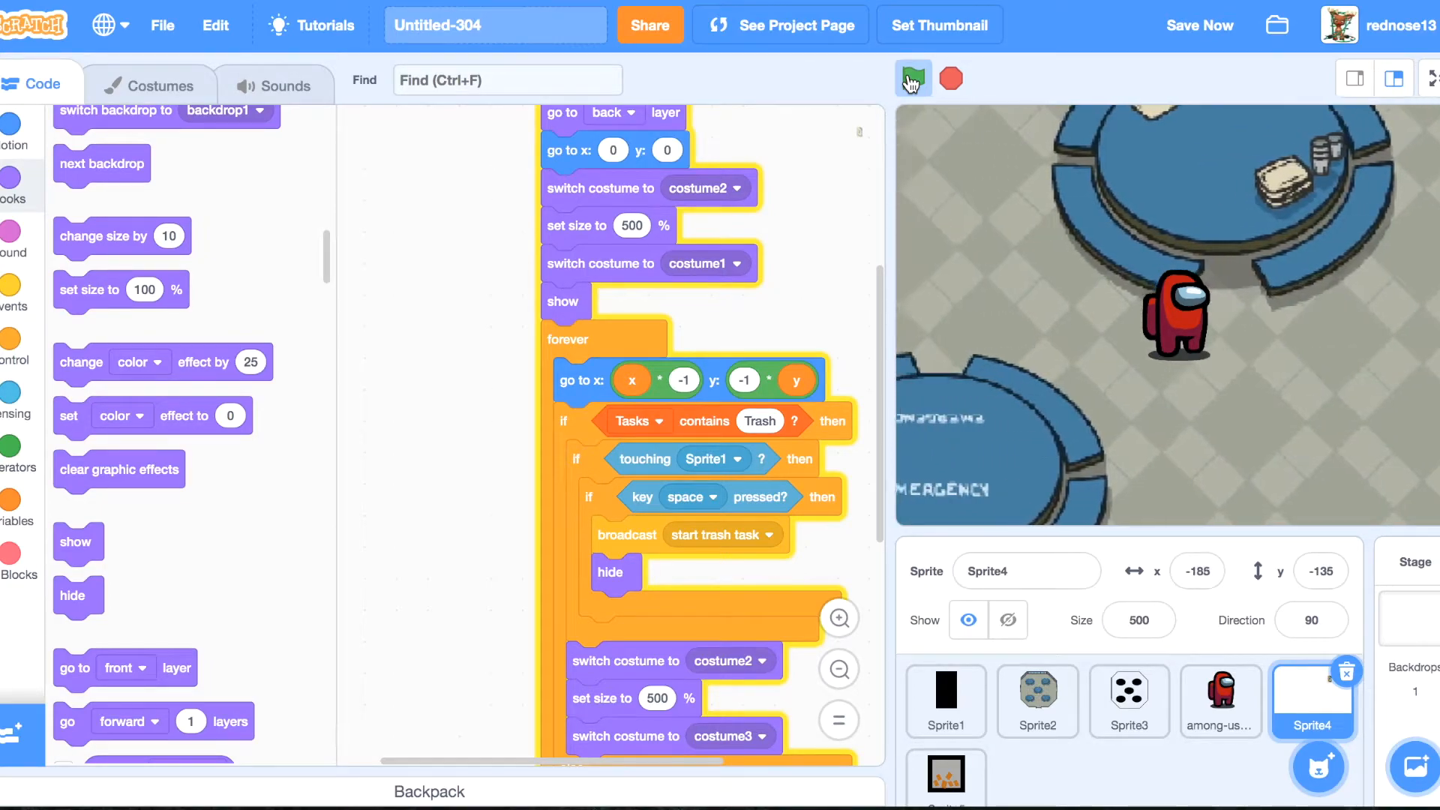
pyautogui.click(912, 78)
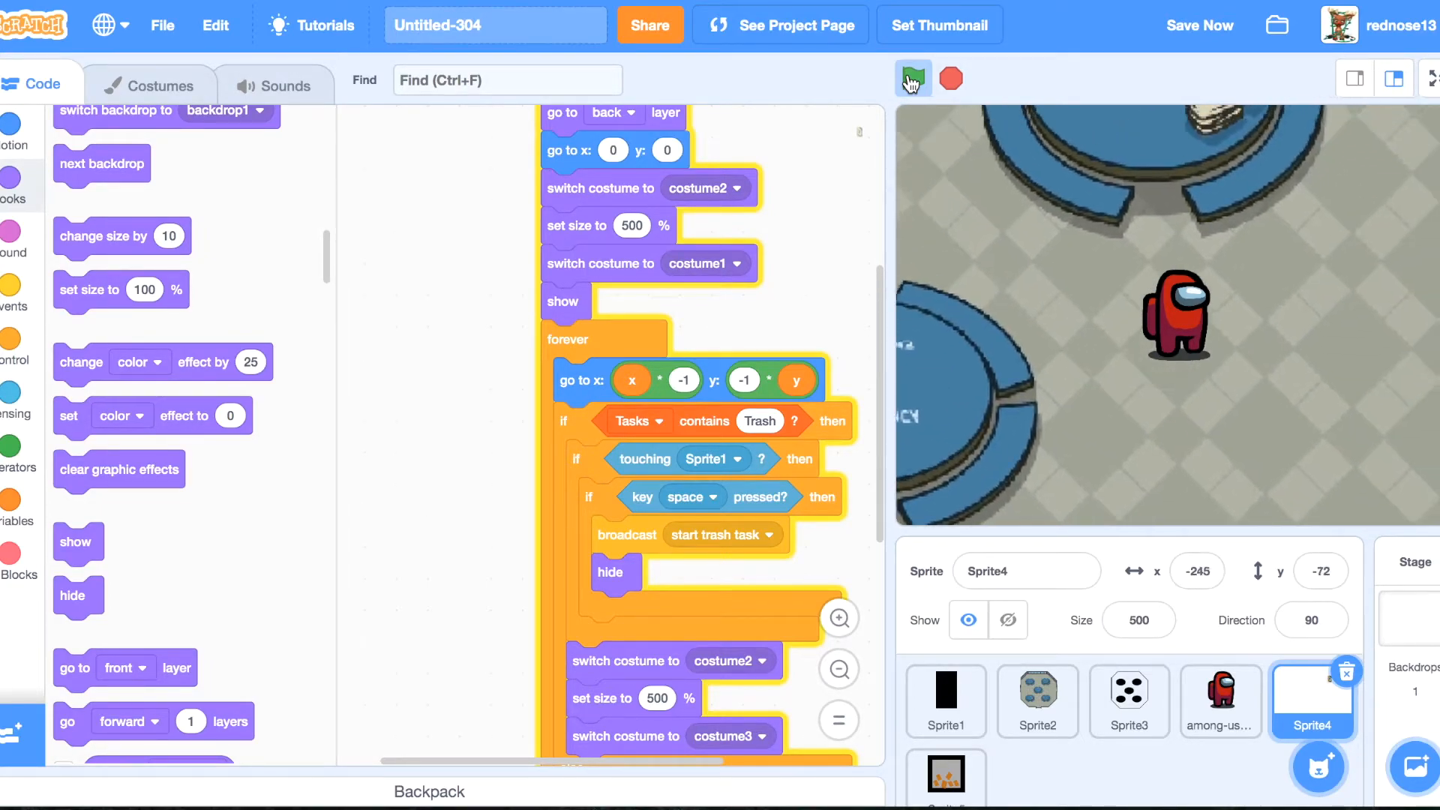
pyautogui.click(911, 79)
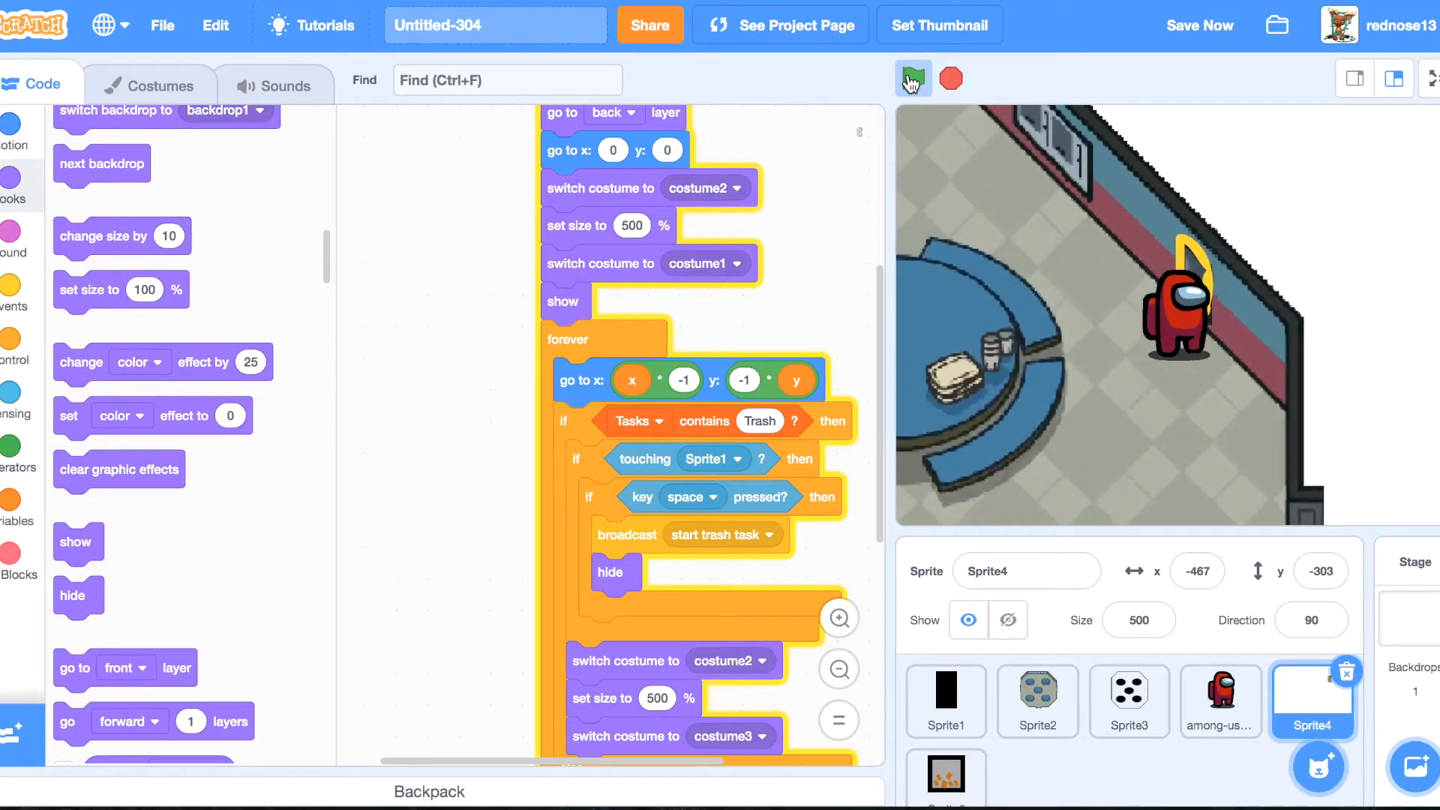
pyautogui.click(912, 78)
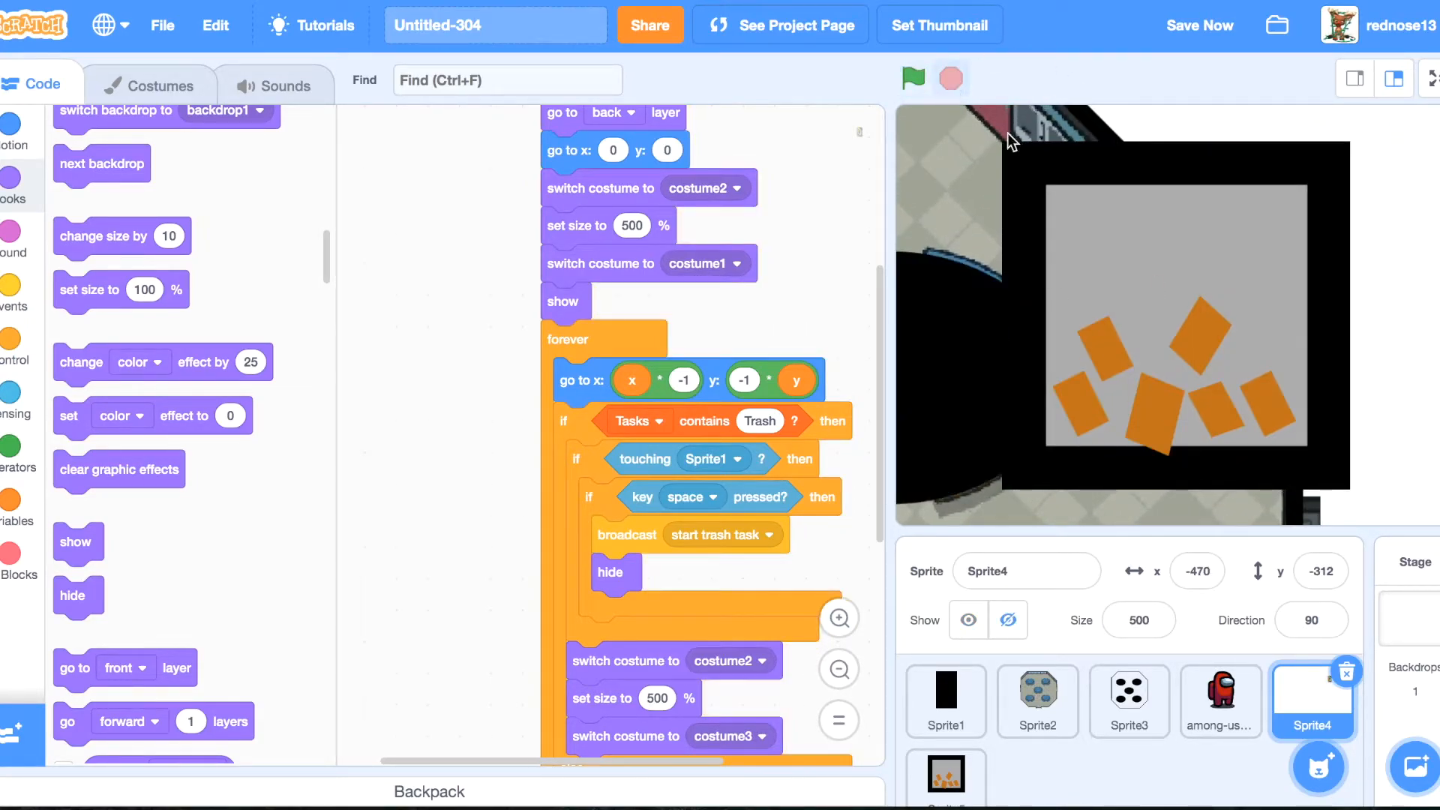
# Create a new blank painted sprite, Sprite6, to become the lever.
pyautogui.click(1037, 772)
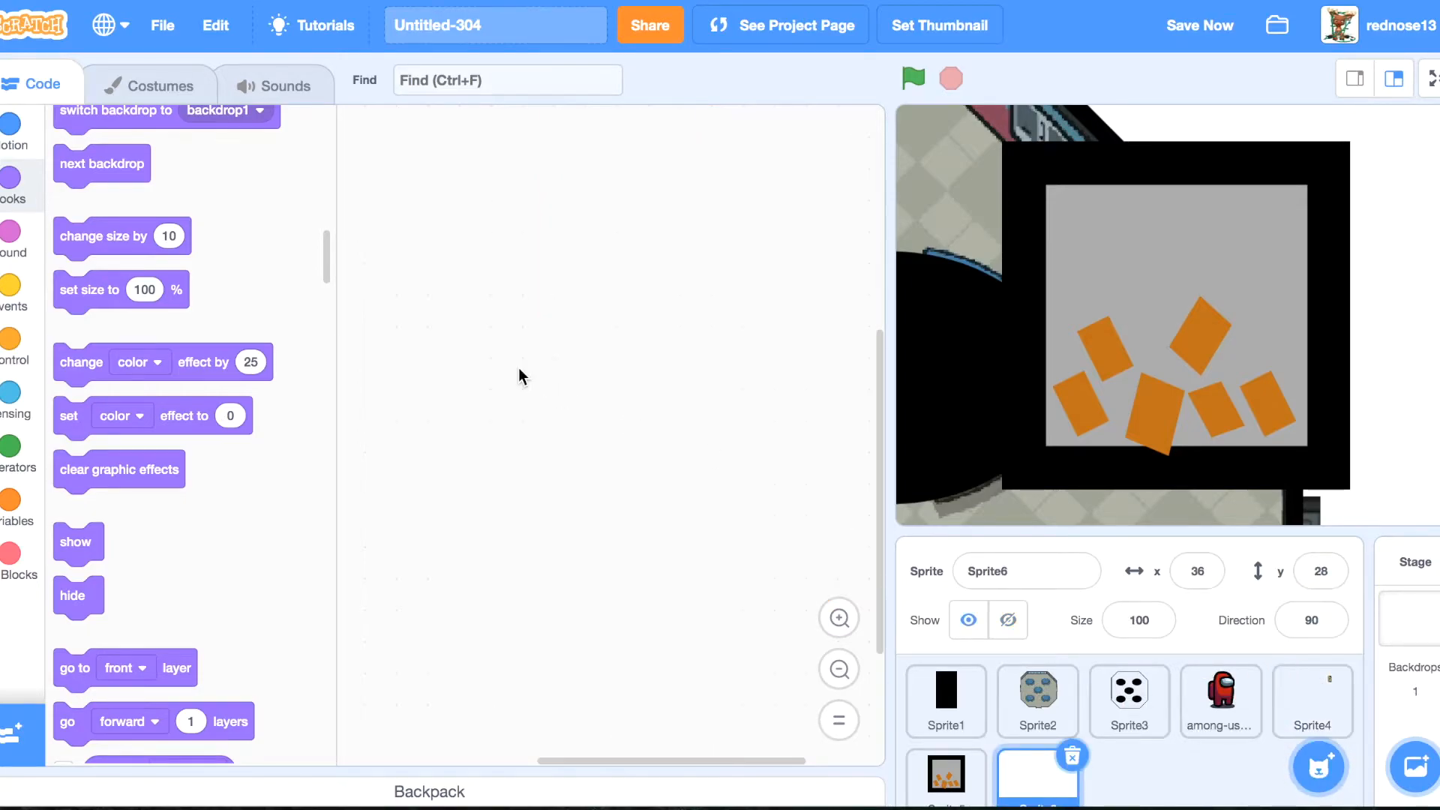
# Draw the lever as two light grey posts and a top bar recoloured darker grey (brightness about 52).
pyautogui.click(148, 84)
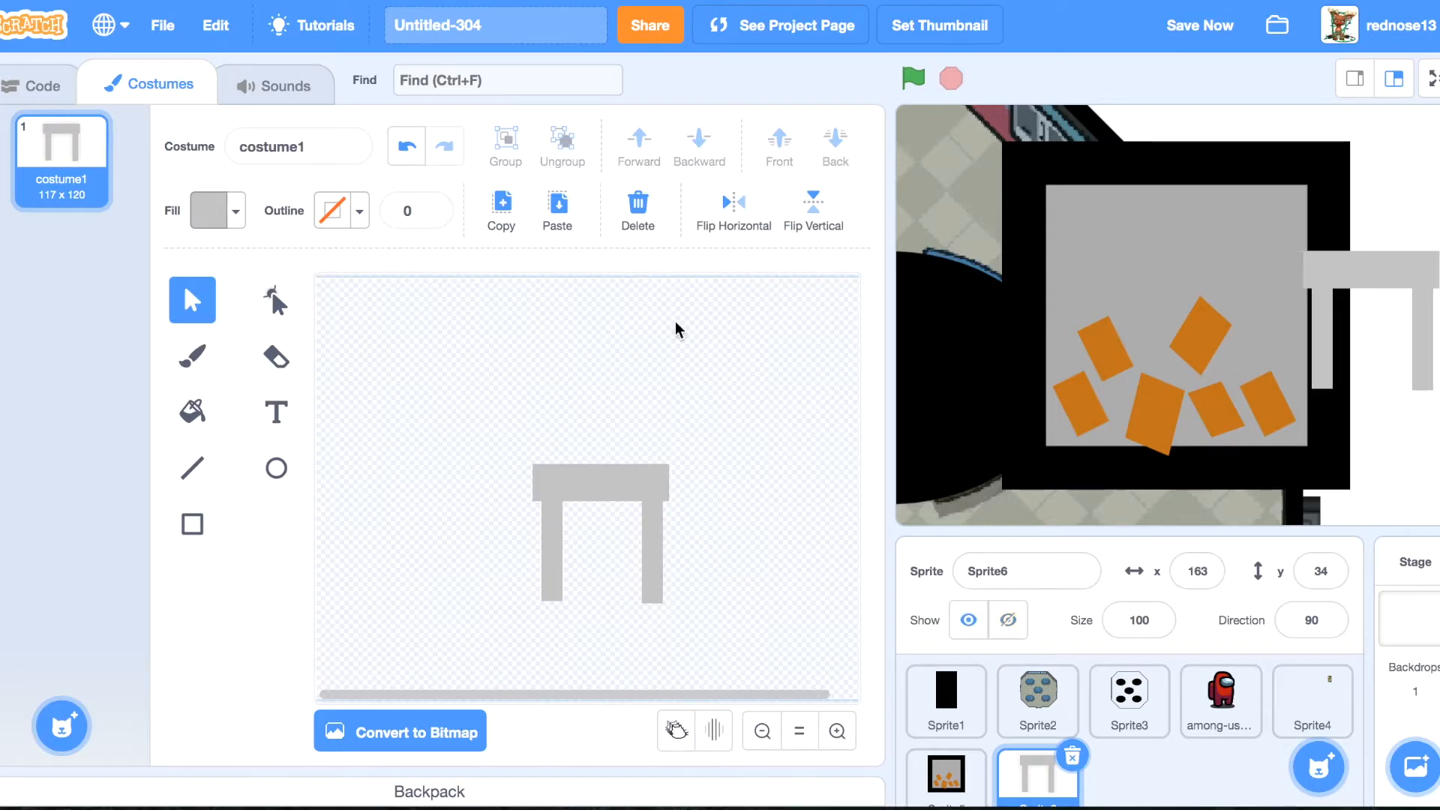
pyautogui.click(600, 484)
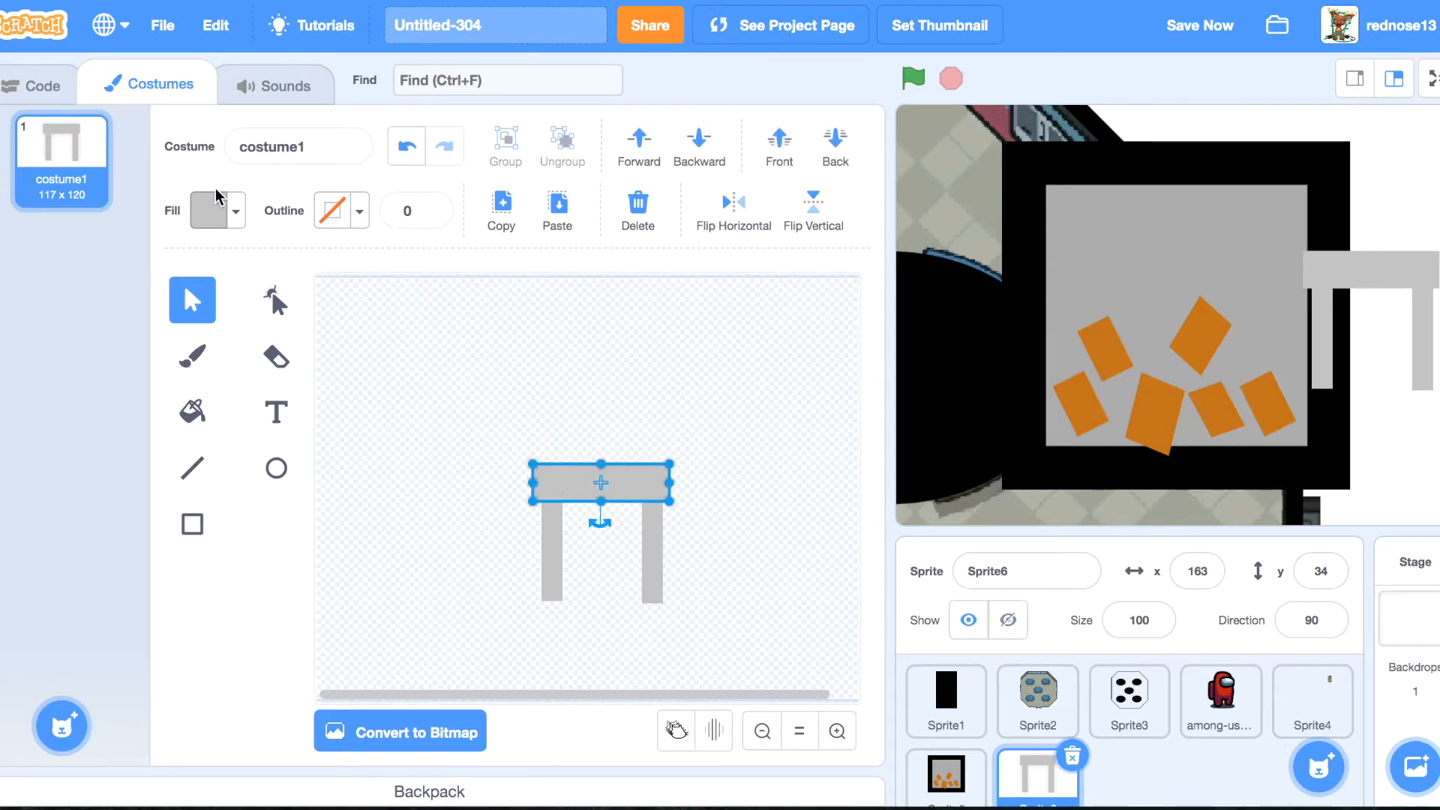
pyautogui.click(212, 210)
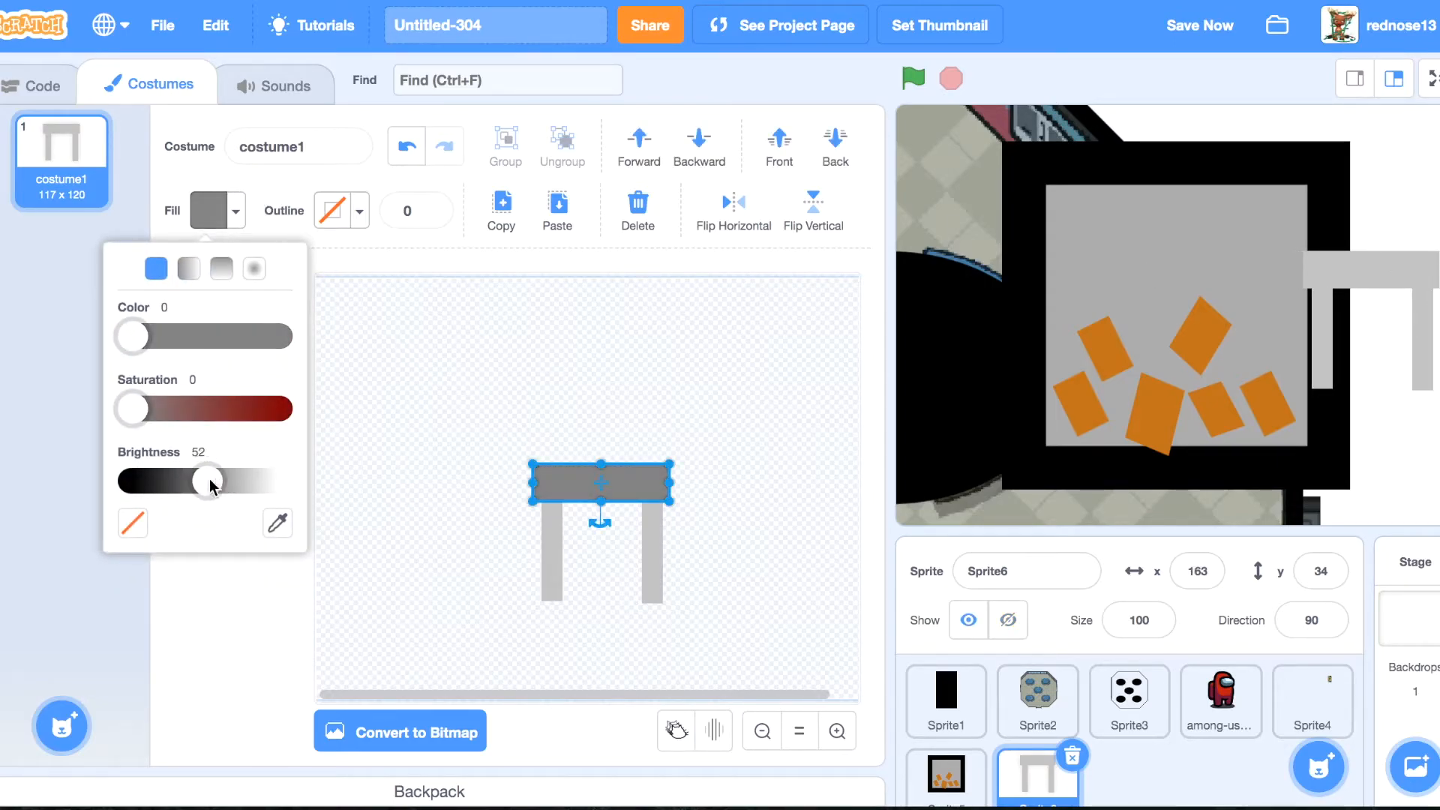
pyautogui.click(330, 434)
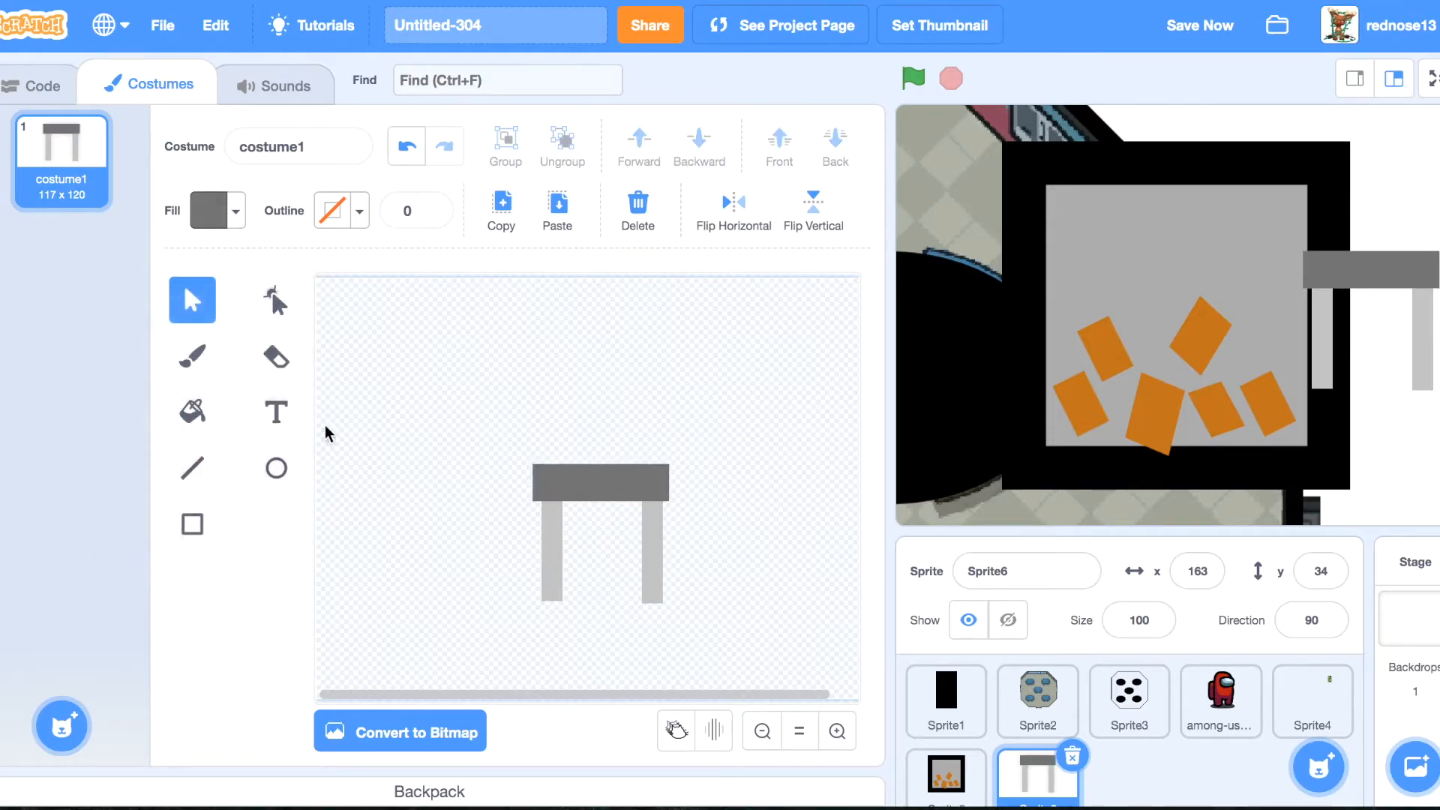
# Script the lever to go to x 172, y 52, hide and point in direction 90 when the flag is clicked.
pyautogui.click(39, 84)
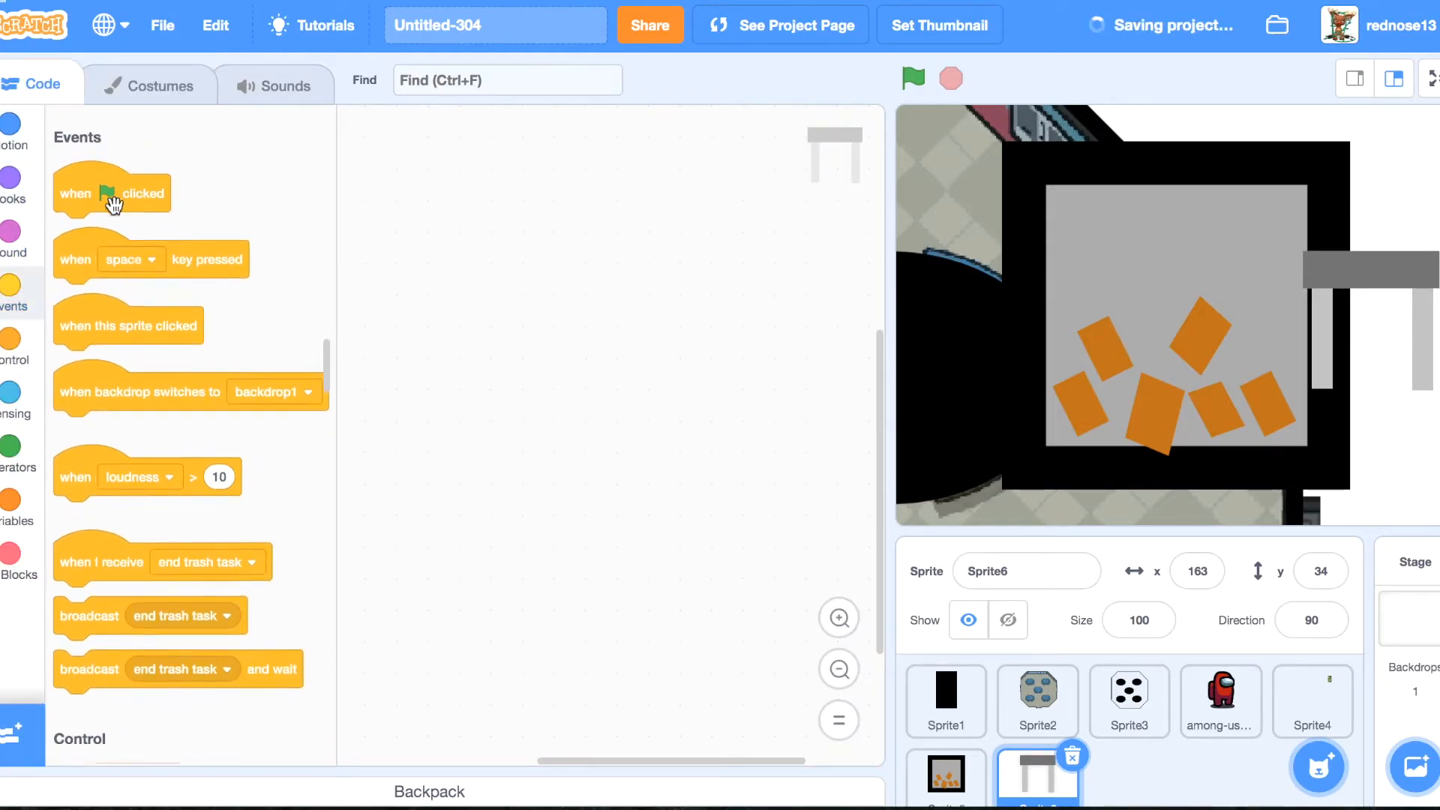
pyautogui.moveTo(110, 192); pyautogui.dragTo(546, 311)
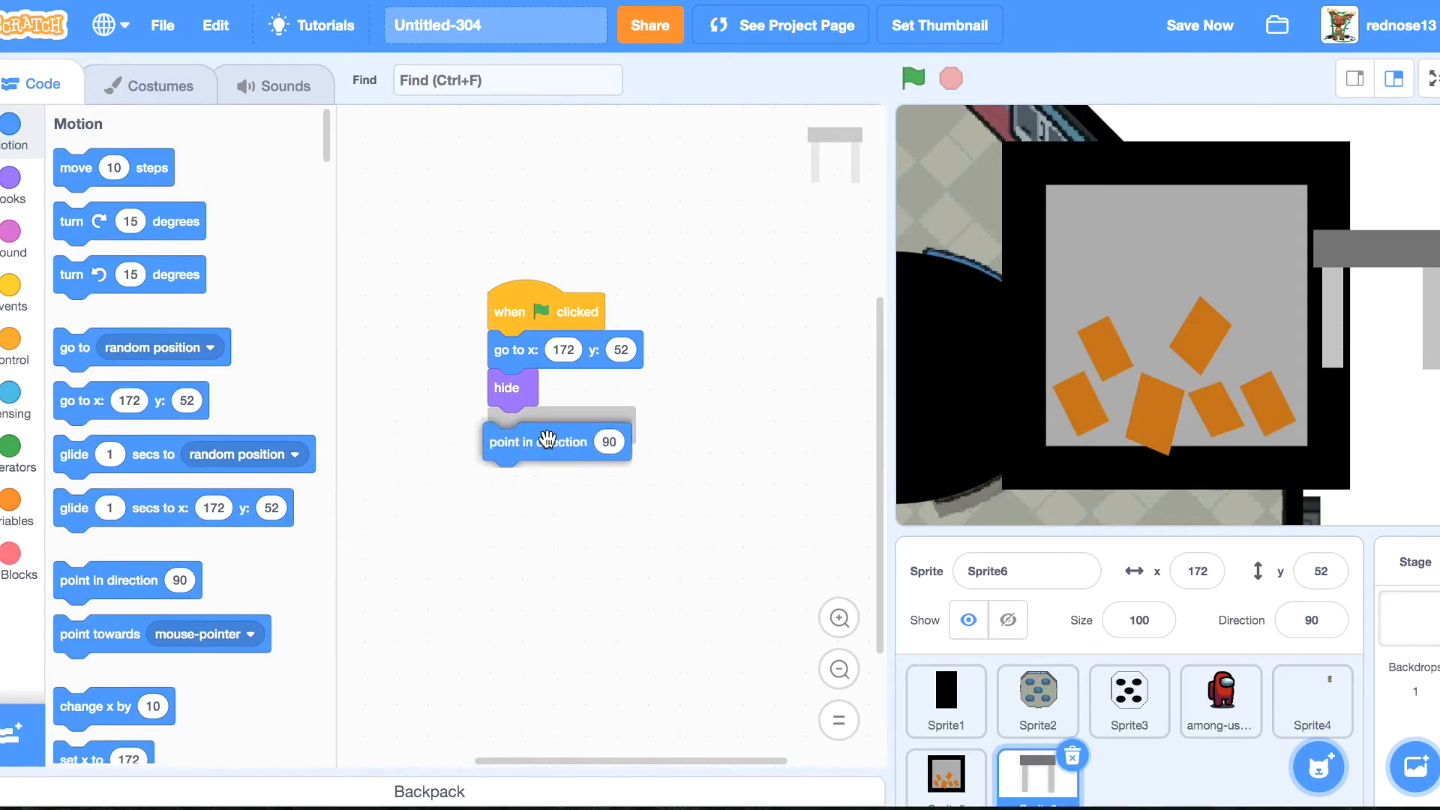
pyautogui.click(608, 441)
pyautogui.write('0')
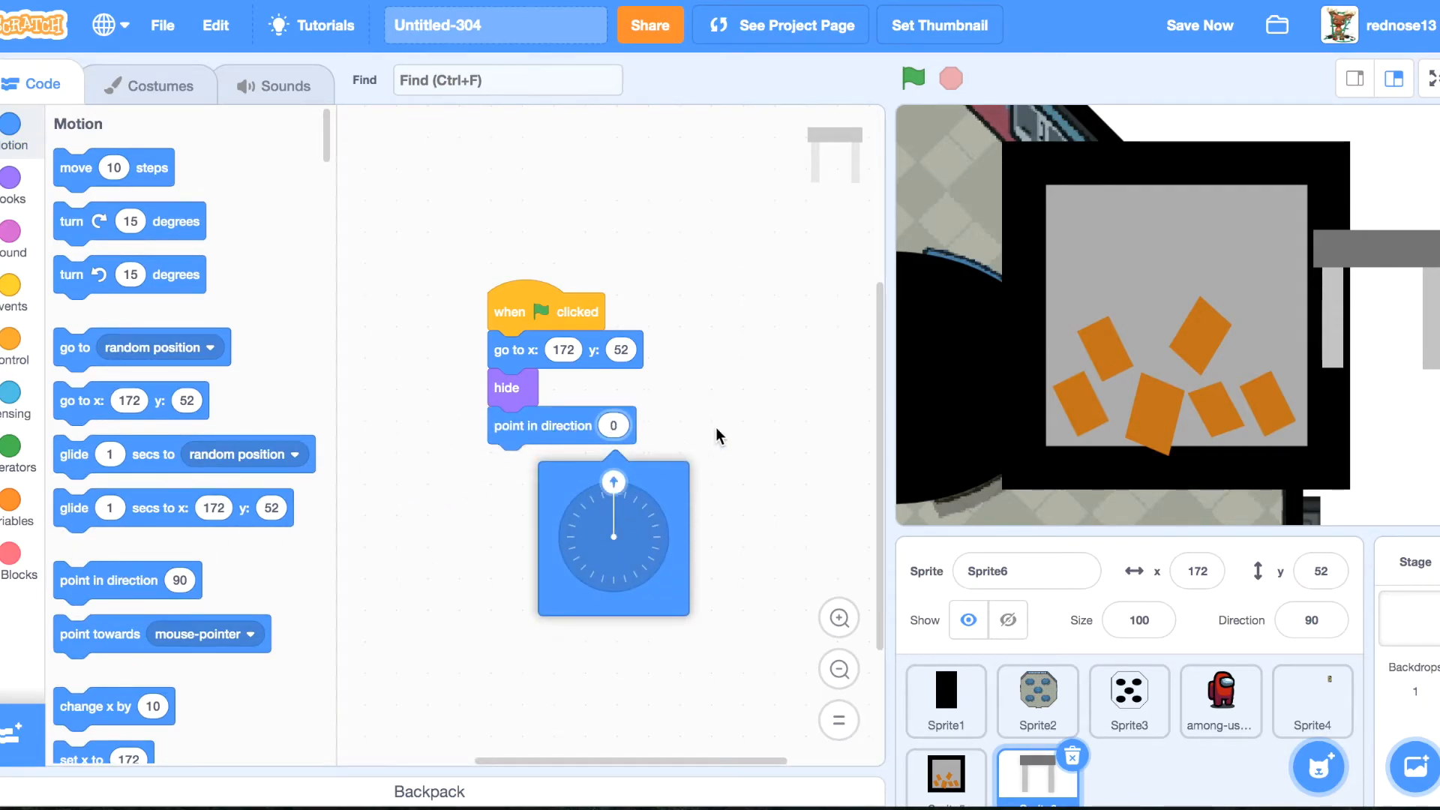
pyautogui.click(914, 80)
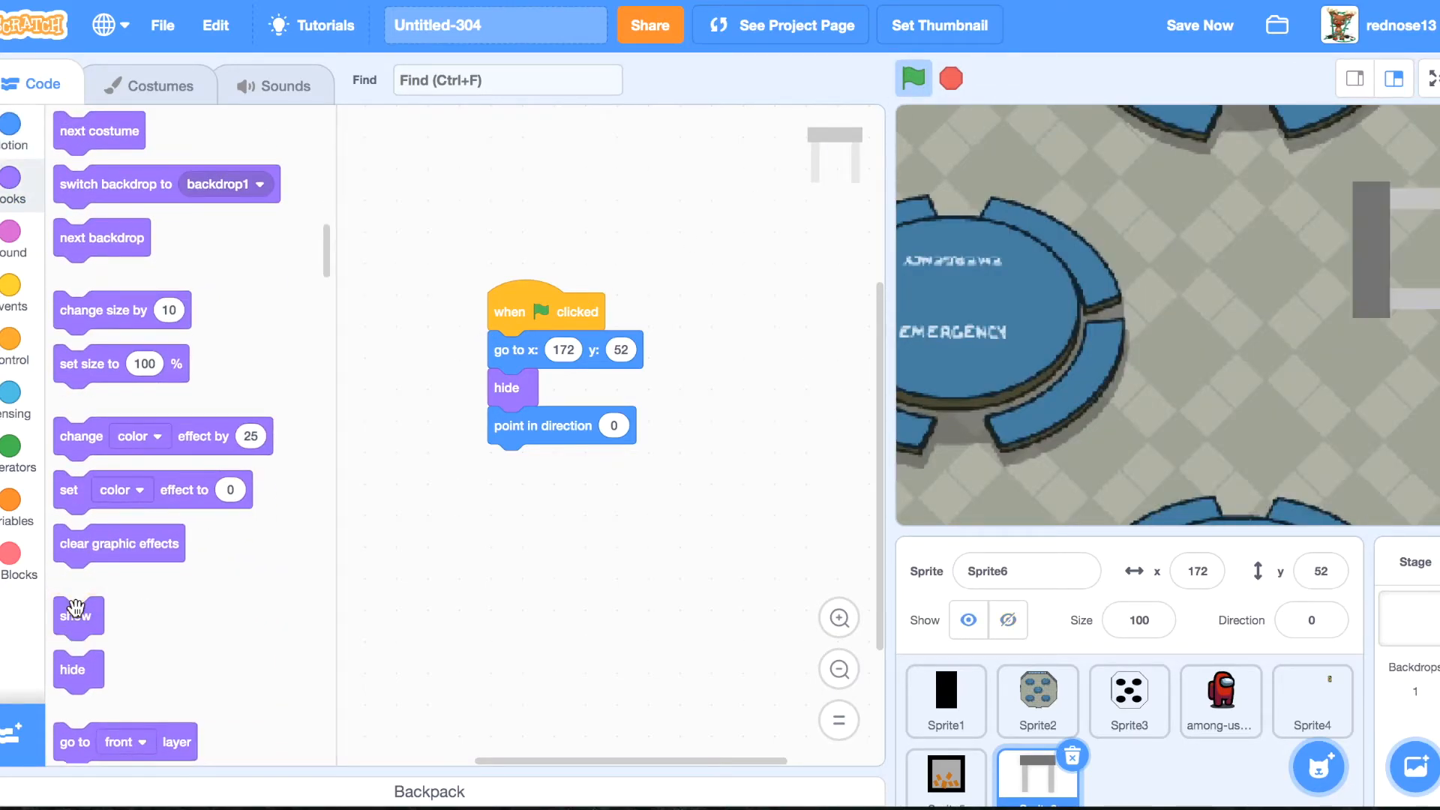
pyautogui.click(612, 425)
pyautogui.write('90')
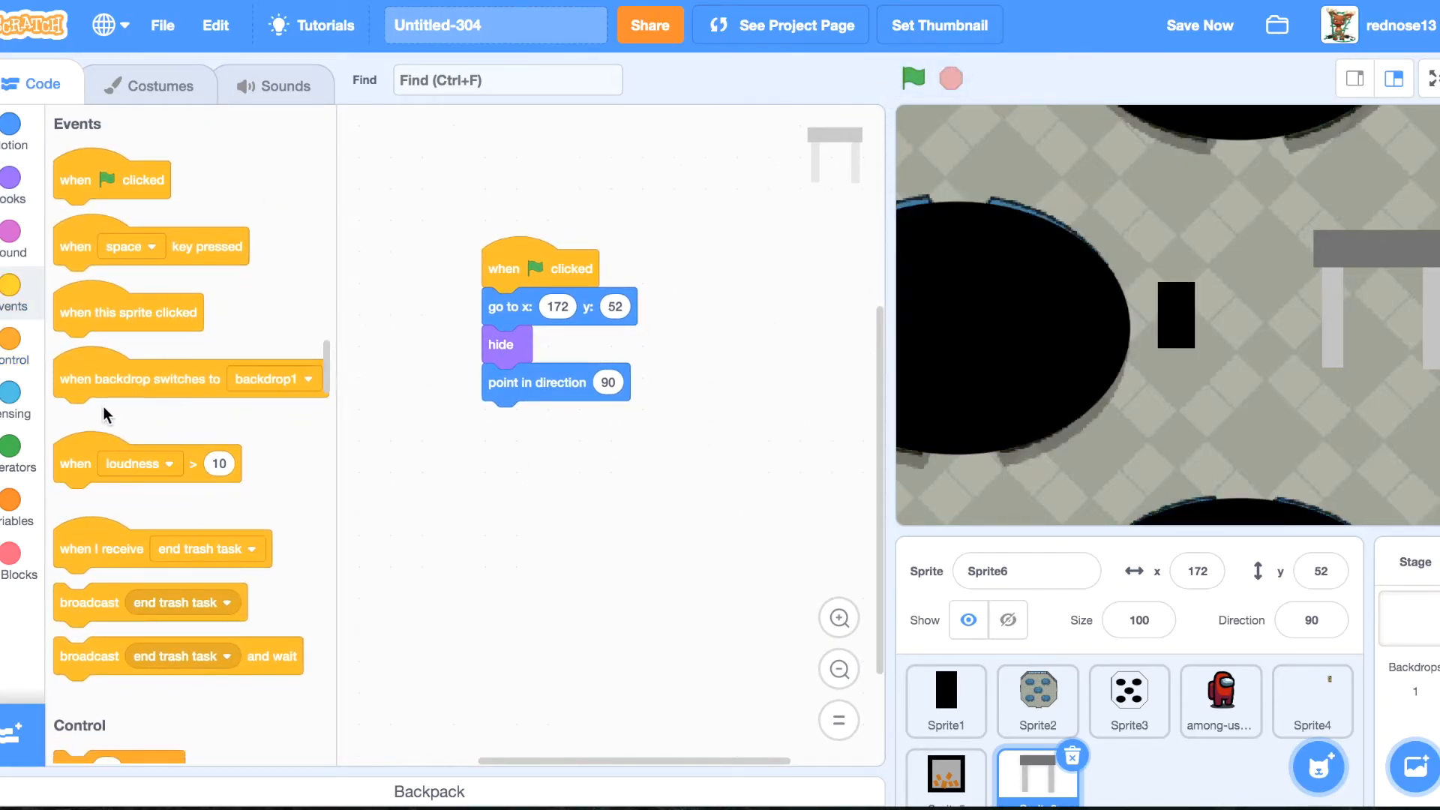
# On 'start trash task' show the lever in front, wait for a click on it, point to 180 and set Lever Flicked? to 1.
pyautogui.click(606, 513)
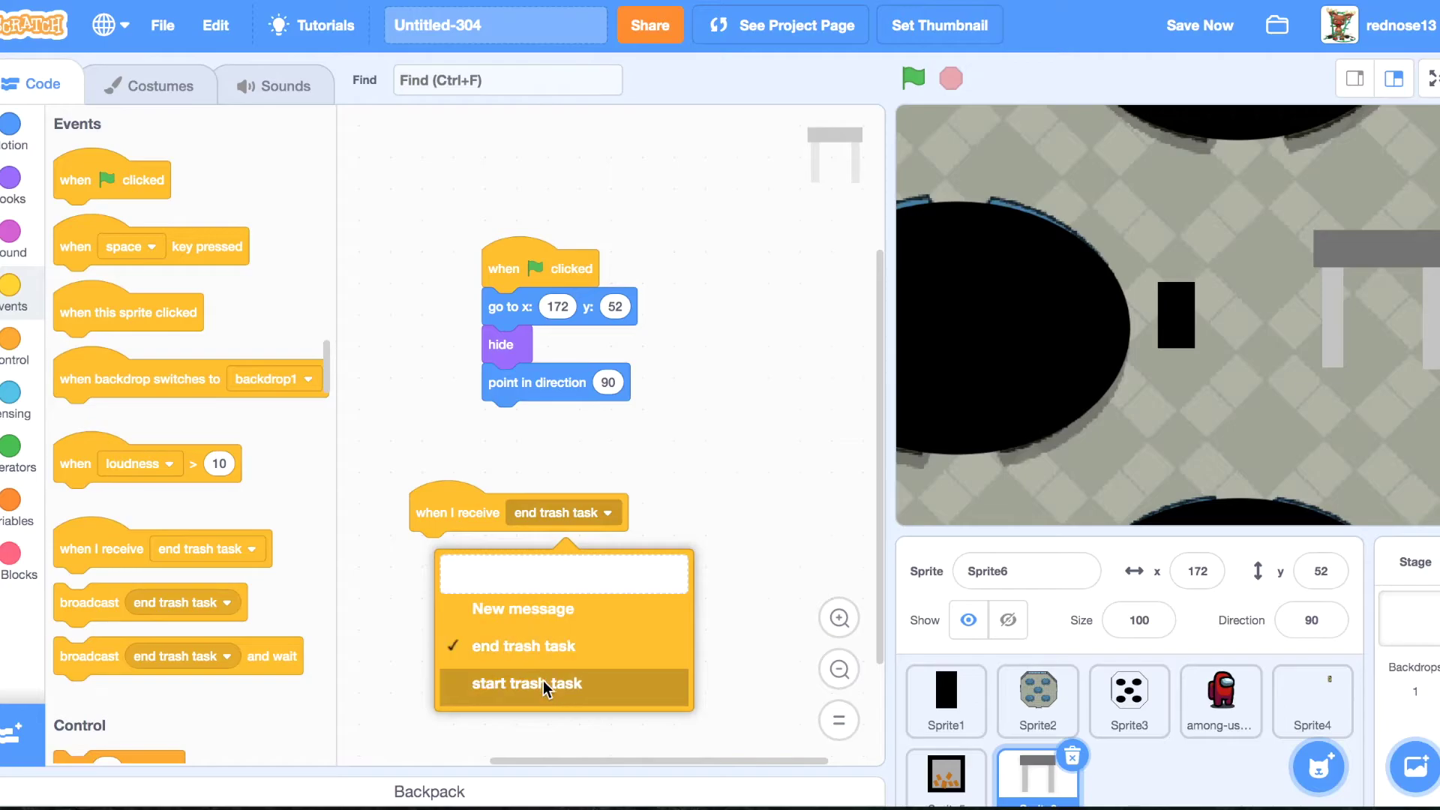
pyautogui.click(526, 684)
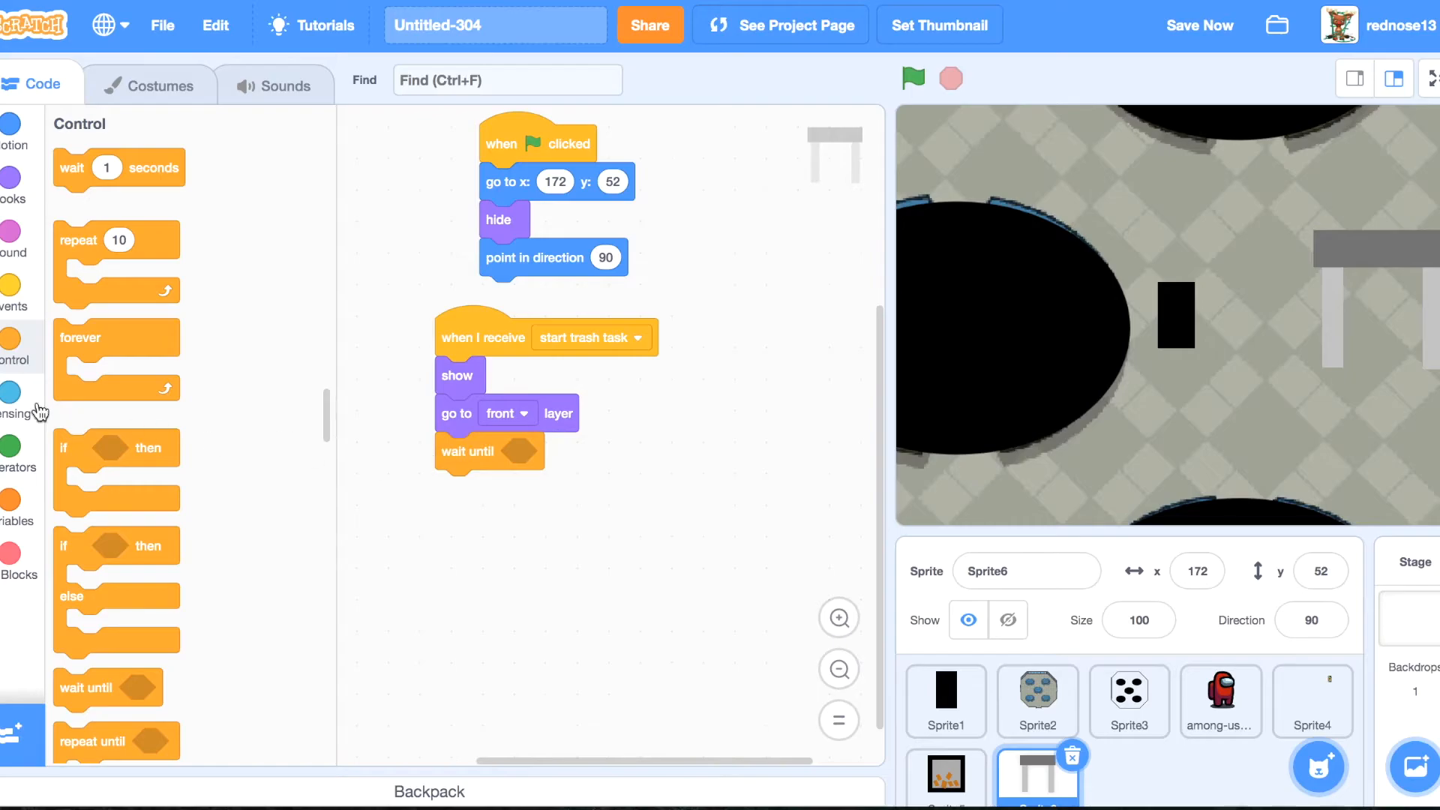
pyautogui.click(16, 456)
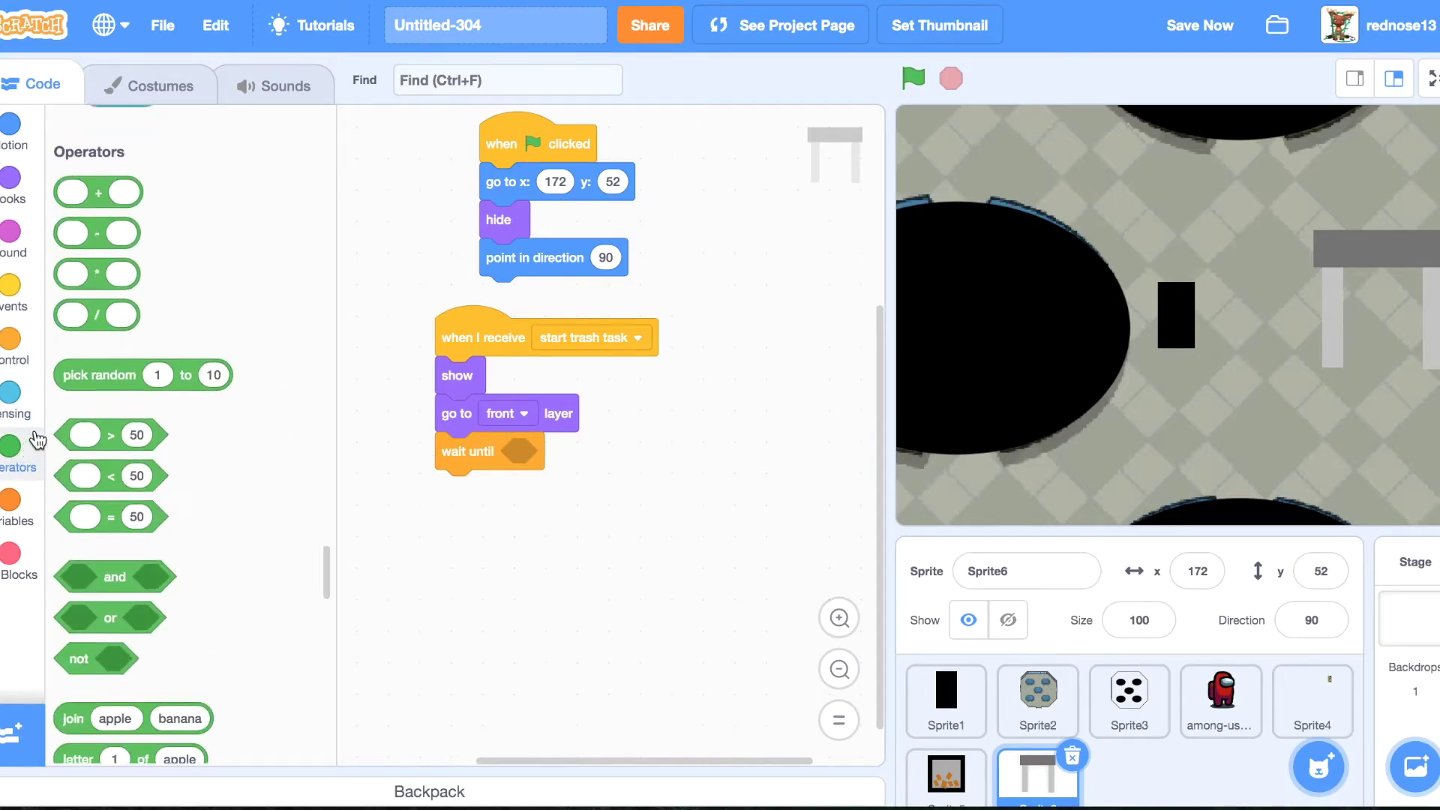
pyautogui.click(14, 404)
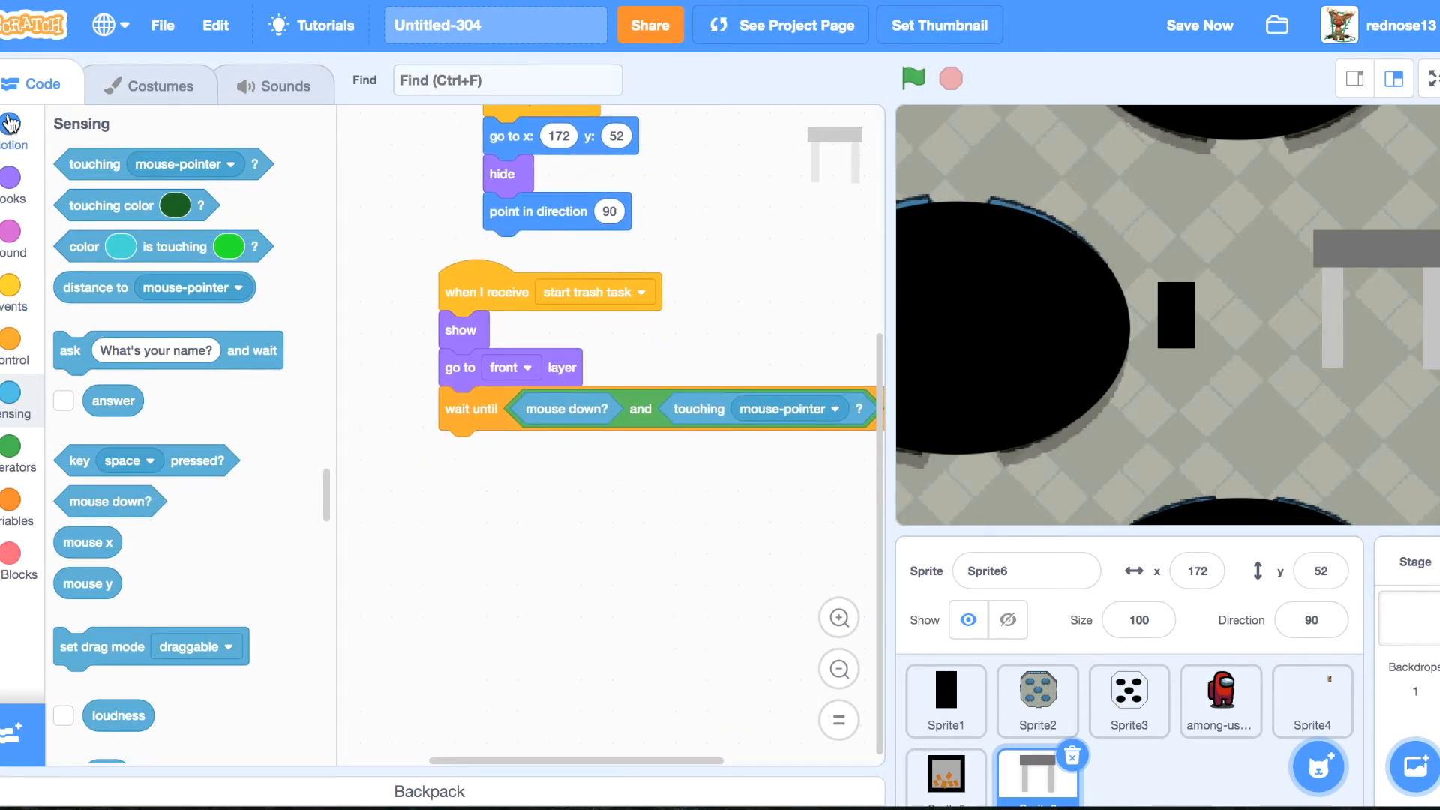
pyautogui.click(14, 132)
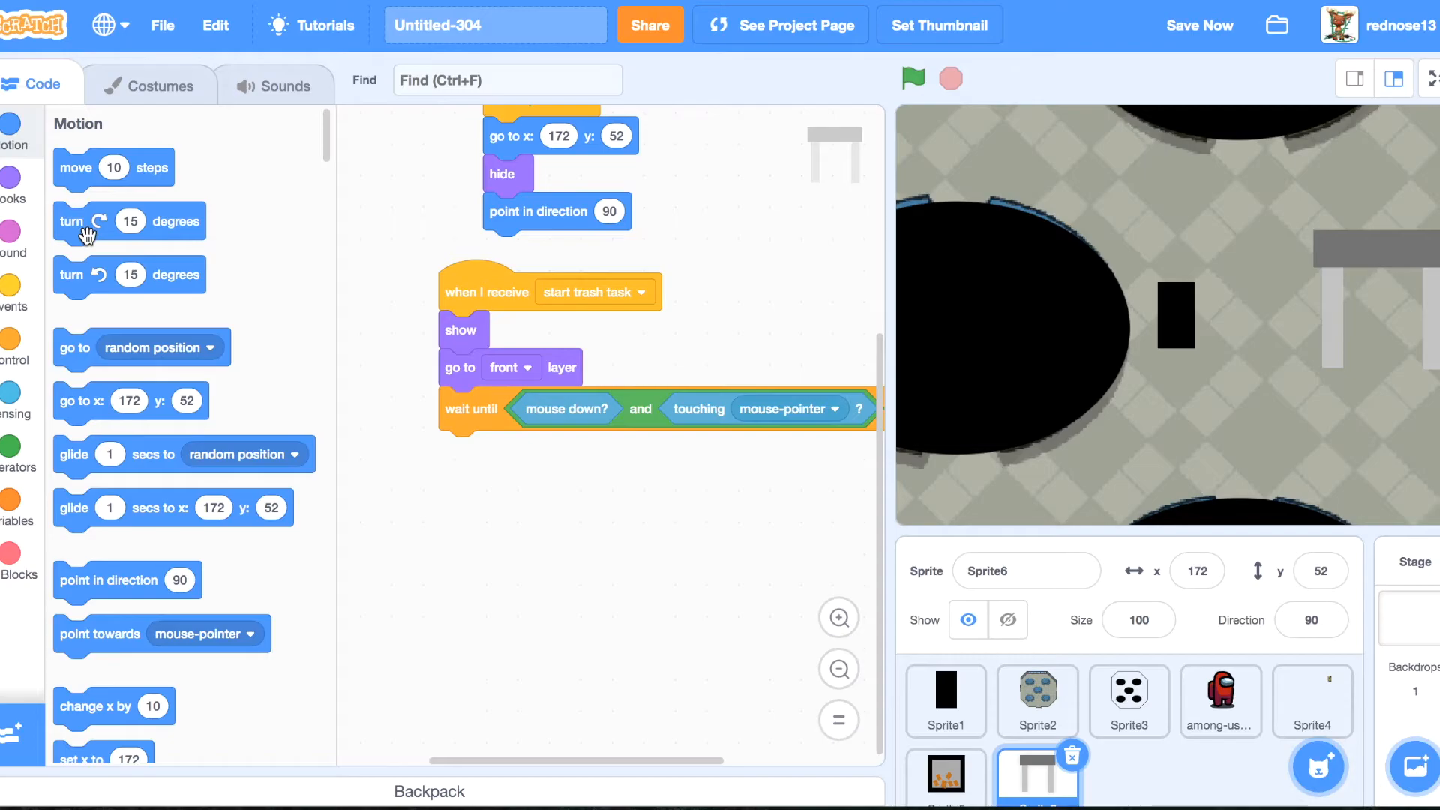
pyautogui.moveTo(81, 537)
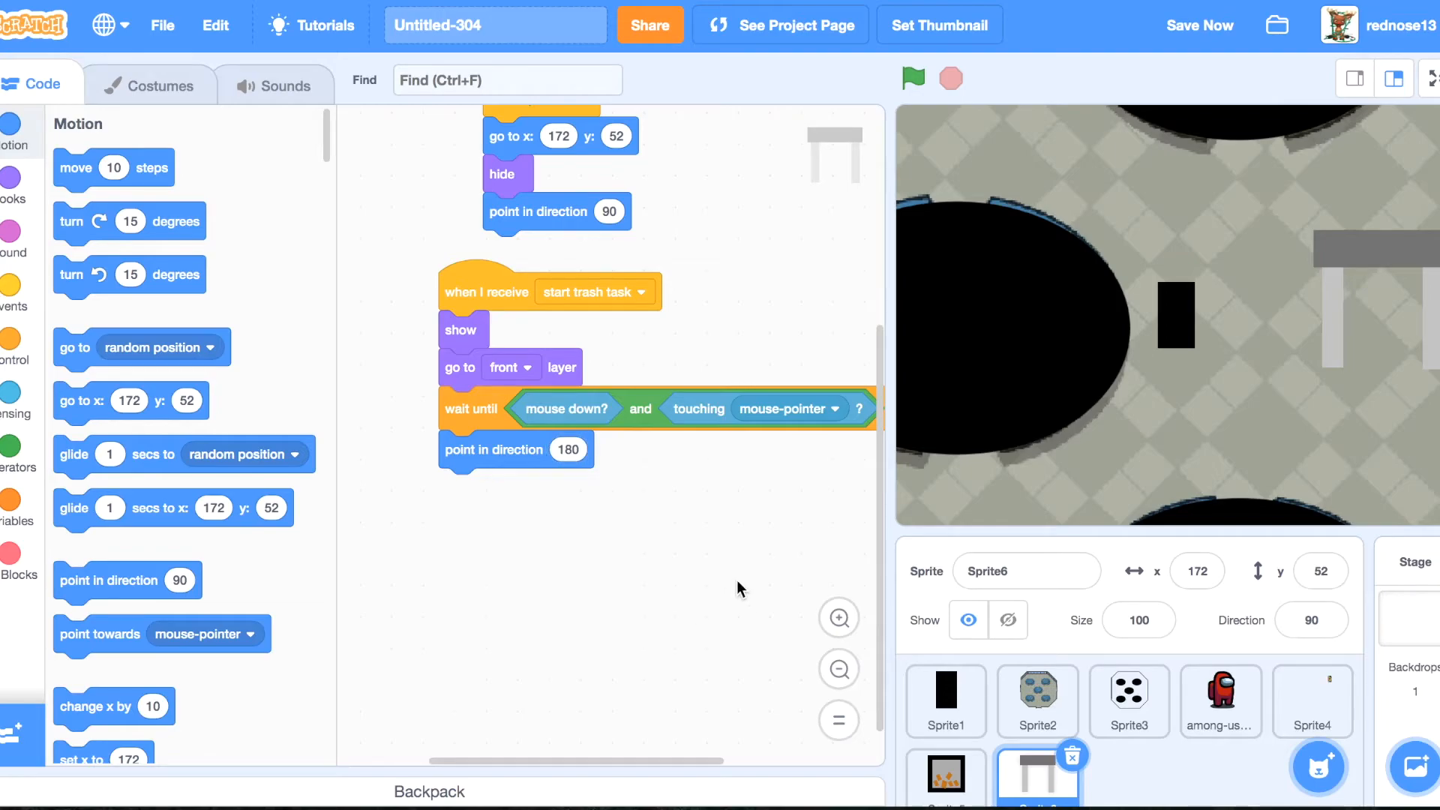
pyautogui.scroll(-3)
pyautogui.write('1')
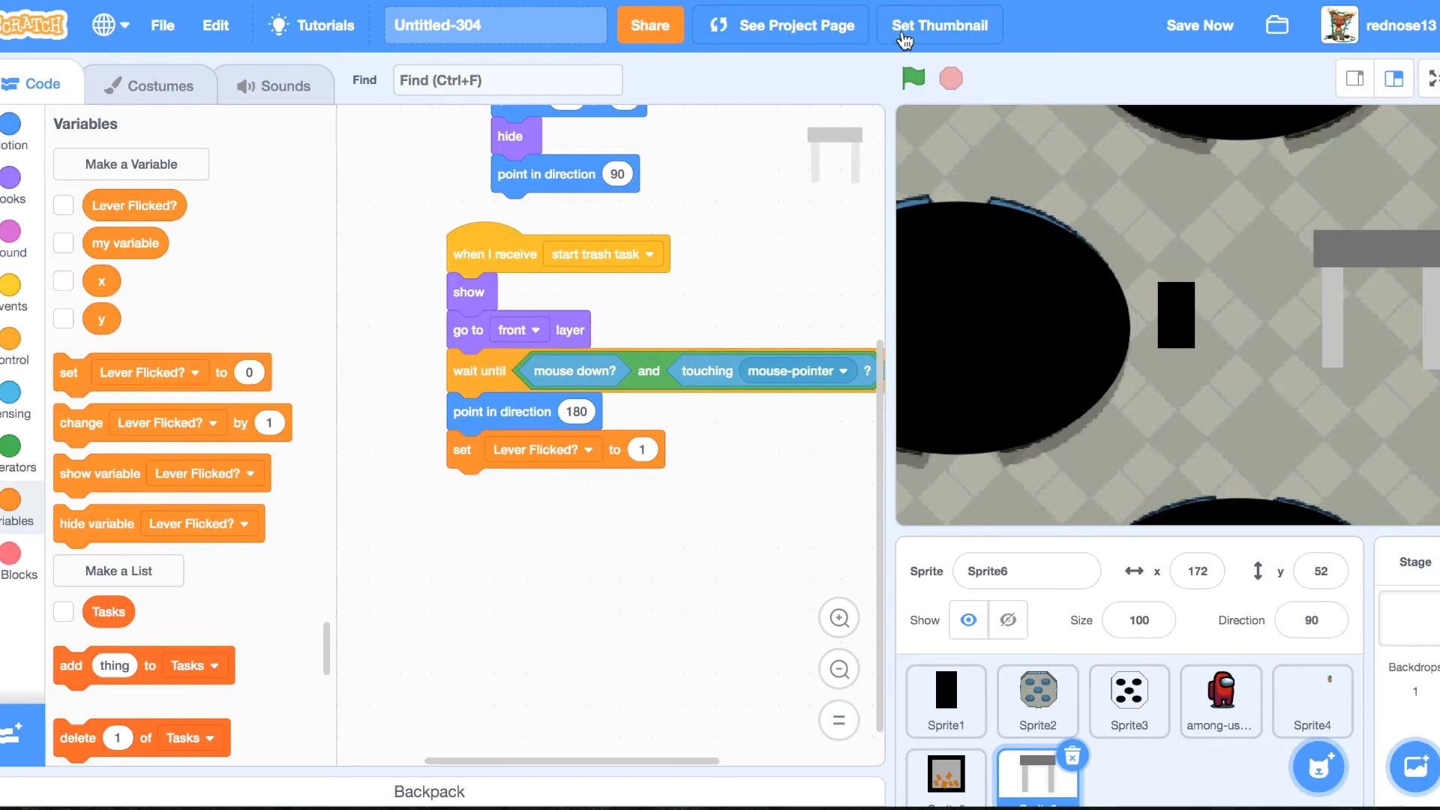
# Make the player show when the flag is clicked and run the game several times.
pyautogui.click(913, 78)
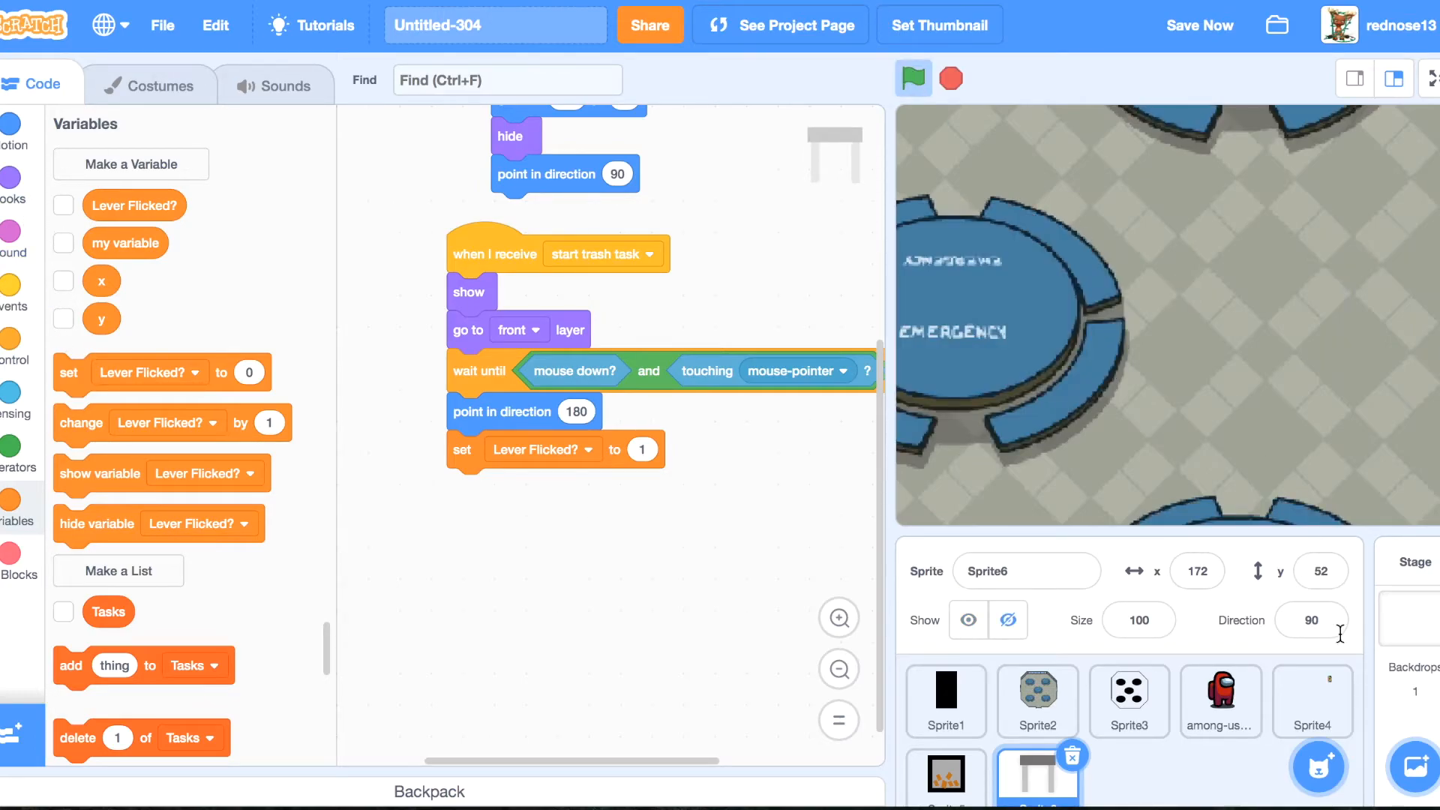
pyautogui.click(1219, 700)
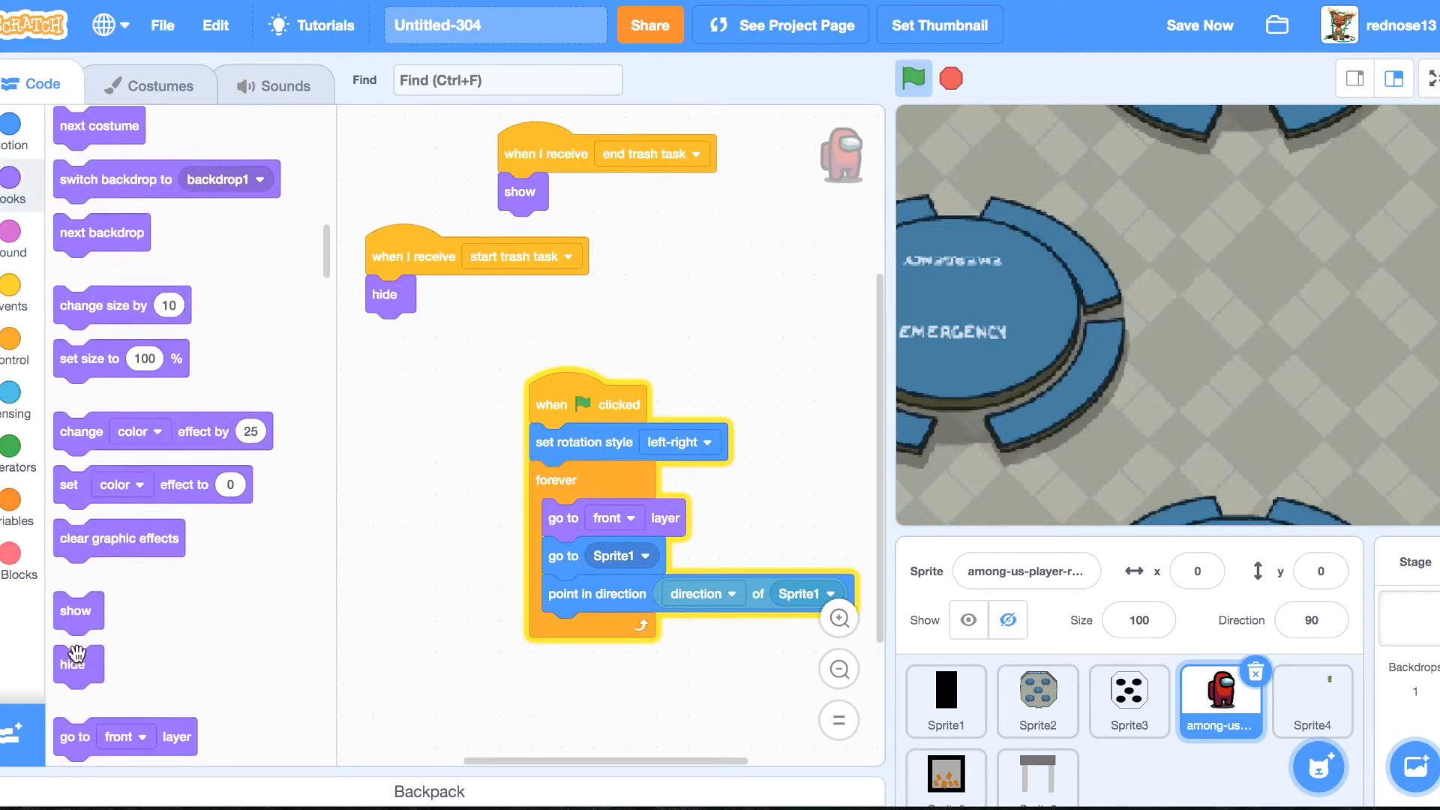
pyautogui.click(914, 78)
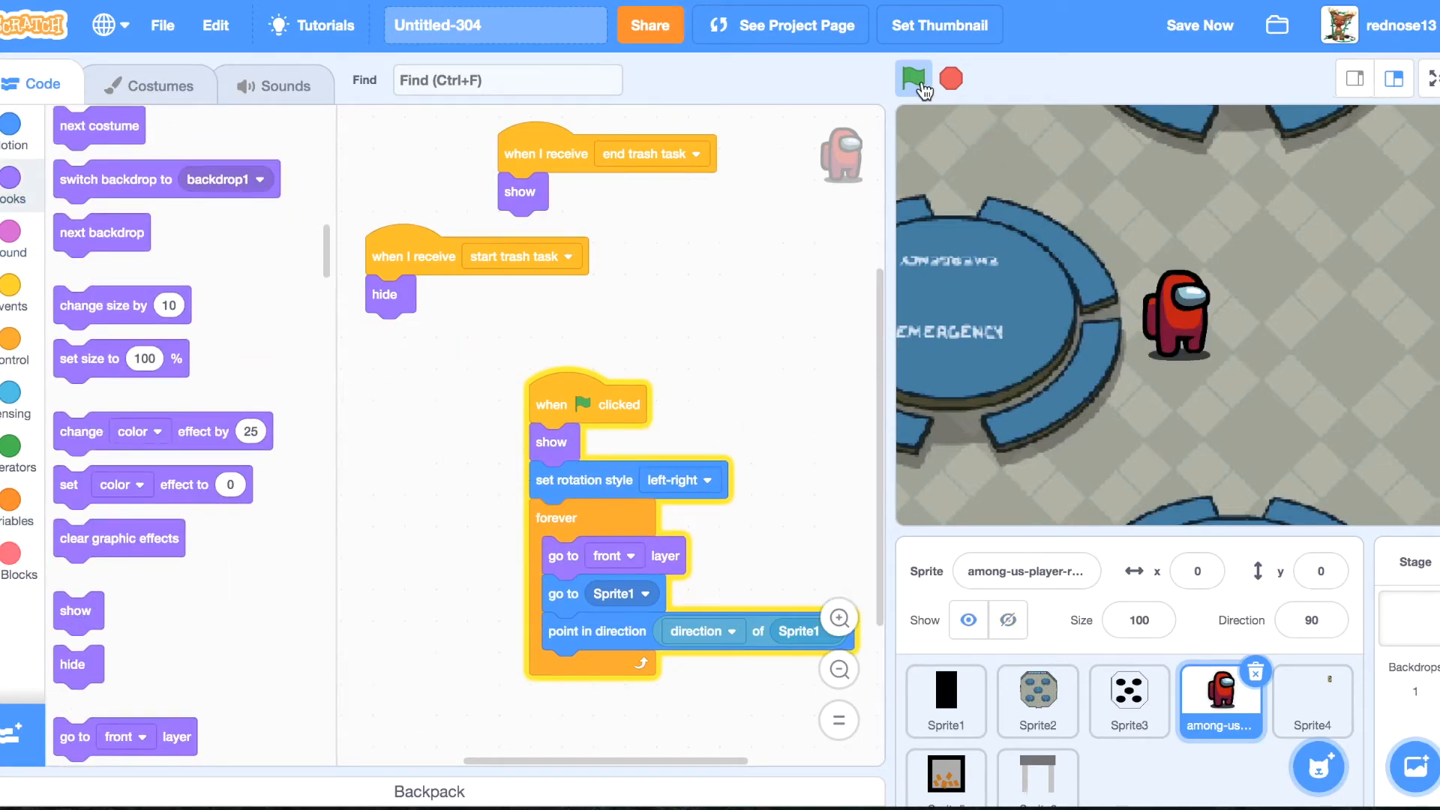
pyautogui.click(913, 78)
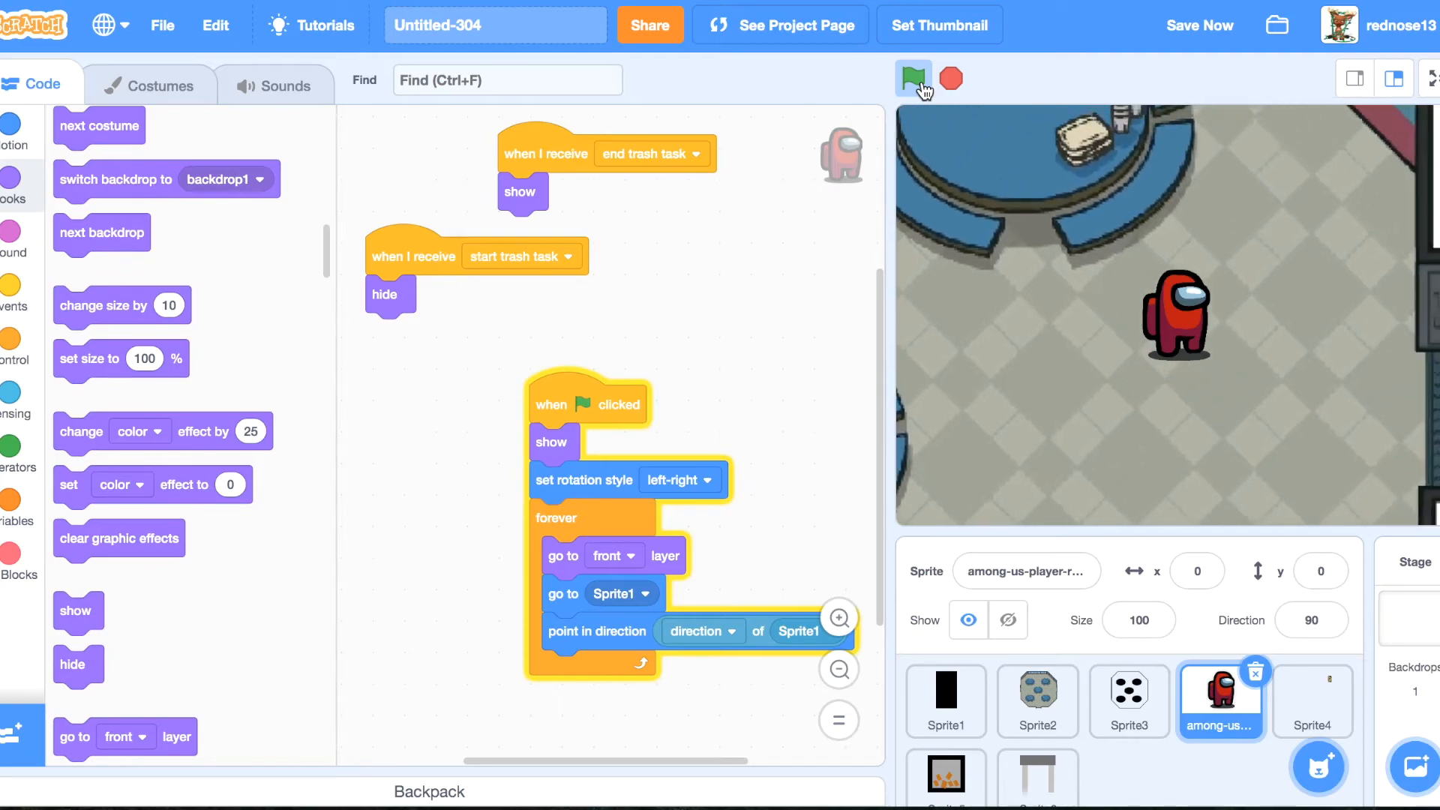
pyautogui.click(913, 78)
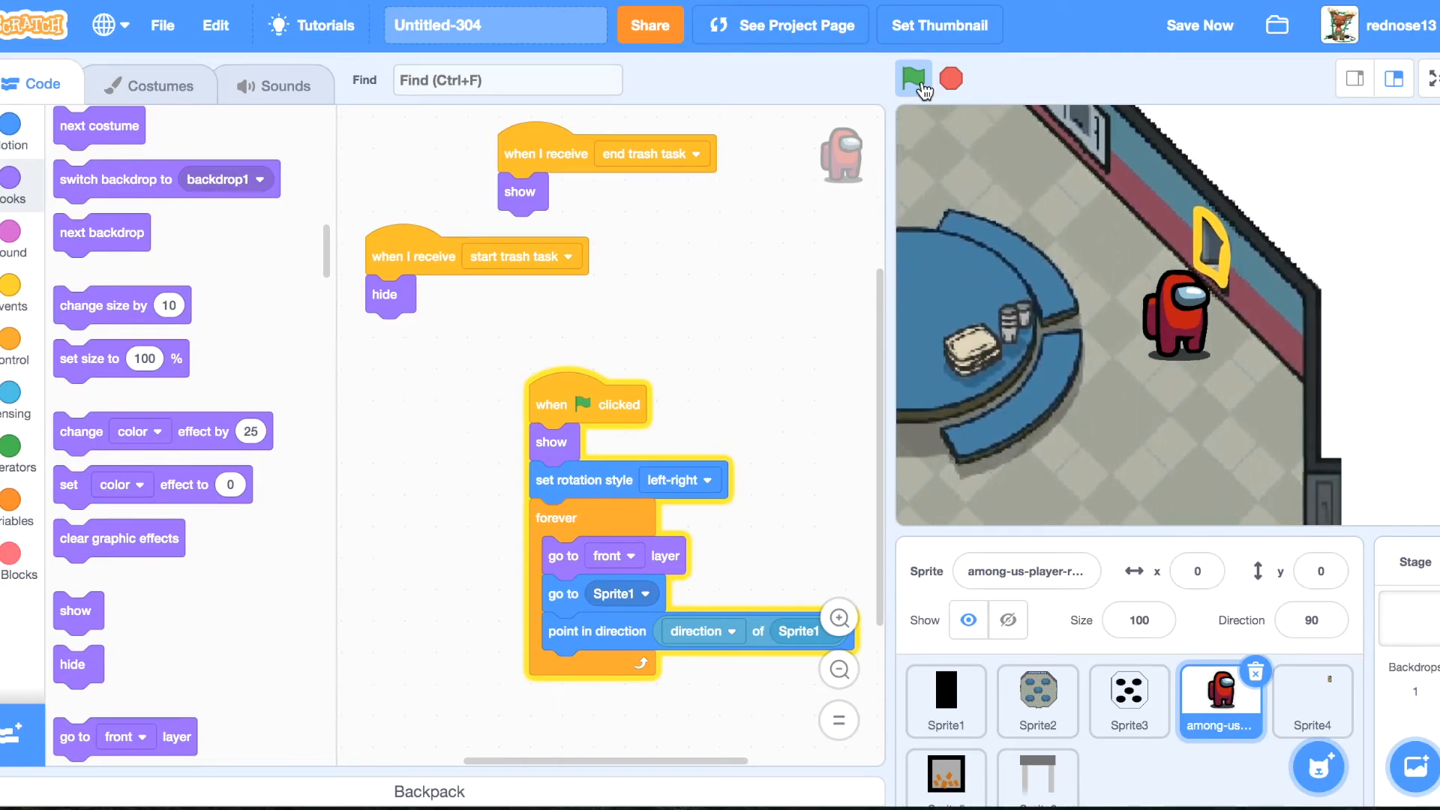
pyautogui.click(914, 78)
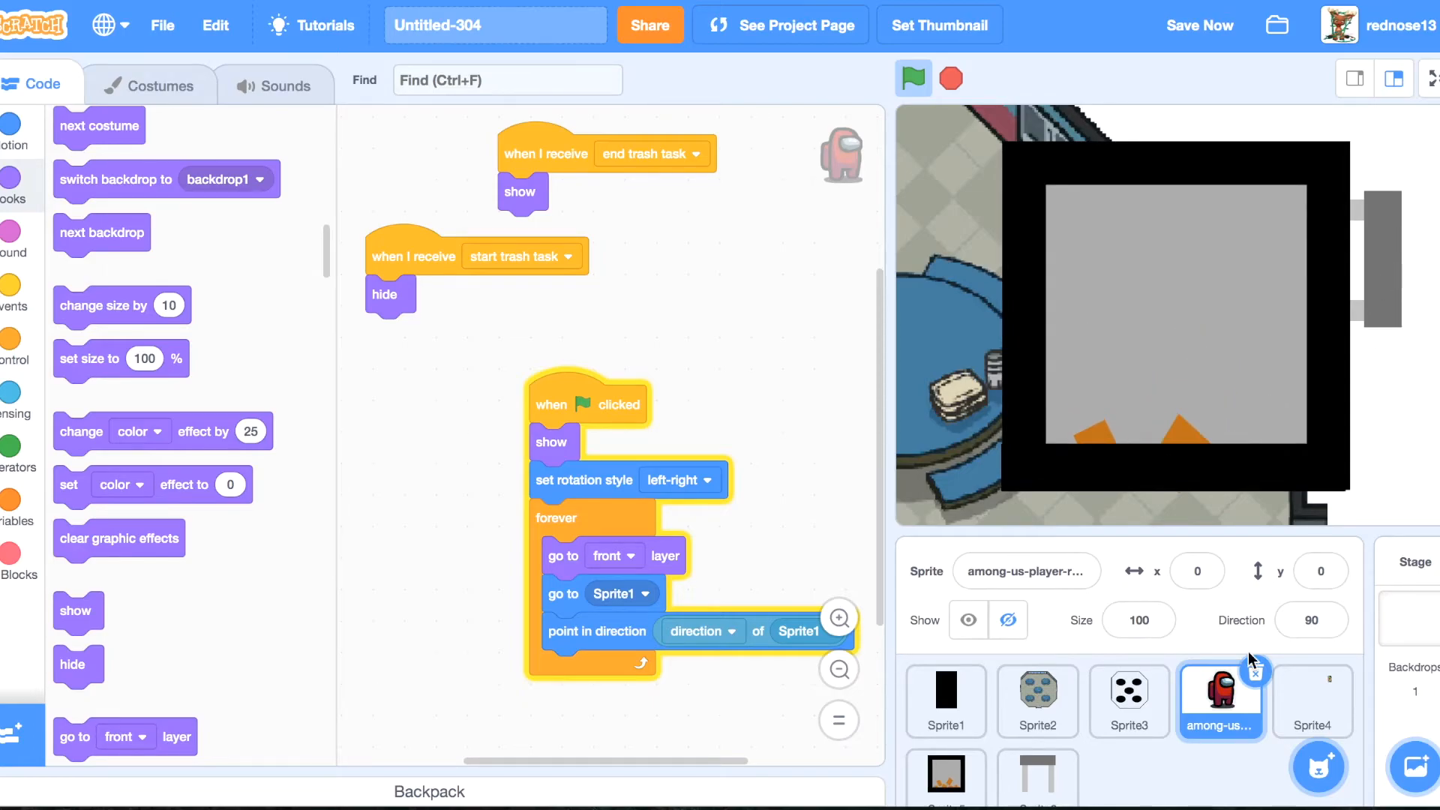
# Open the trash task, click the lever and confirm its Direction reads 180, then select its costume.
pyautogui.click(1311, 700)
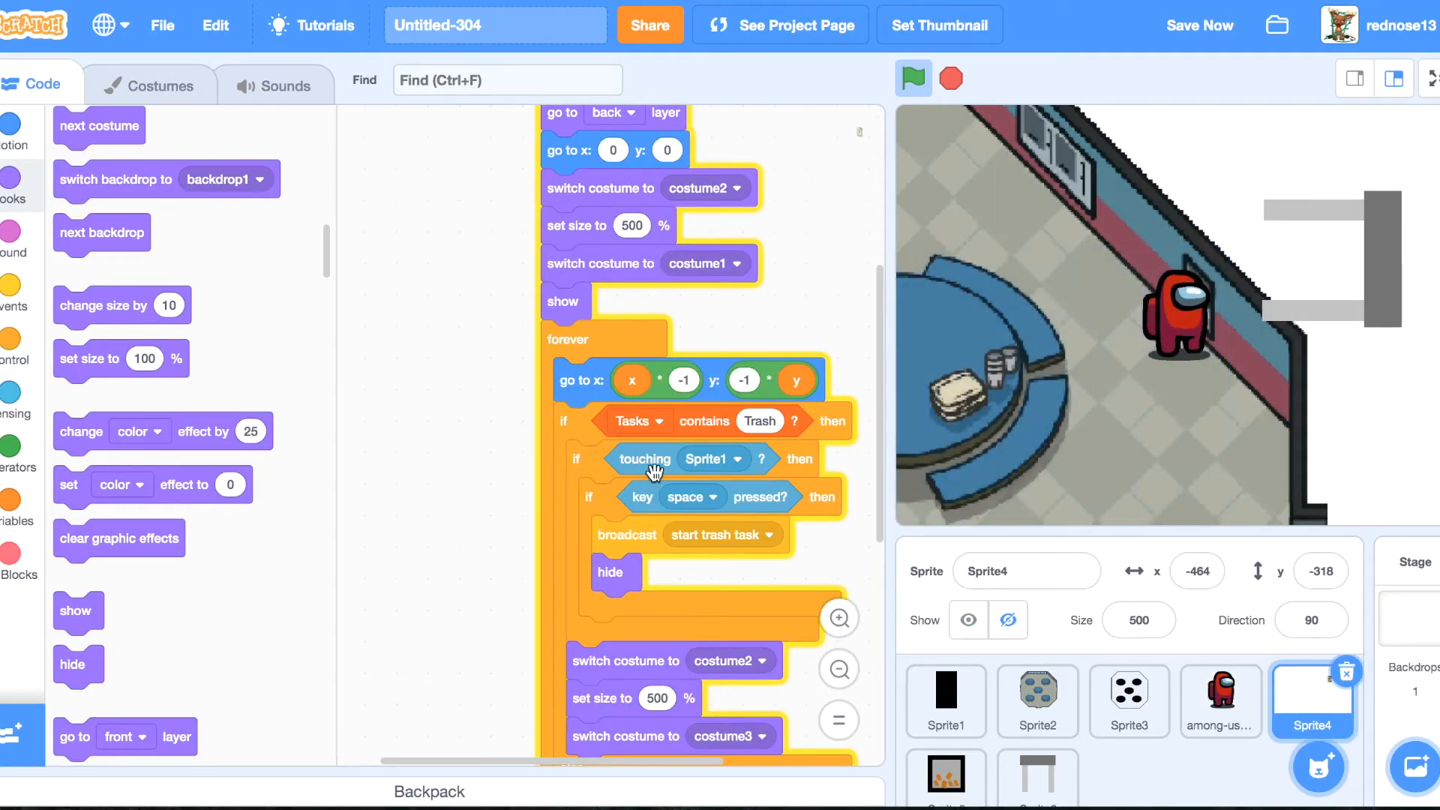
pyautogui.click(1036, 774)
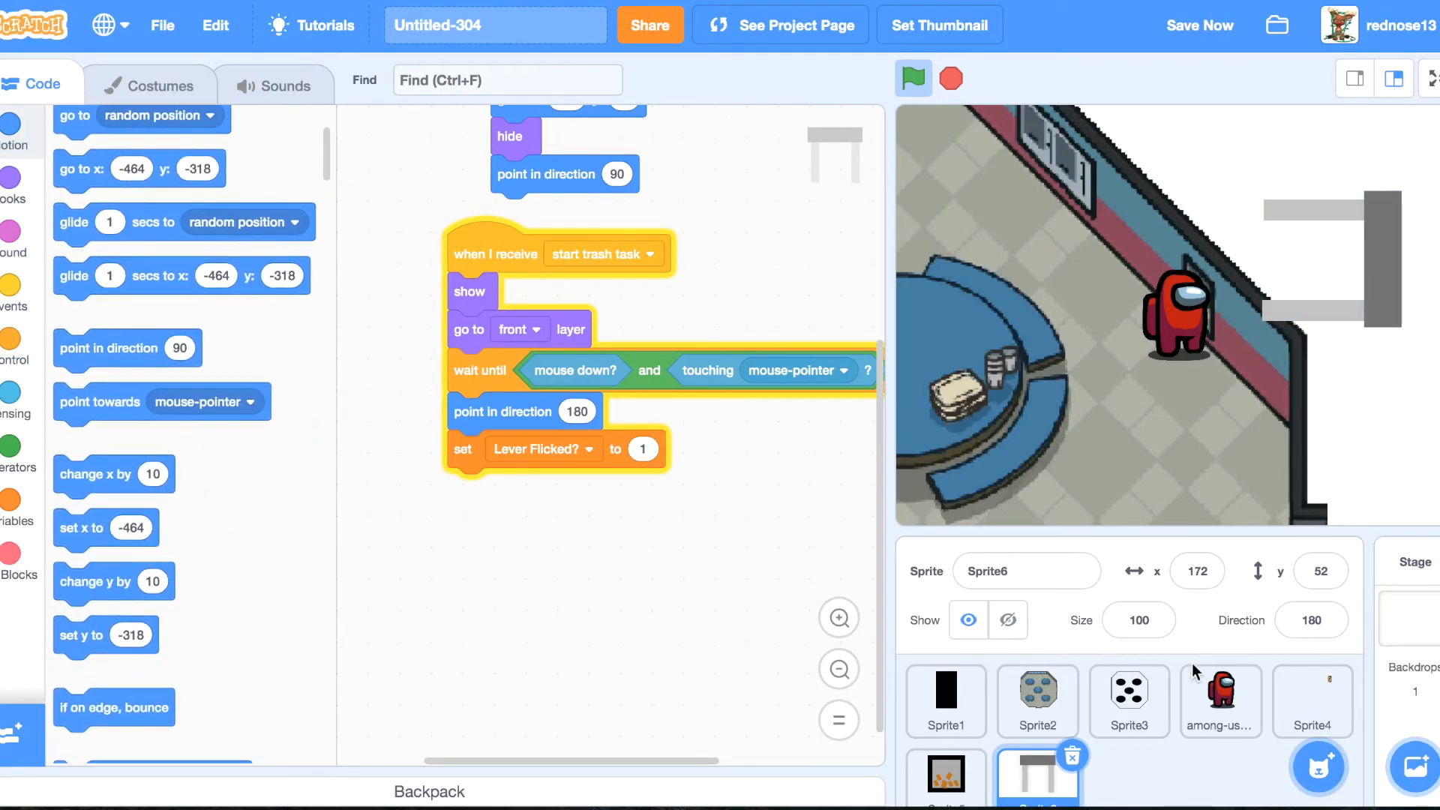
pyautogui.click(1311, 620)
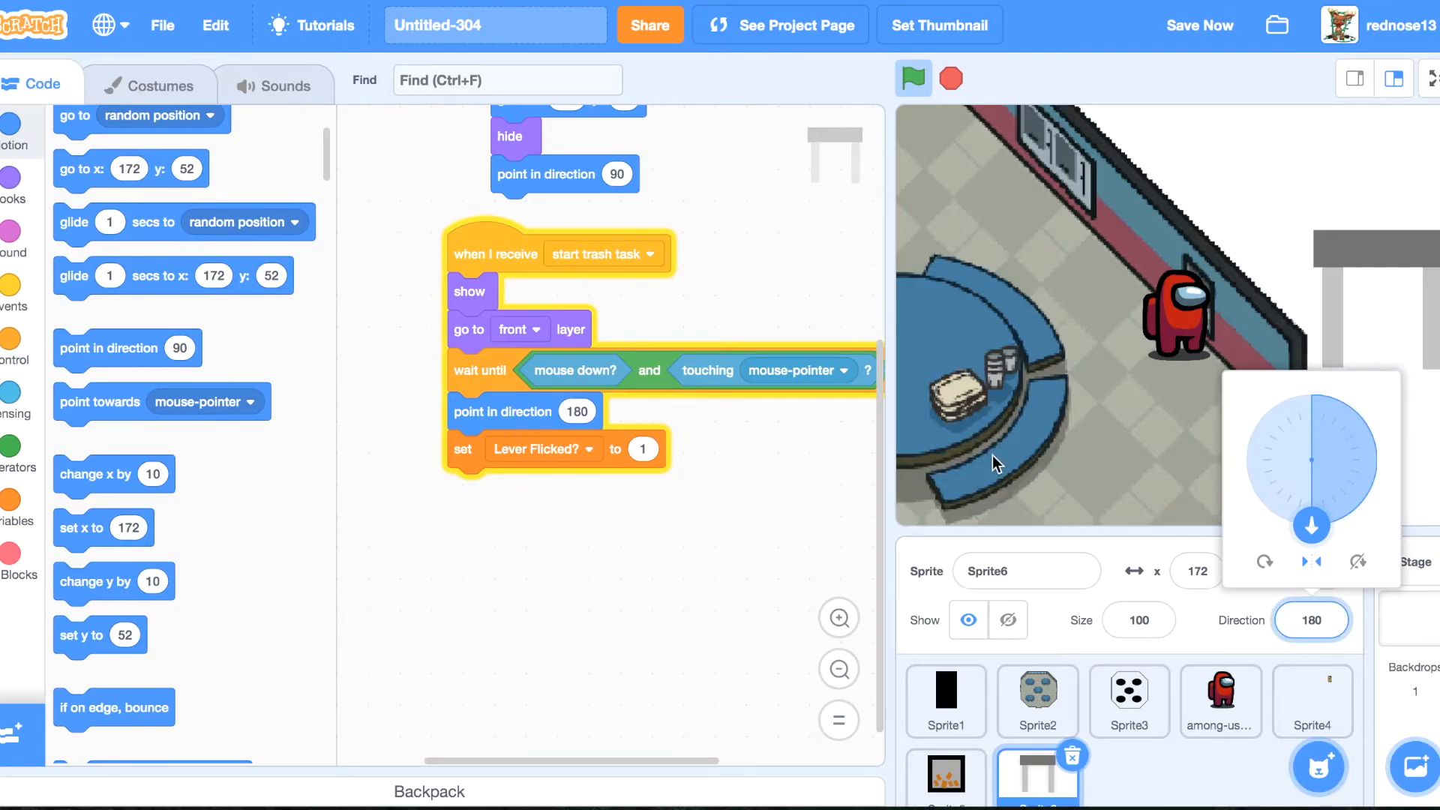
pyautogui.click(148, 84)
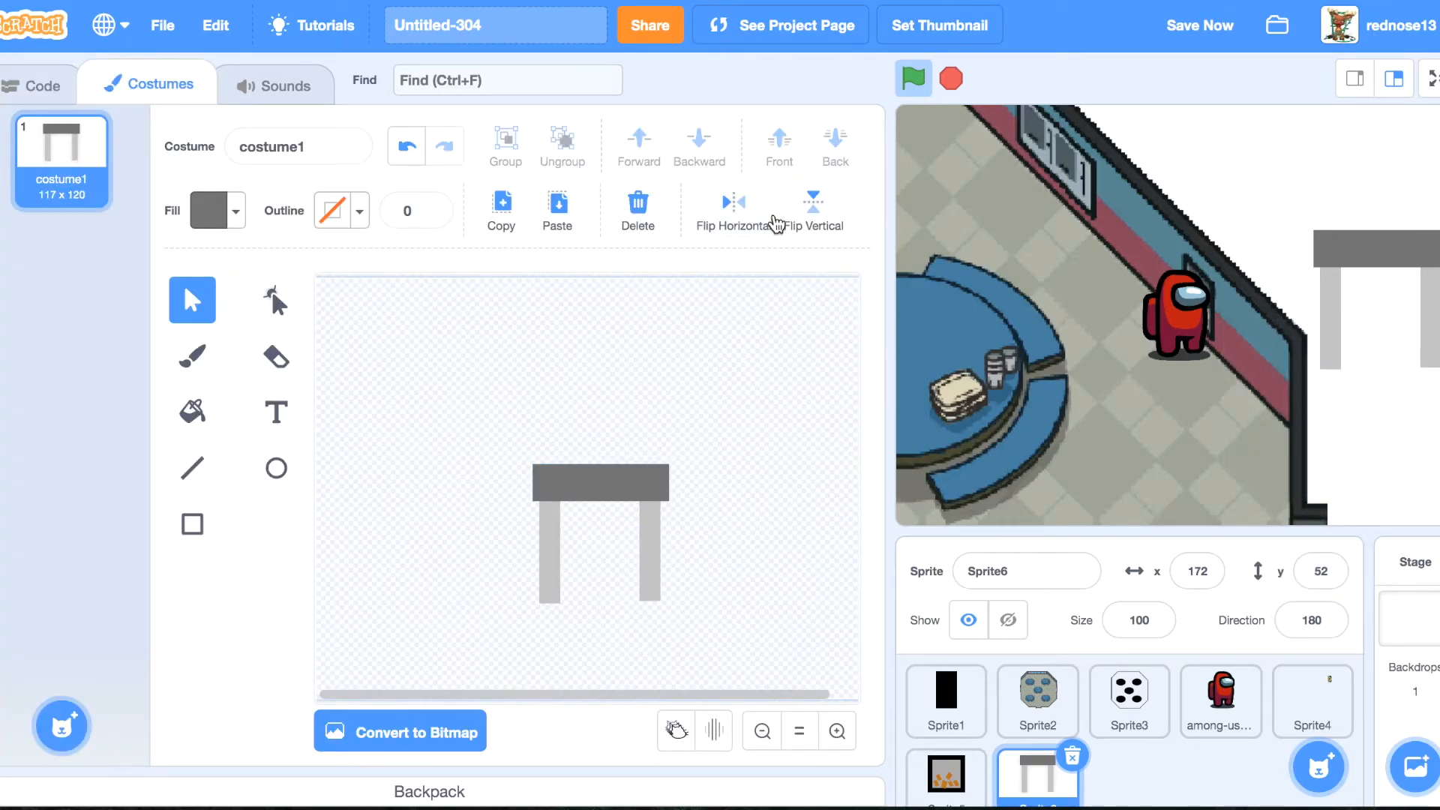
# Flip and rotate the lever costume so its bar stands upright with the posts horizontal.
pyautogui.click(813, 203)
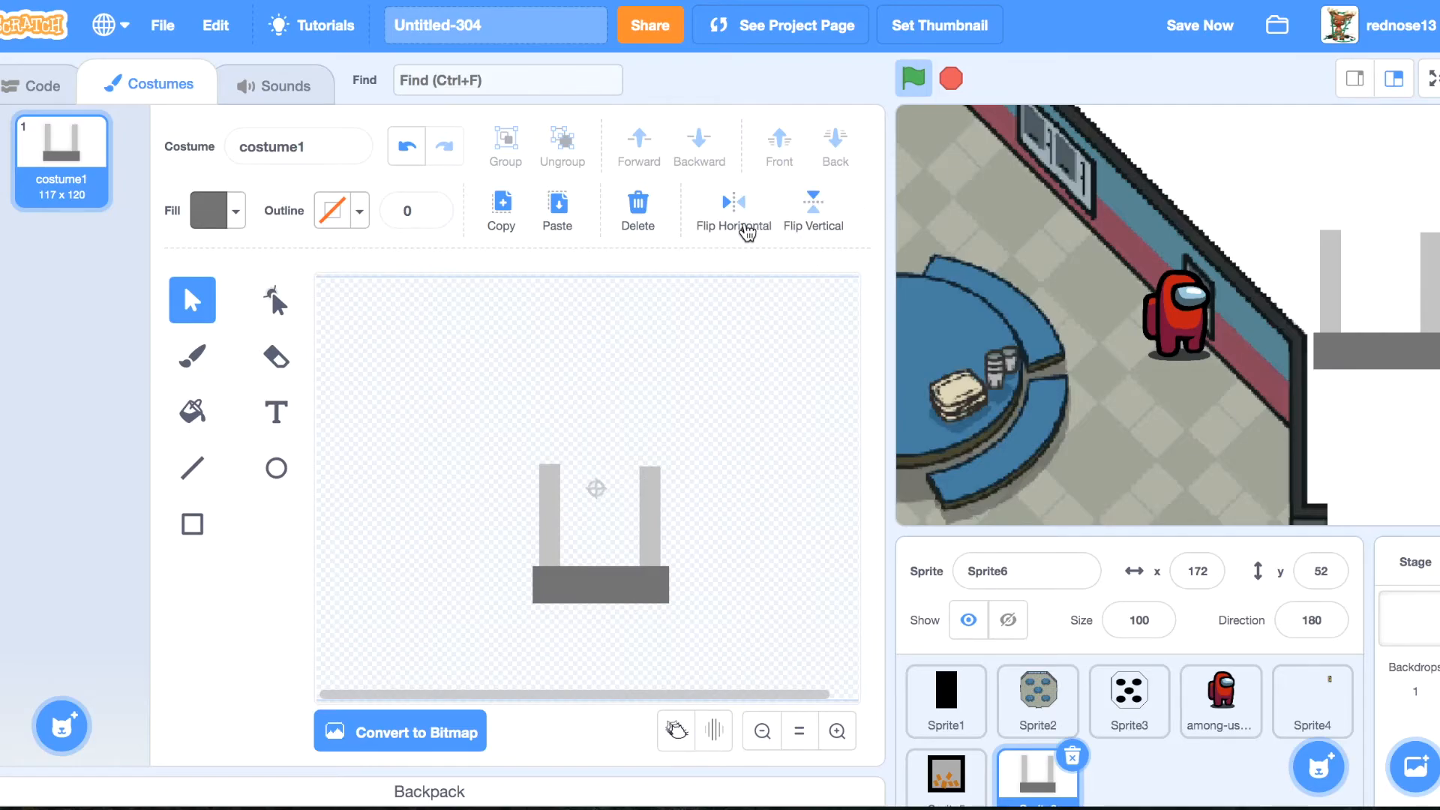
pyautogui.click(813, 203)
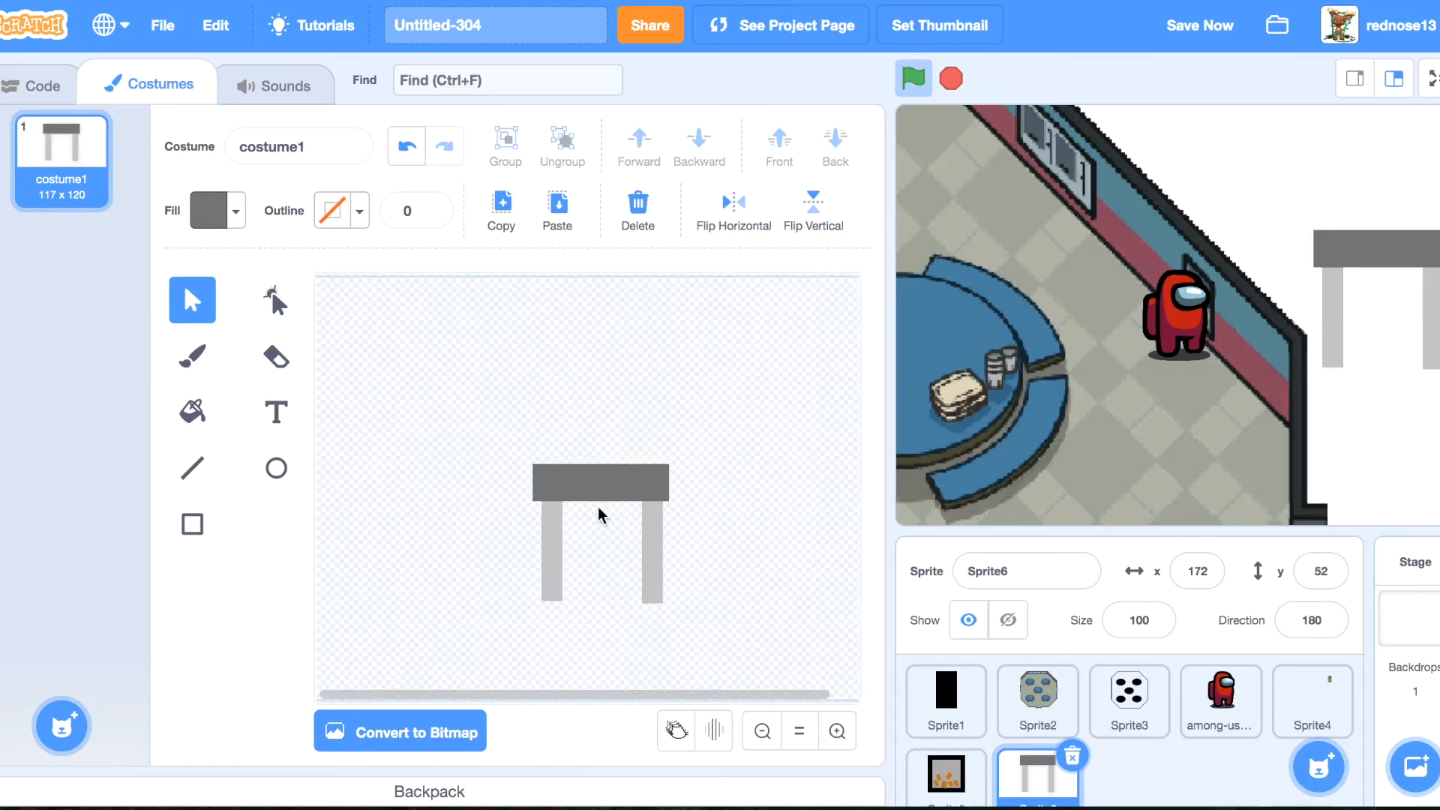
pyautogui.click(600, 513)
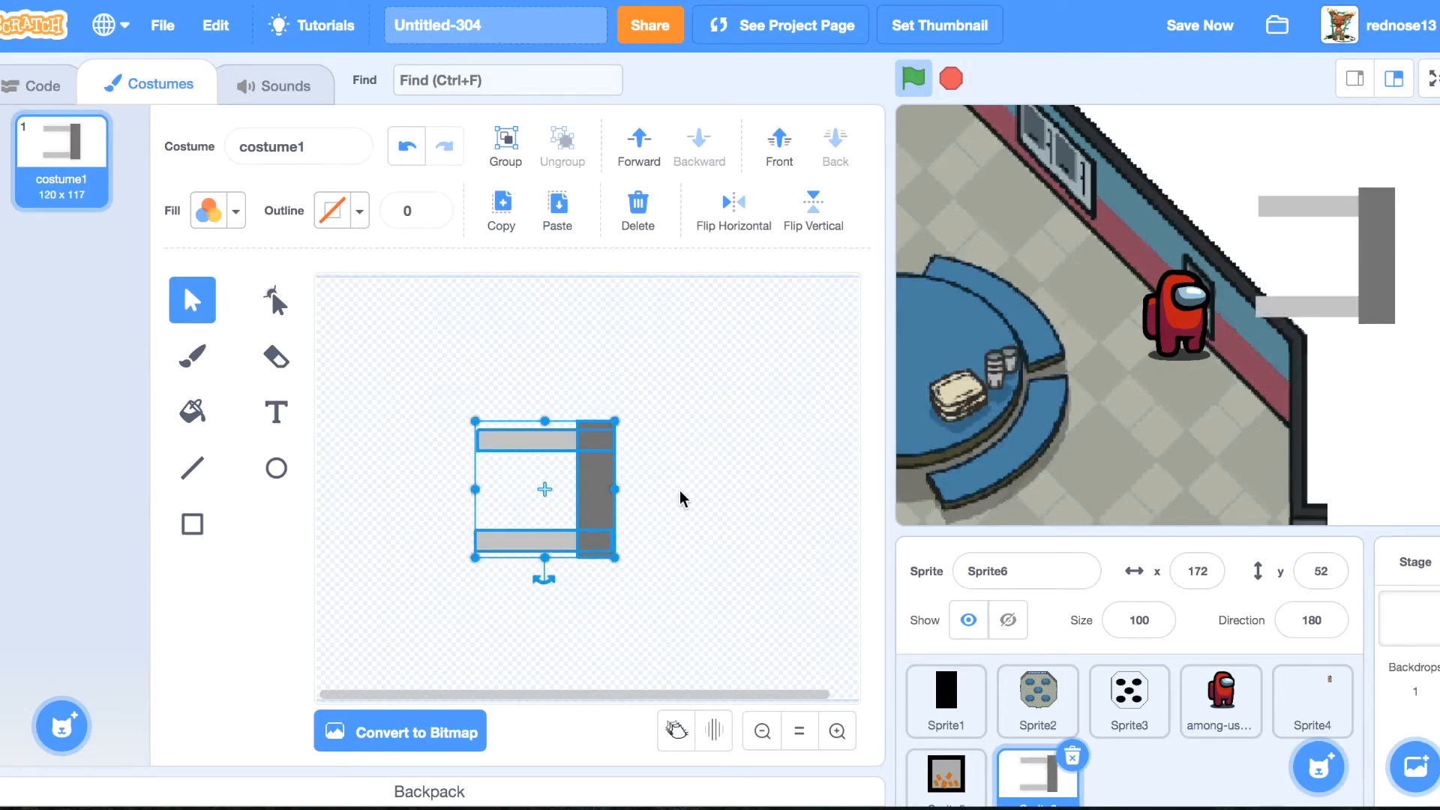
# Set the lever's rotation style to all around after a test run.
pyautogui.click(38, 84)
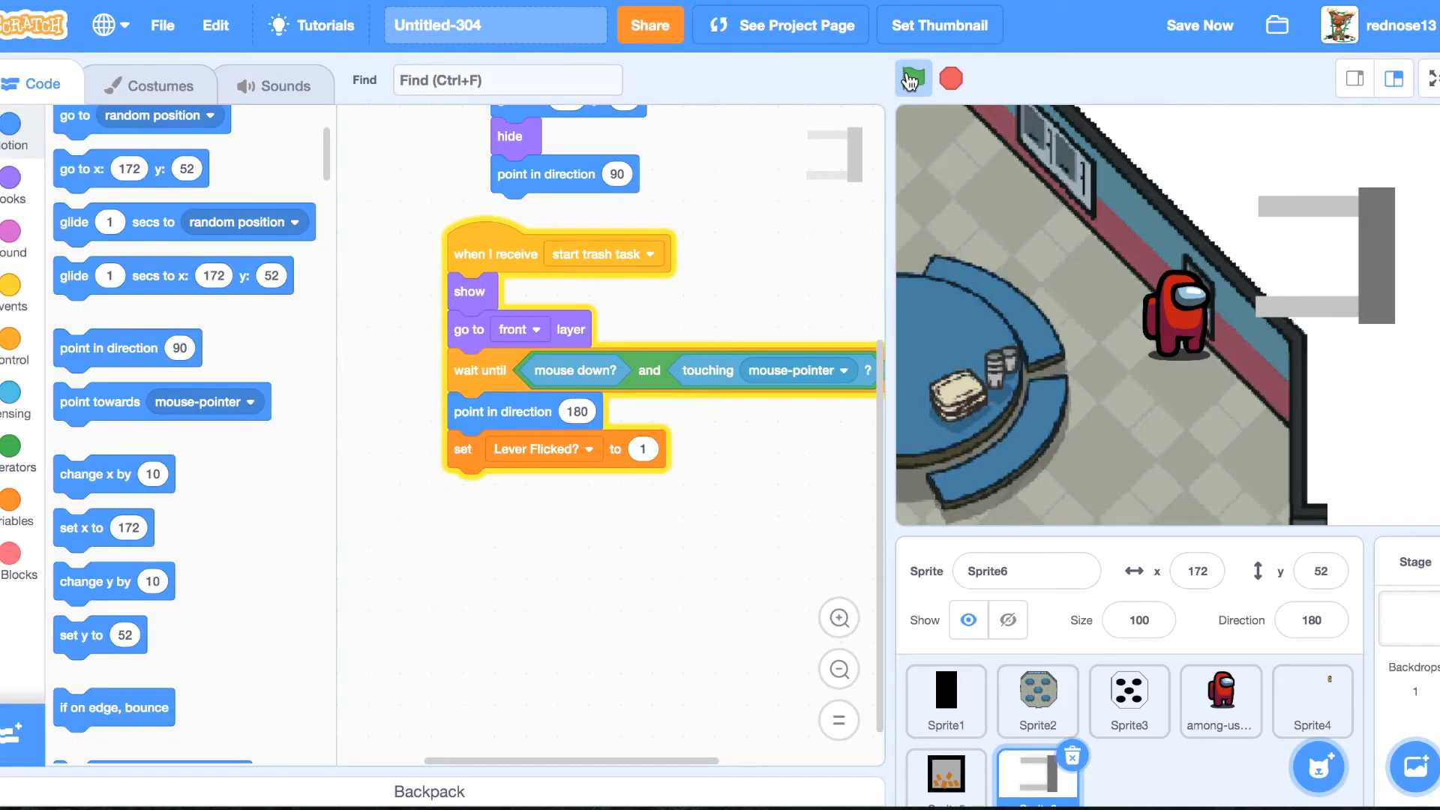
pyautogui.click(913, 78)
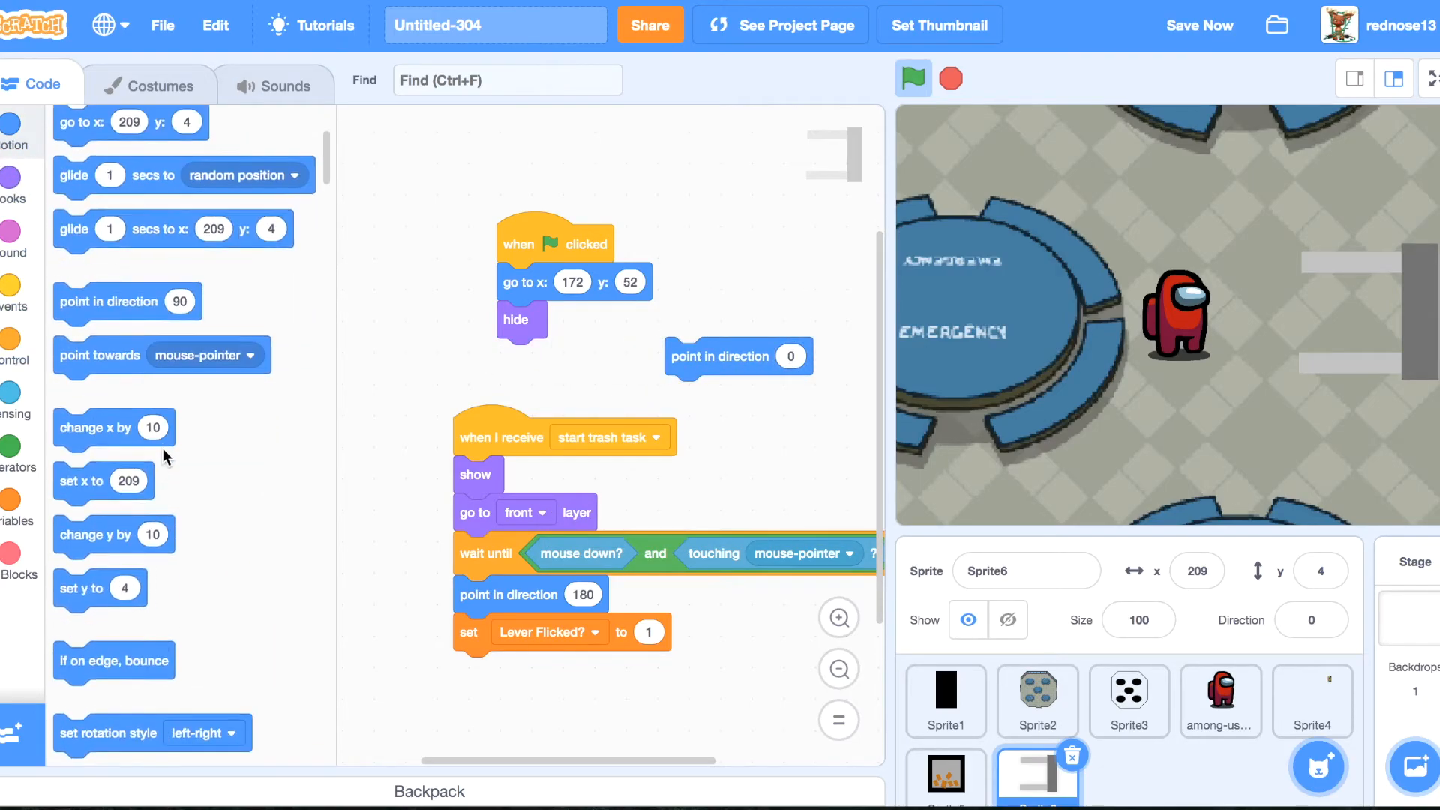
pyautogui.click(240, 734)
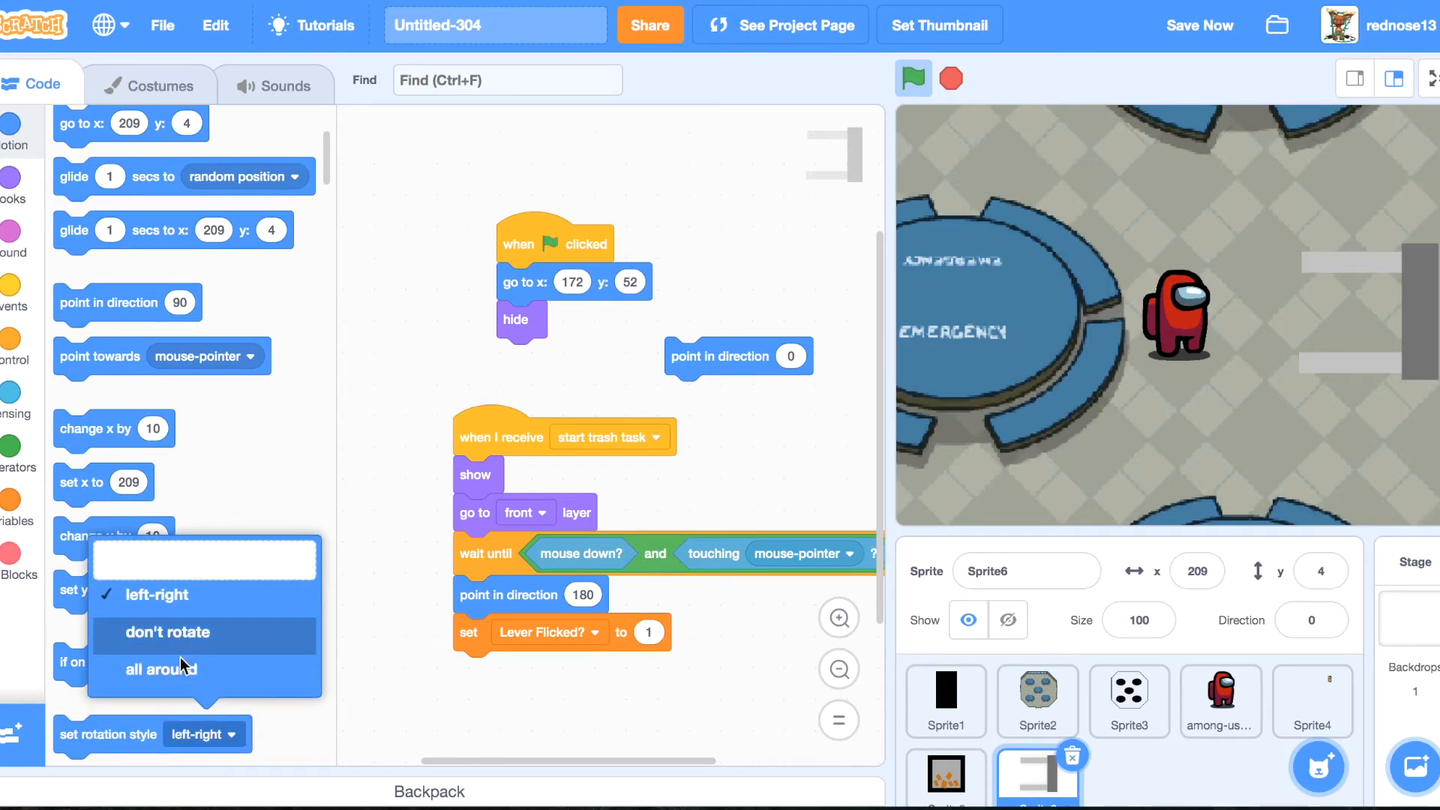
pyautogui.click(160, 669)
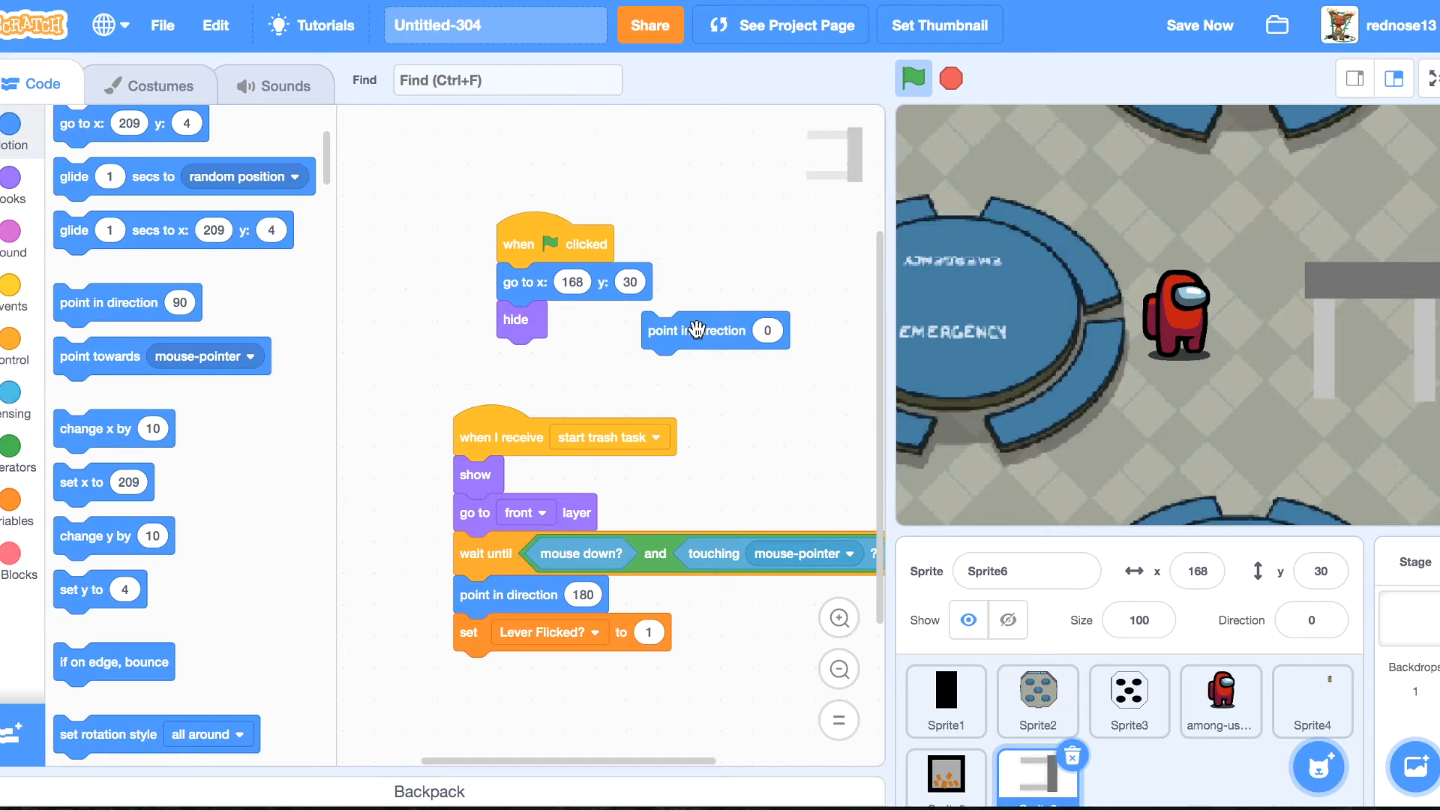
# Place the lever at x 168, y 30 pointing to direction 0 and play-test pulling it in the trash task.
pyautogui.click(913, 78)
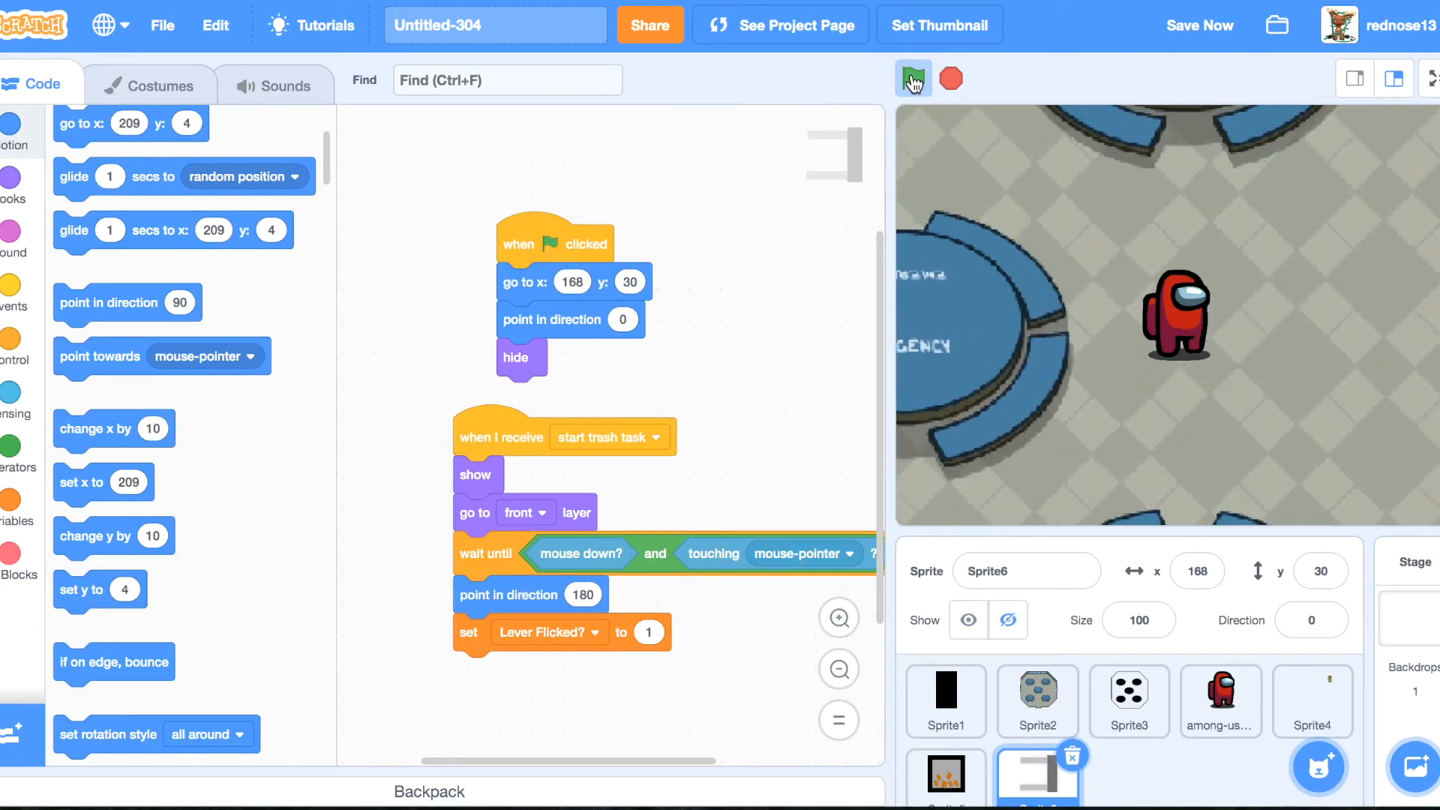
pyautogui.click(912, 80)
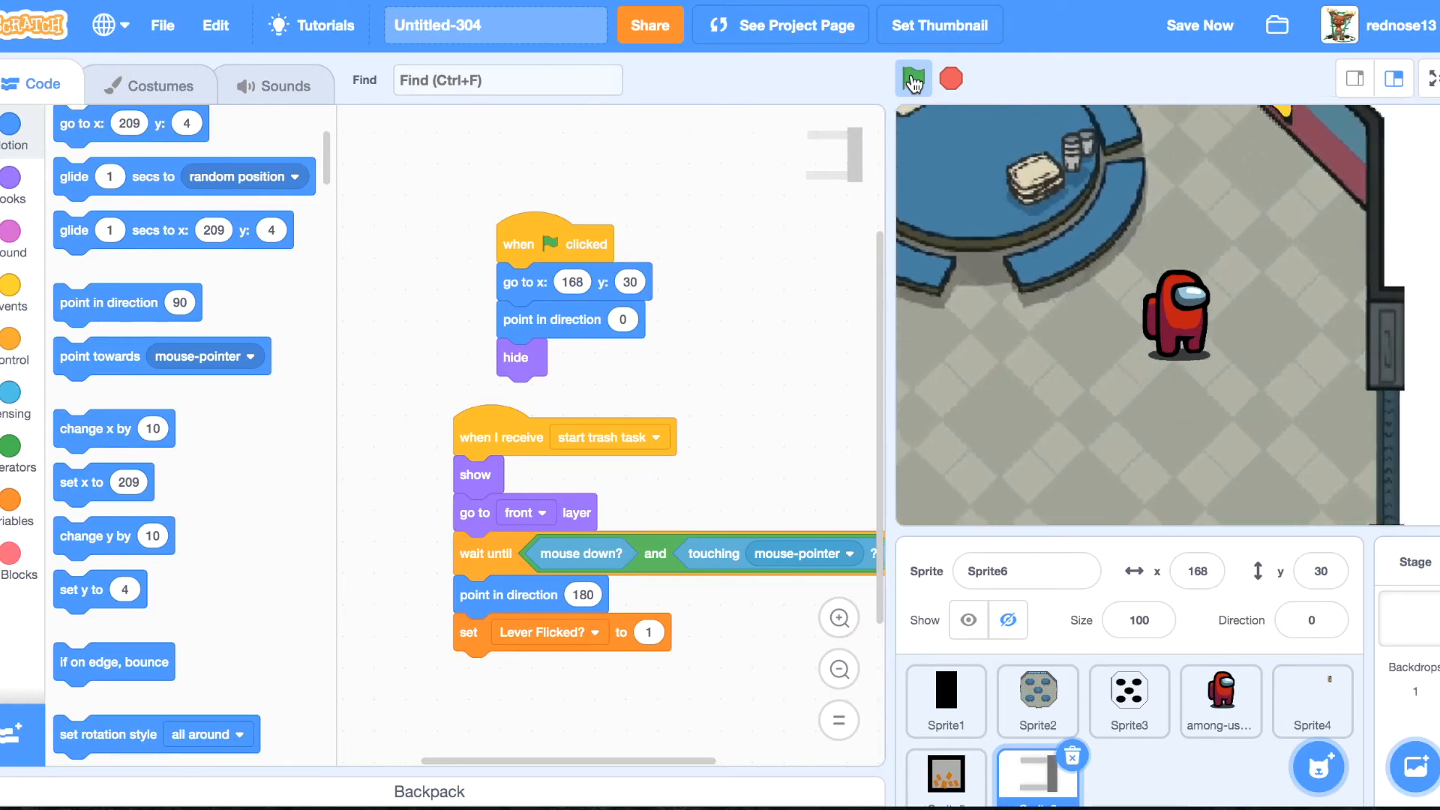
pyautogui.click(912, 79)
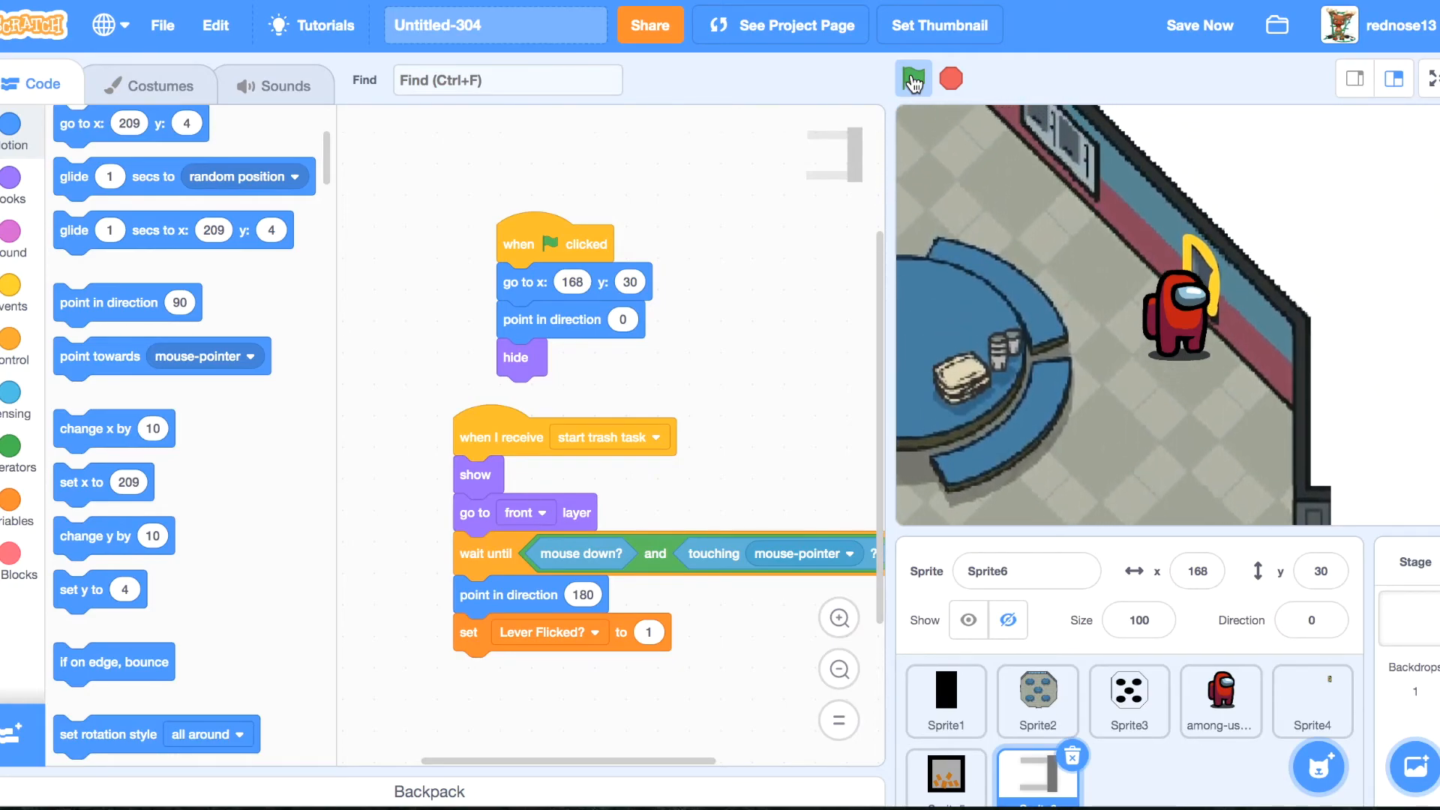
pyautogui.click(912, 78)
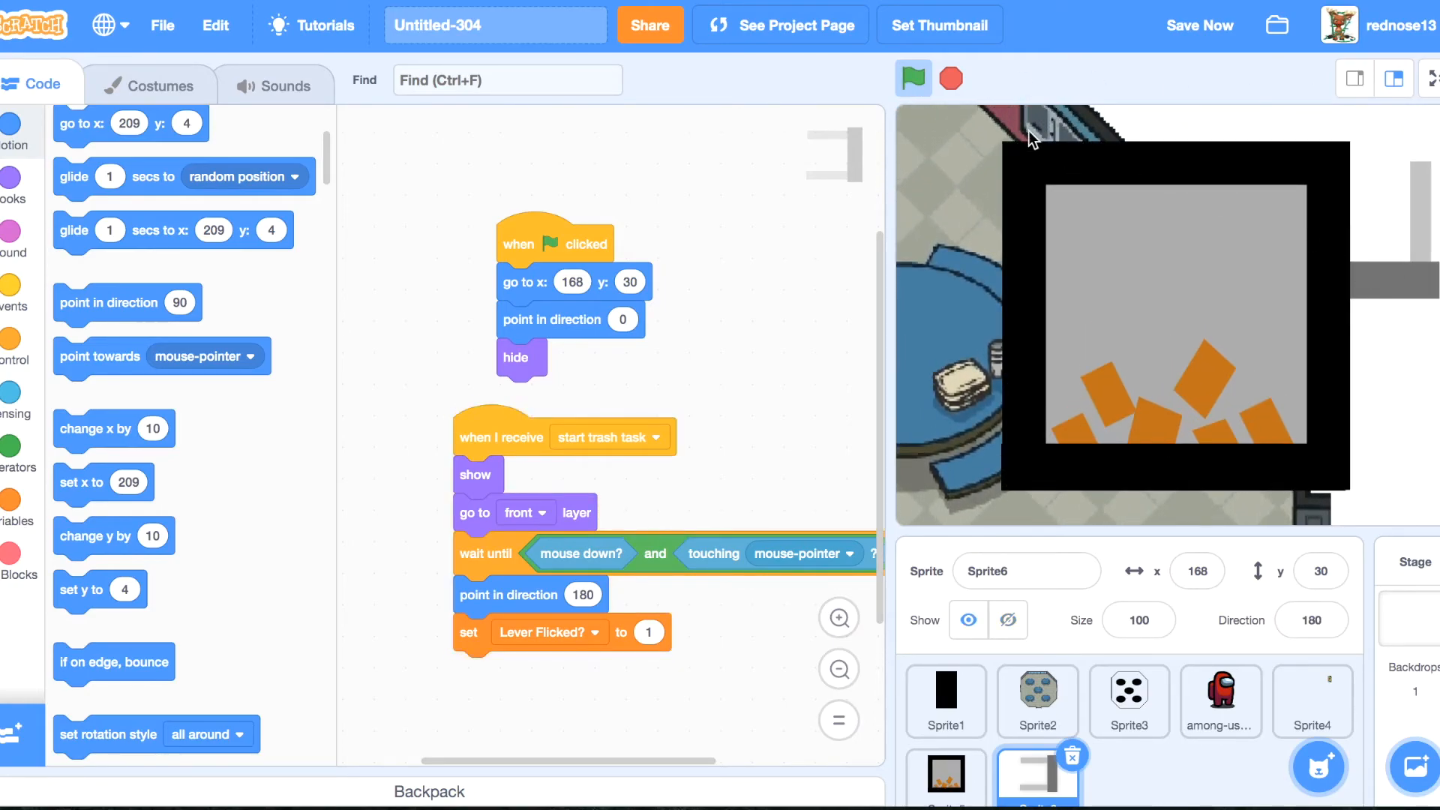
# Rotate the lever costume upright, duplicate costume1 and flip the copy vertically as the pulled lever.
pyautogui.click(914, 78)
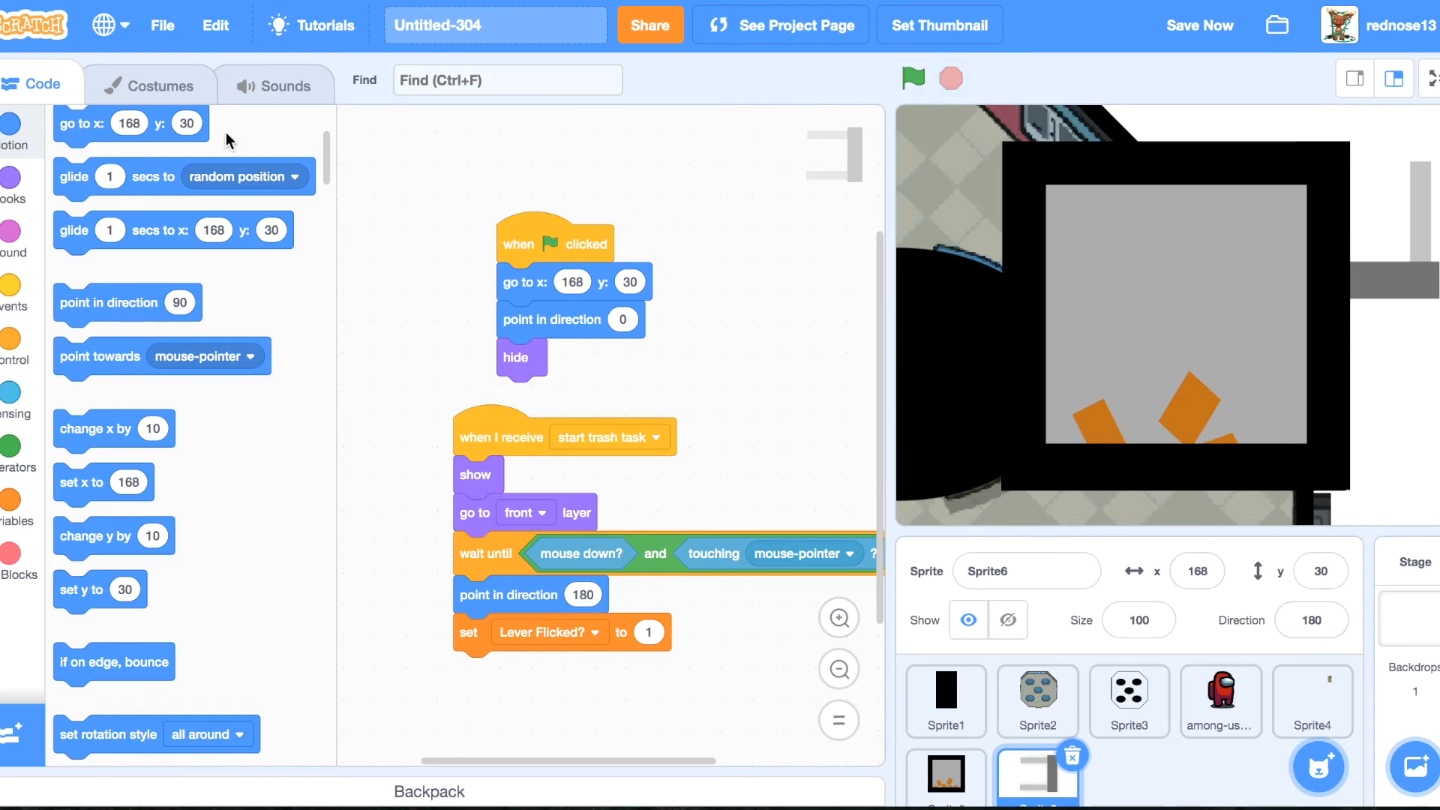
pyautogui.click(148, 84)
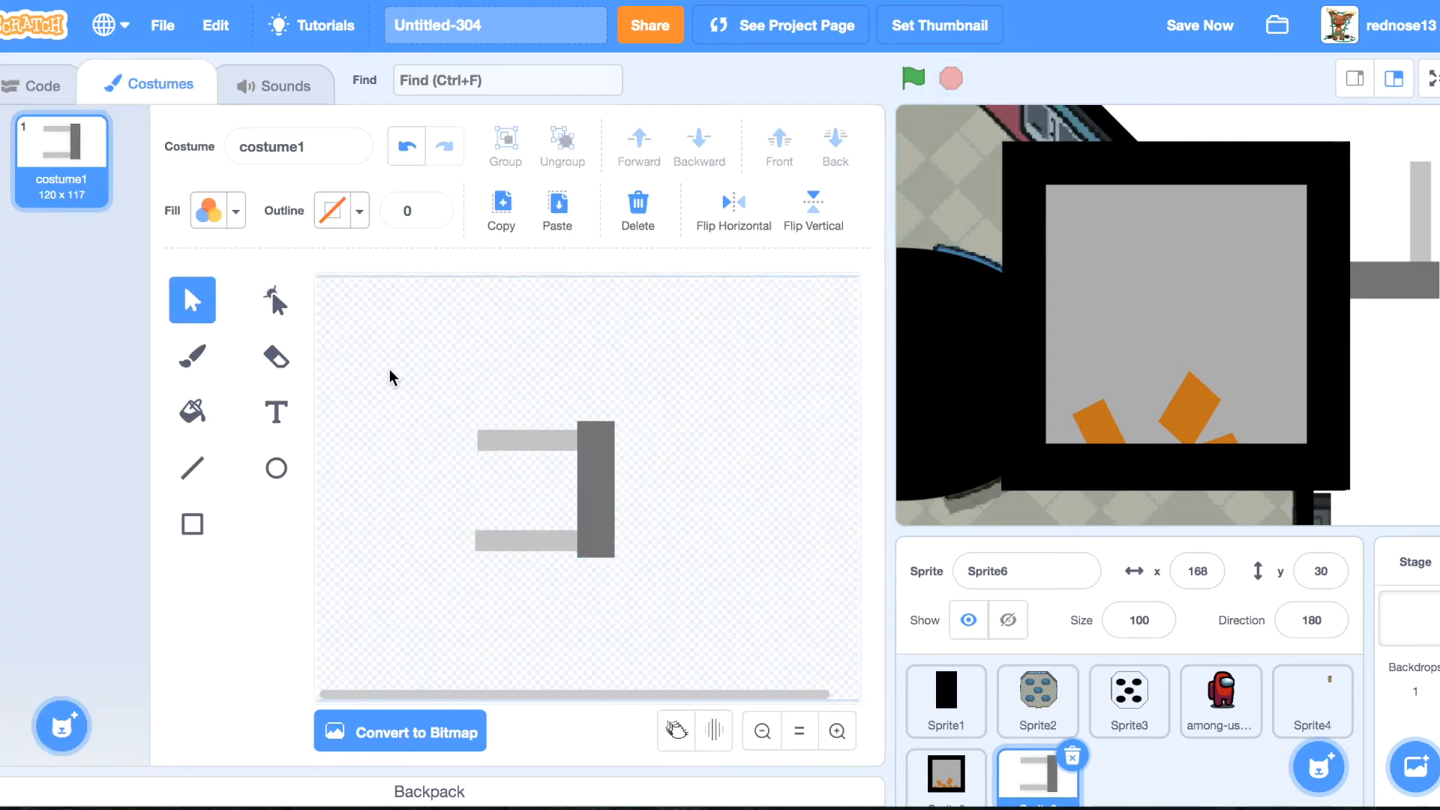
pyautogui.click(545, 489)
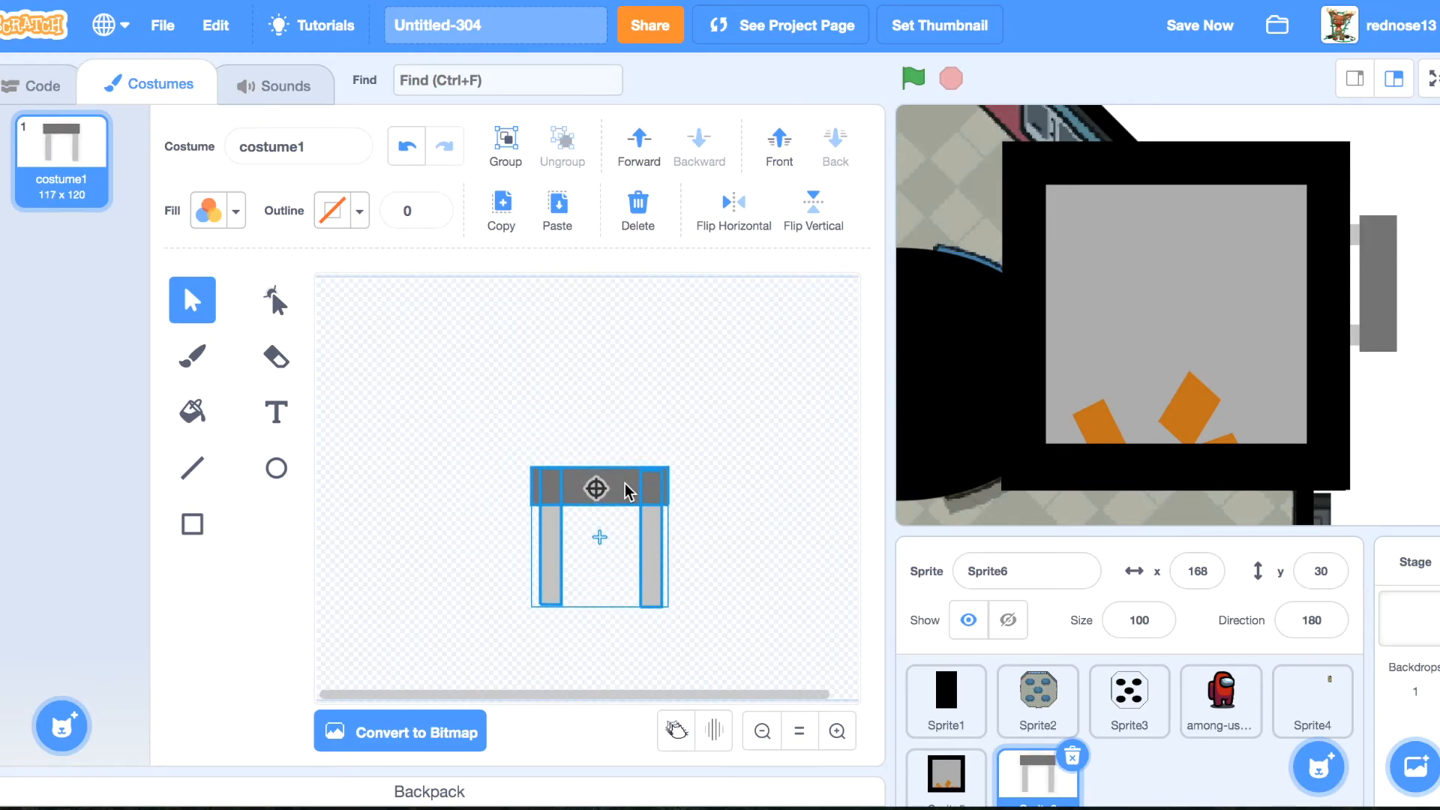
pyautogui.rightClick(60, 147)
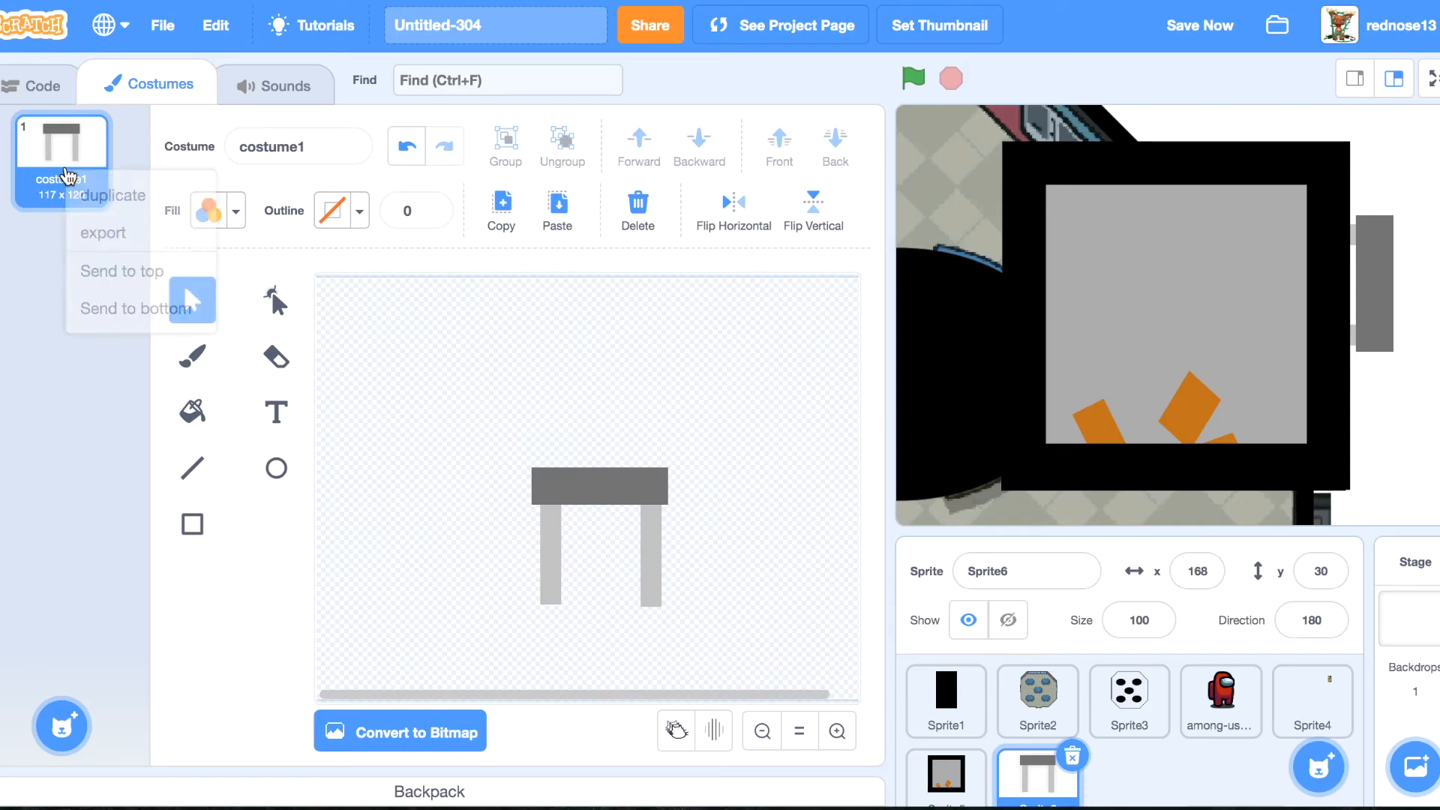
pyautogui.click(115, 195)
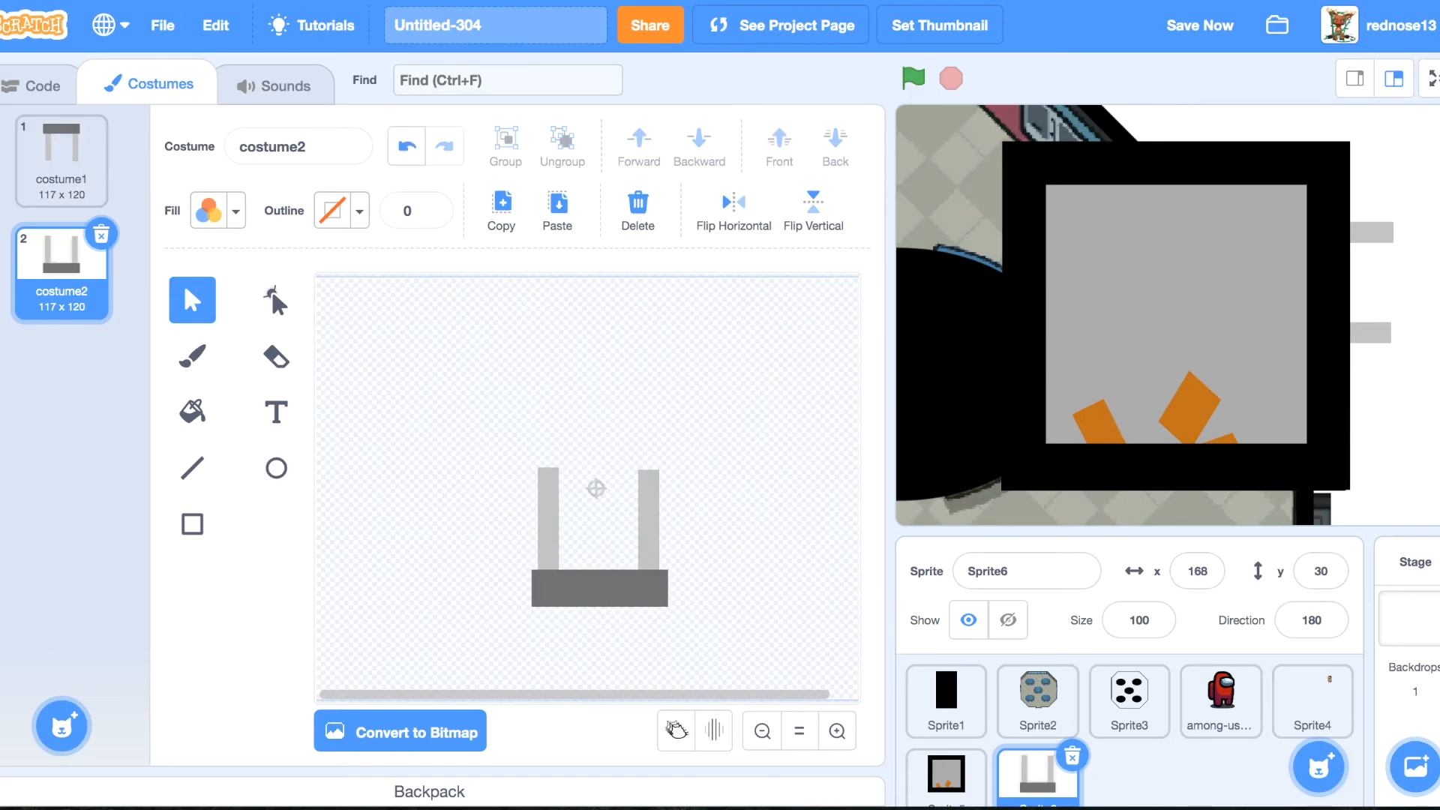
pyautogui.click(34, 84)
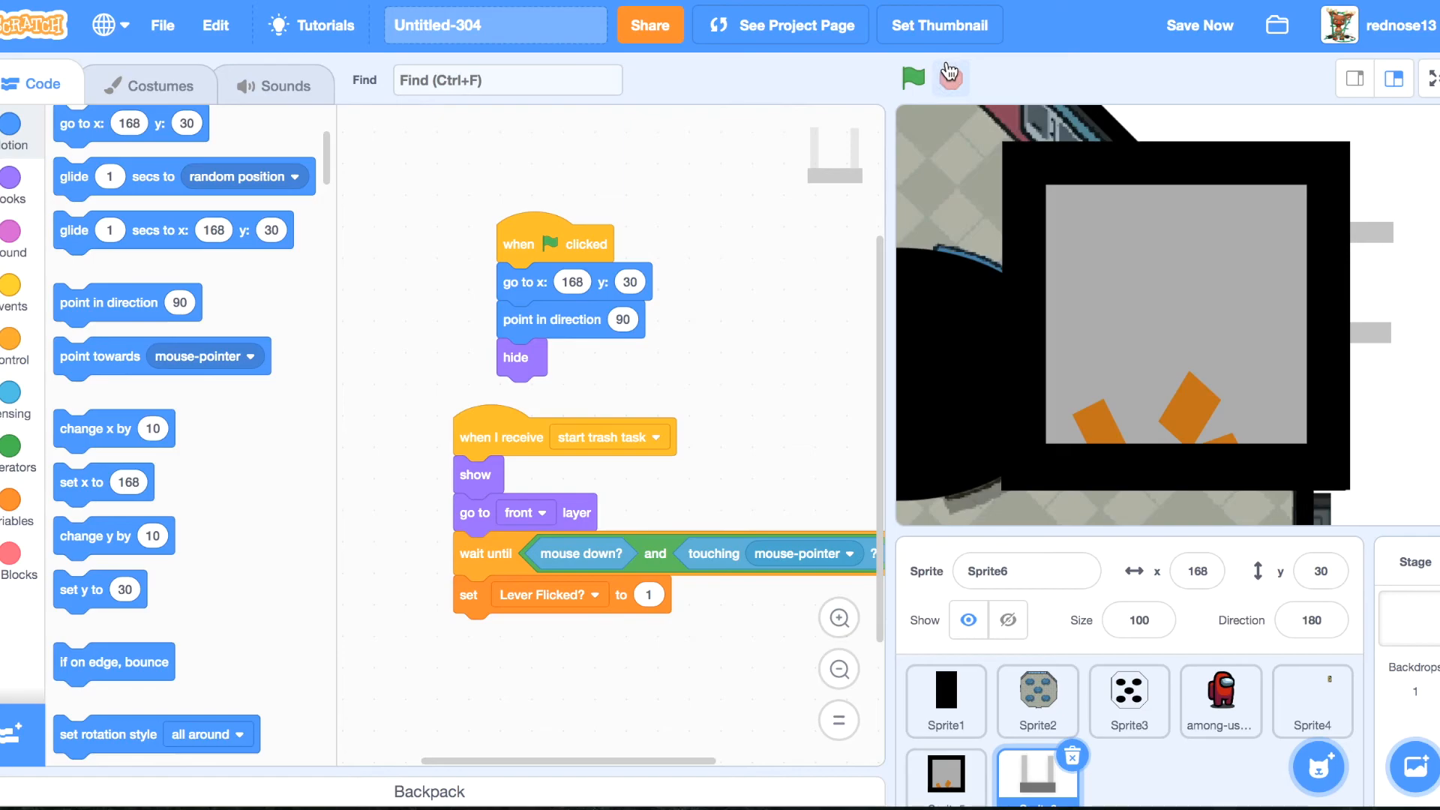
# Run the project repeatedly to check the lever no longer changes direction, then stop it.
pyautogui.click(912, 78)
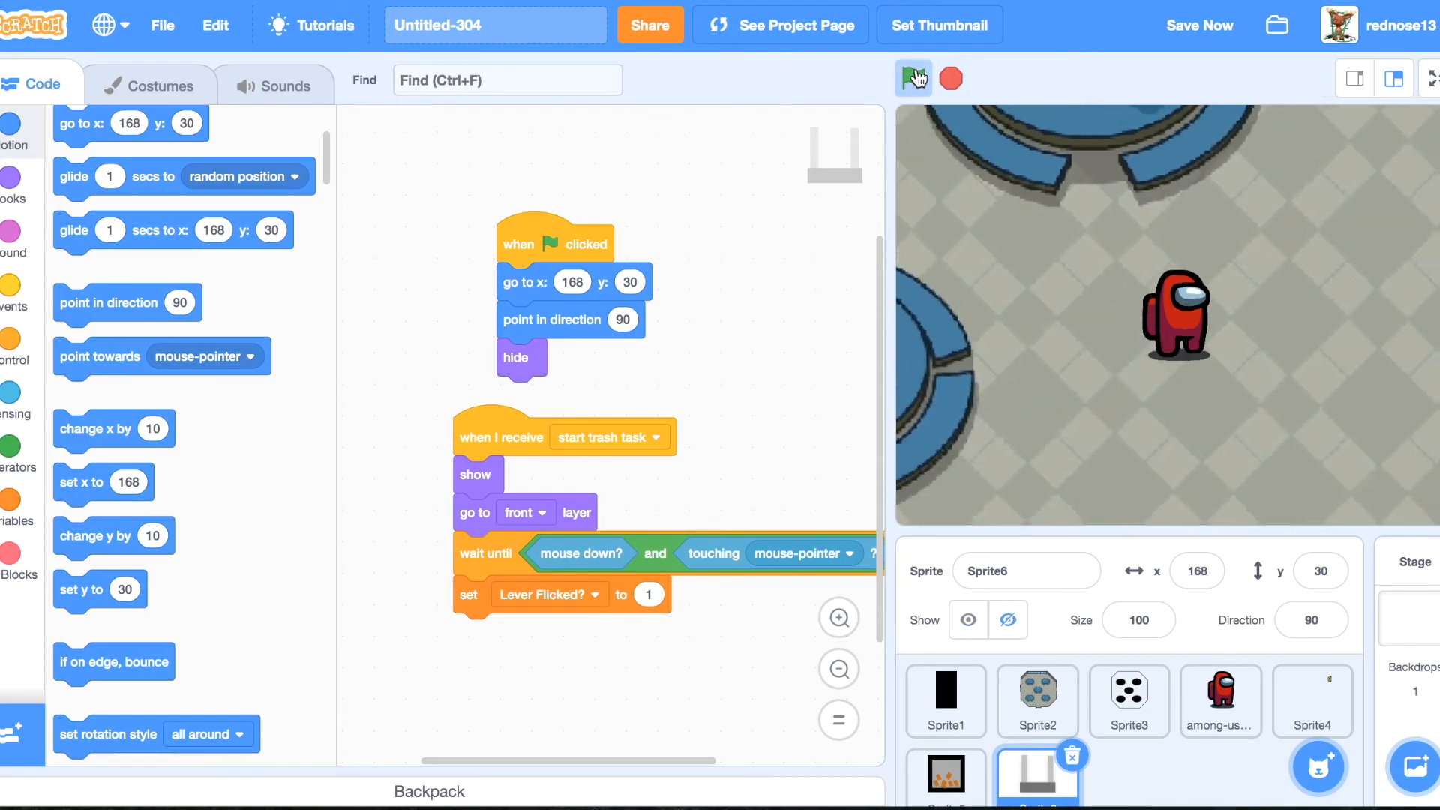
pyautogui.click(913, 78)
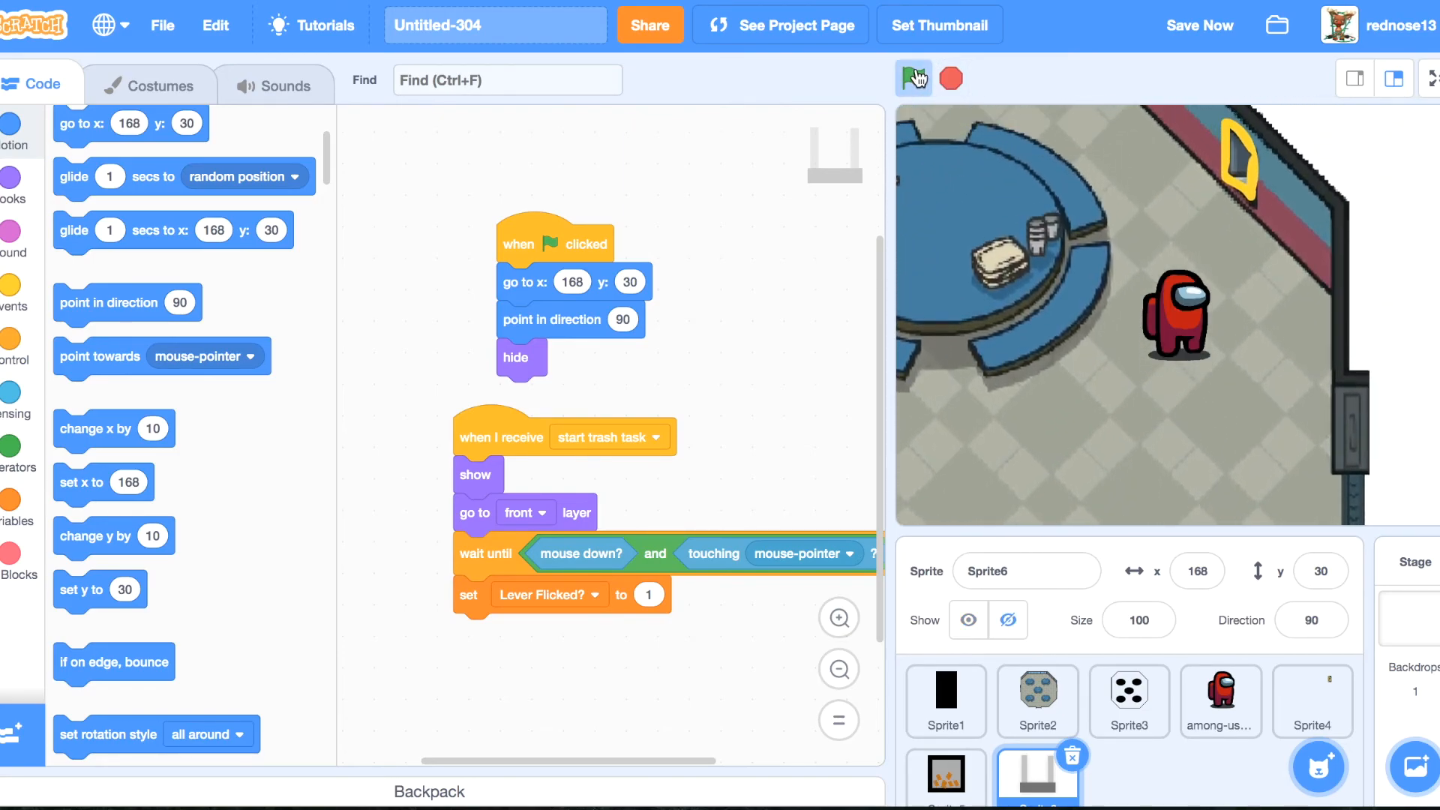
pyautogui.click(914, 78)
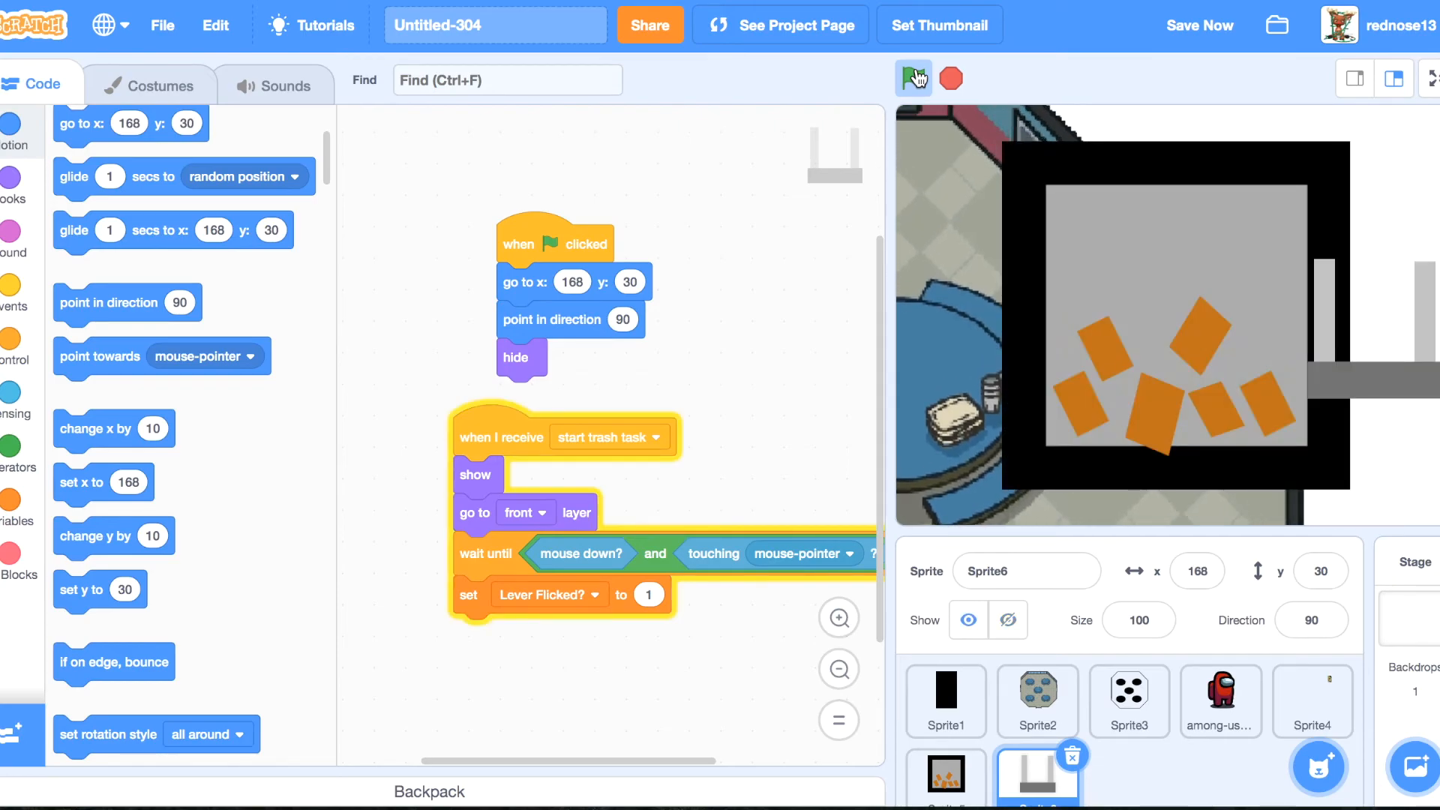
pyautogui.click(913, 78)
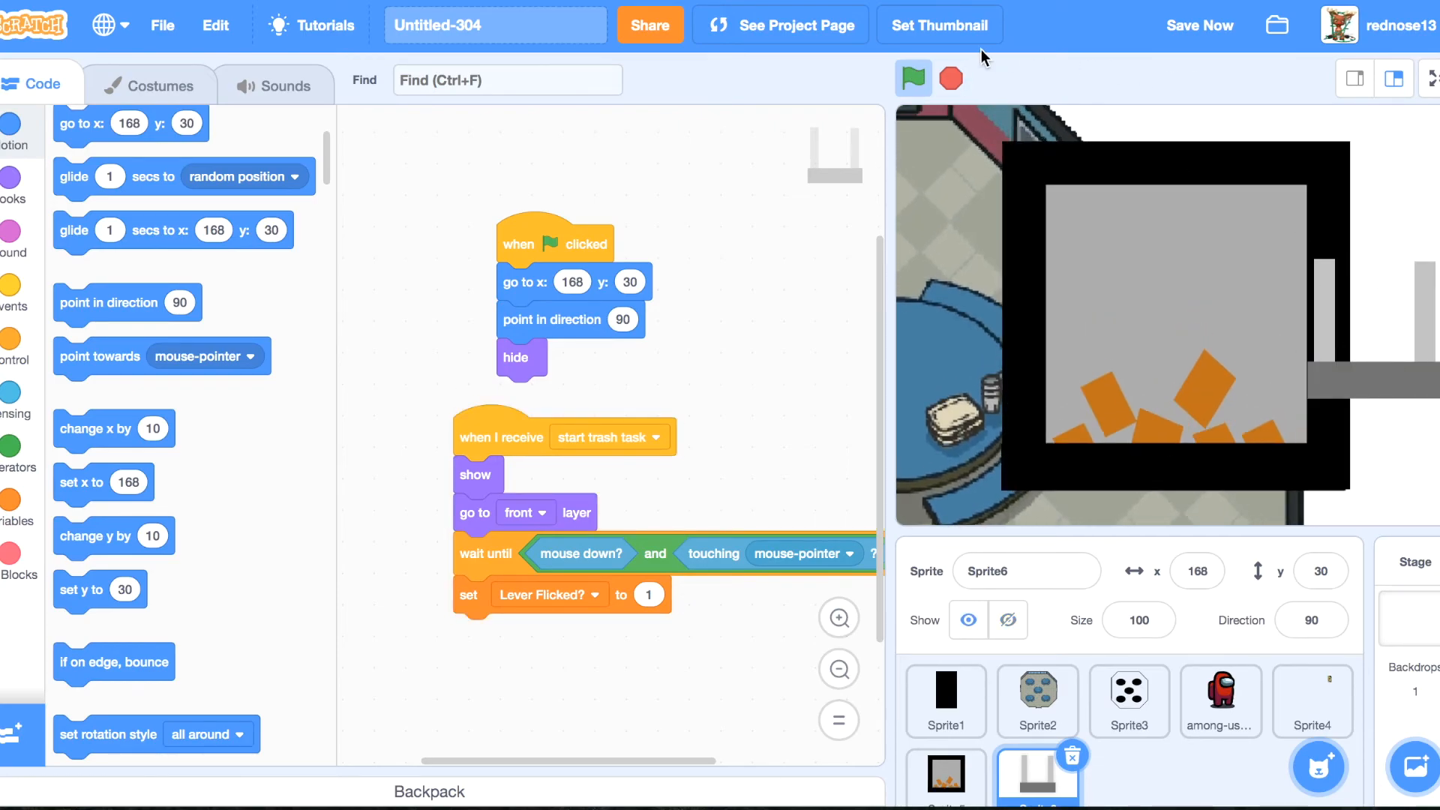
pyautogui.click(914, 78)
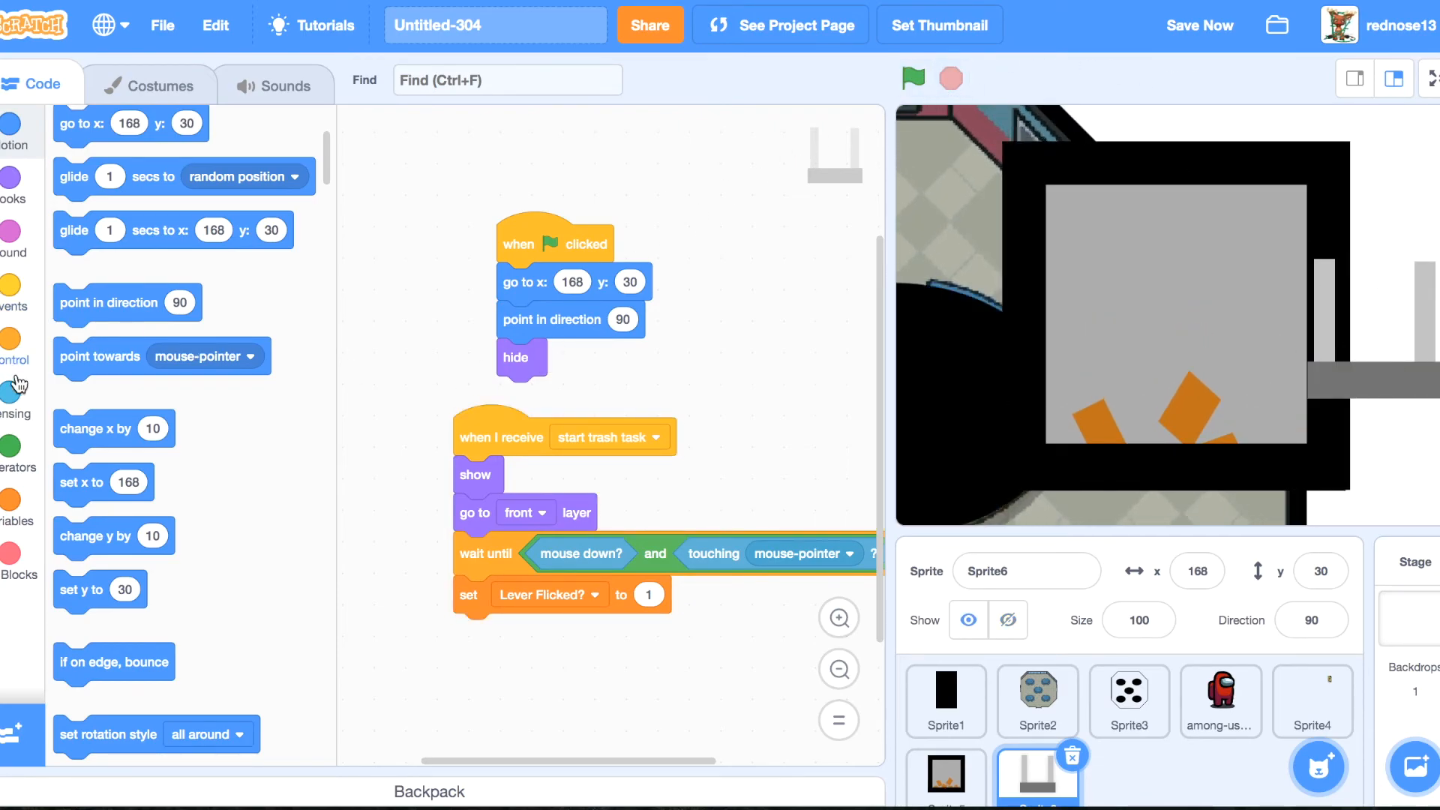
# Bring up the Looks blocks for the costume switches and test again with the green flag.
pyautogui.click(12, 193)
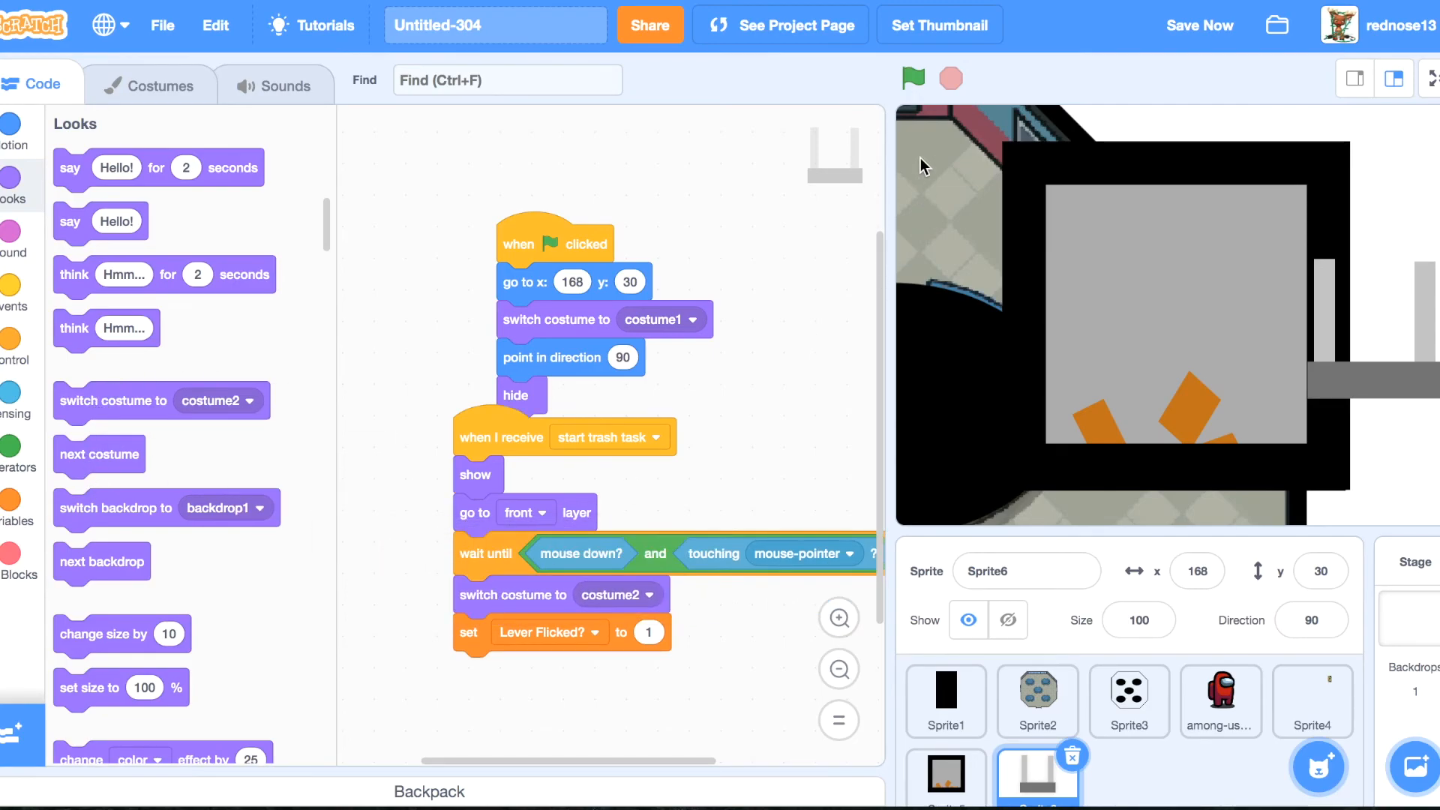
pyautogui.click(914, 80)
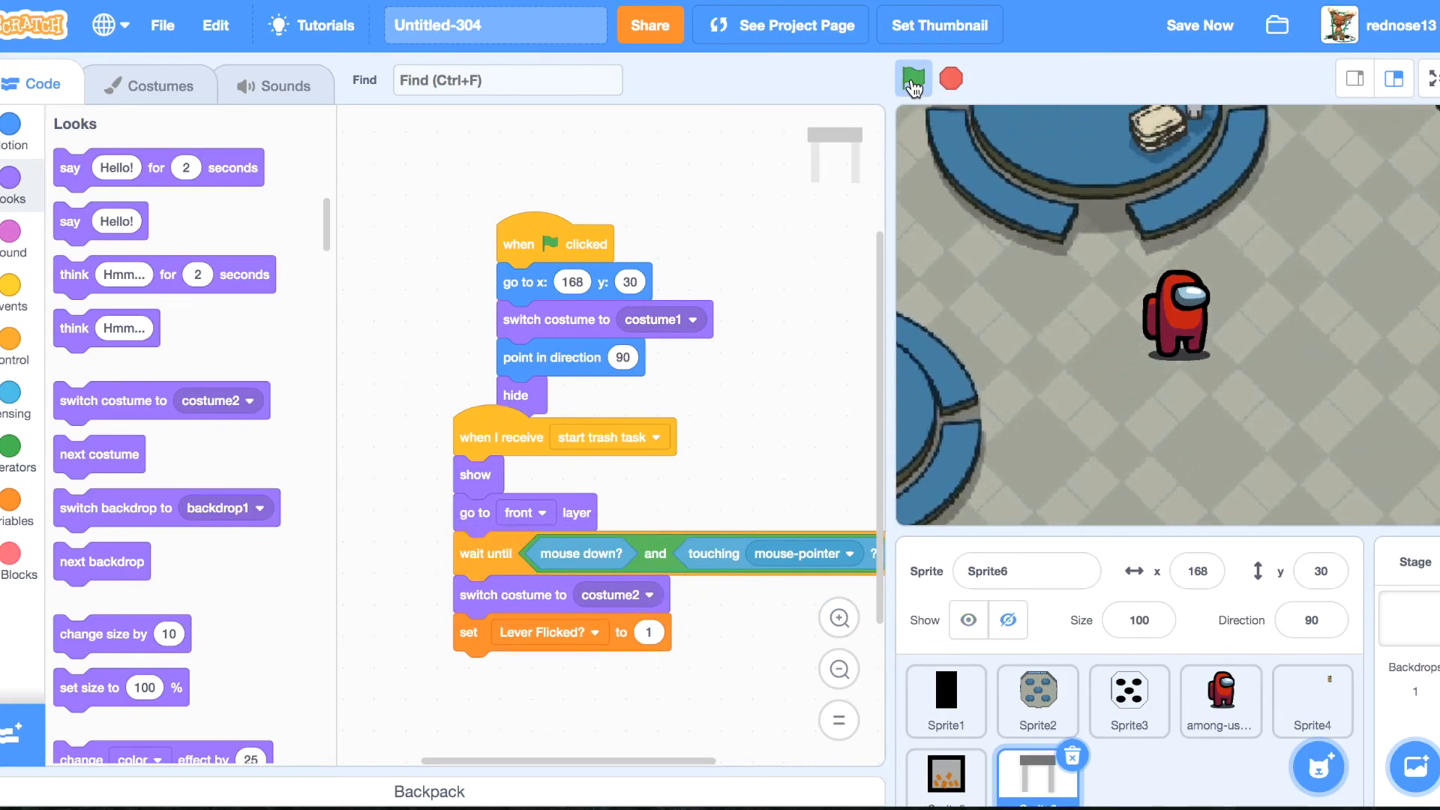
pyautogui.click(911, 80)
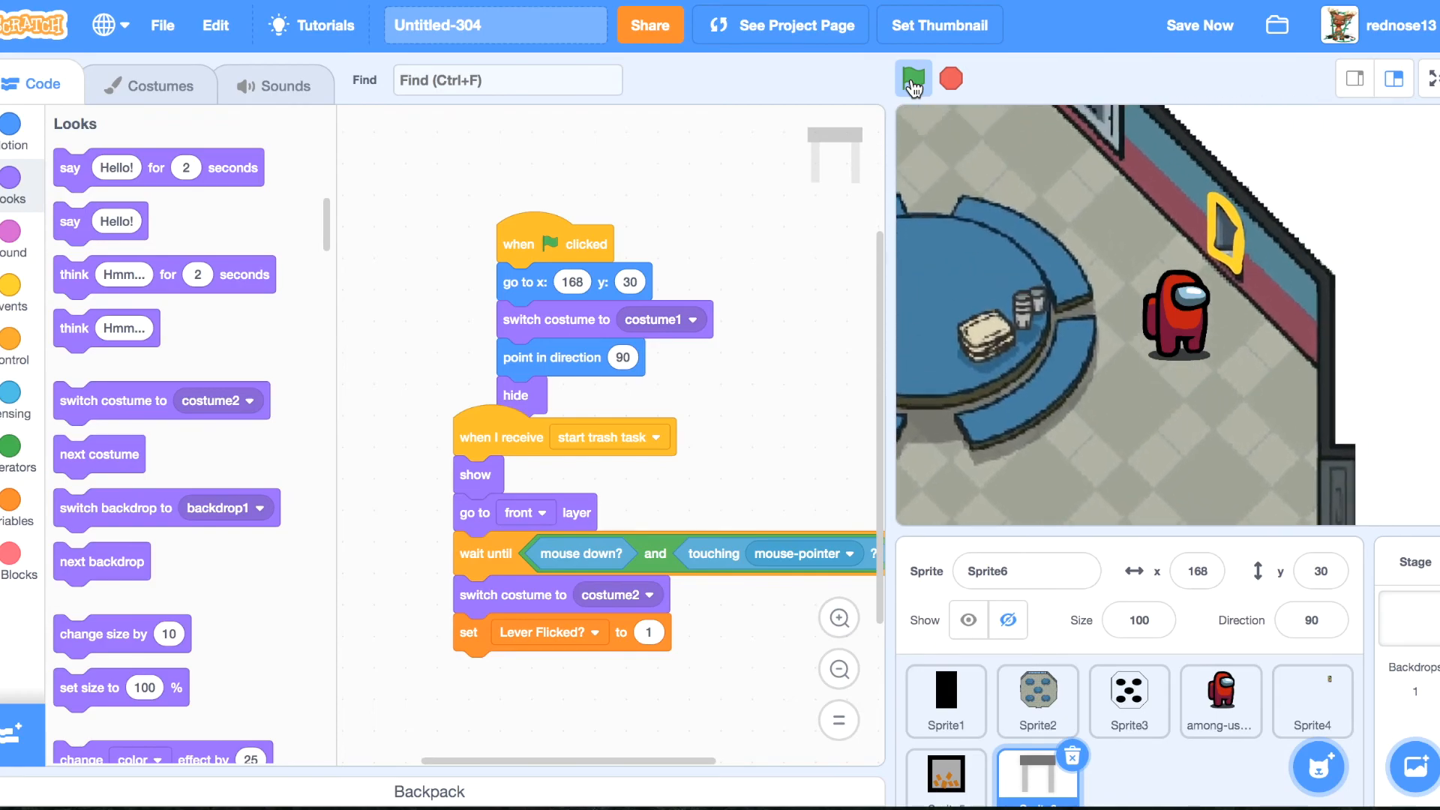
pyautogui.click(914, 78)
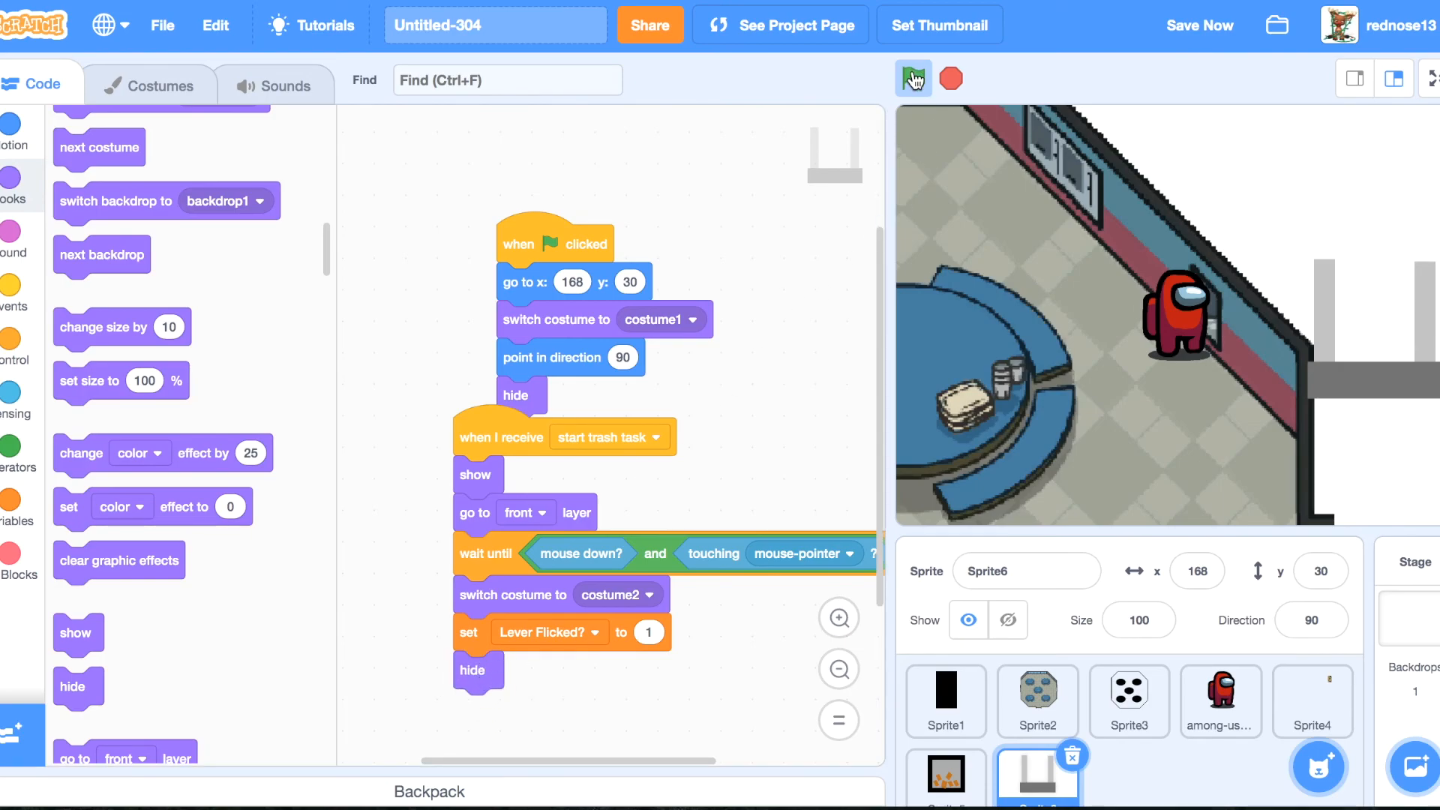
# Play-test at the bin so the trash task appears, then pull the lever to dismiss it.
pyautogui.click(910, 78)
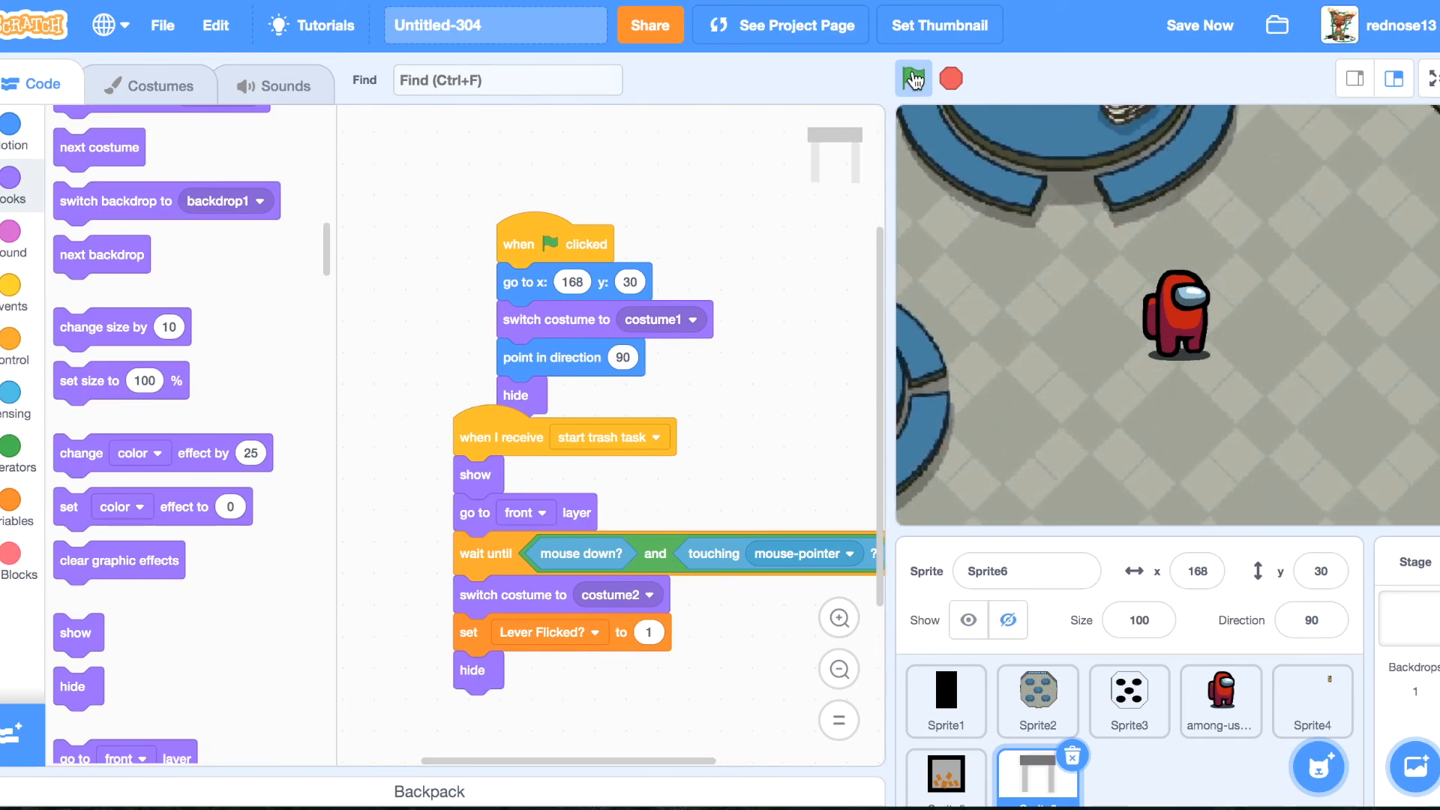
pyautogui.click(912, 78)
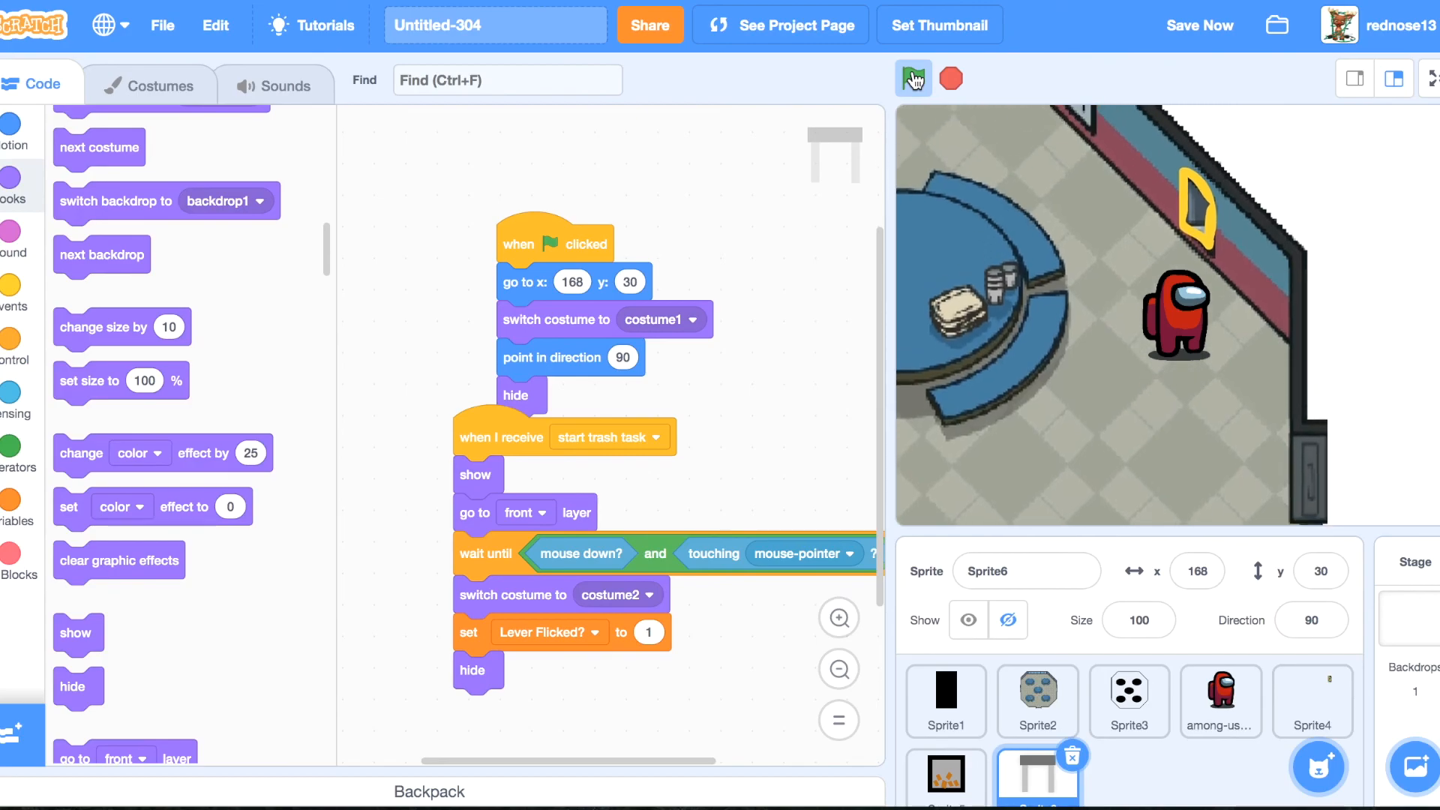
pyautogui.click(913, 78)
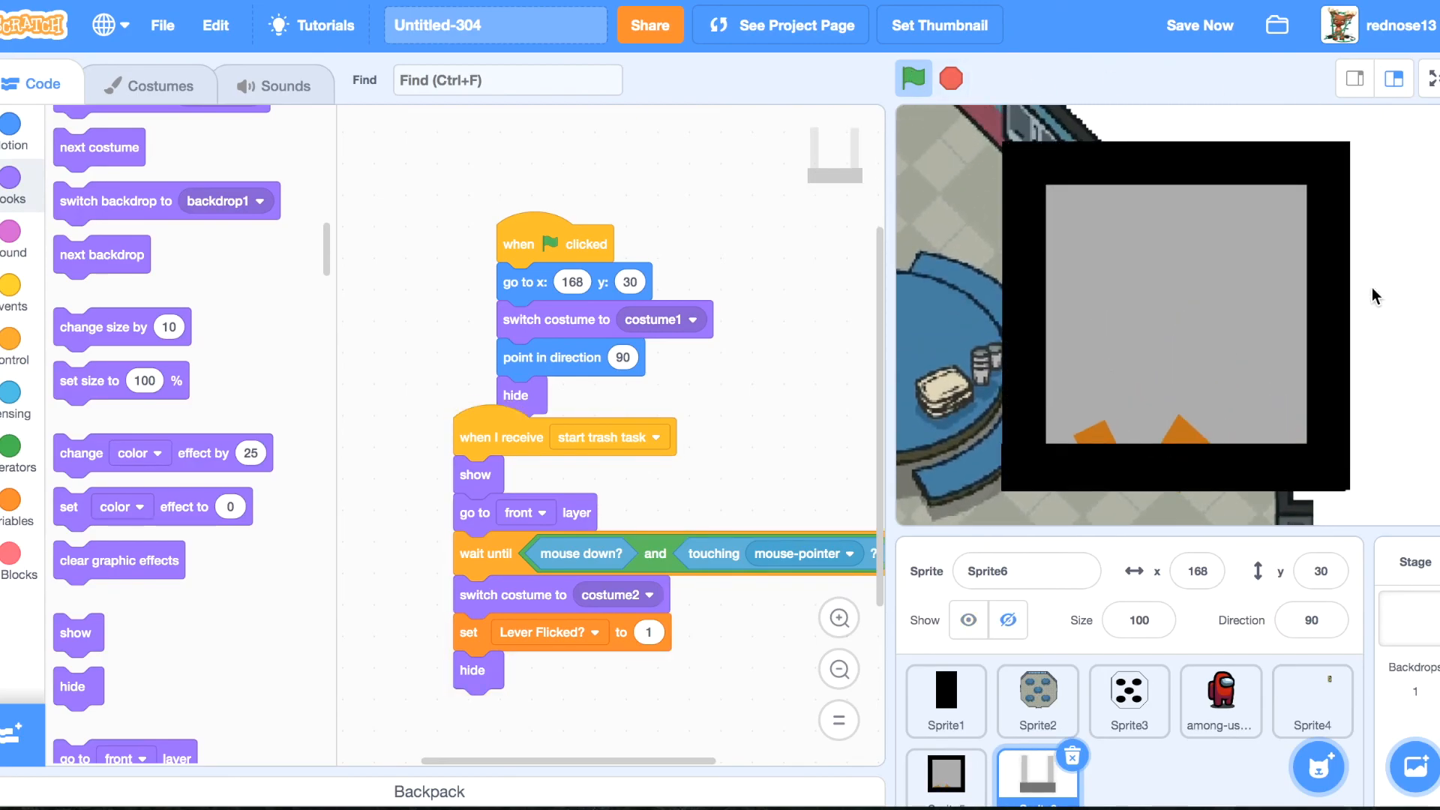
pyautogui.click(912, 78)
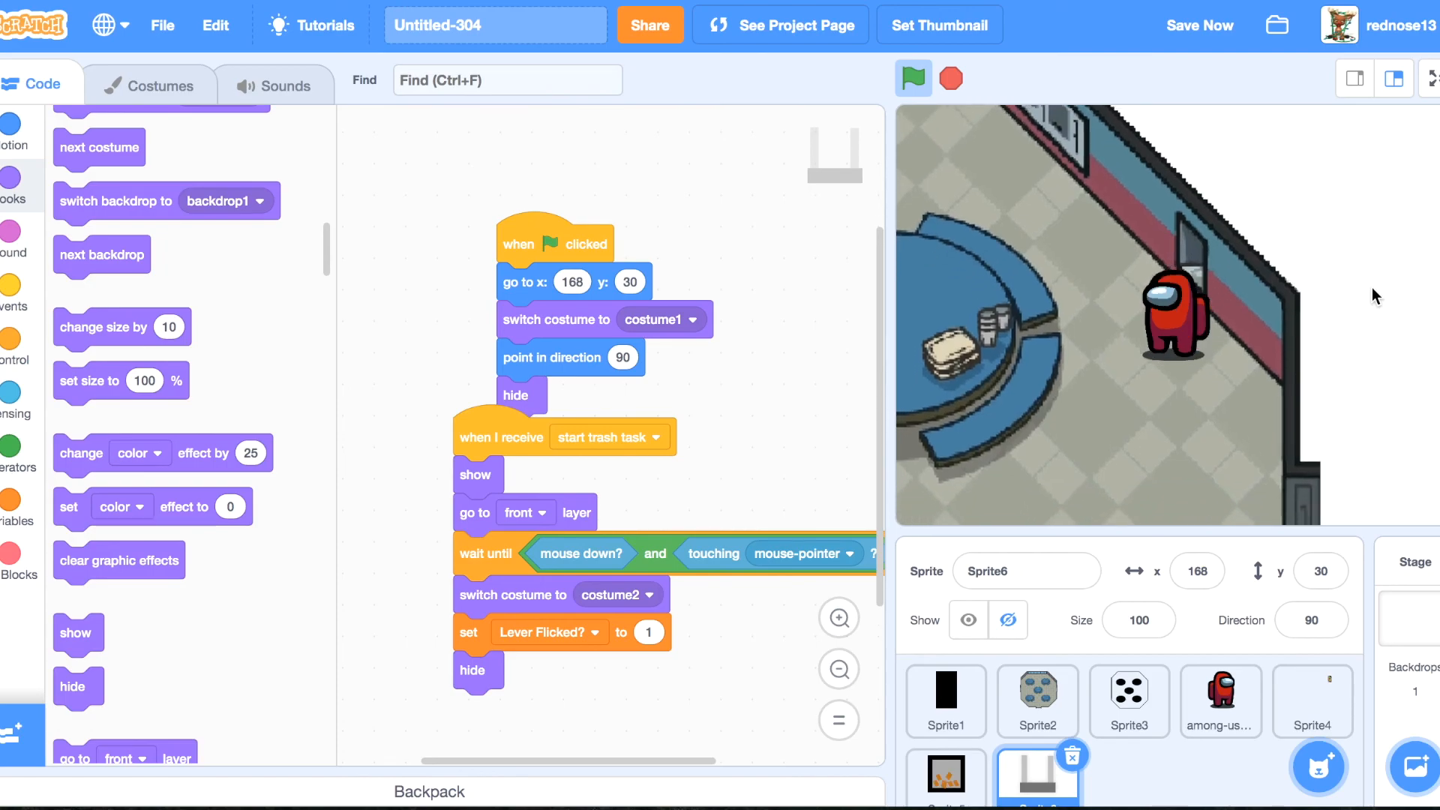